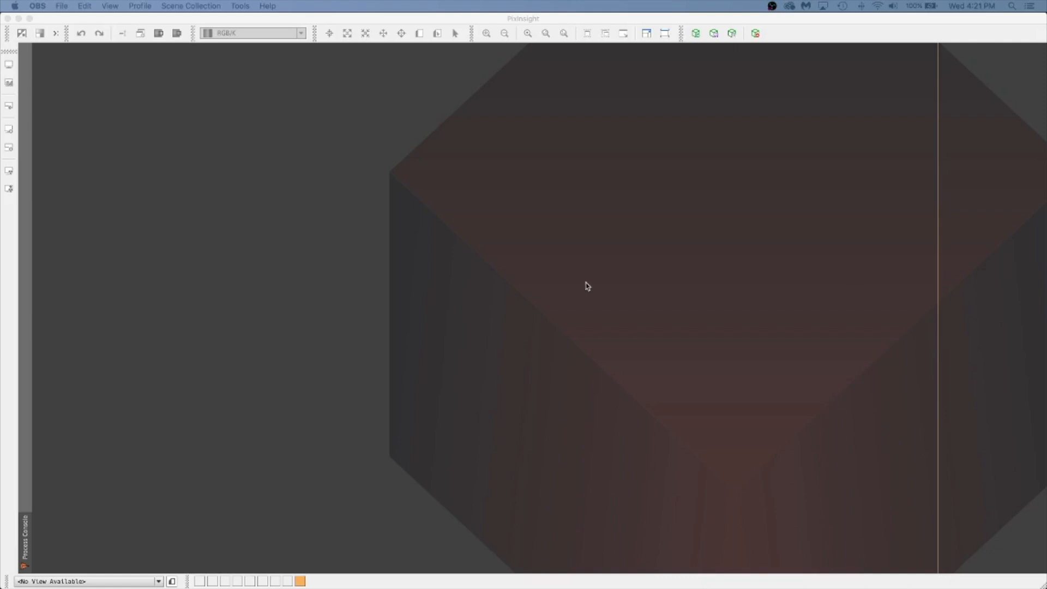
{"action": "mouse_move", "coordinate": [576, 287]}
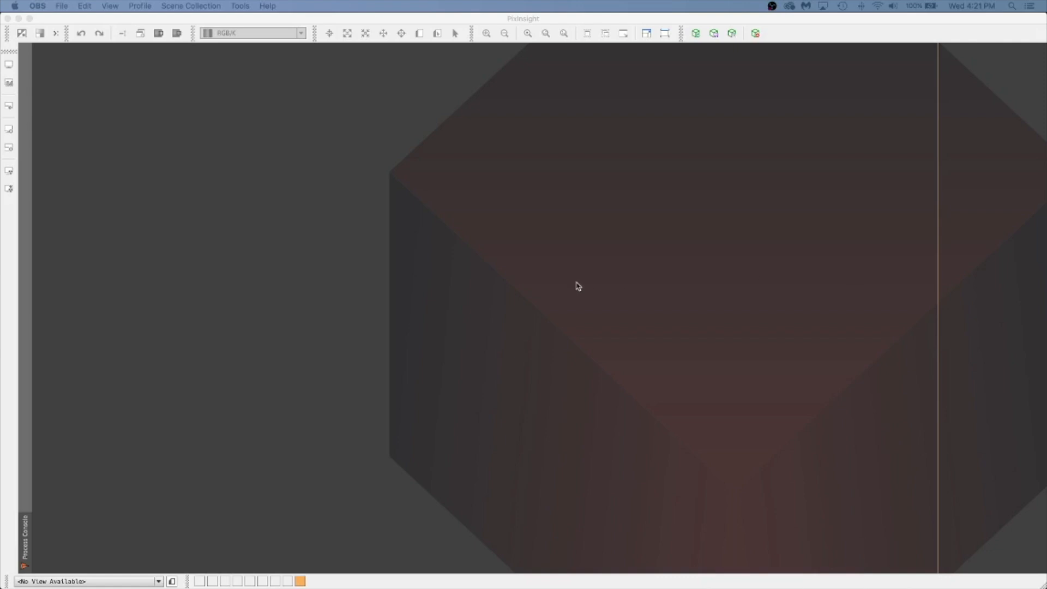
{"action": "mouse_move", "coordinate": [571, 276]}
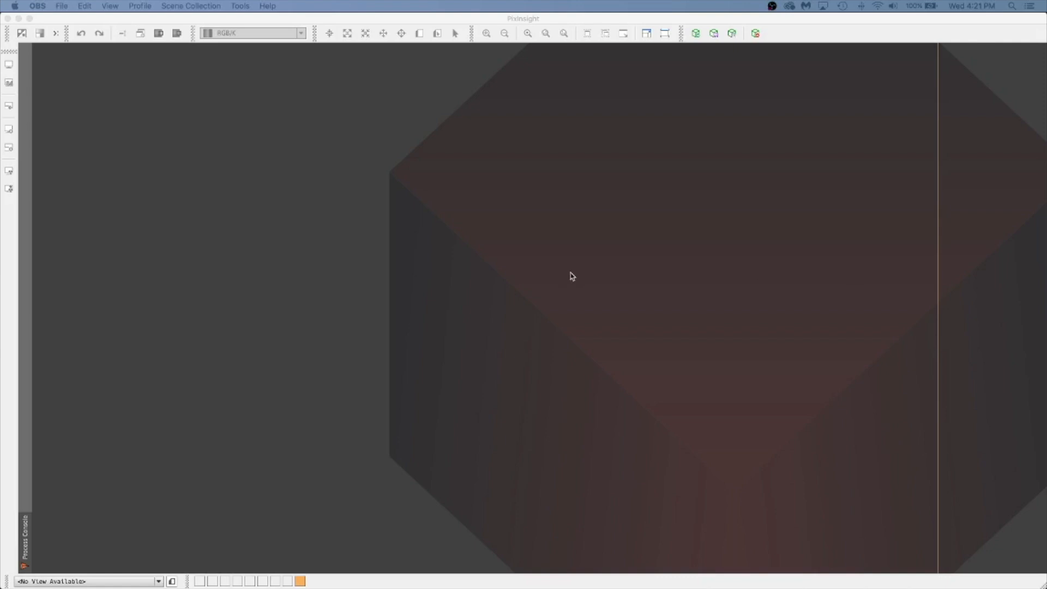
{"action": "mouse_move", "coordinate": [297, 237]}
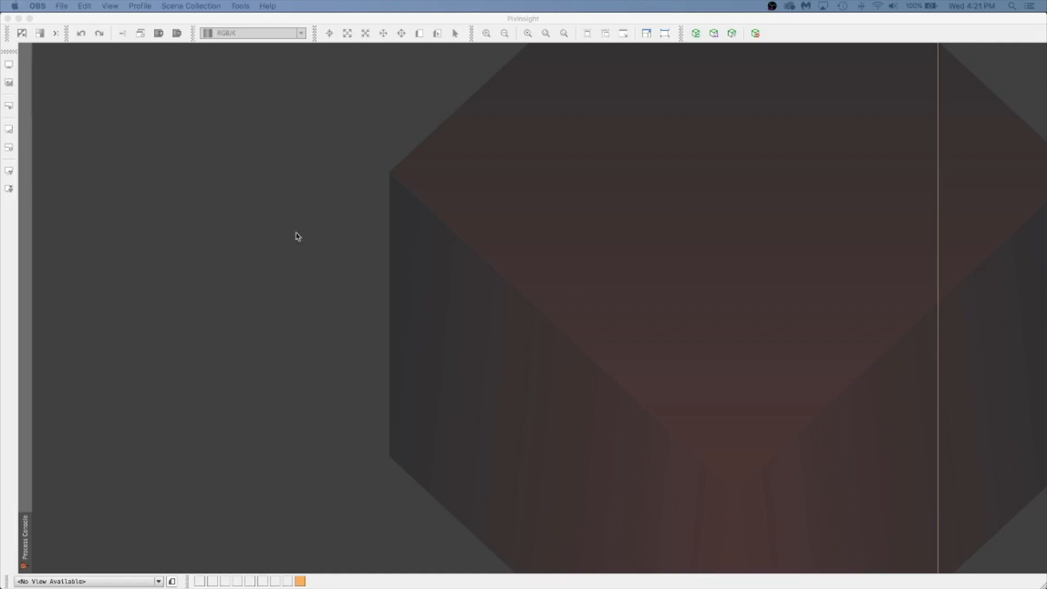
{"action": "mouse_move", "coordinate": [150, 44]}
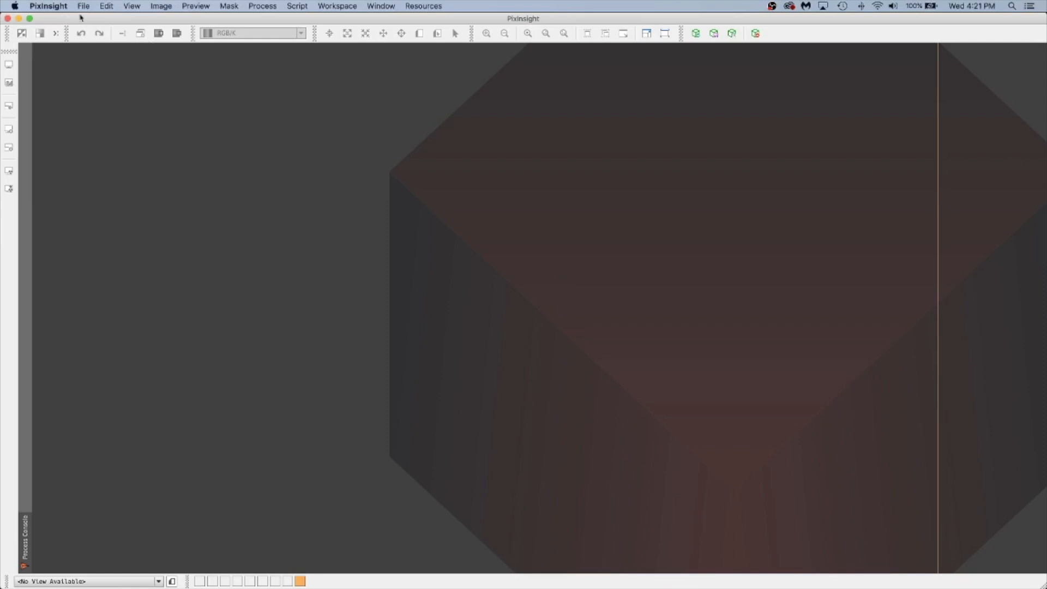
- Load the recent 'Template Mono Project' from the File > Open Recent > Project Files list
{"action": "left_click", "coordinate": [83, 7]}
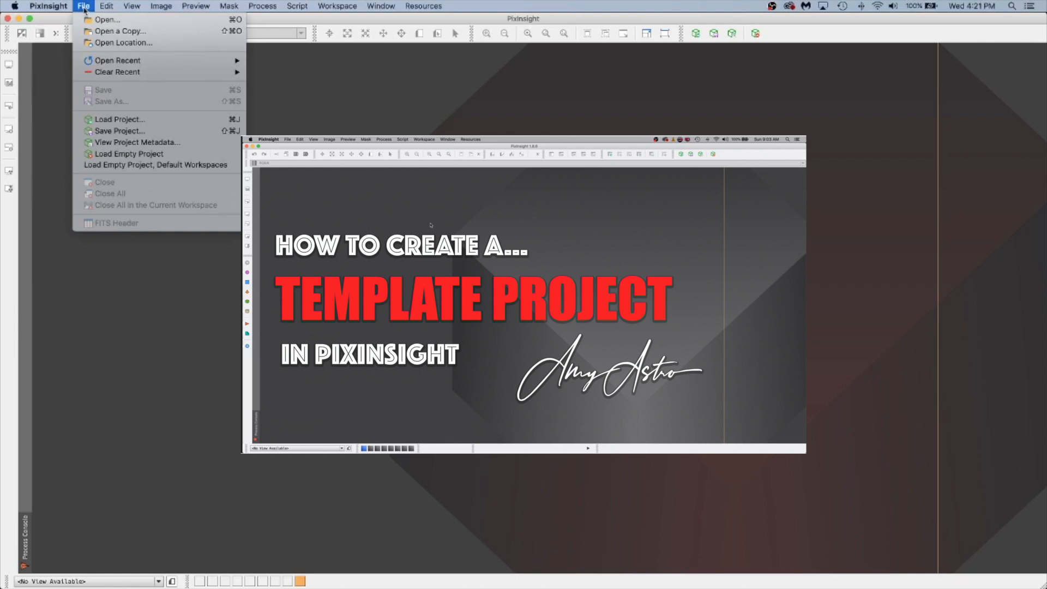
{"action": "mouse_move", "coordinate": [120, 31]}
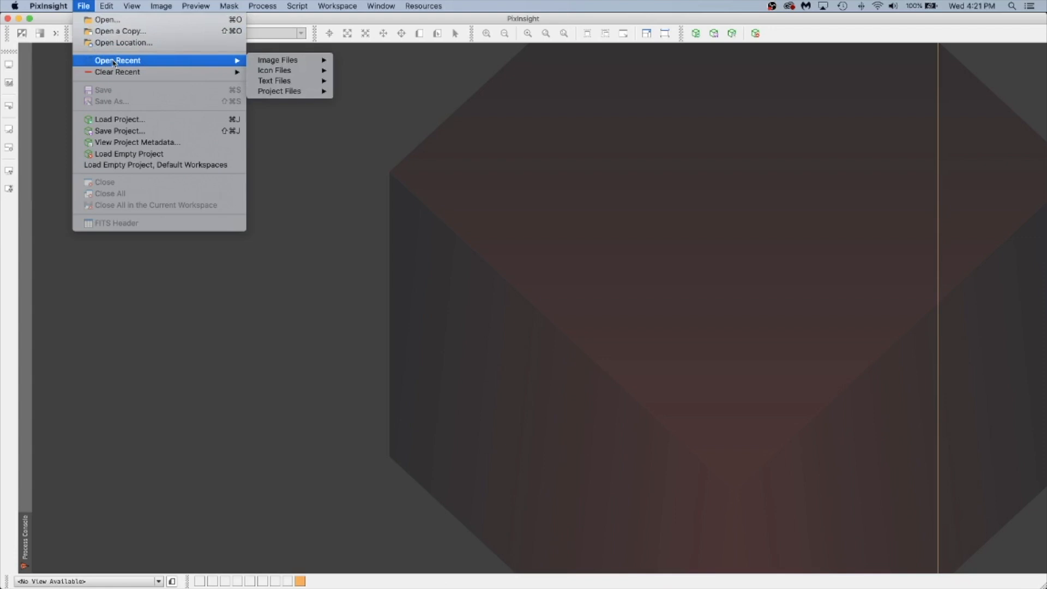
{"action": "mouse_move", "coordinate": [289, 60]}
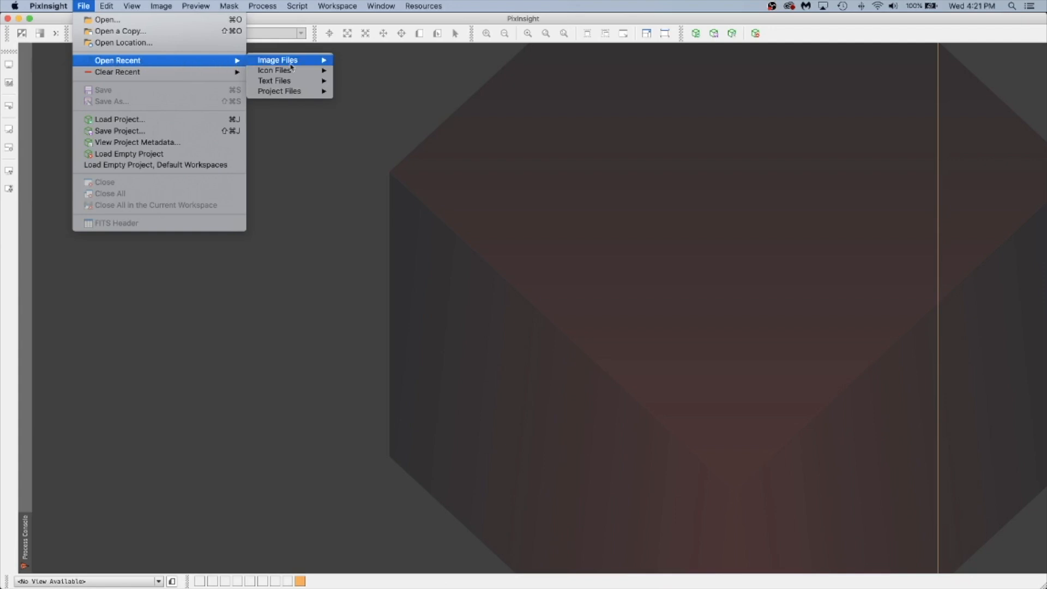
{"action": "mouse_move", "coordinate": [279, 90]}
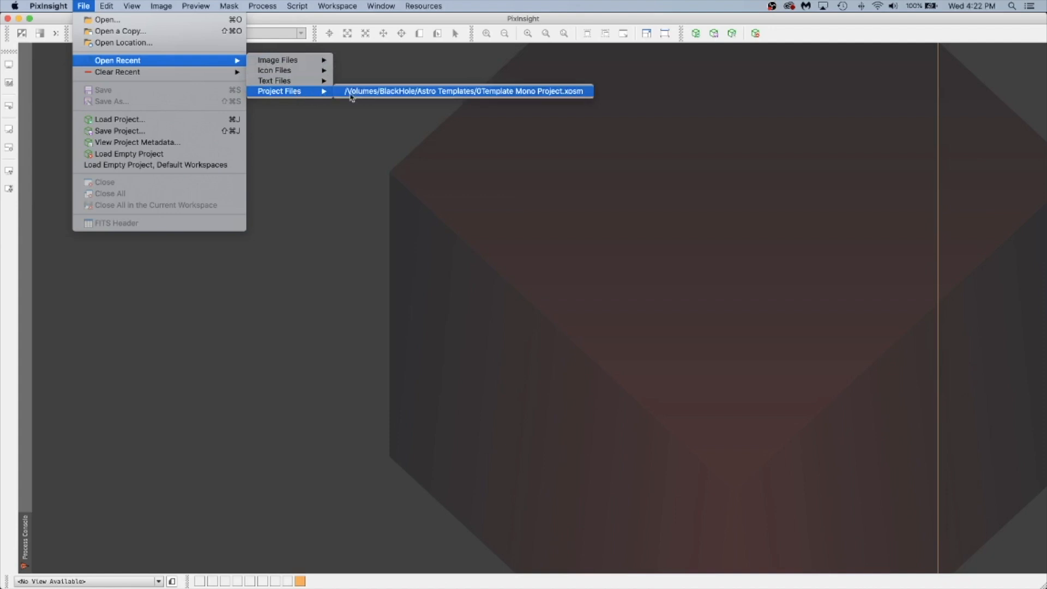
{"action": "mouse_move", "coordinate": [503, 100]}
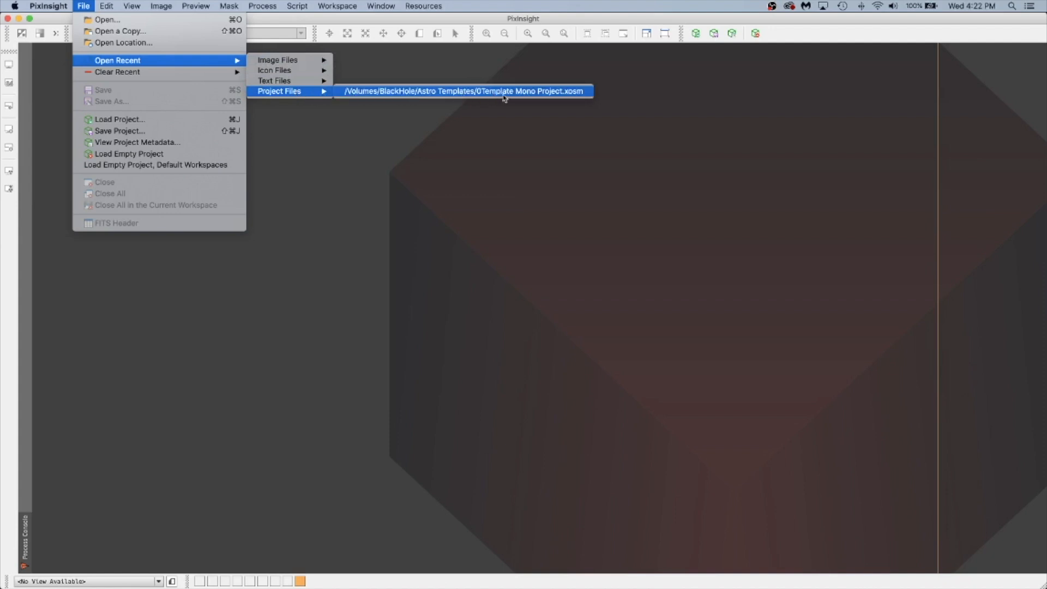
{"action": "mouse_move", "coordinate": [394, 94]}
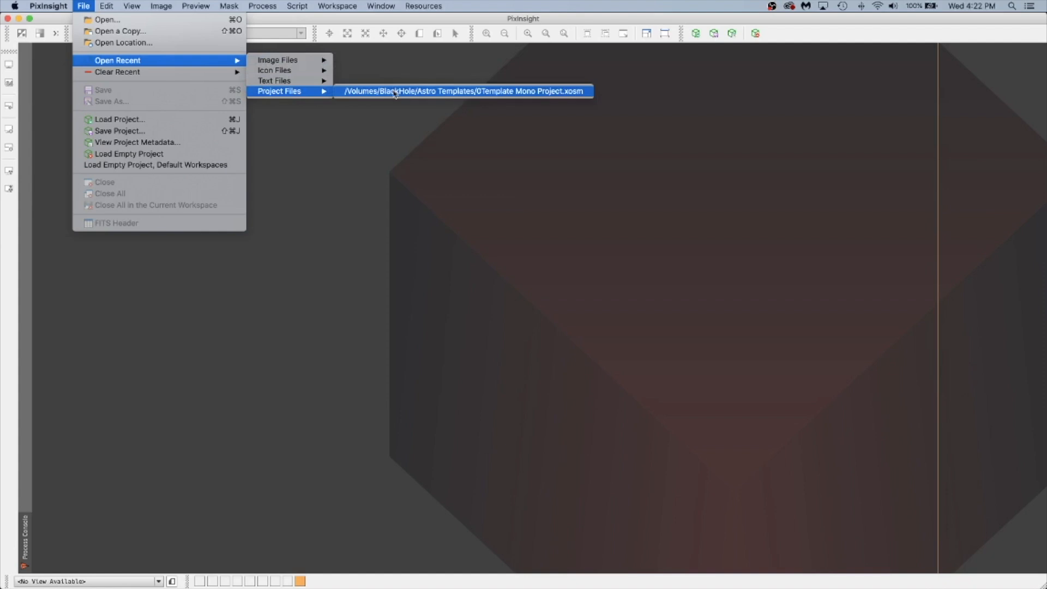
{"action": "left_click", "coordinate": [465, 92]}
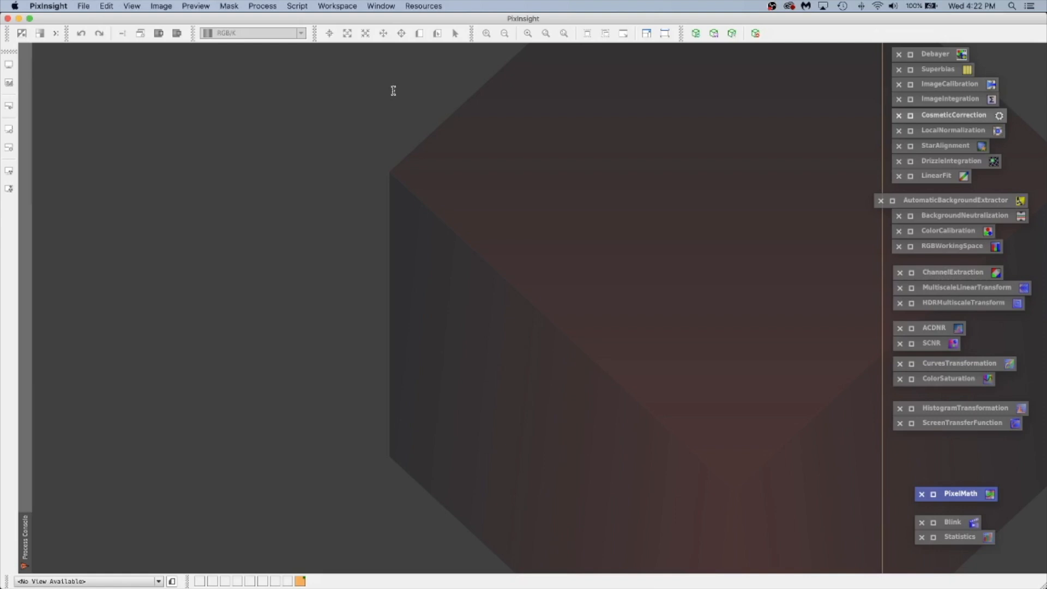
{"action": "mouse_move", "coordinate": [405, 226]}
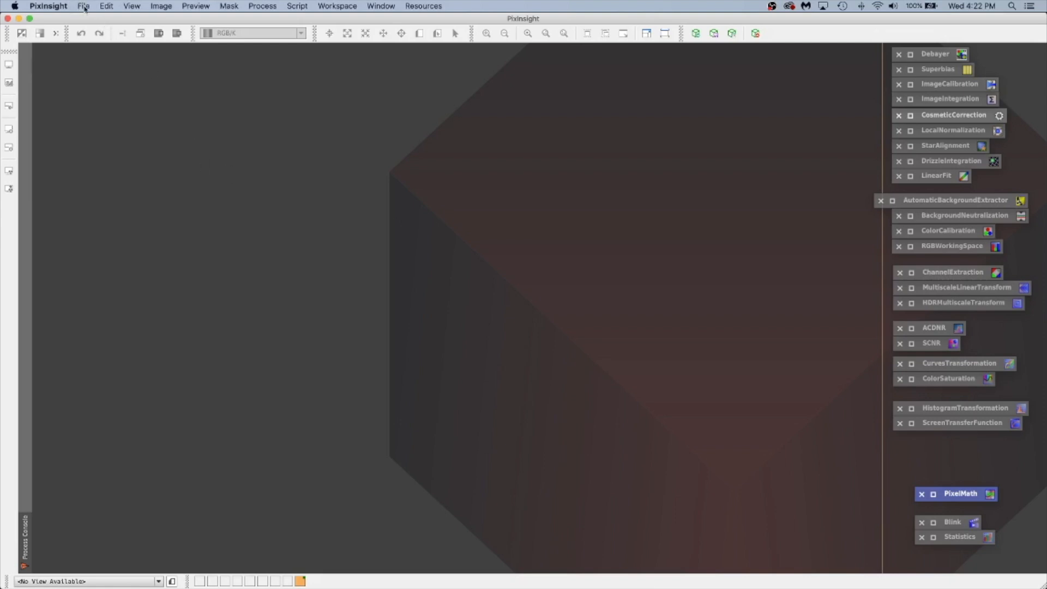
- Open StackedLagoon.xisf from the Lagoon Nebula > Youtube Edit folder
{"action": "left_click", "coordinate": [82, 6]}
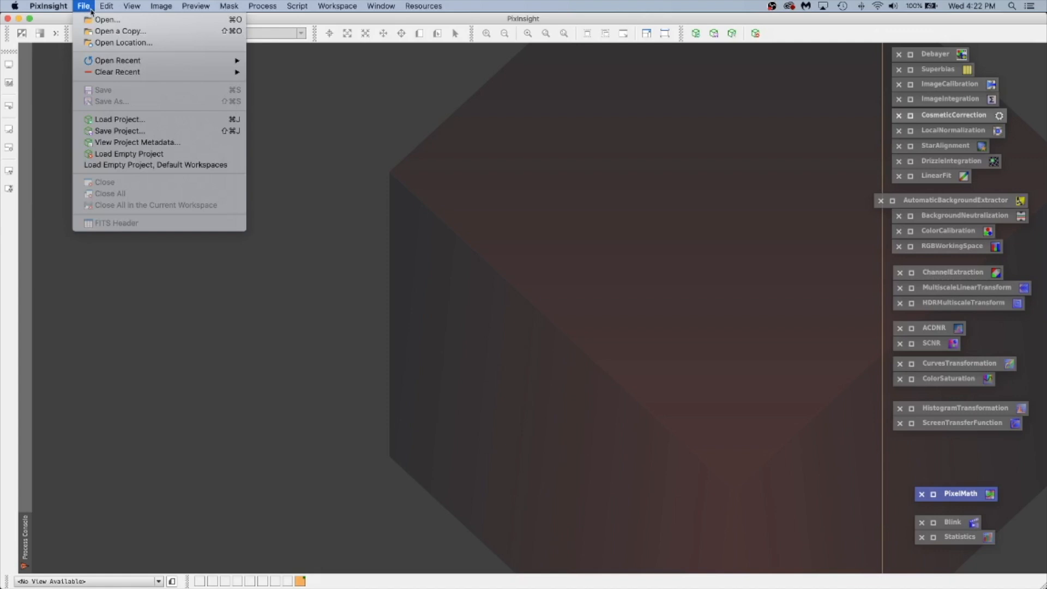
{"action": "left_click", "coordinate": [449, 292]}
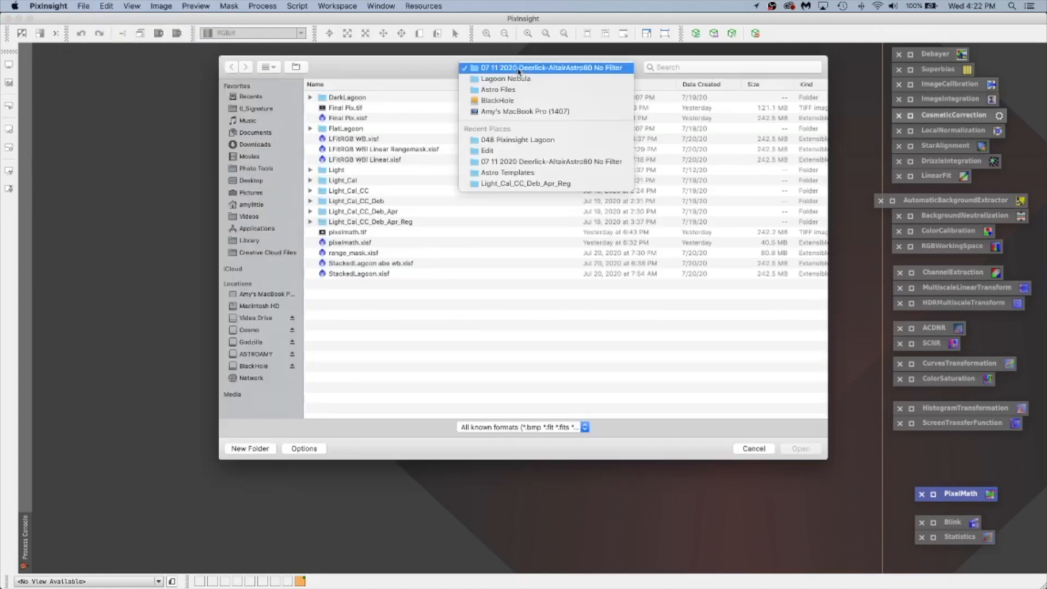
{"action": "left_click", "coordinate": [504, 78]}
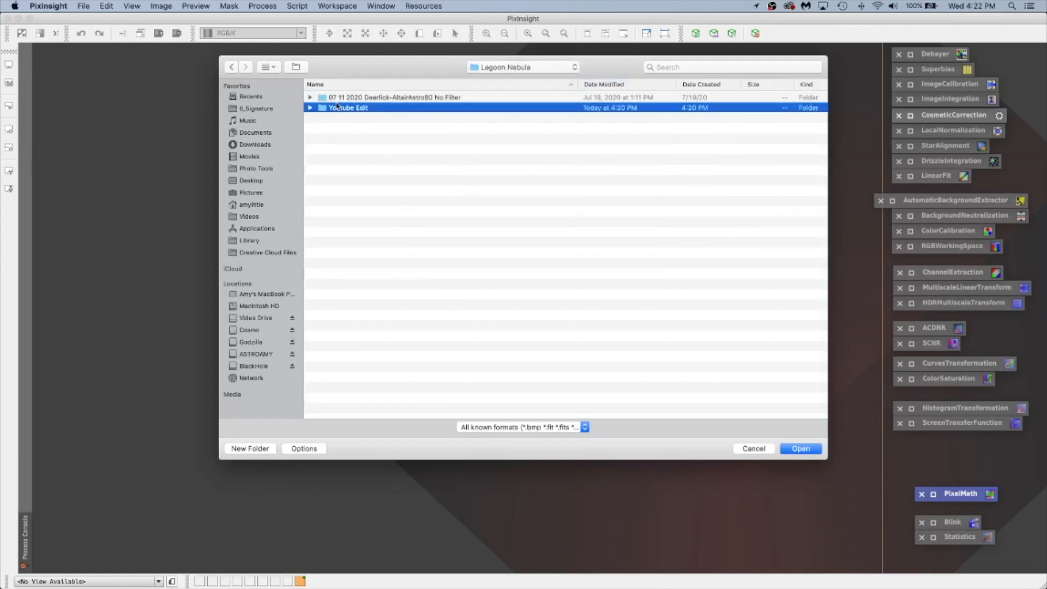
{"action": "double_click", "coordinate": [346, 108]}
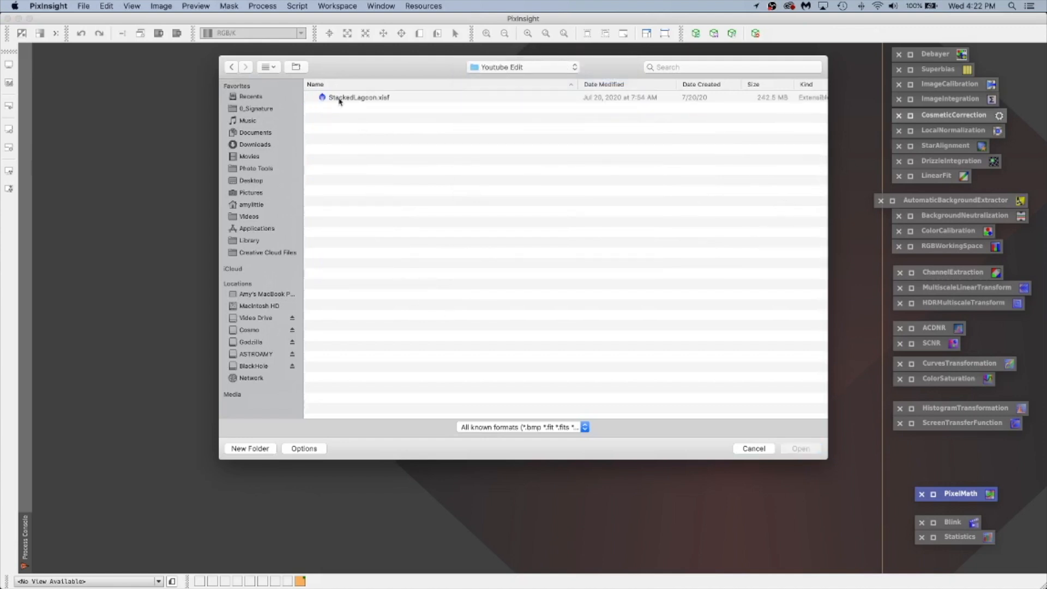
{"action": "left_click", "coordinate": [358, 97]}
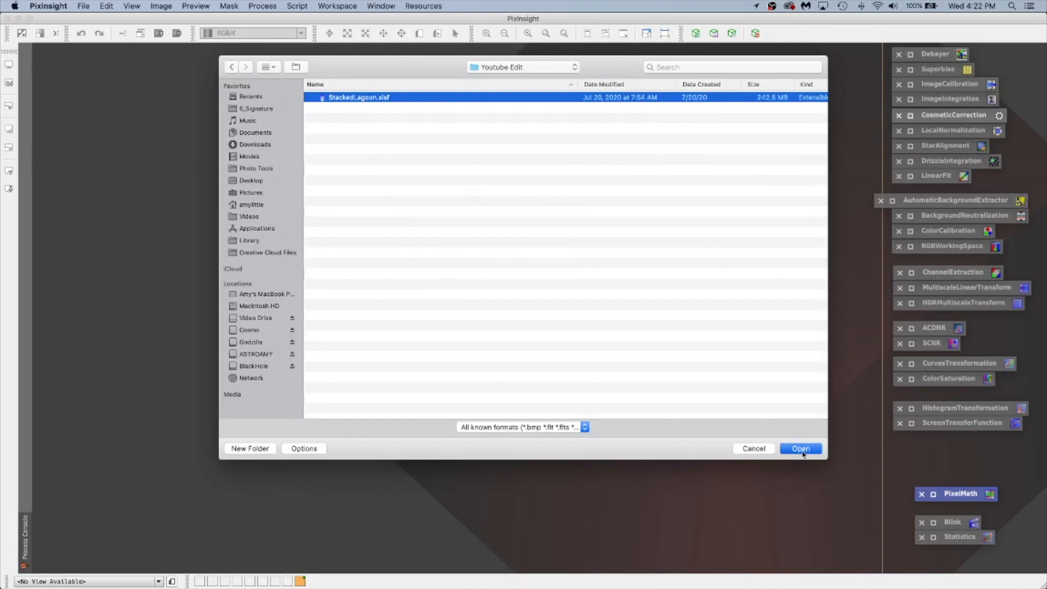
{"action": "left_click", "coordinate": [801, 448]}
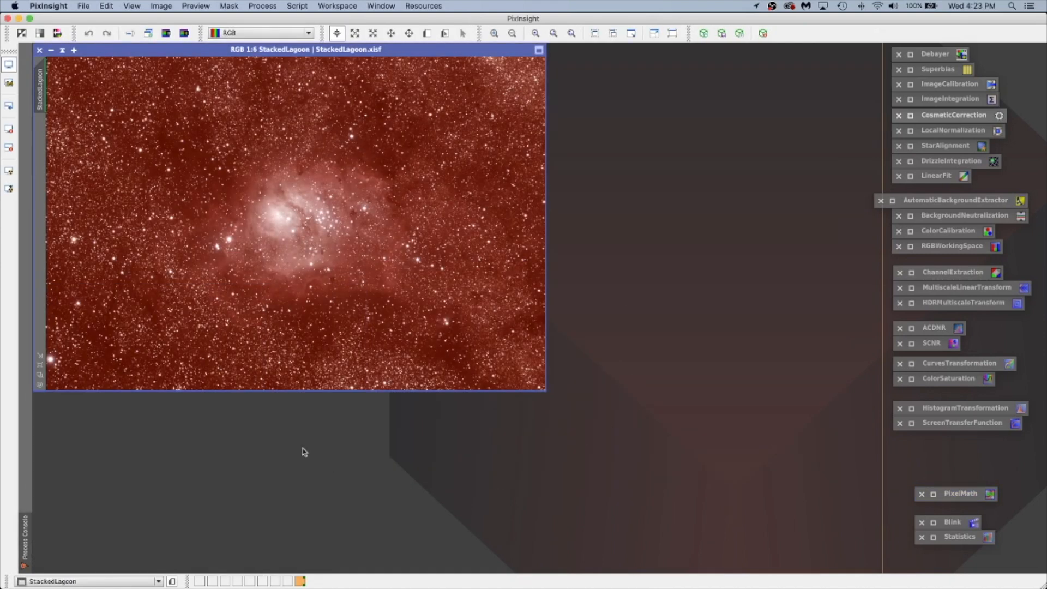
{"action": "mouse_move", "coordinate": [507, 358]}
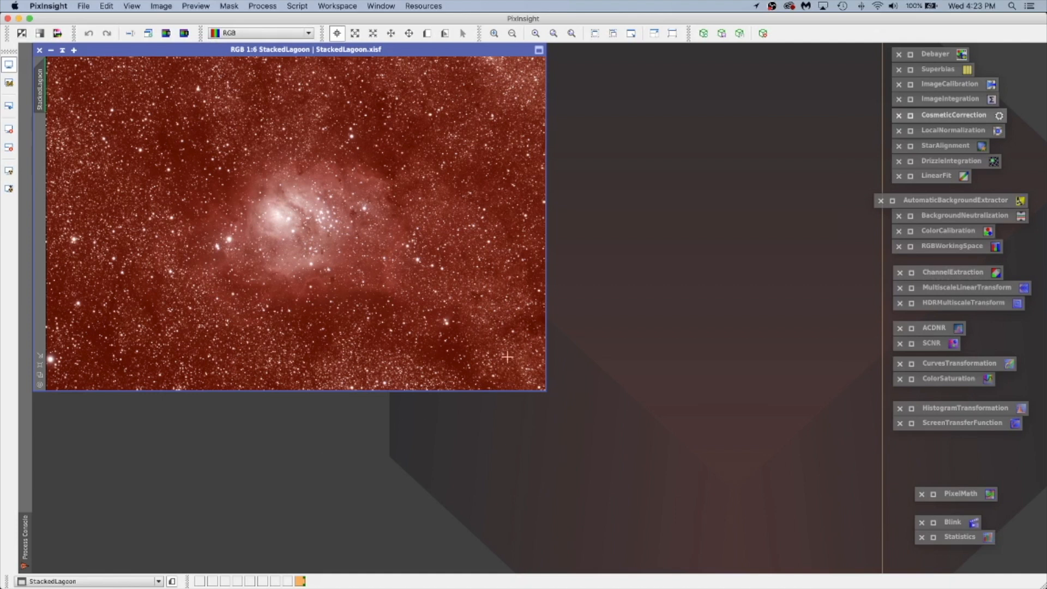
{"action": "mouse_move", "coordinate": [264, 246]}
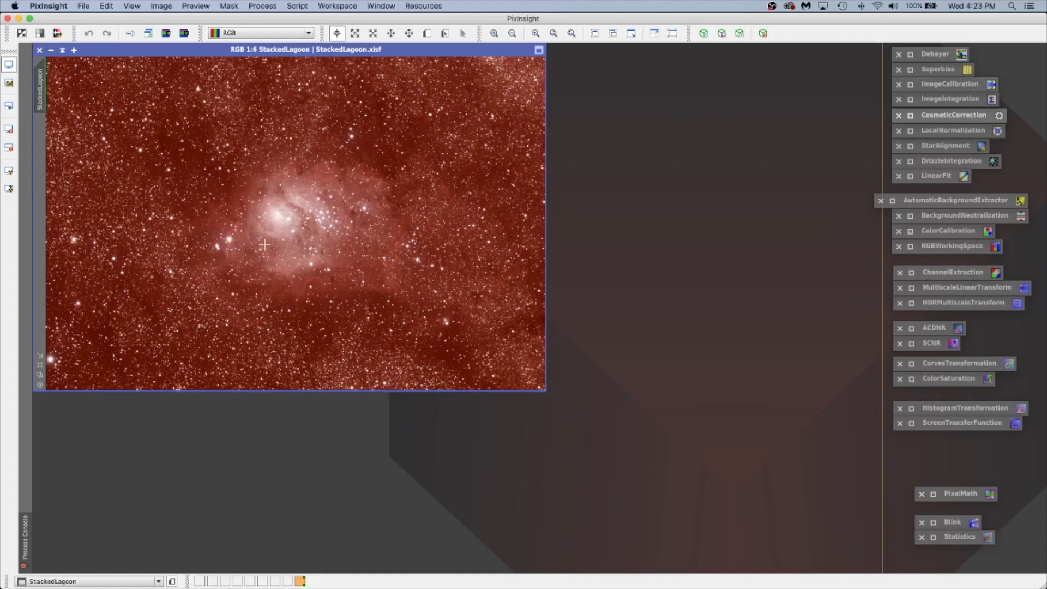
{"action": "mouse_move", "coordinate": [453, 251]}
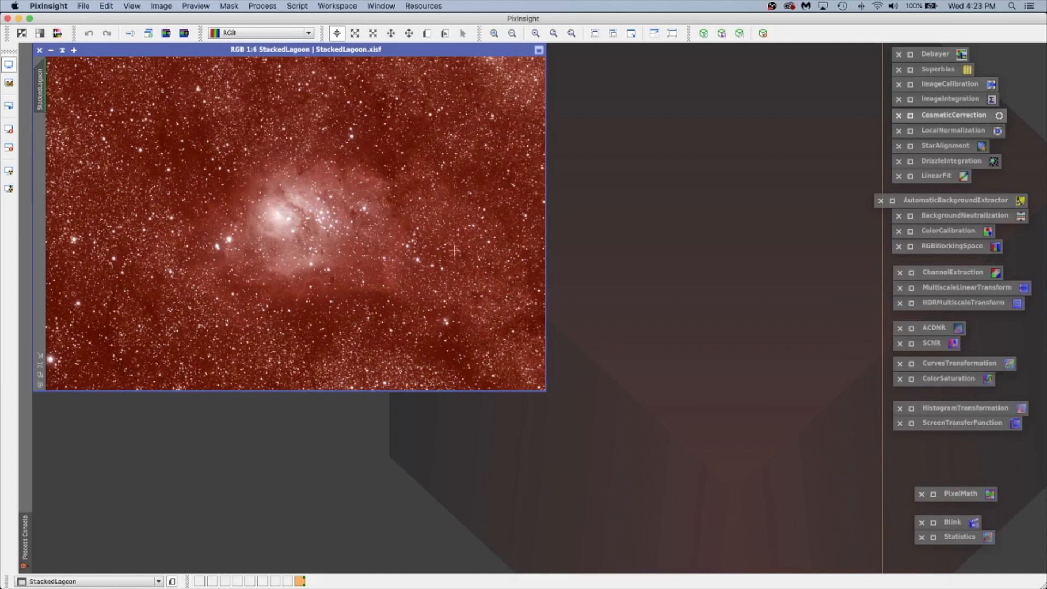
{"action": "mouse_move", "coordinate": [328, 82]}
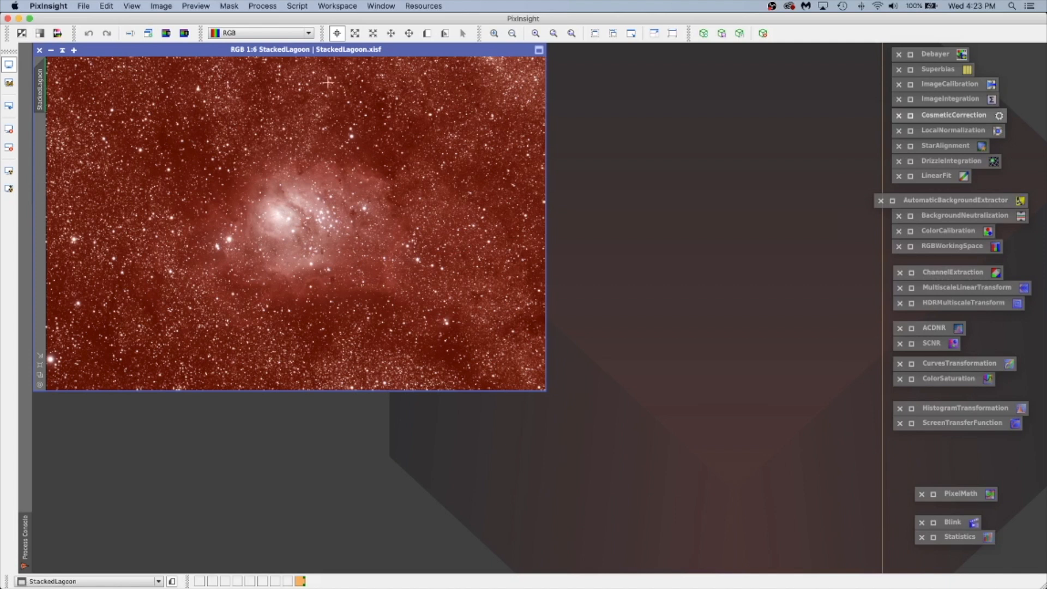
{"action": "mouse_move", "coordinate": [598, 304]}
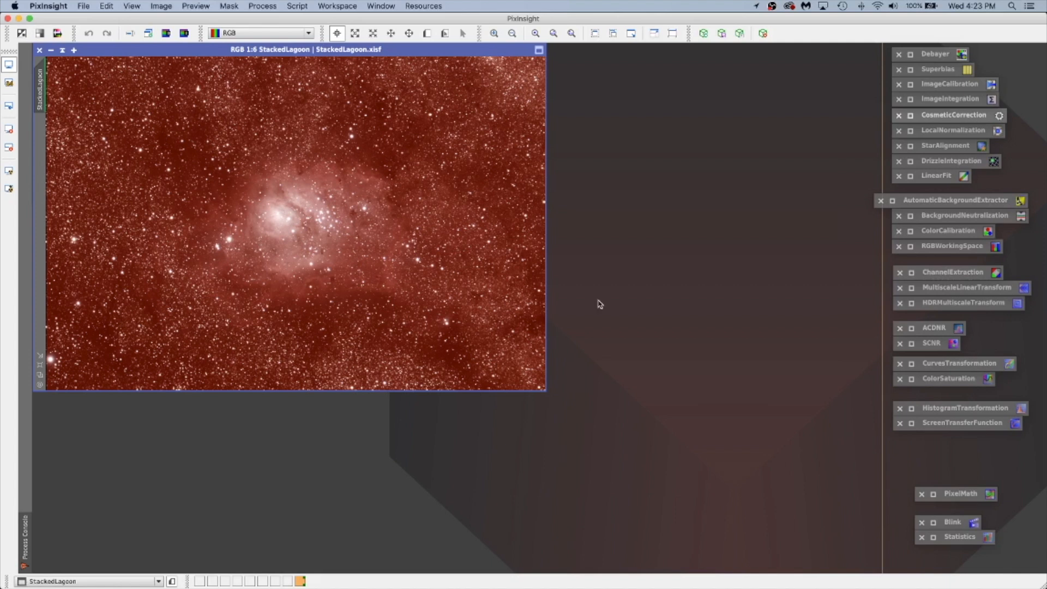
{"action": "mouse_move", "coordinate": [951, 252]}
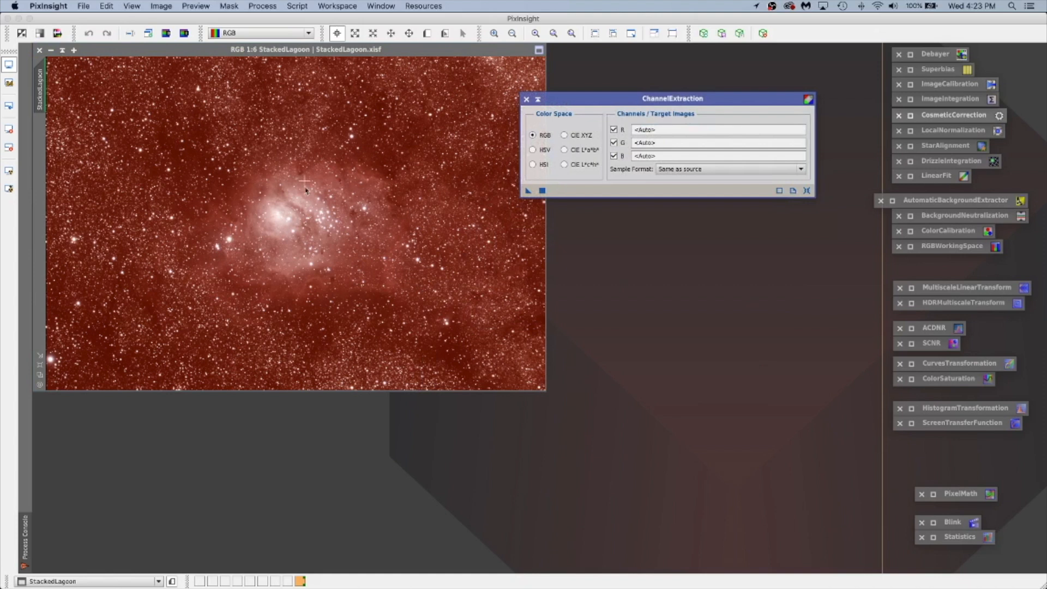
{"action": "mouse_move", "coordinate": [328, 207]}
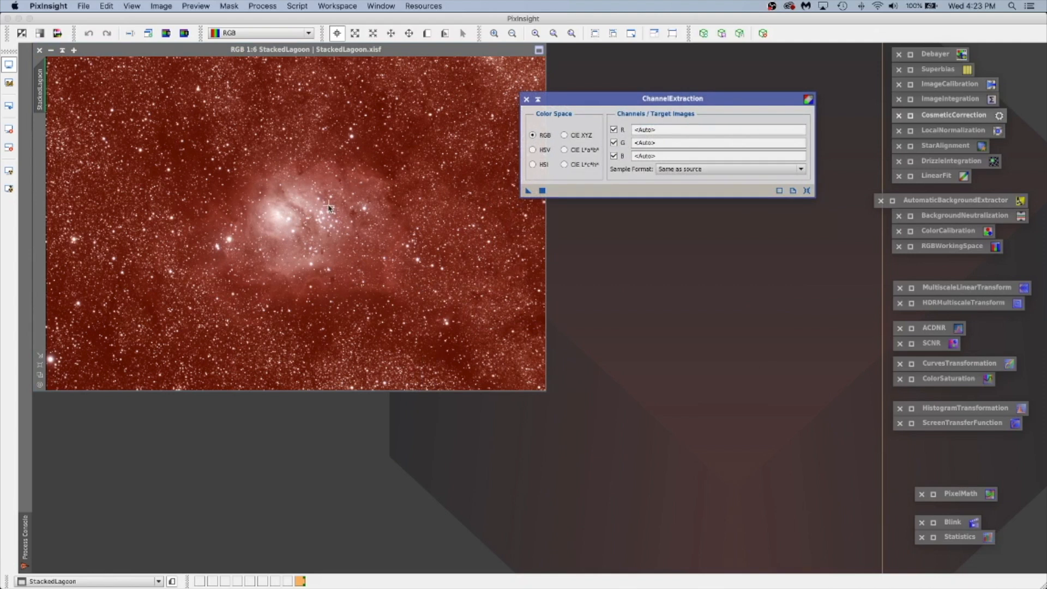
{"action": "mouse_move", "coordinate": [390, 174]}
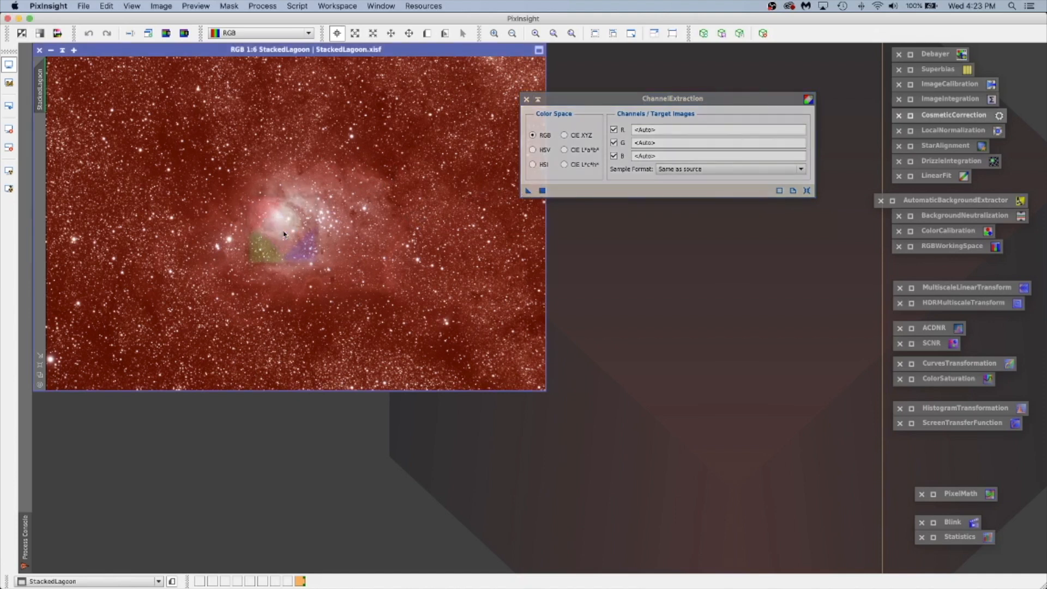
- Apply ChannelExtraction in RGB mode to split StackedLagoon into R, G and B images
{"action": "left_click", "coordinate": [526, 190]}
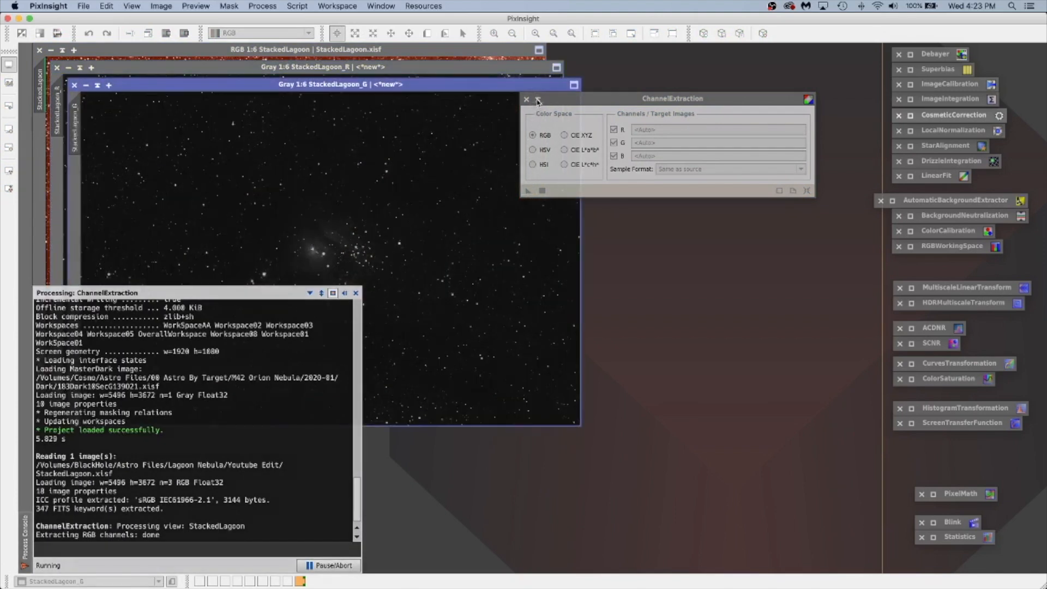
- Close the ChannelExtraction window, leaving StackedLagoon_R as the active image
{"action": "left_click", "coordinate": [527, 99]}
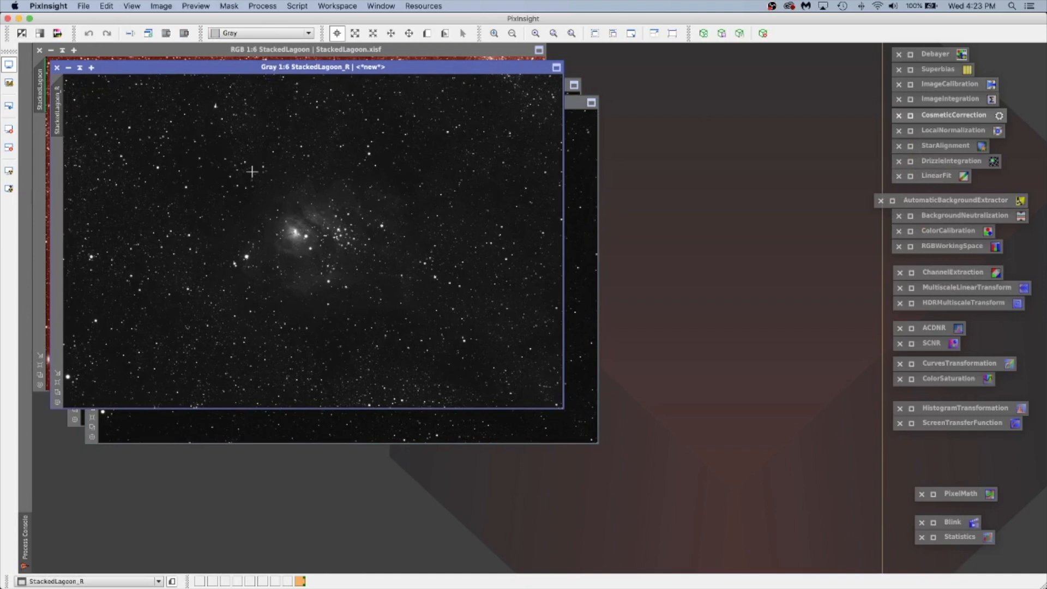
{"action": "mouse_move", "coordinate": [570, 92]}
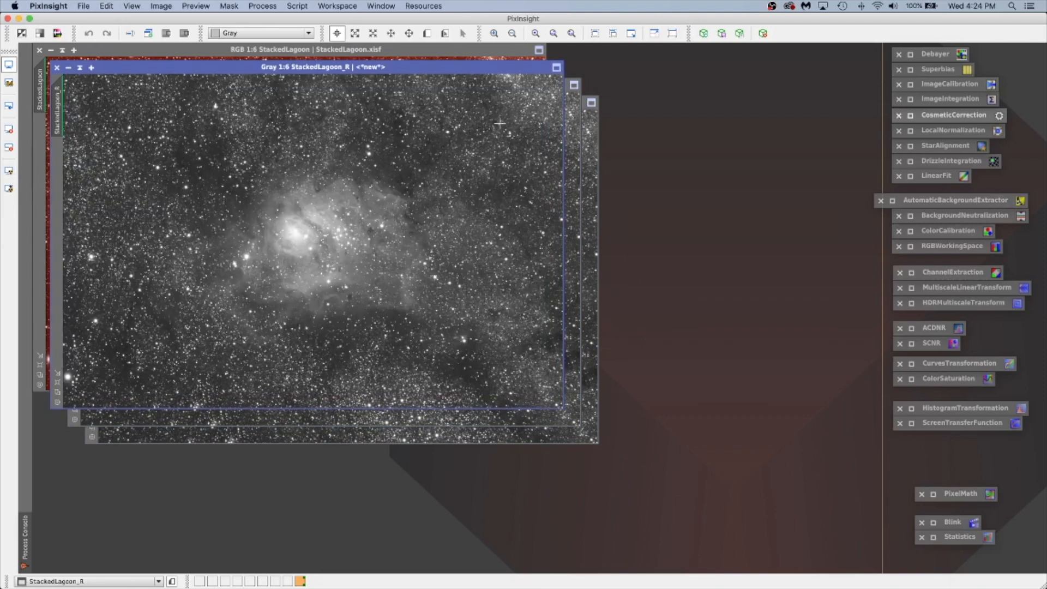
{"action": "mouse_move", "coordinate": [568, 208]}
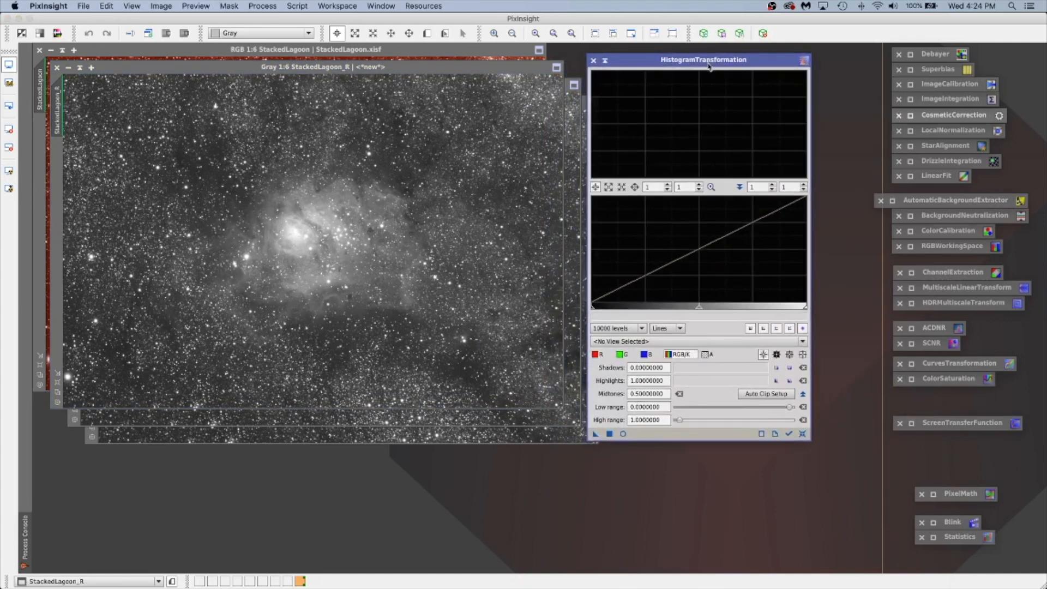
{"action": "mouse_move", "coordinate": [622, 434]}
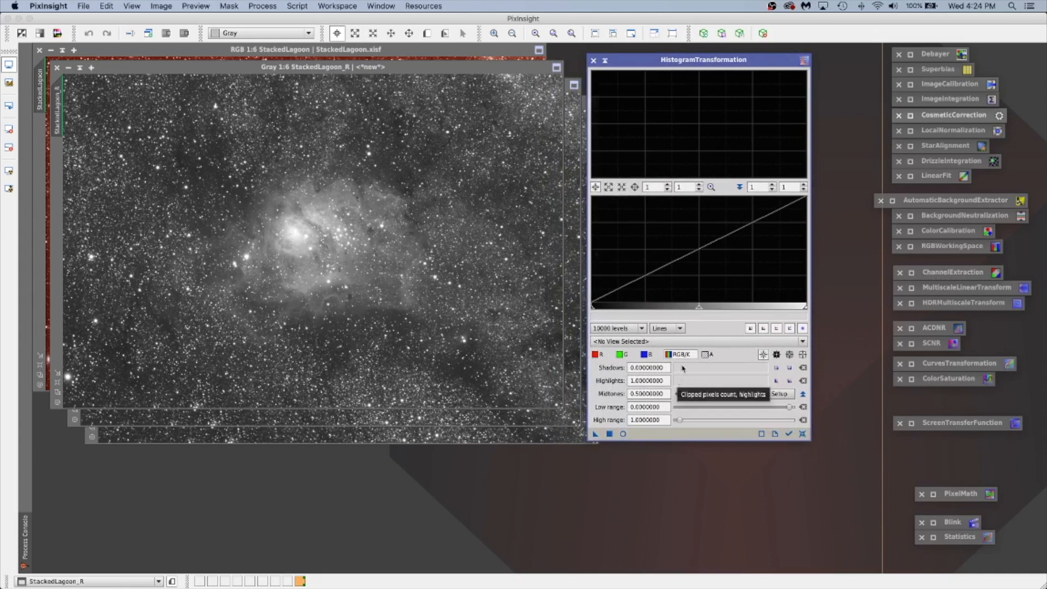
- Preview the StackedLagoon_B, _G and _R histograms in HistogramTransformation, then iconize the tool
{"action": "left_click", "coordinate": [802, 342]}
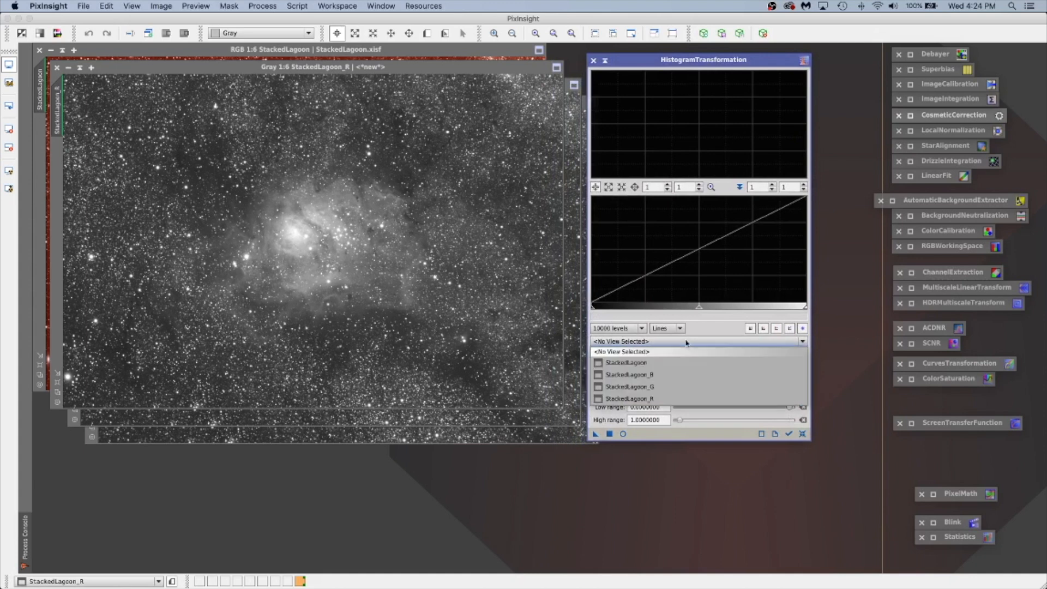
{"action": "mouse_move", "coordinate": [666, 374]}
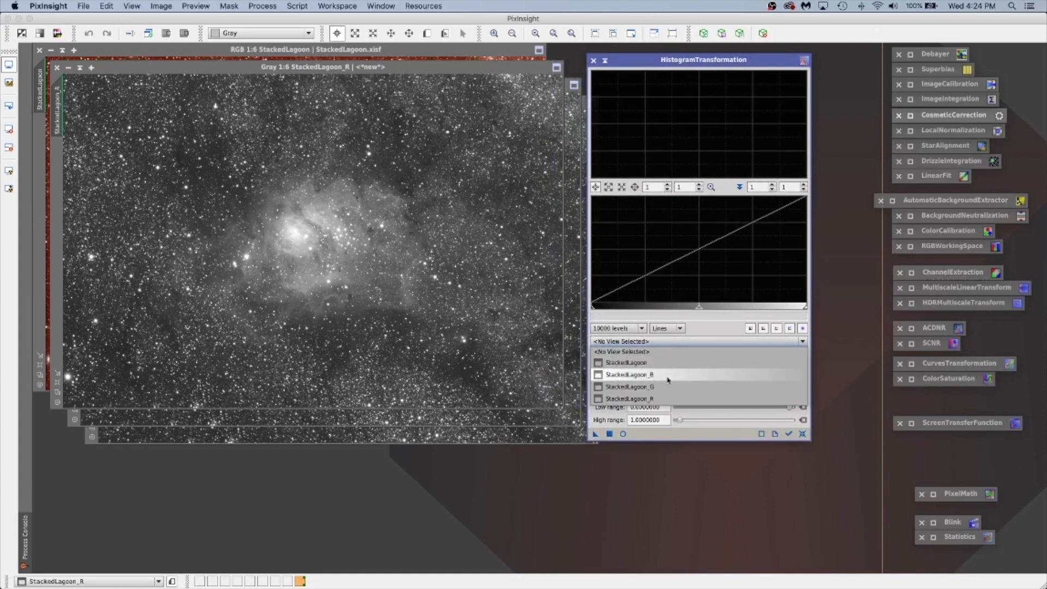
{"action": "left_click", "coordinate": [626, 362]}
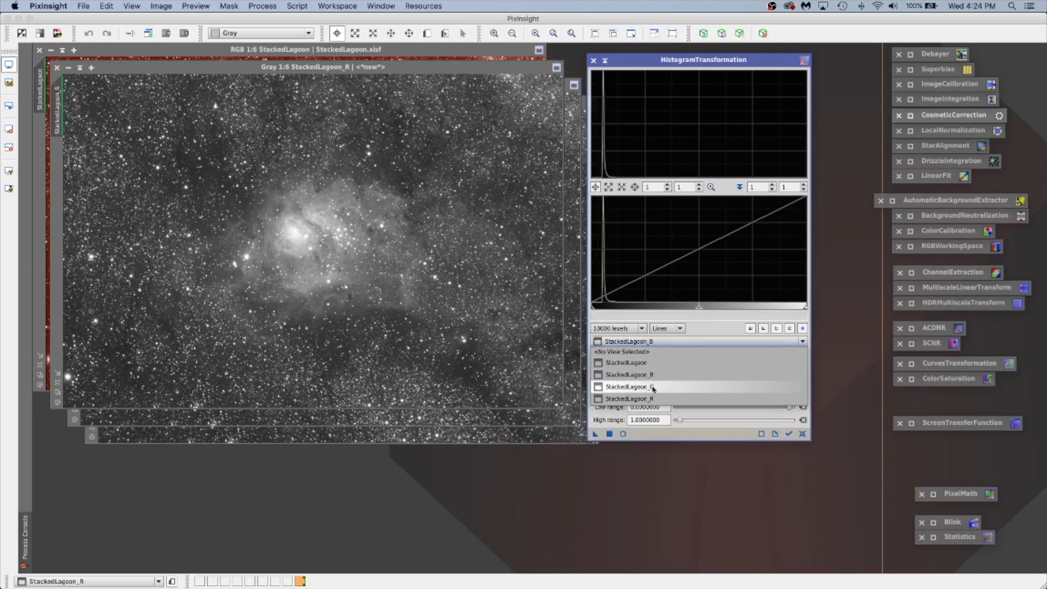
{"action": "left_click", "coordinate": [631, 386]}
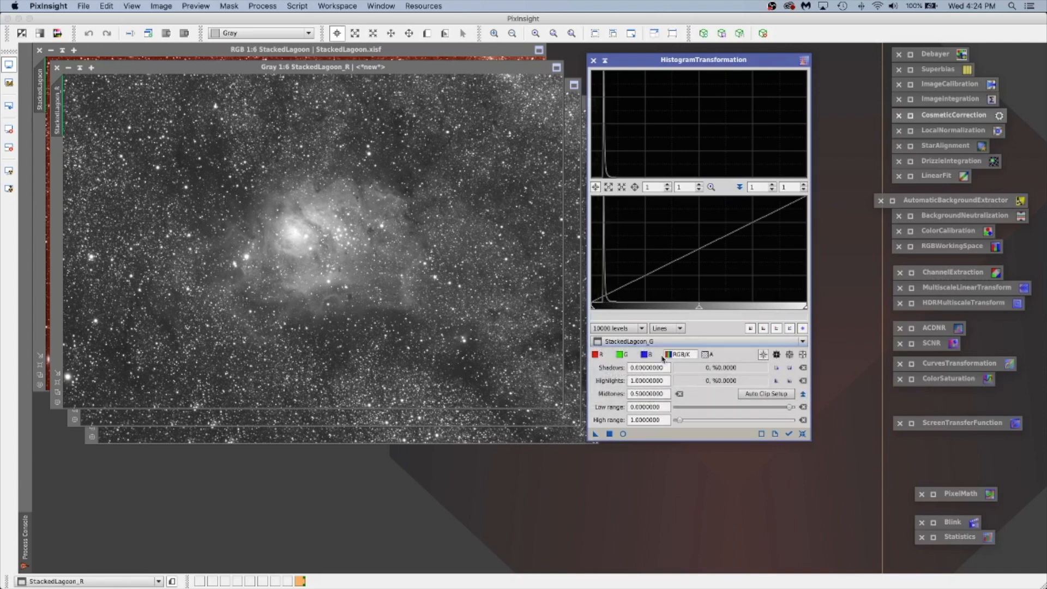
{"action": "left_click", "coordinate": [802, 341]}
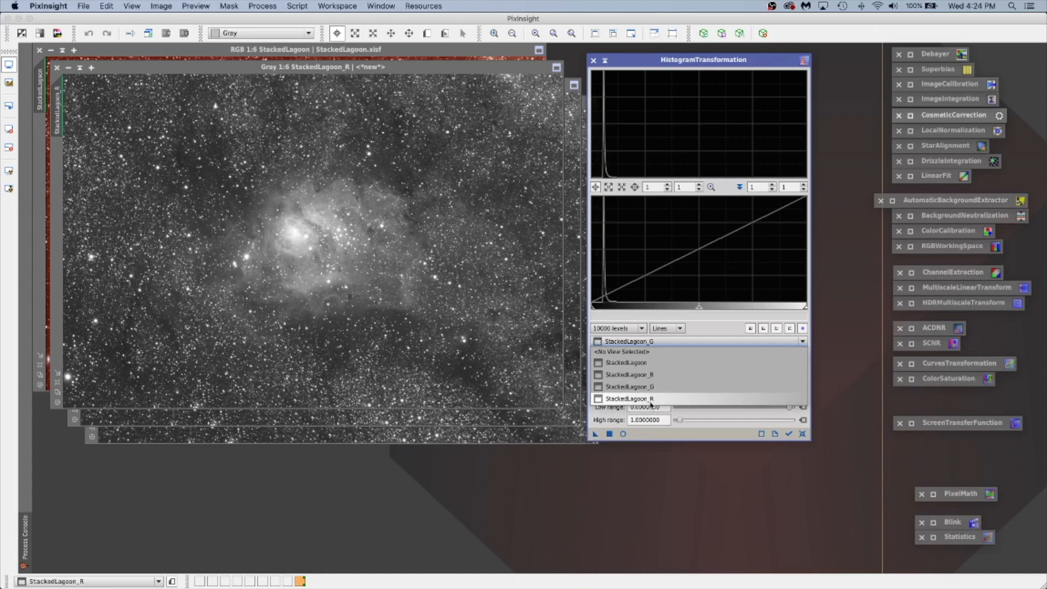
{"action": "left_click", "coordinate": [629, 398]}
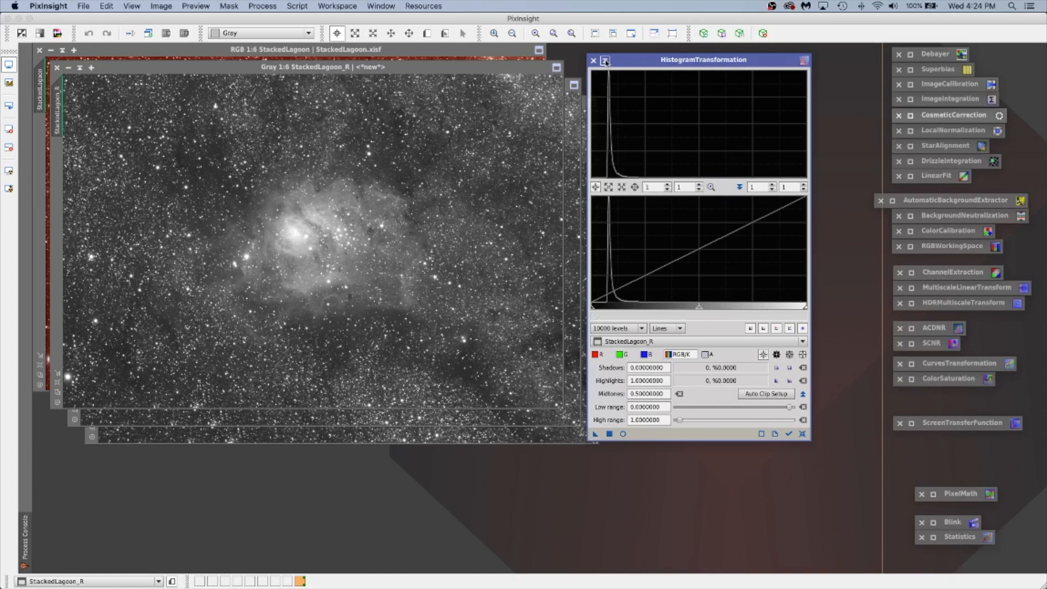
{"action": "mouse_move", "coordinate": [604, 60]}
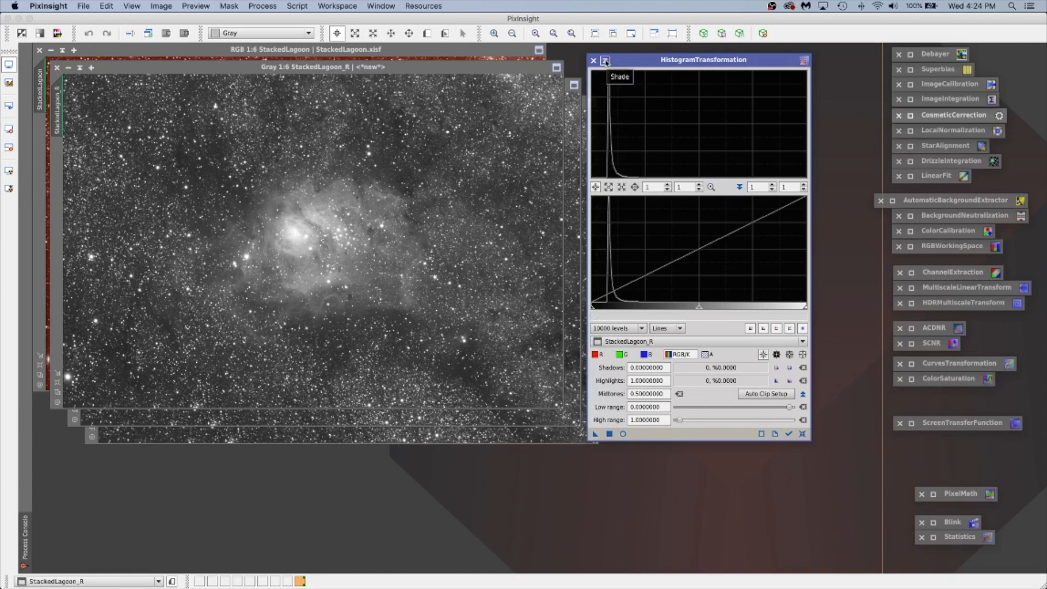
{"action": "left_click", "coordinate": [593, 60]}
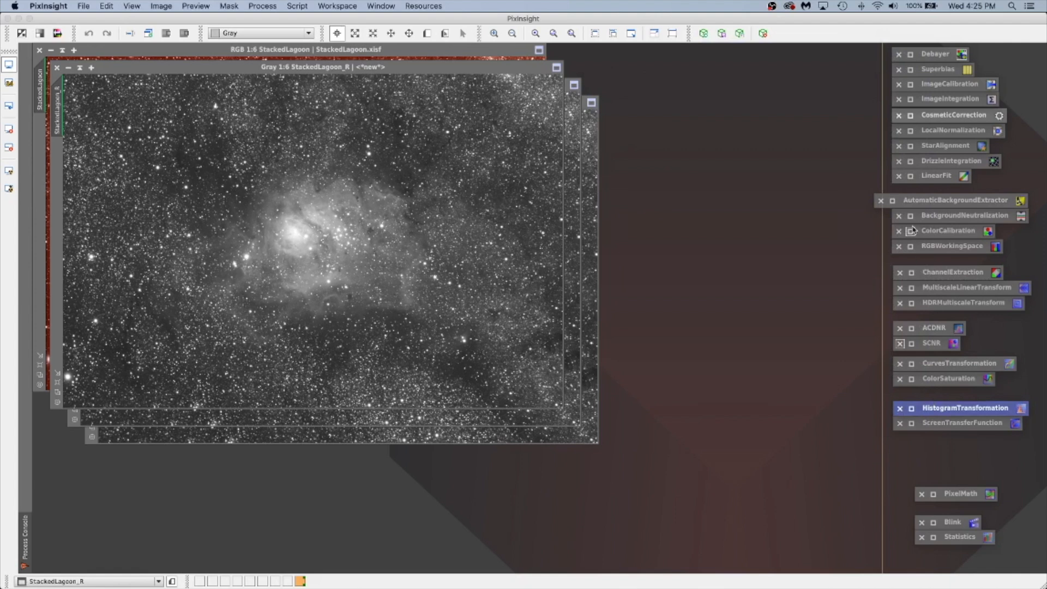
- Set StackedLagoon_R as the reference image in LinearFit
{"action": "double_click", "coordinate": [936, 176]}
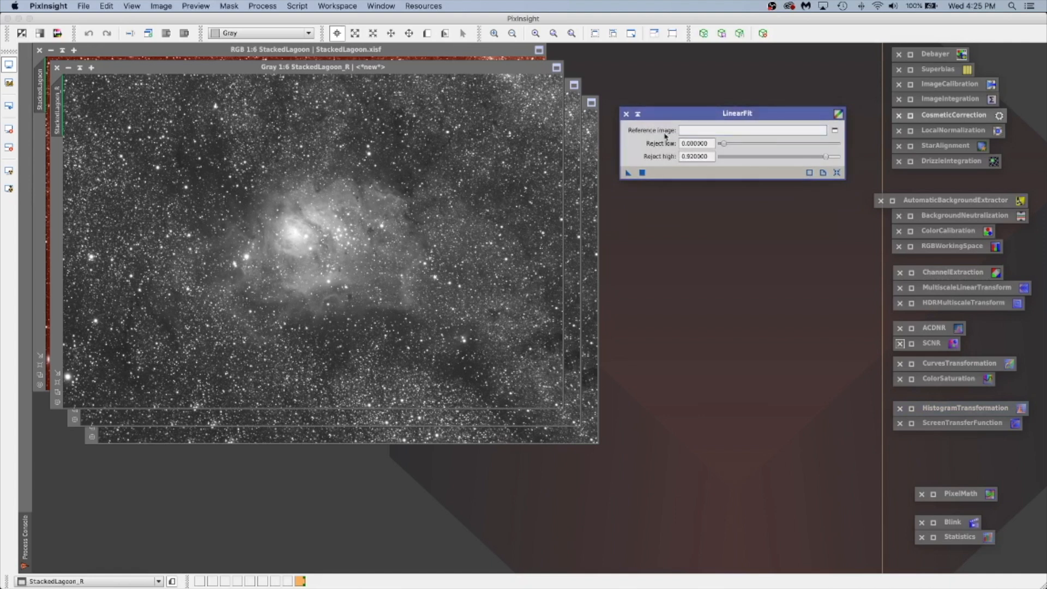
{"action": "left_click", "coordinate": [835, 130]}
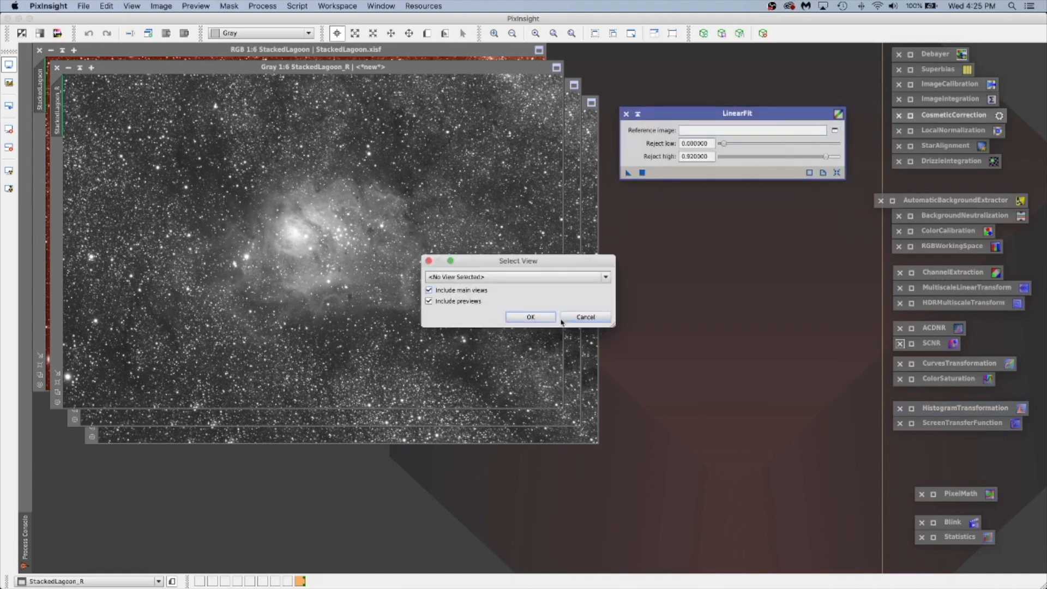
{"action": "left_click", "coordinate": [603, 276]}
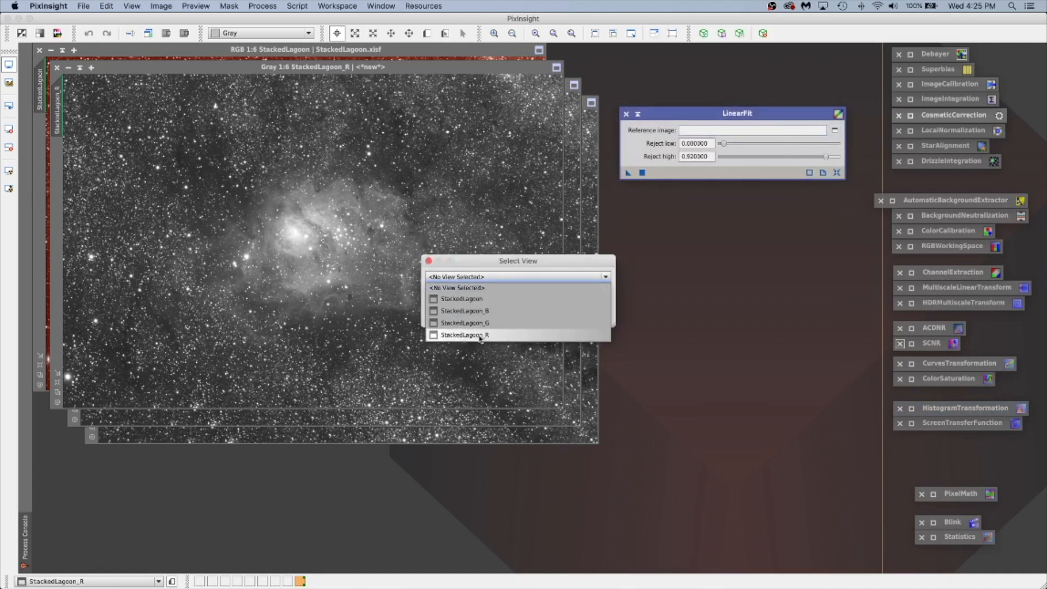
{"action": "left_click", "coordinate": [465, 334]}
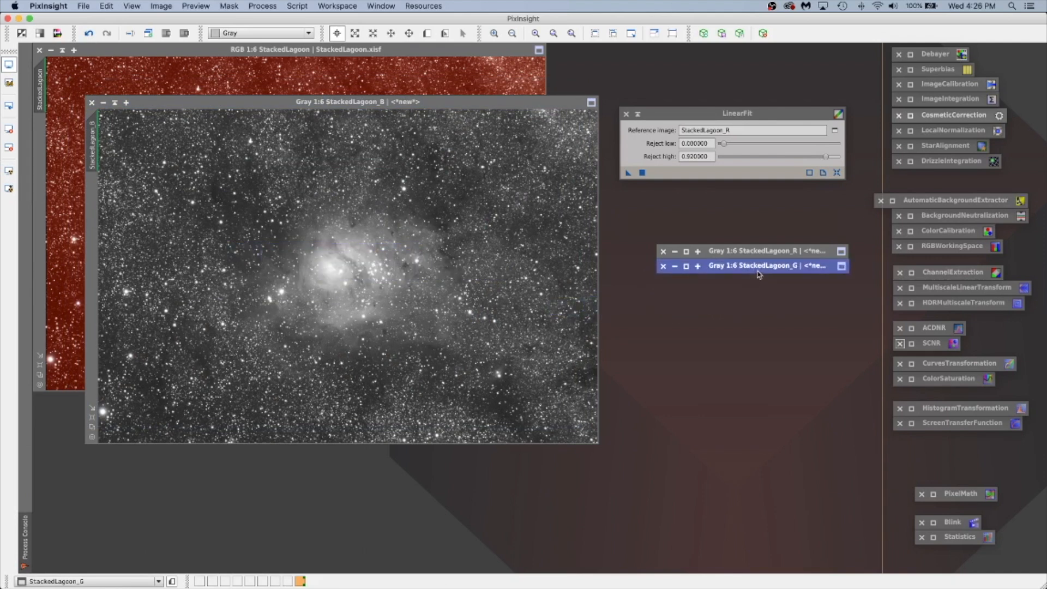
- Minimize a channel window and make the blue channel image the active view
{"action": "left_click", "coordinate": [340, 101]}
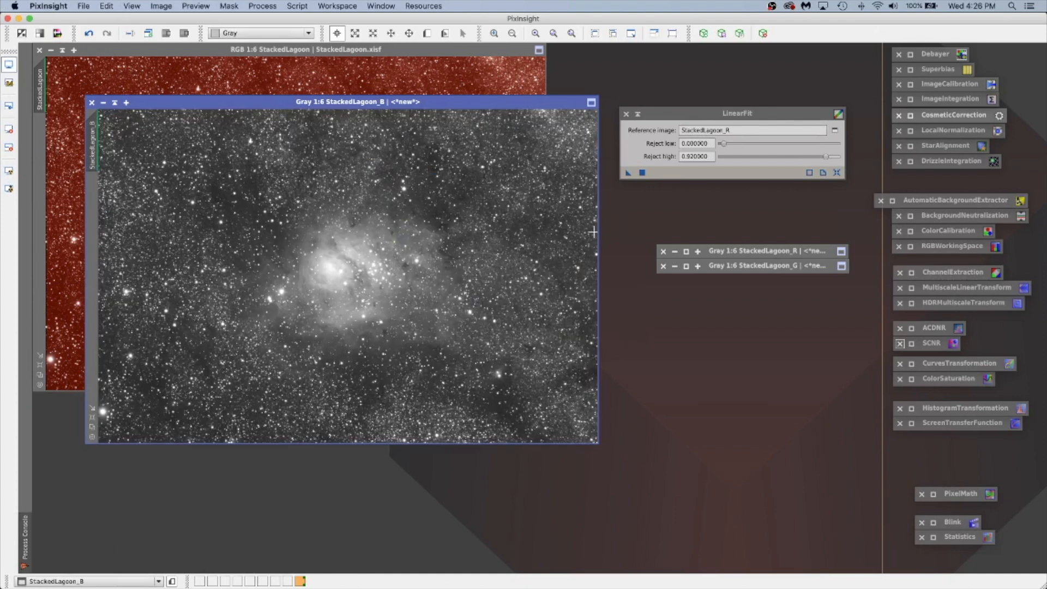
{"action": "left_click", "coordinate": [685, 266]}
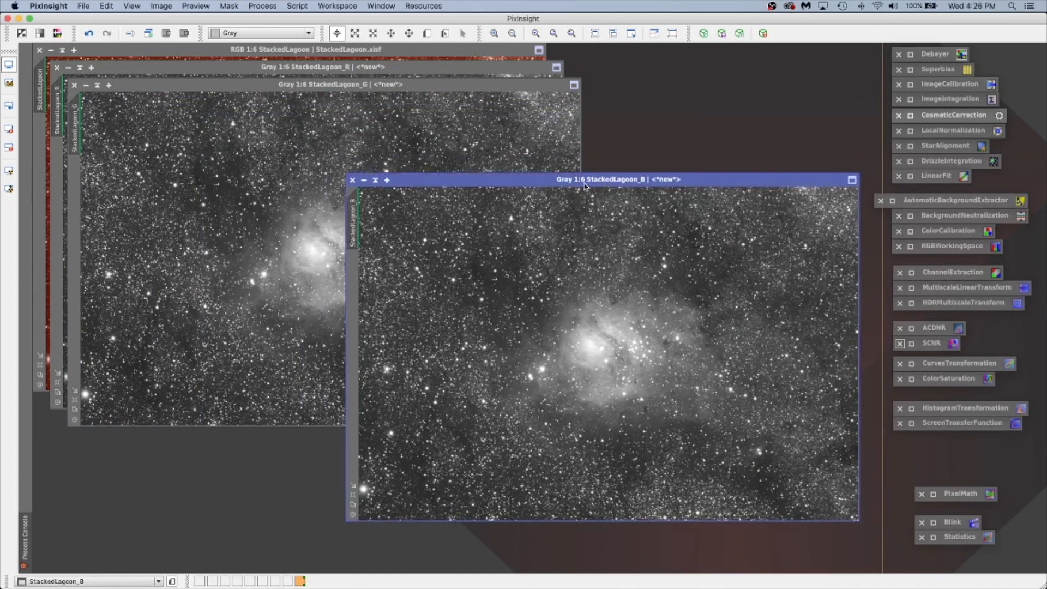
- Move the StackedLagoon_B window beside StackedLagoon_R for side-by-side comparison
{"action": "left_click_drag", "start_coordinate": [324, 84], "coordinate": [331, 151]}
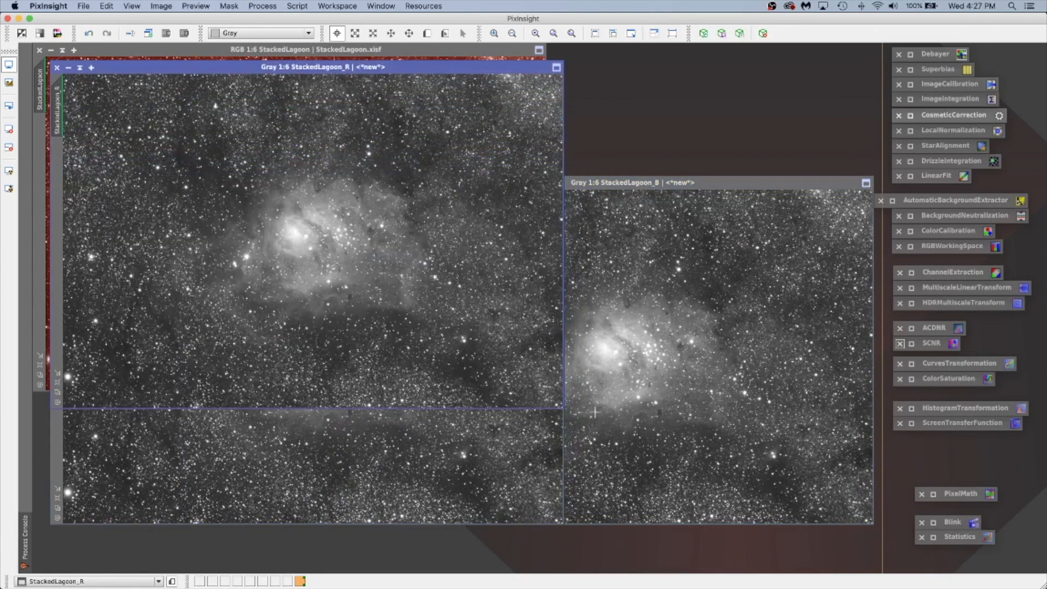
{"action": "mouse_move", "coordinate": [432, 218]}
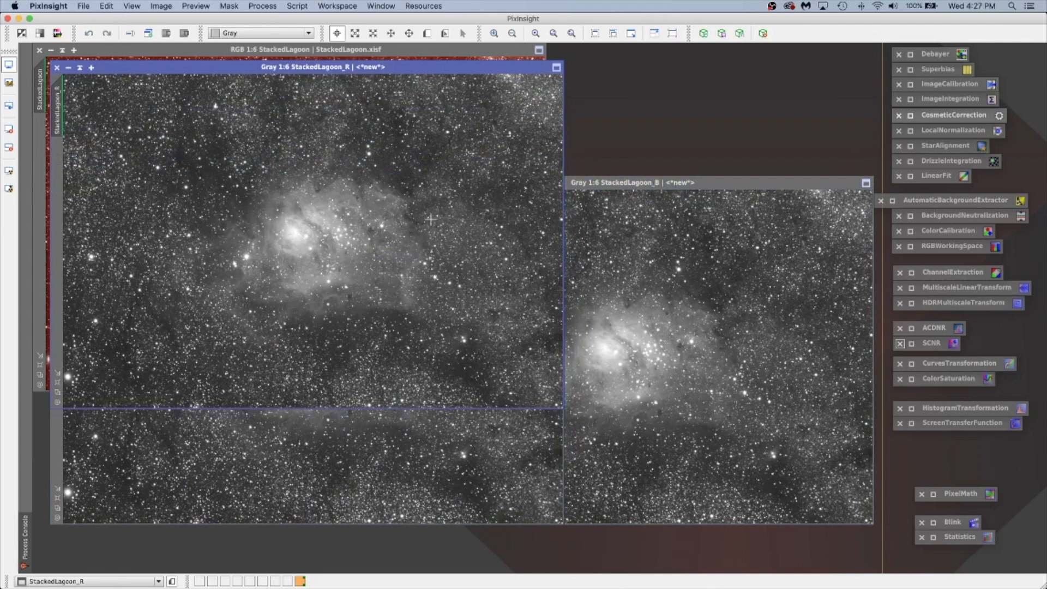
{"action": "mouse_move", "coordinate": [920, 254]}
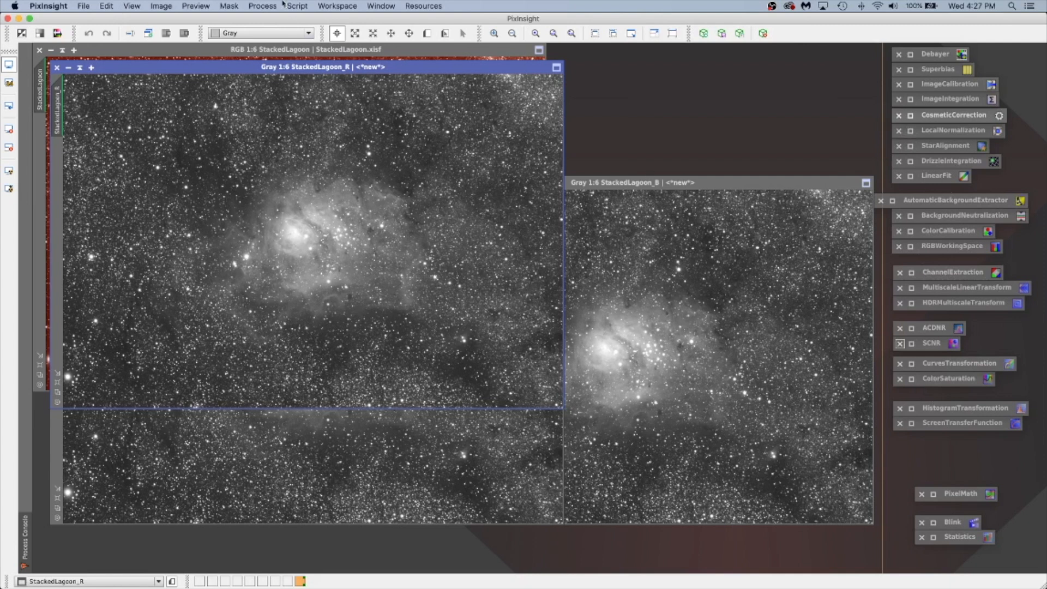
- Launch LRGBCombination from Process > ColorSpaces
{"action": "left_click", "coordinate": [261, 7]}
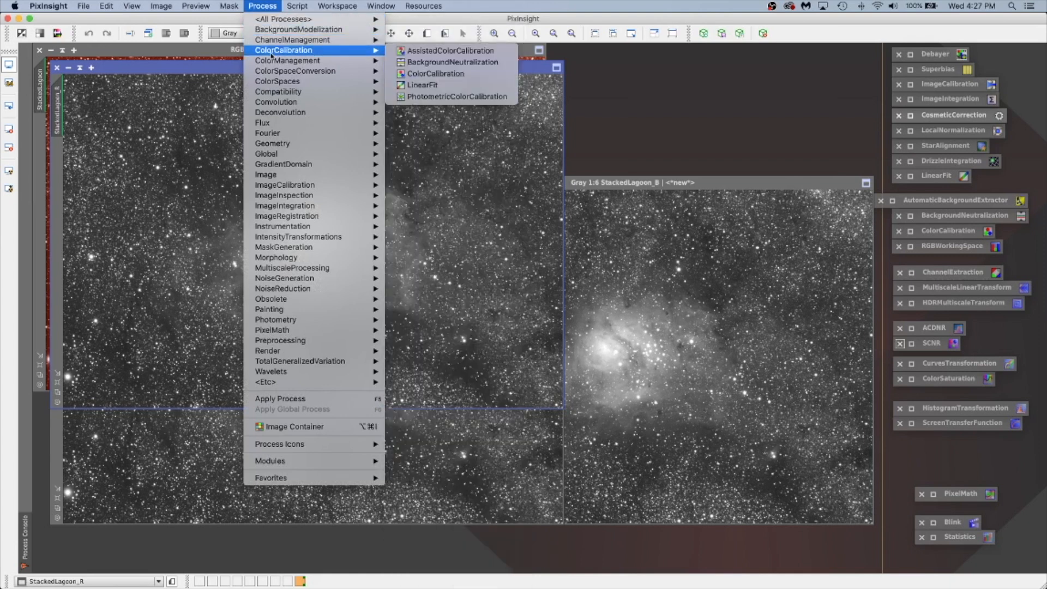
{"action": "mouse_move", "coordinate": [295, 71]}
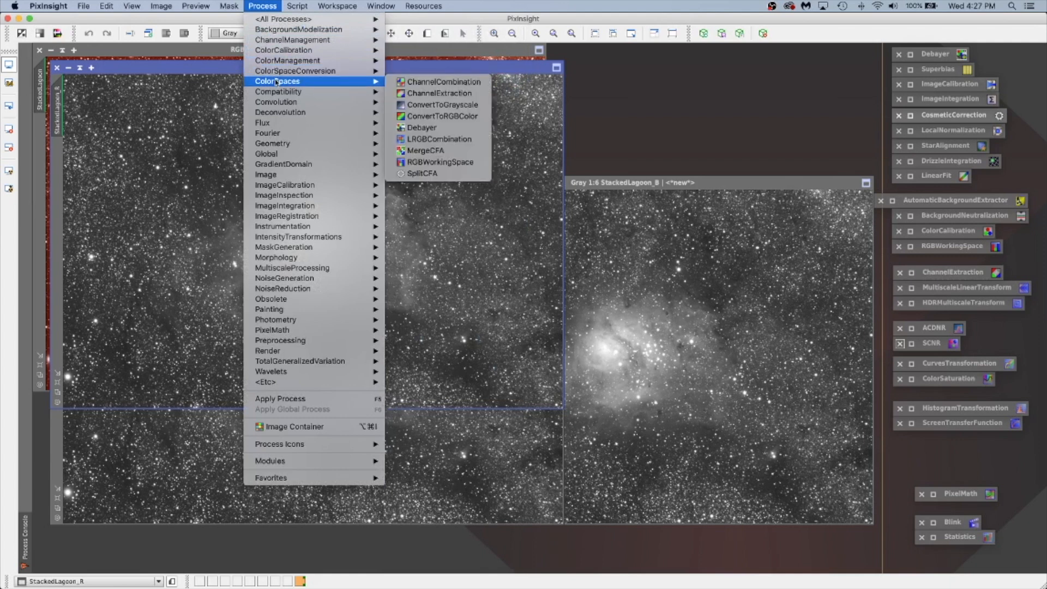
{"action": "mouse_move", "coordinate": [419, 127]}
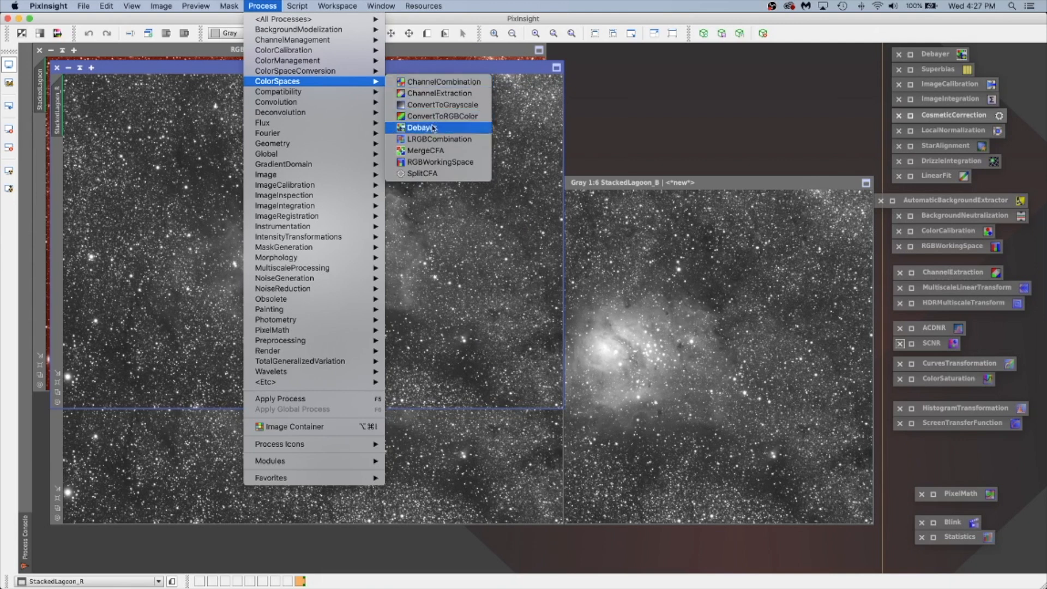
{"action": "mouse_move", "coordinate": [441, 139]}
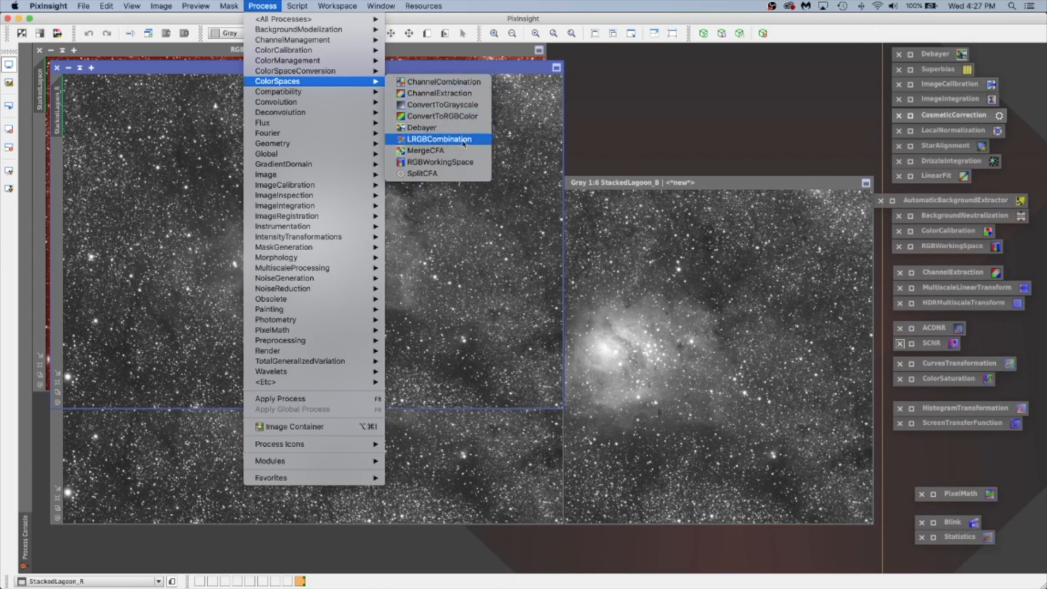
{"action": "left_click", "coordinate": [439, 138]}
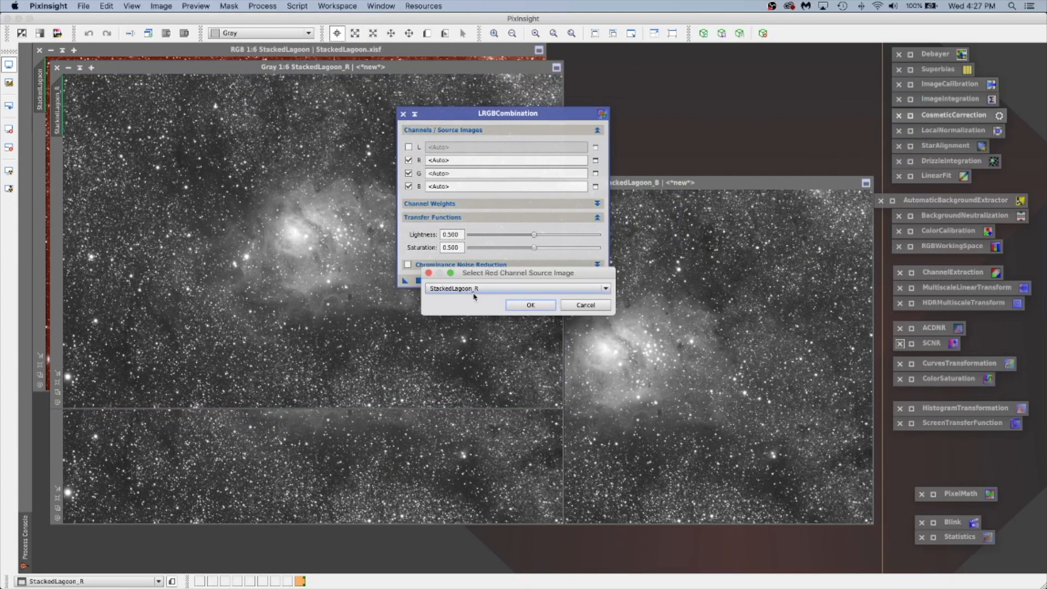
- Assign StackedLagoon_R, _G and _B as the red, green and blue source images
{"action": "left_click", "coordinate": [530, 304]}
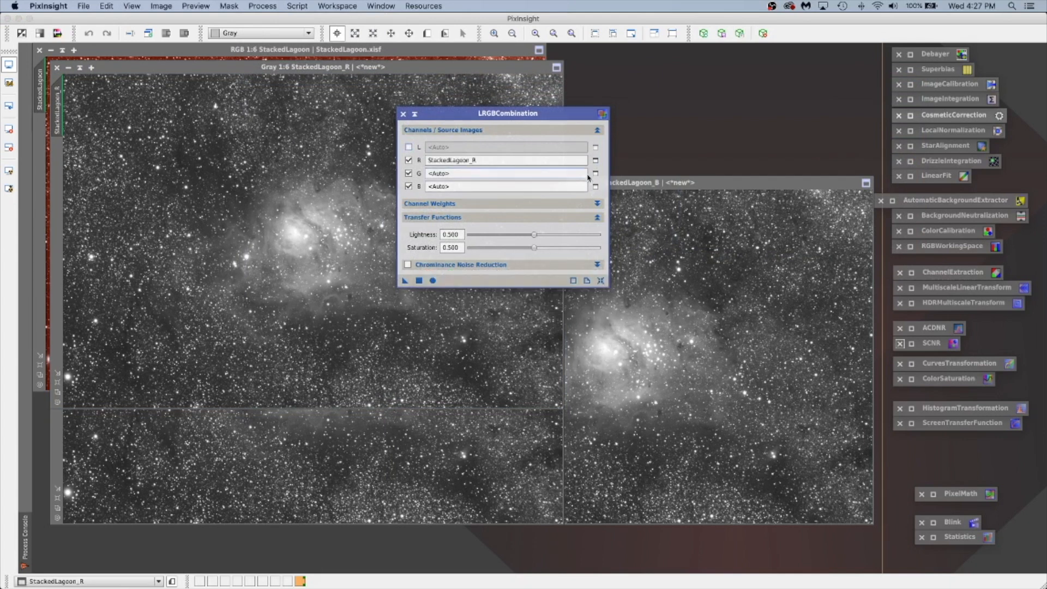
{"action": "left_click", "coordinate": [594, 173]}
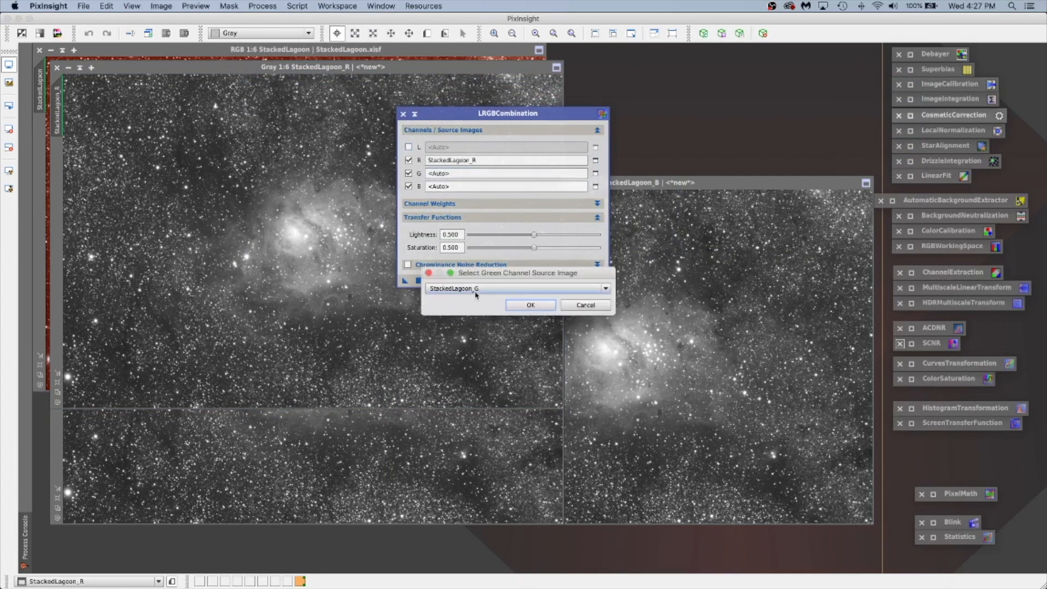
{"action": "left_click", "coordinate": [530, 304]}
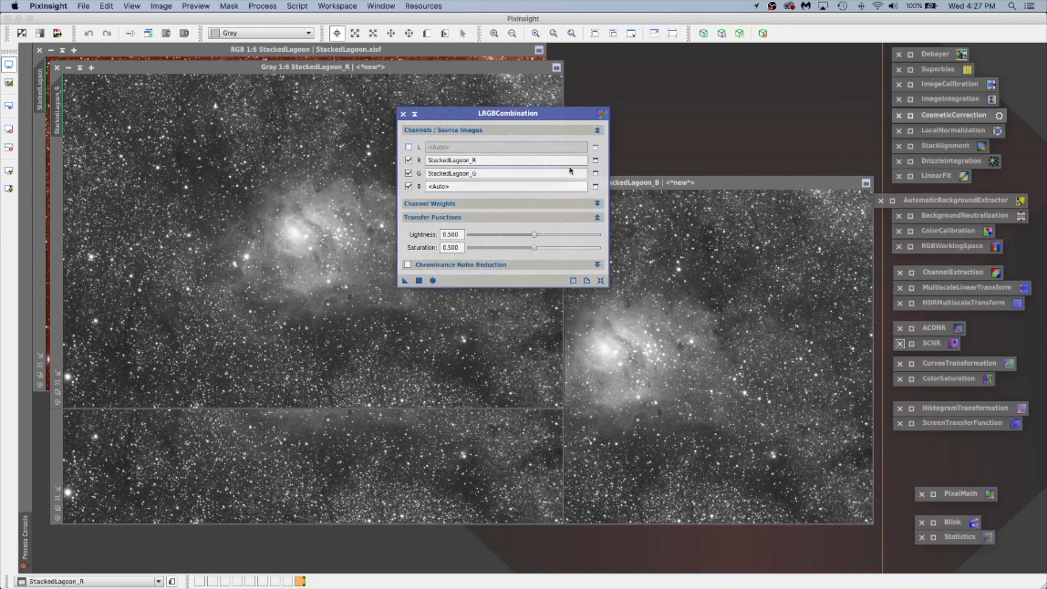
{"action": "left_click", "coordinate": [593, 187]}
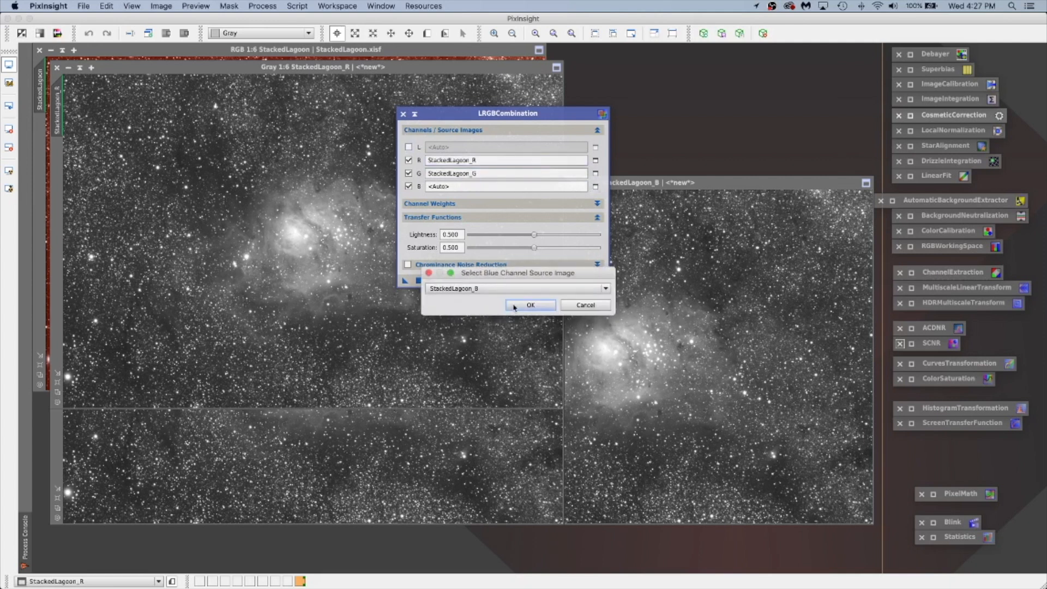
{"action": "left_click", "coordinate": [530, 305]}
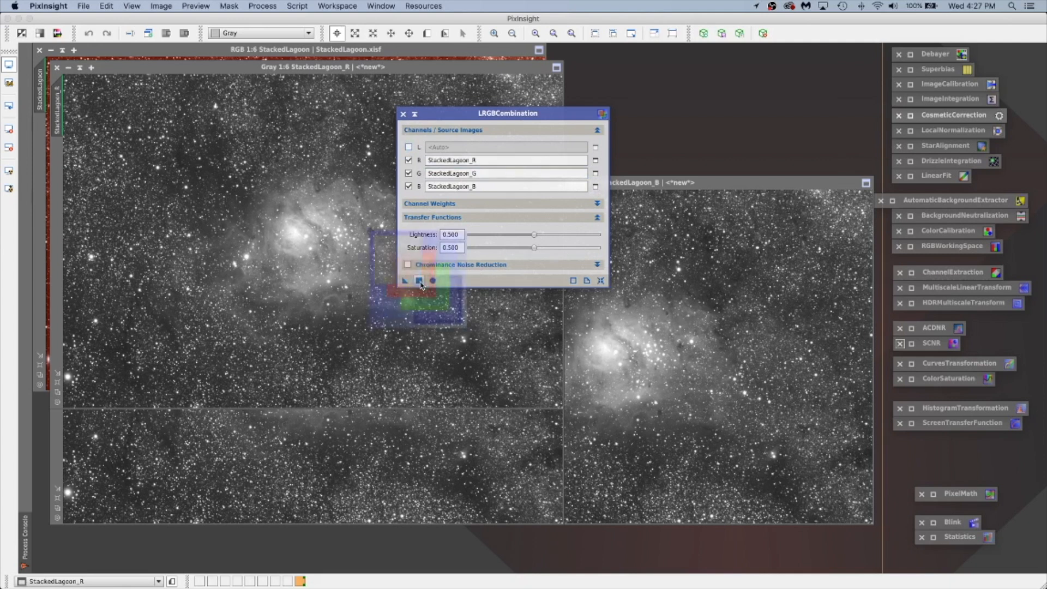
- Run the combination globally after dismissing the grayscale error, creating colour Image05
{"action": "left_click", "coordinate": [419, 280]}
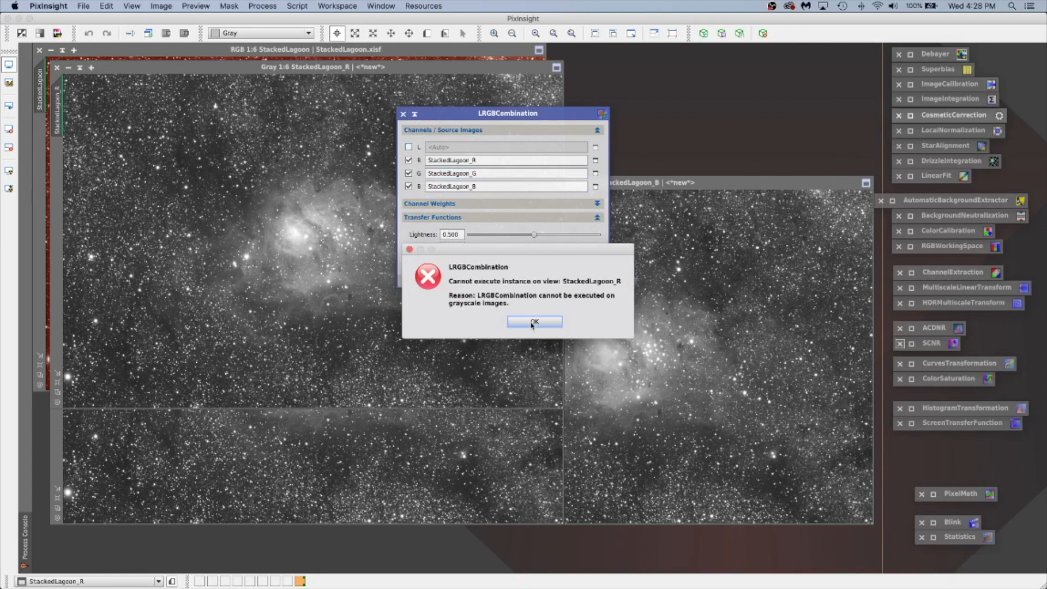
{"action": "left_click", "coordinate": [534, 323]}
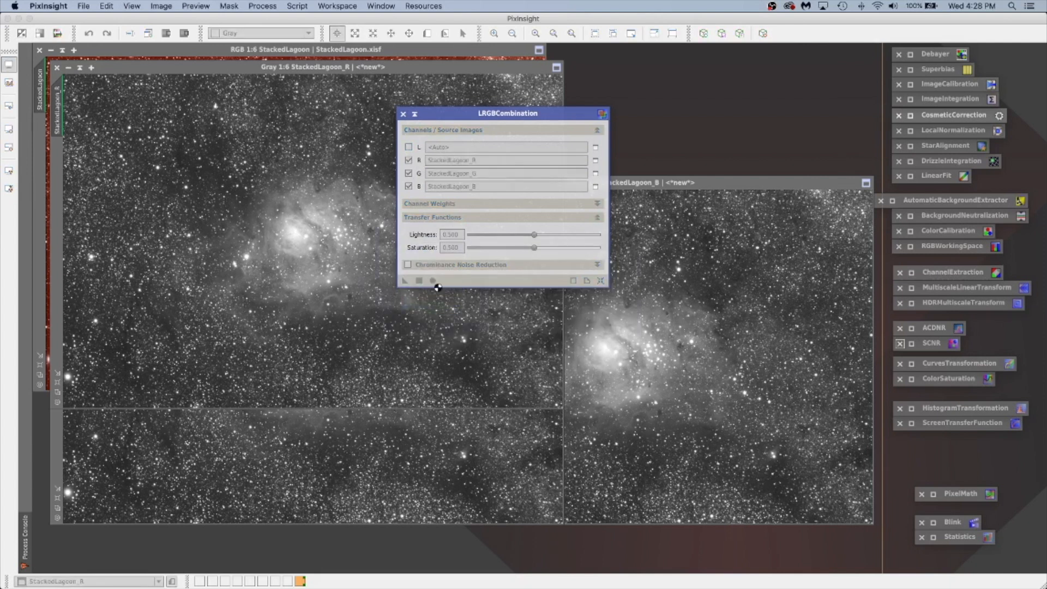
{"action": "left_click", "coordinate": [404, 280]}
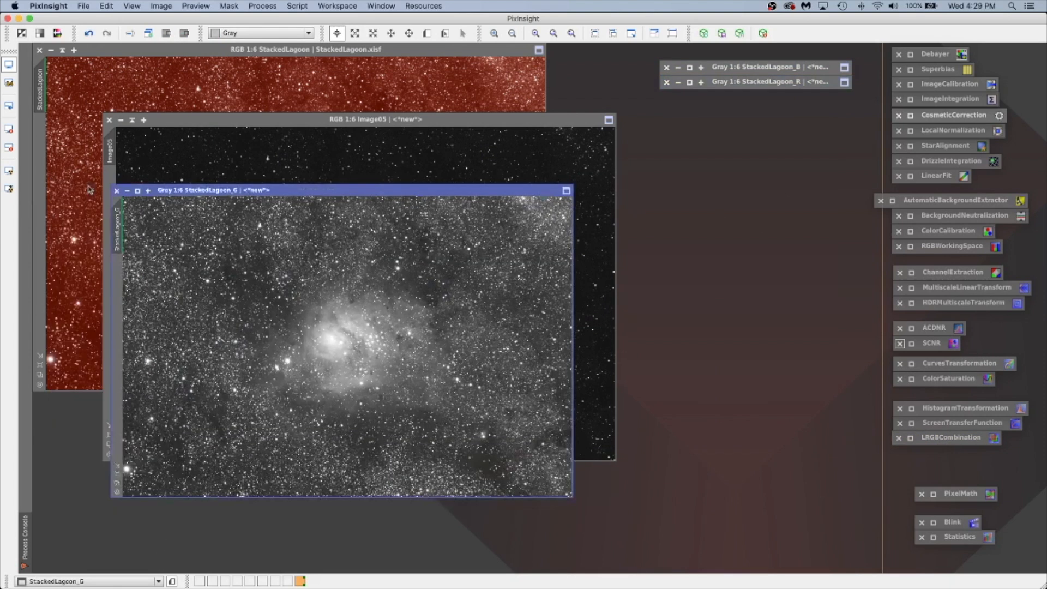
- Auto-stretch Image05, bring it forward, realign the ABE icon and enlarge the window to fill the workspace
{"action": "left_click", "coordinate": [126, 190]}
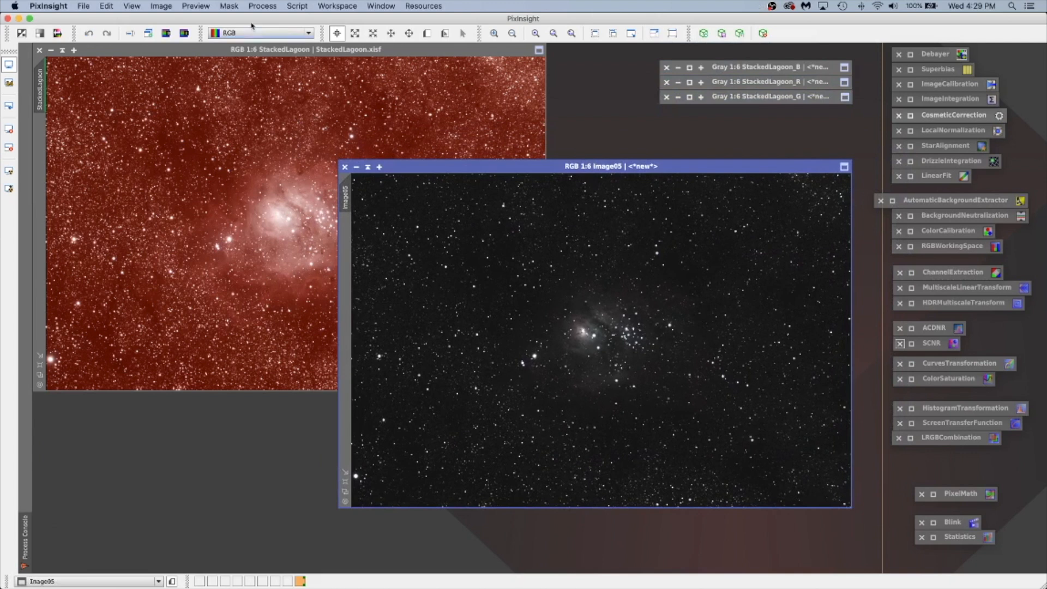
{"action": "mouse_move", "coordinate": [10, 171]}
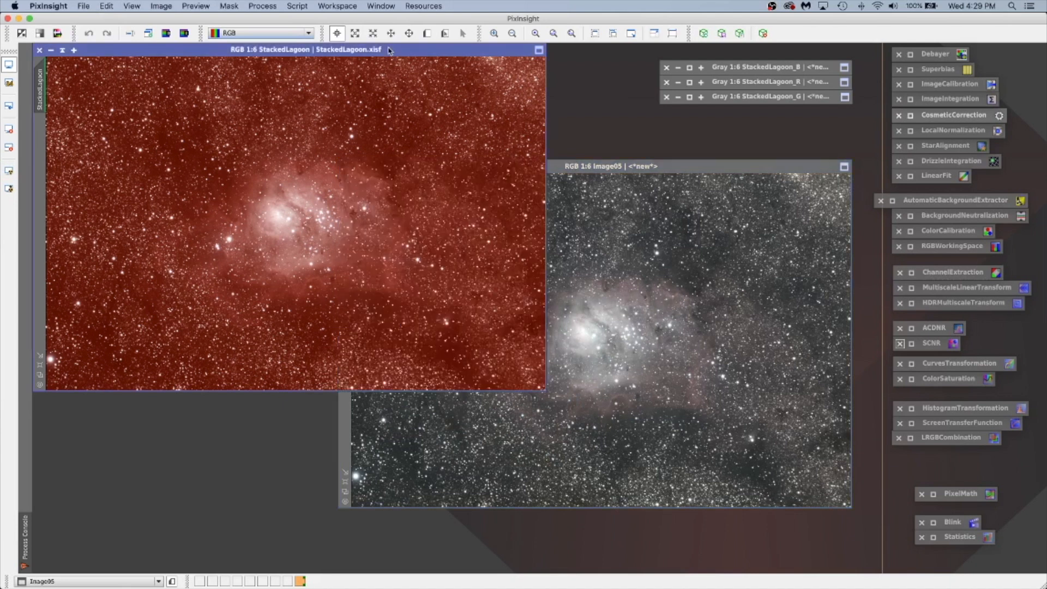
{"action": "left_click", "coordinate": [611, 166]}
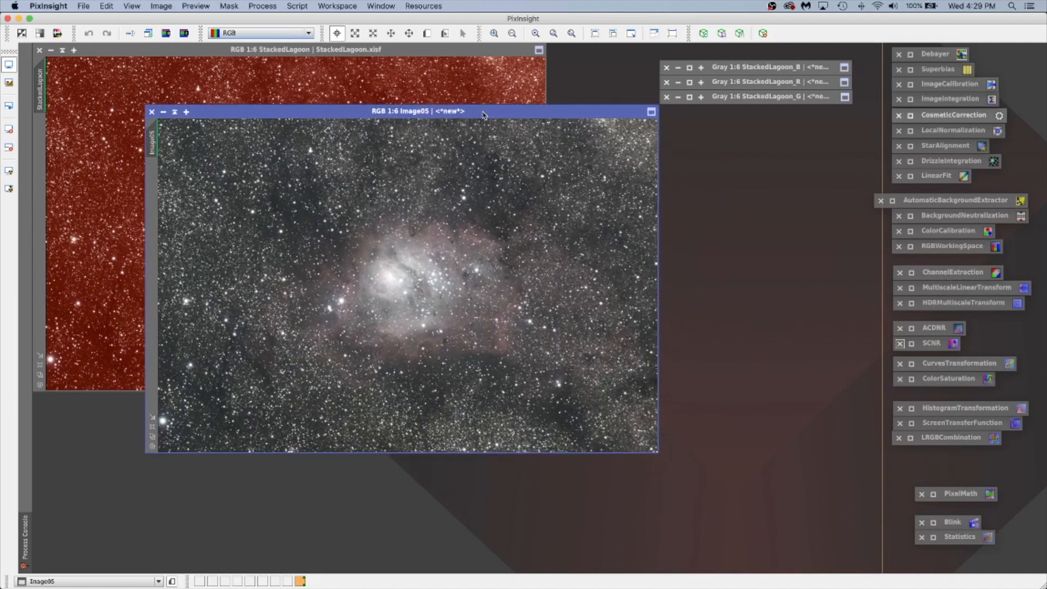
{"action": "left_click_drag", "start_coordinate": [418, 110], "coordinate": [404, 102]}
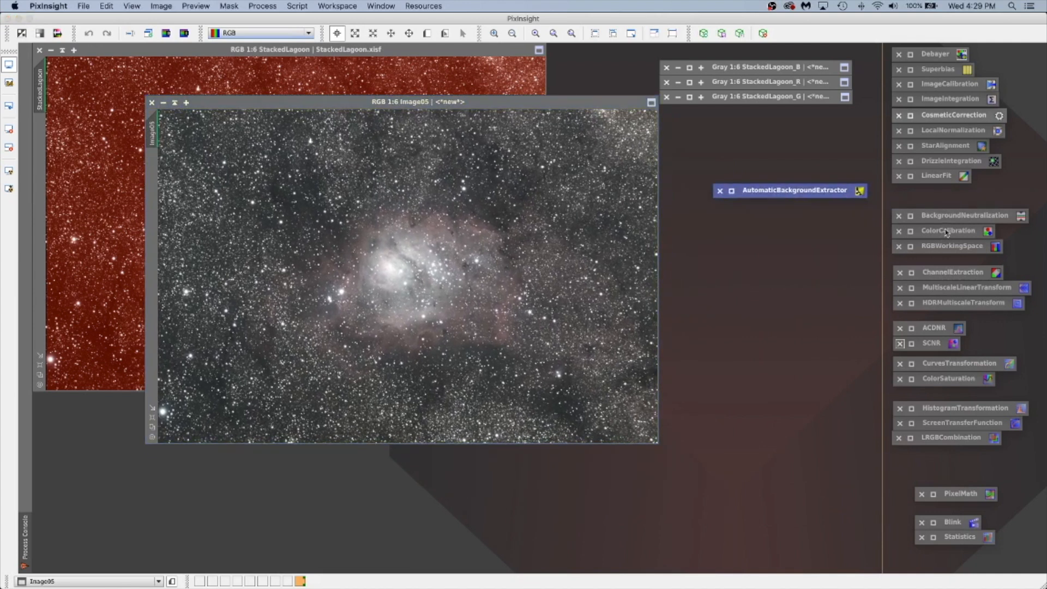
{"action": "mouse_move", "coordinate": [802, 198]}
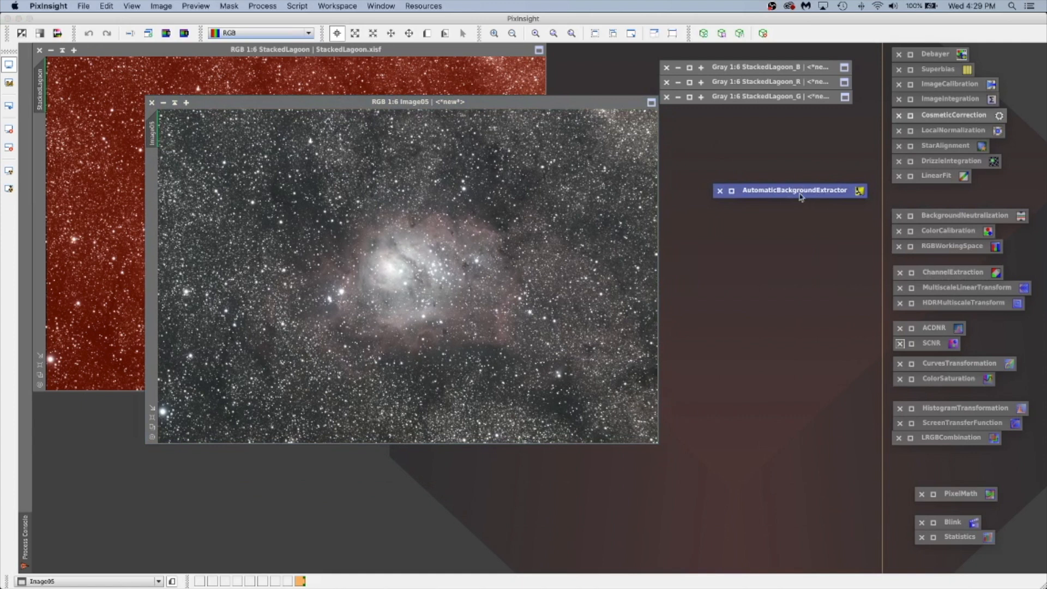
{"action": "mouse_move", "coordinate": [764, 195]}
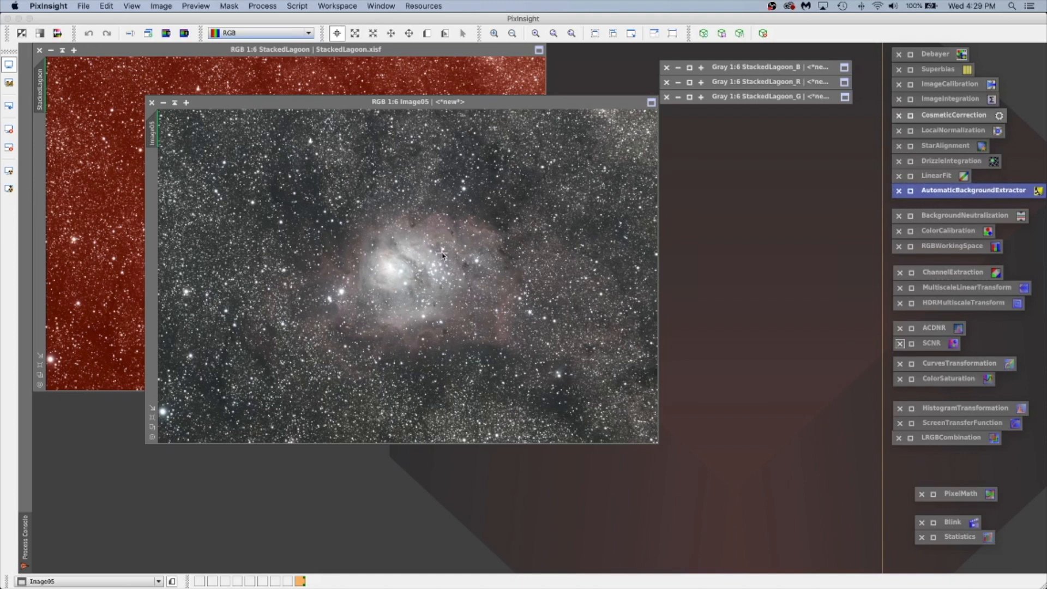
{"action": "mouse_move", "coordinate": [442, 245]}
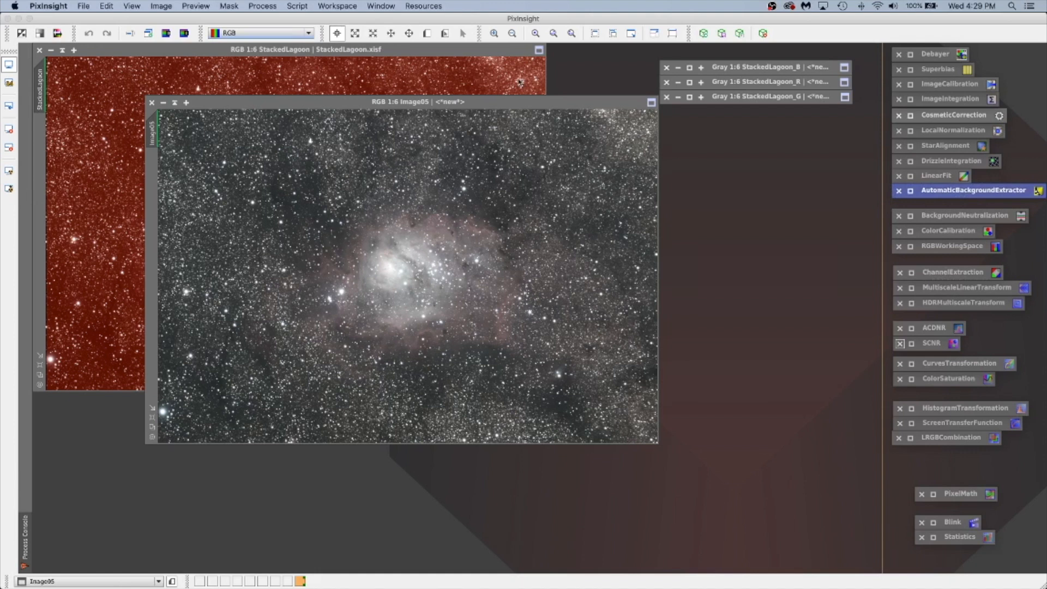
{"action": "left_click", "coordinate": [570, 32]}
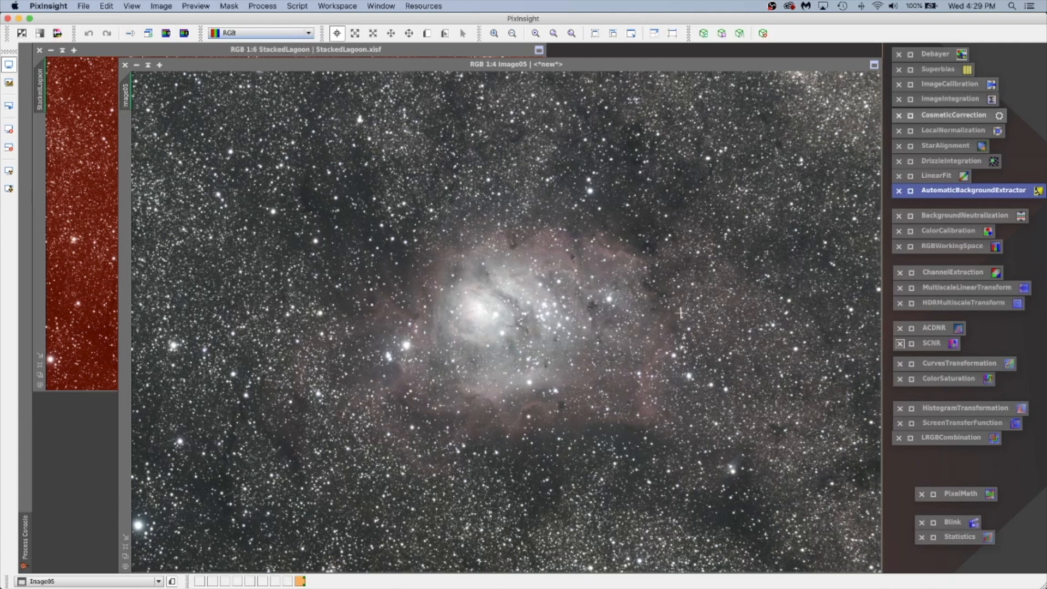
{"action": "mouse_move", "coordinate": [493, 33]}
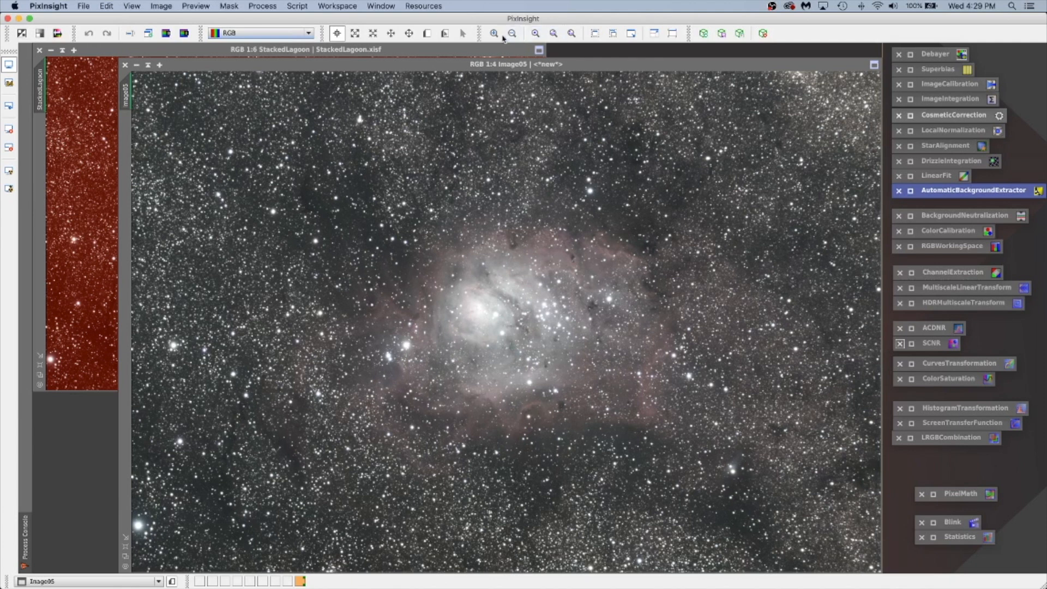
- Zoom Image05 to full resolution and bring the lower star field into view
{"action": "left_click", "coordinate": [493, 33]}
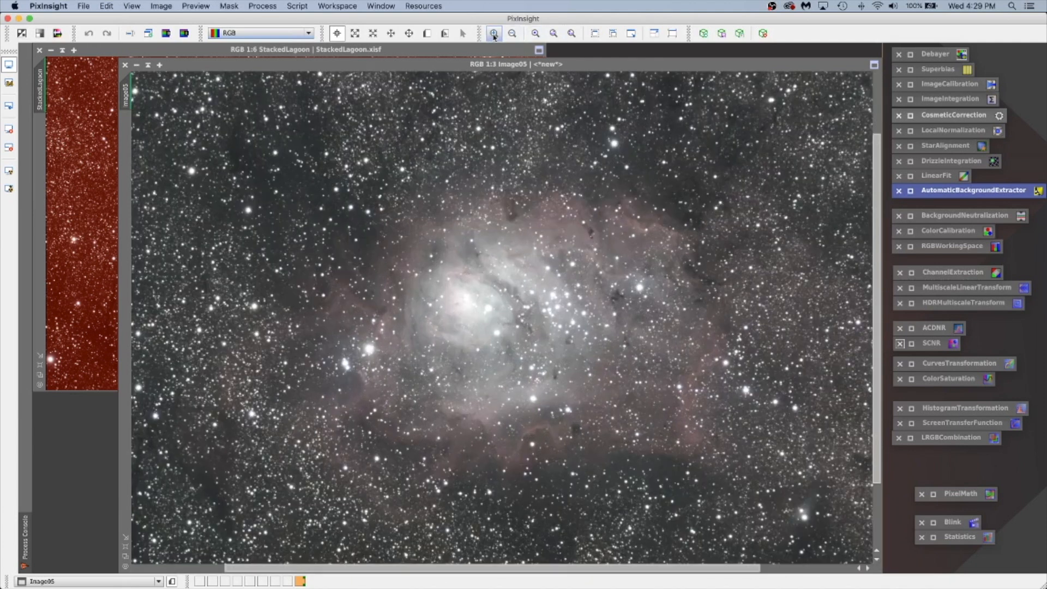
{"action": "left_click", "coordinate": [493, 32]}
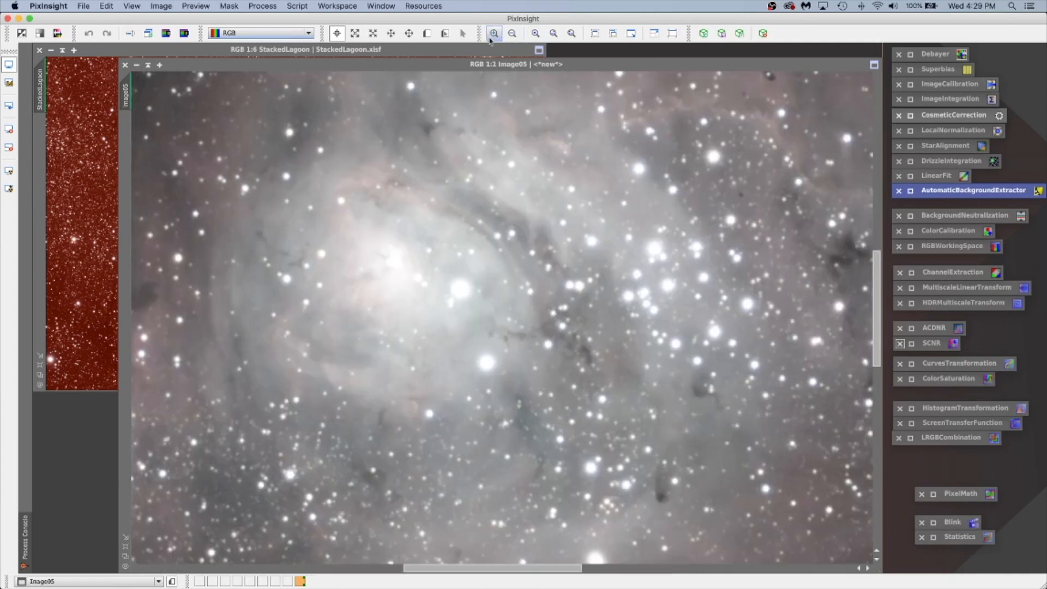
{"action": "mouse_move", "coordinate": [1021, 255]}
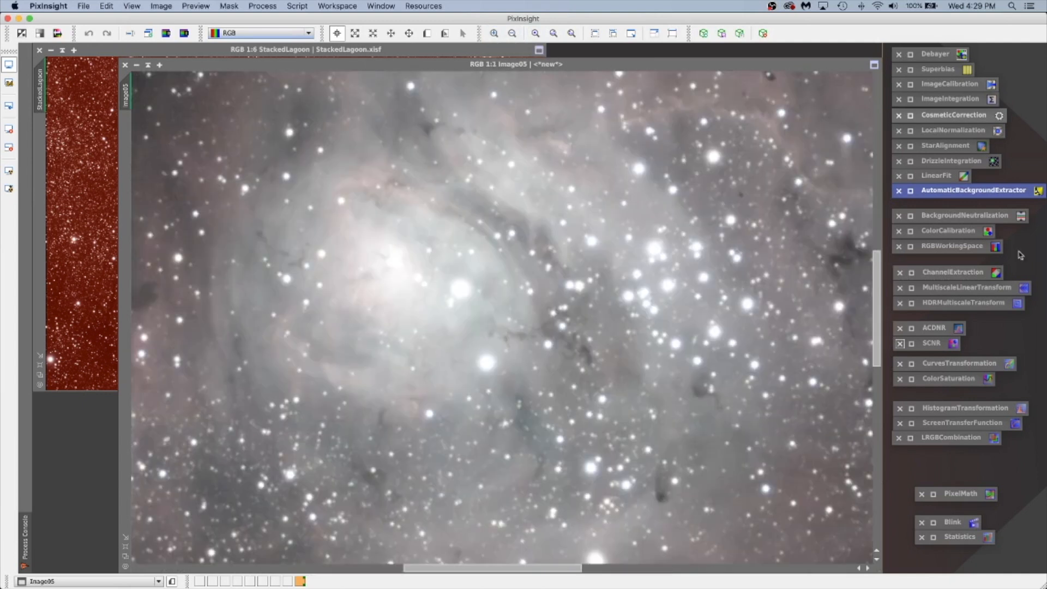
{"action": "left_click", "coordinate": [514, 65]}
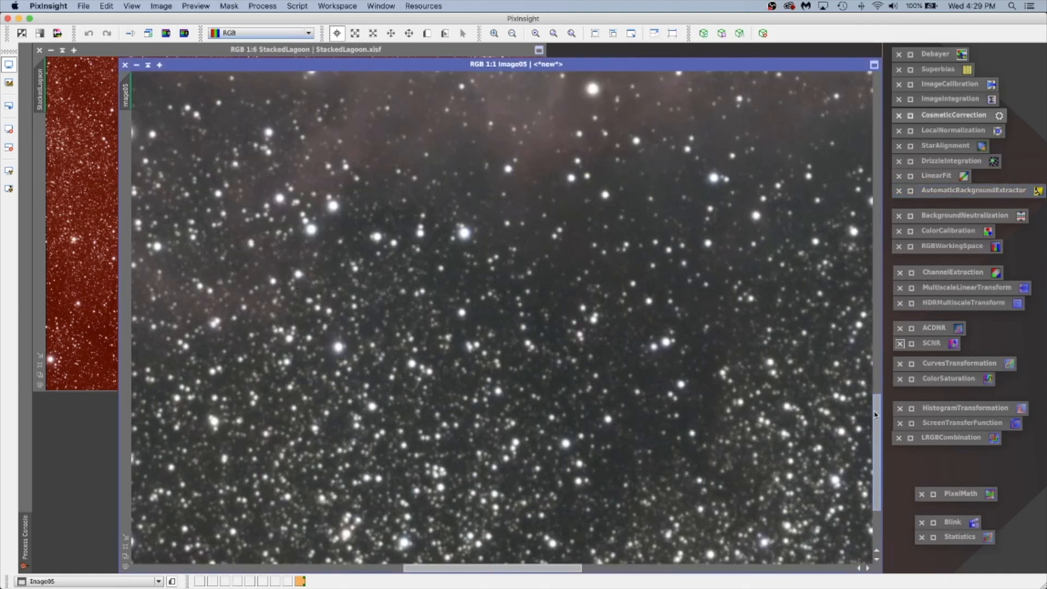
{"action": "scroll", "scroll_direction": "down", "scroll_amount": 3}
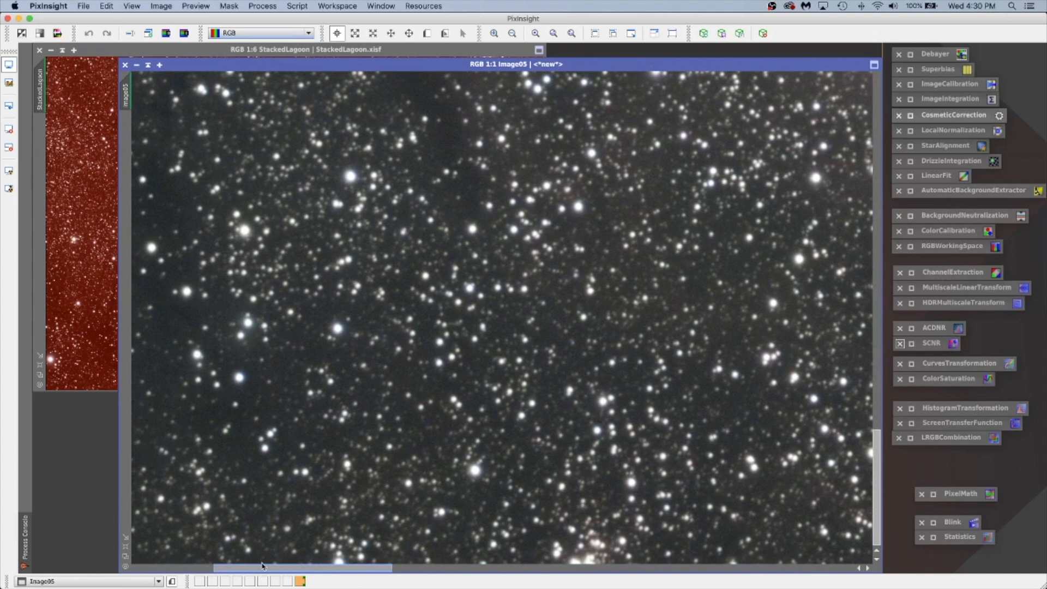
{"action": "mouse_move", "coordinate": [239, 460]}
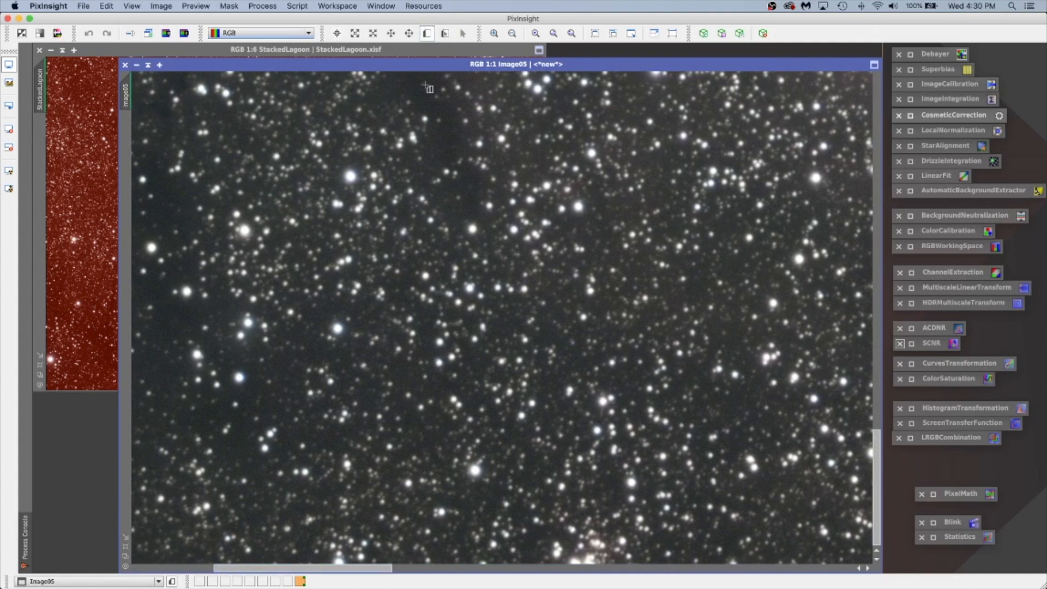
{"action": "mouse_move", "coordinate": [239, 440]}
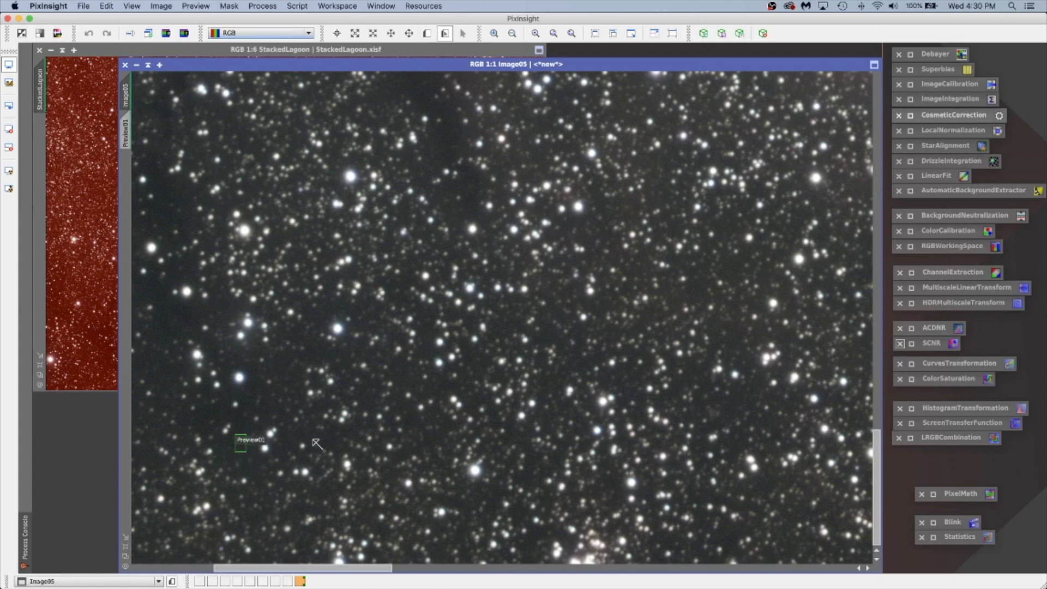
{"action": "mouse_move", "coordinate": [595, 93]}
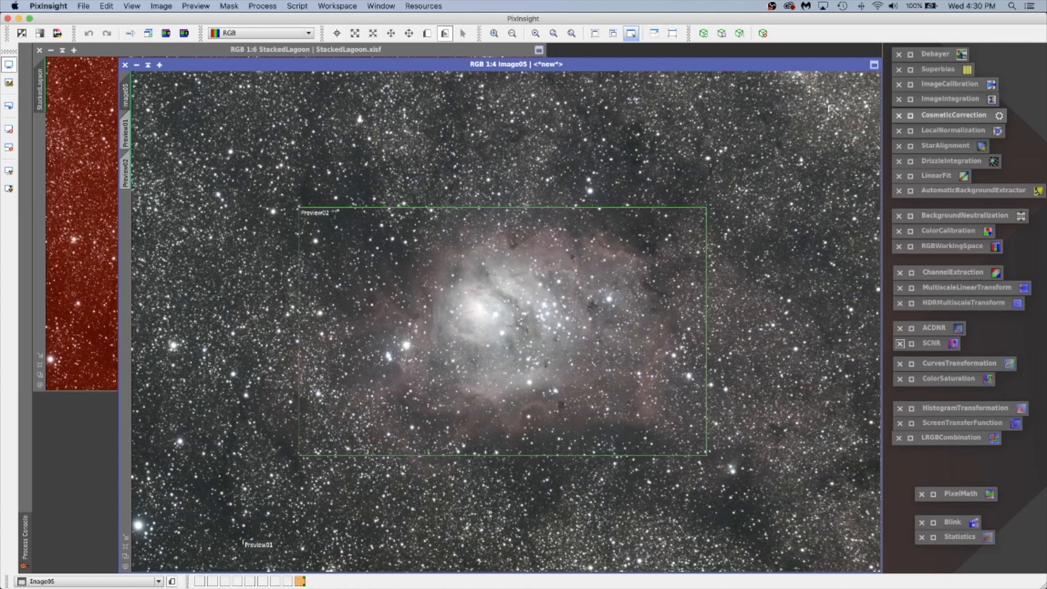
{"action": "mouse_move", "coordinate": [944, 232]}
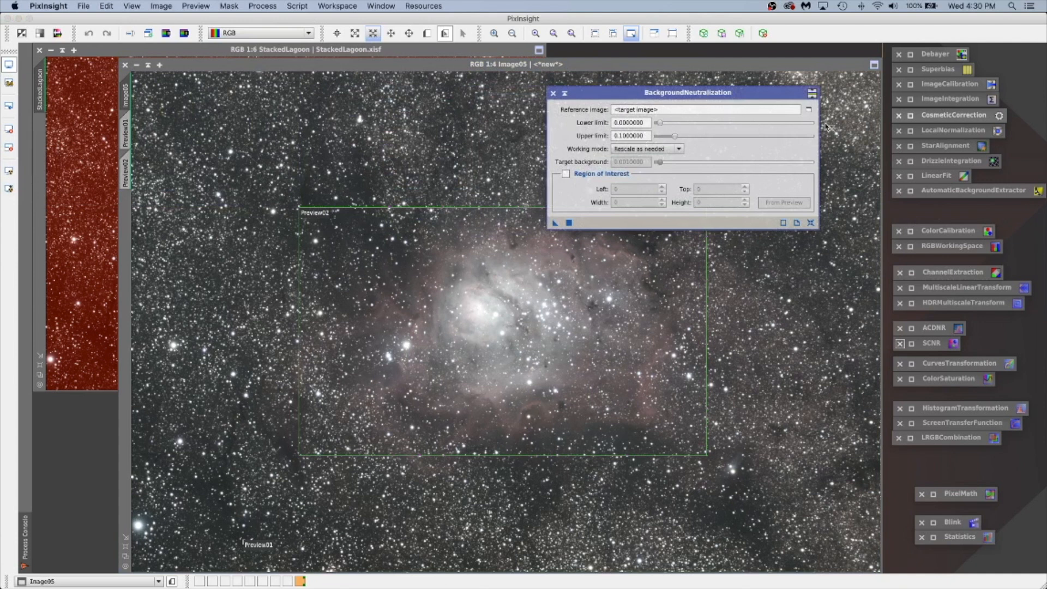
- Run BackgroundNeutralization on Image05 with Preview01 as the reference image
{"action": "left_click", "coordinate": [807, 109]}
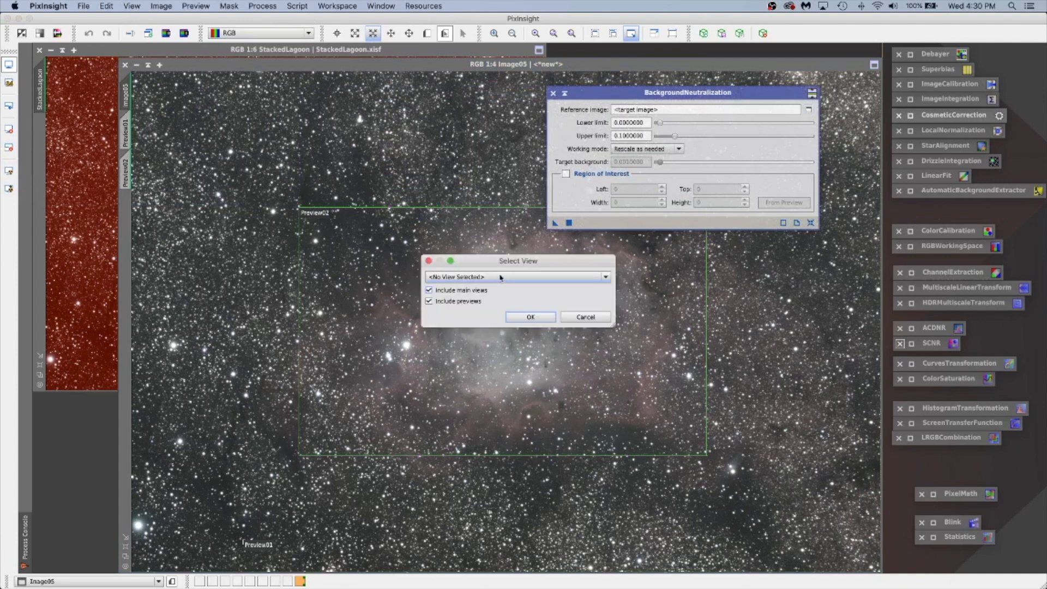
{"action": "left_click", "coordinate": [603, 276]}
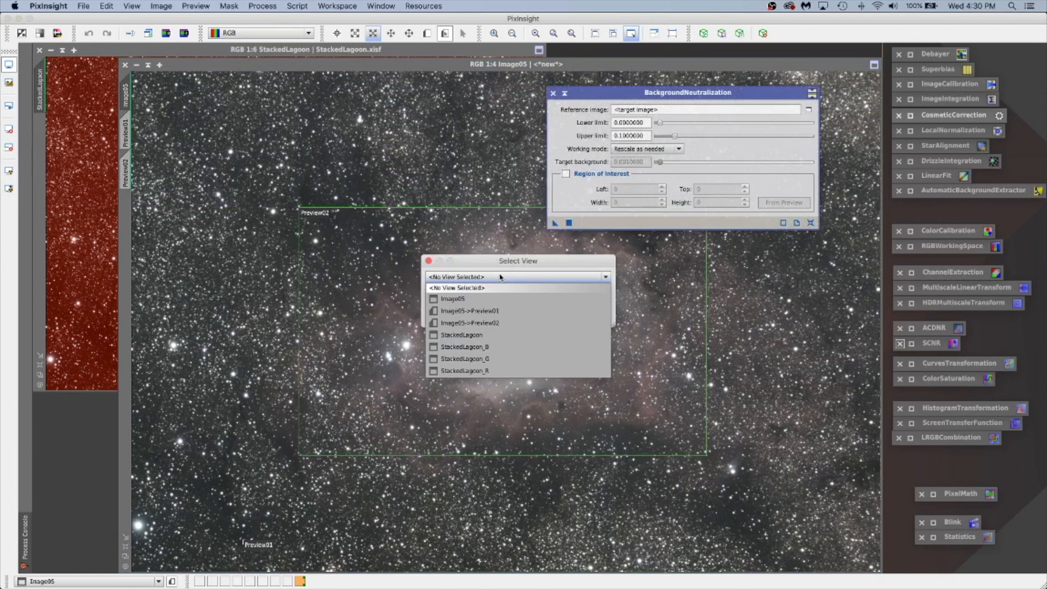
{"action": "mouse_move", "coordinate": [469, 311]}
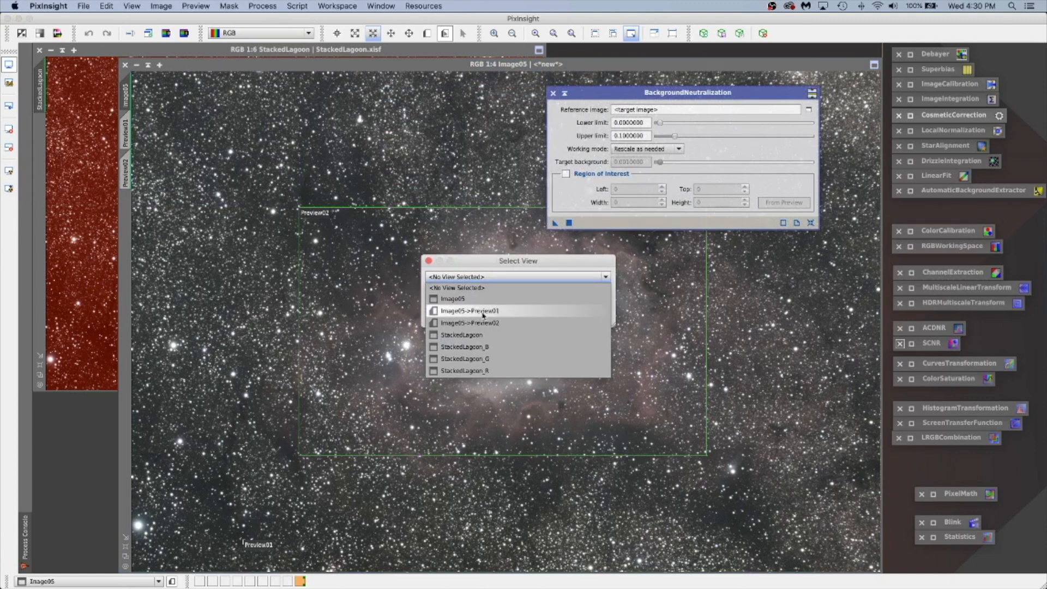
{"action": "left_click", "coordinate": [467, 310]}
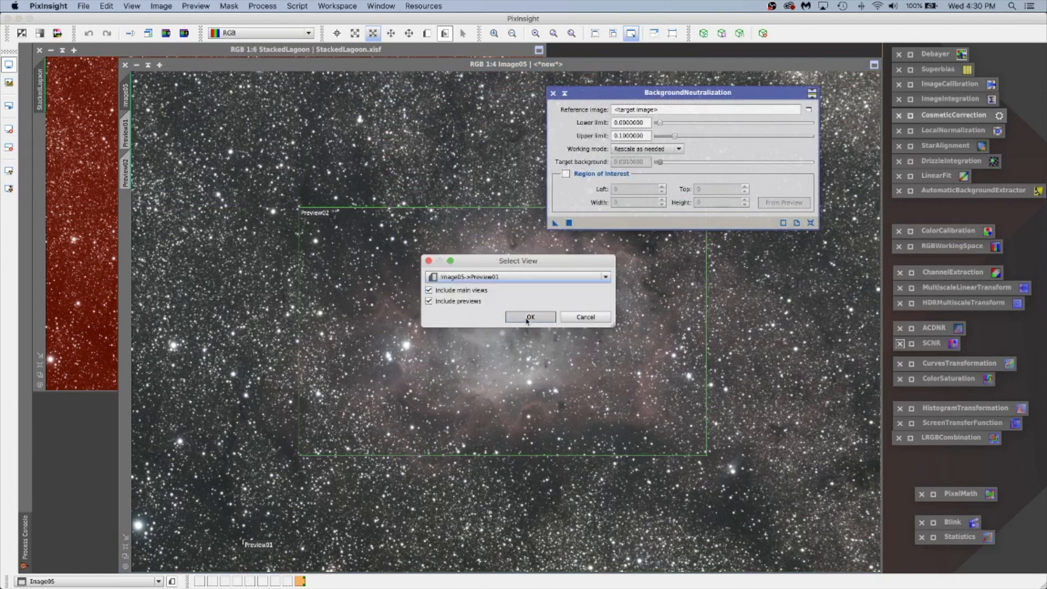
{"action": "left_click", "coordinate": [530, 316]}
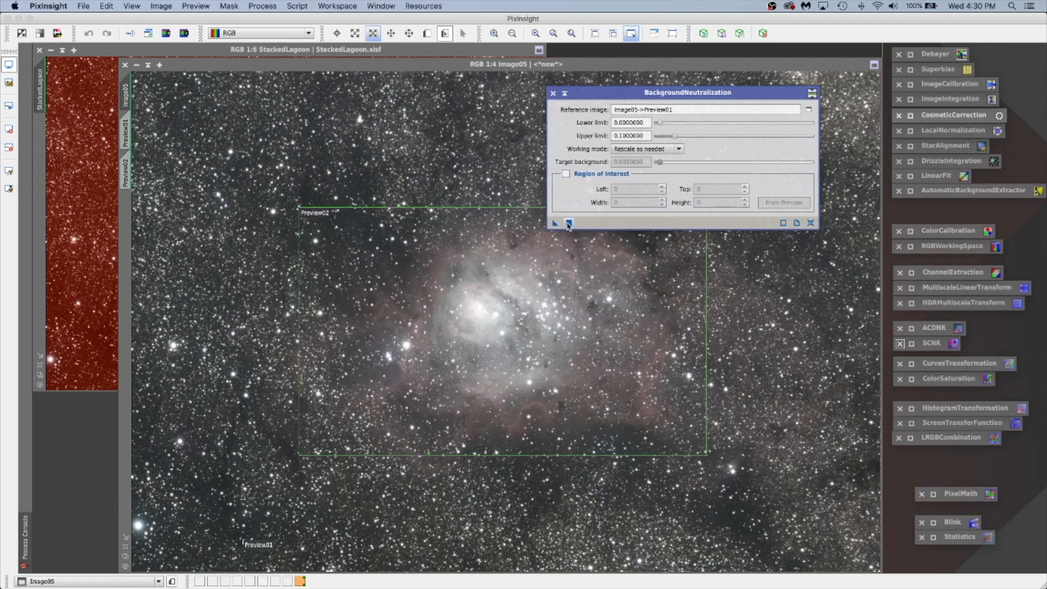
{"action": "left_click", "coordinate": [567, 223]}
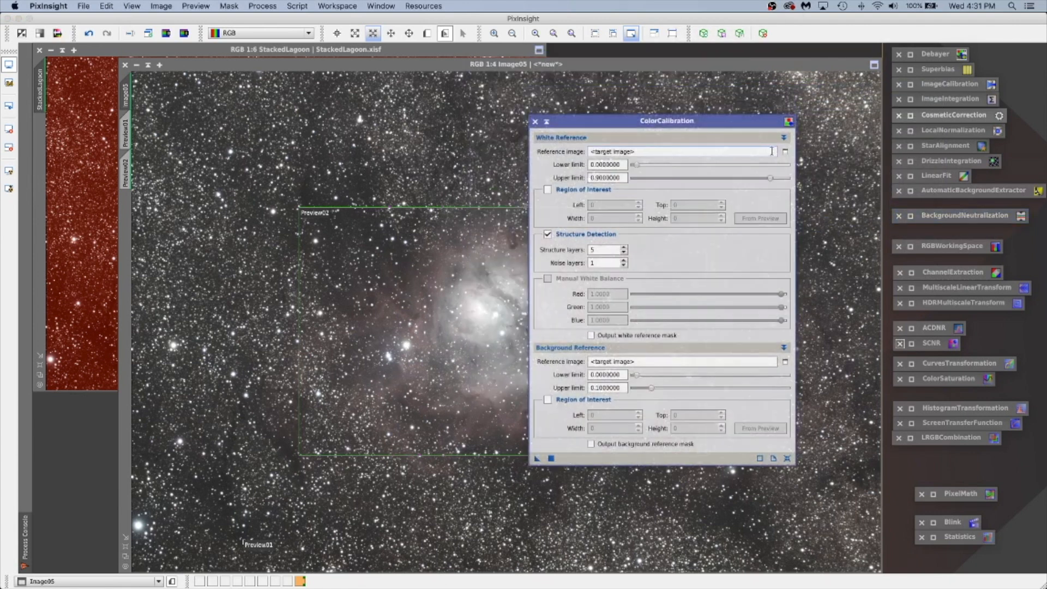
- Set ColorCalibration's white reference to Preview02 and background reference to Preview01
{"action": "left_click", "coordinate": [785, 152]}
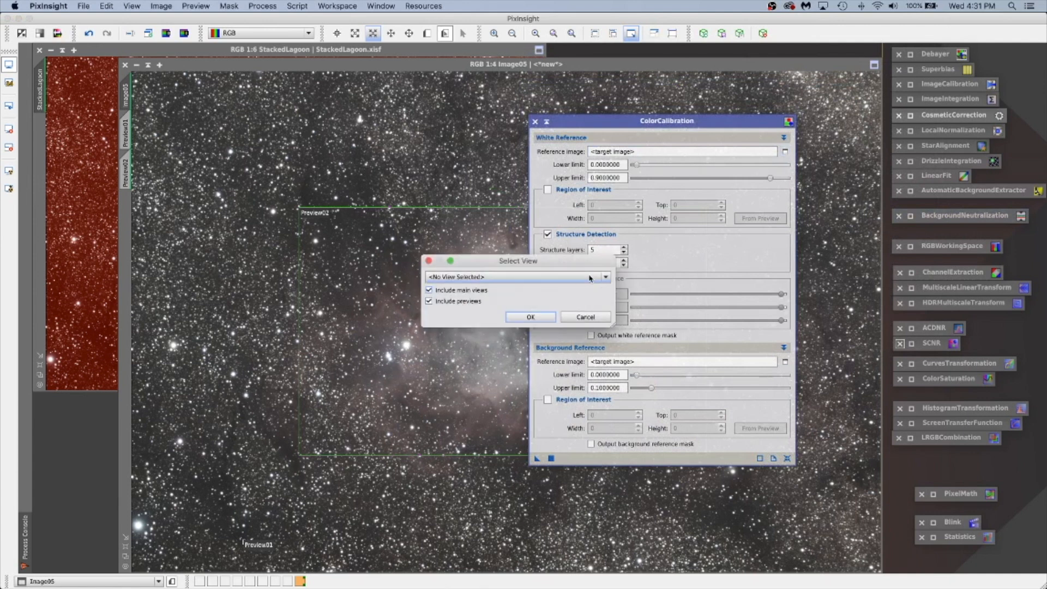
{"action": "left_click", "coordinate": [604, 276]}
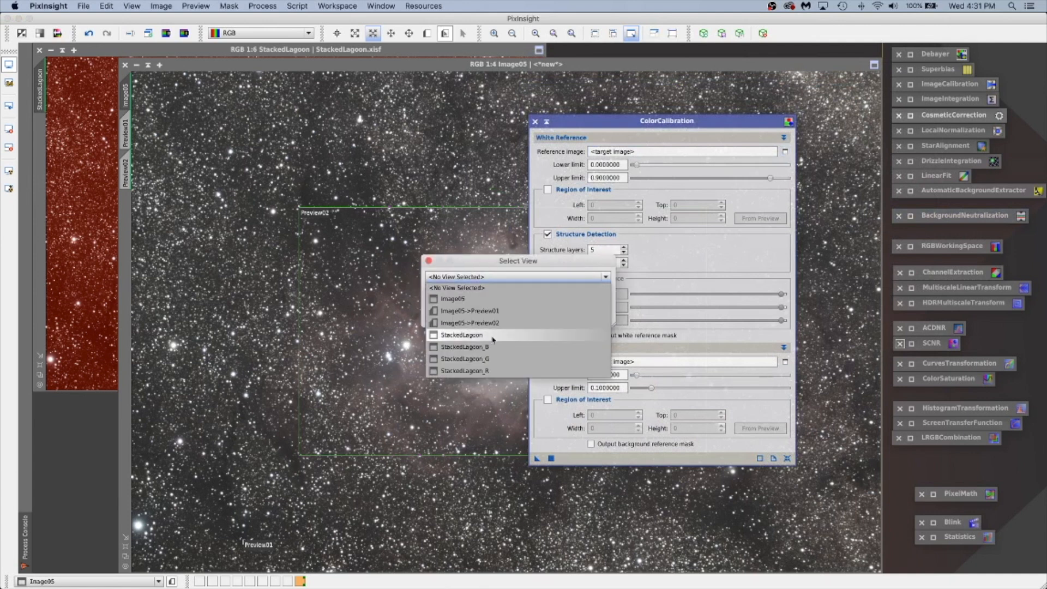
{"action": "left_click", "coordinate": [469, 322]}
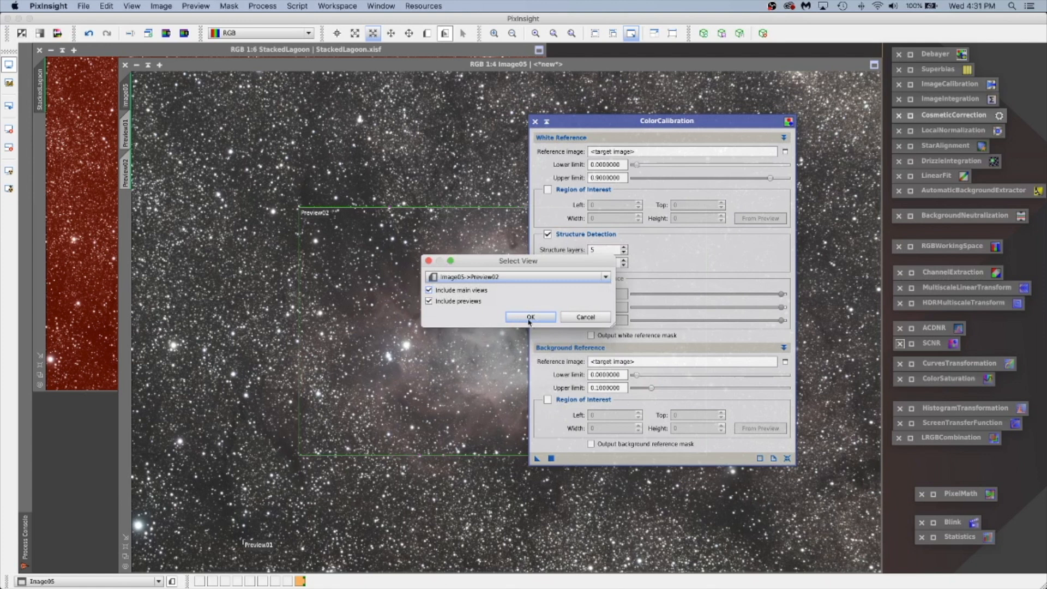
{"action": "left_click", "coordinate": [530, 317]}
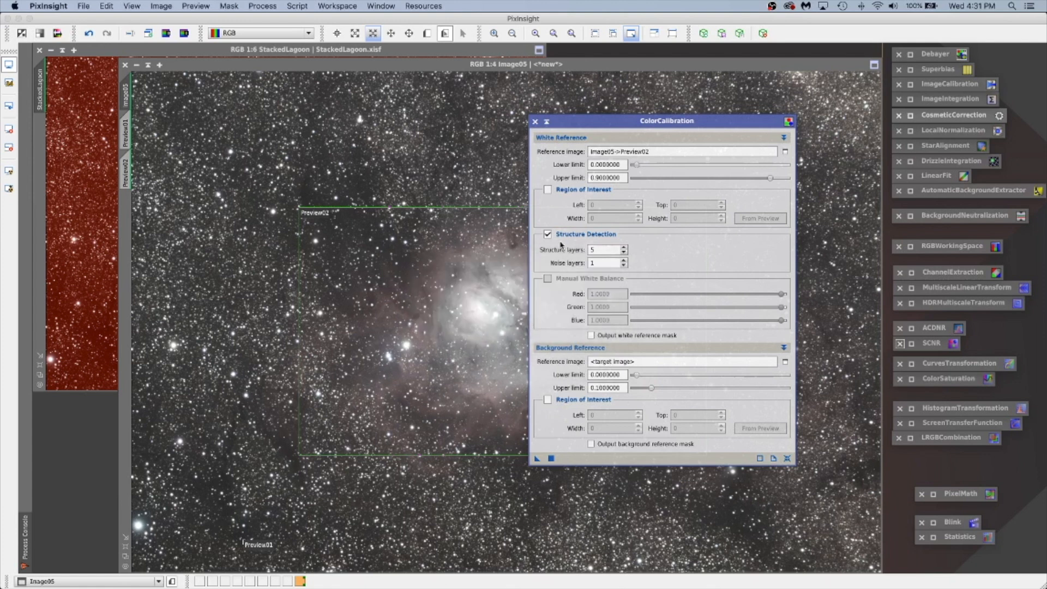
{"action": "mouse_move", "coordinate": [697, 380]}
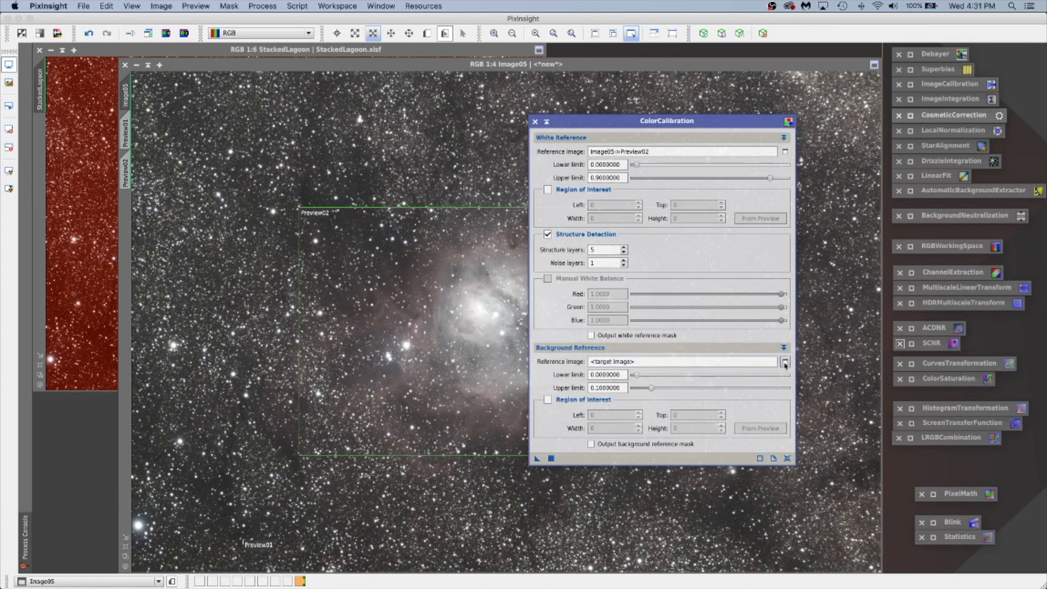
{"action": "left_click", "coordinate": [785, 361]}
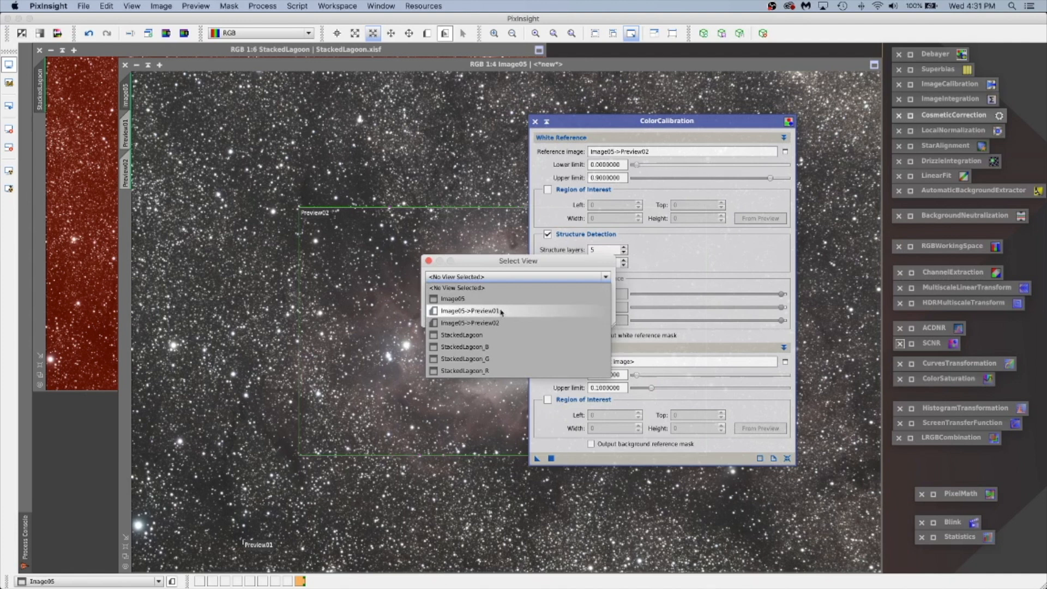
{"action": "left_click", "coordinate": [469, 311]}
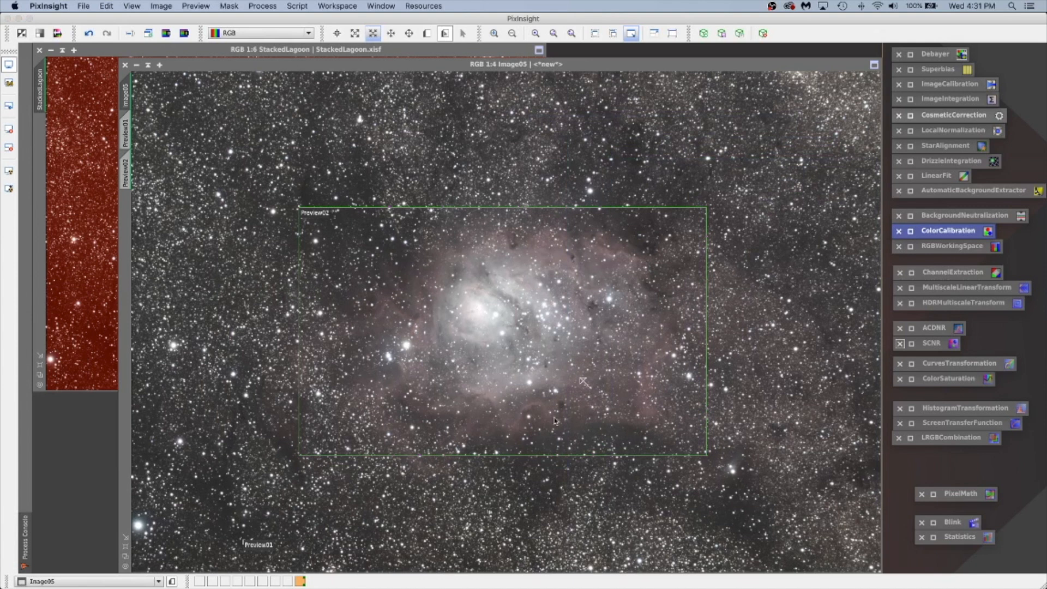
{"action": "mouse_move", "coordinate": [414, 183]}
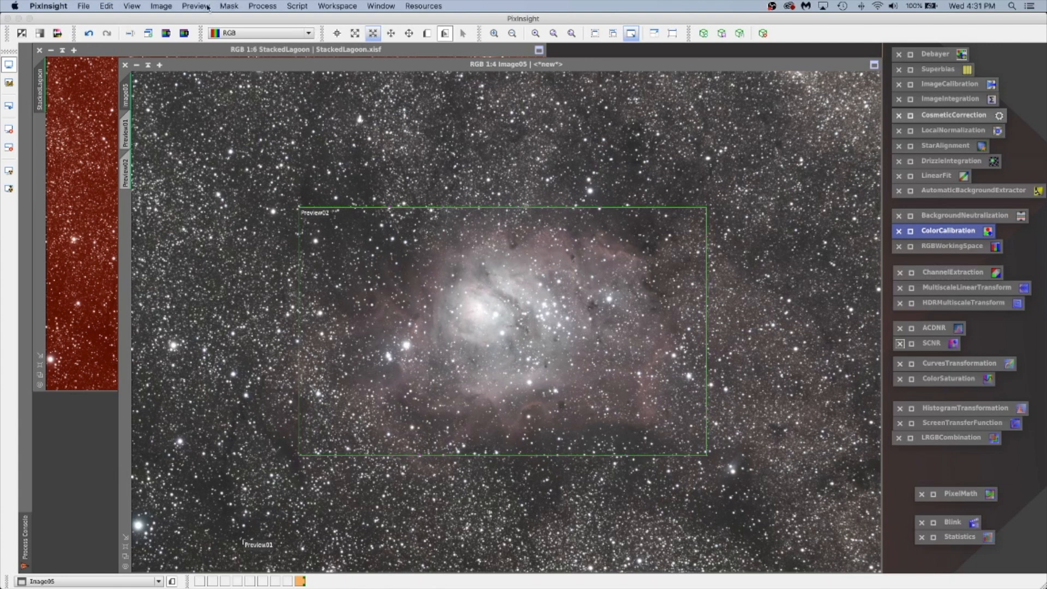
- Delete all previews and rename the image identifier to NewStack
{"action": "left_click", "coordinate": [195, 7]}
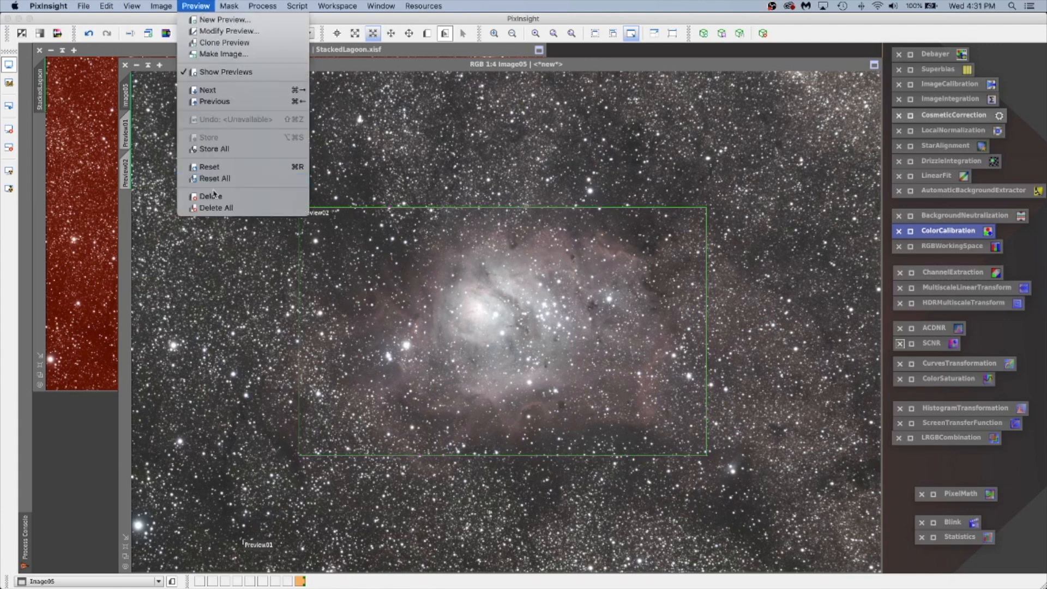
{"action": "mouse_move", "coordinate": [216, 207]}
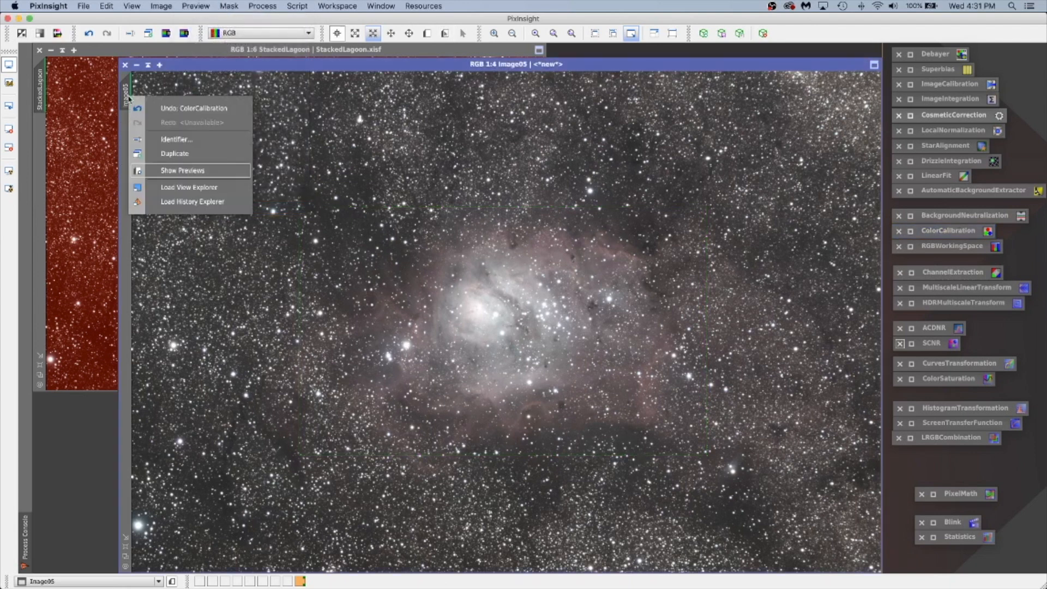
{"action": "mouse_move", "coordinate": [176, 138]}
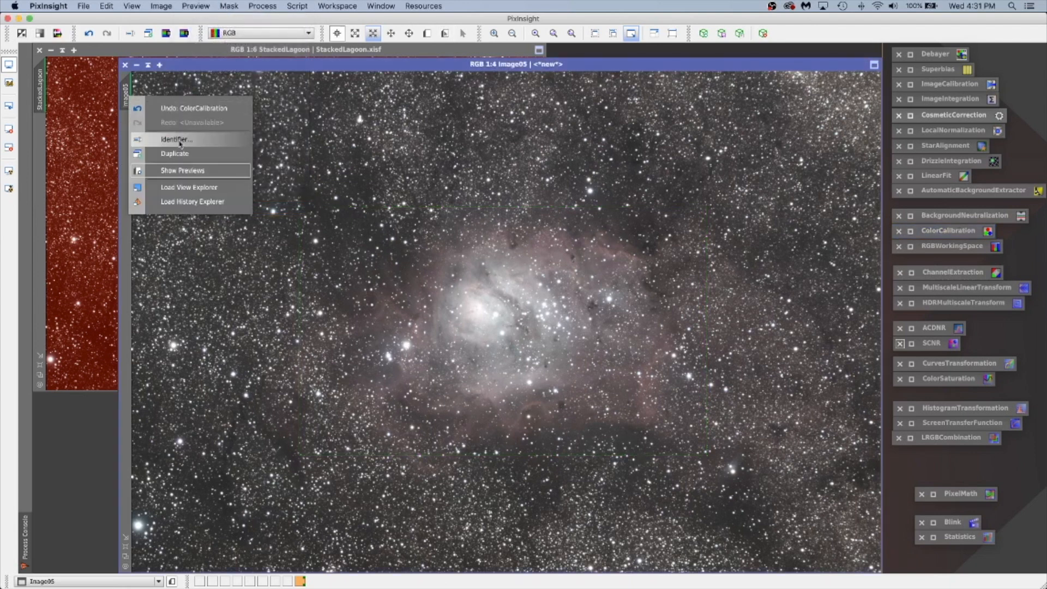
{"action": "left_click", "coordinate": [176, 138]}
{"action": "type", "text": "NewSta"}
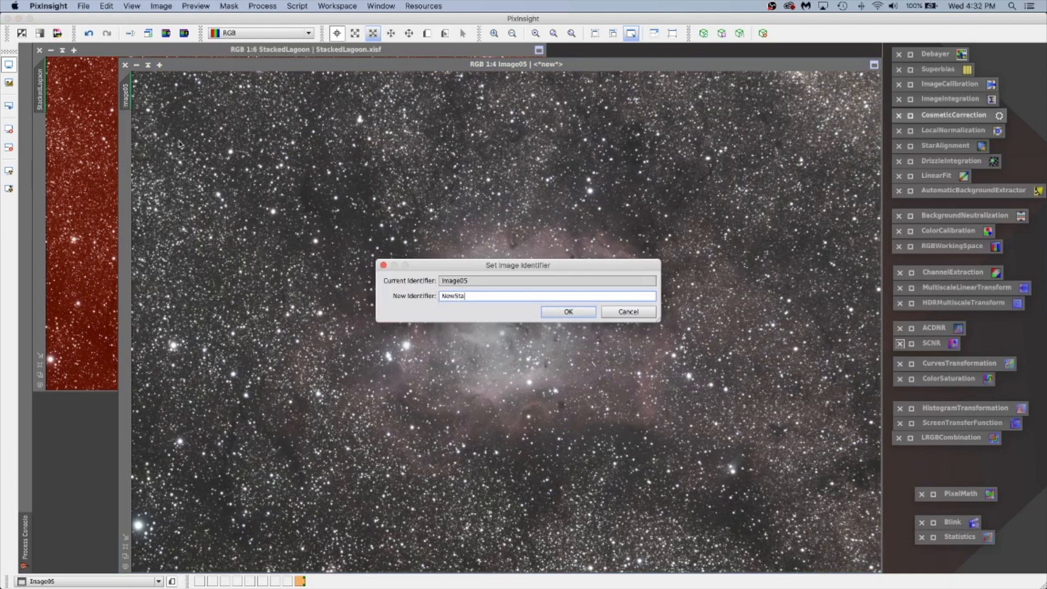
{"action": "type", "text": "ck"}
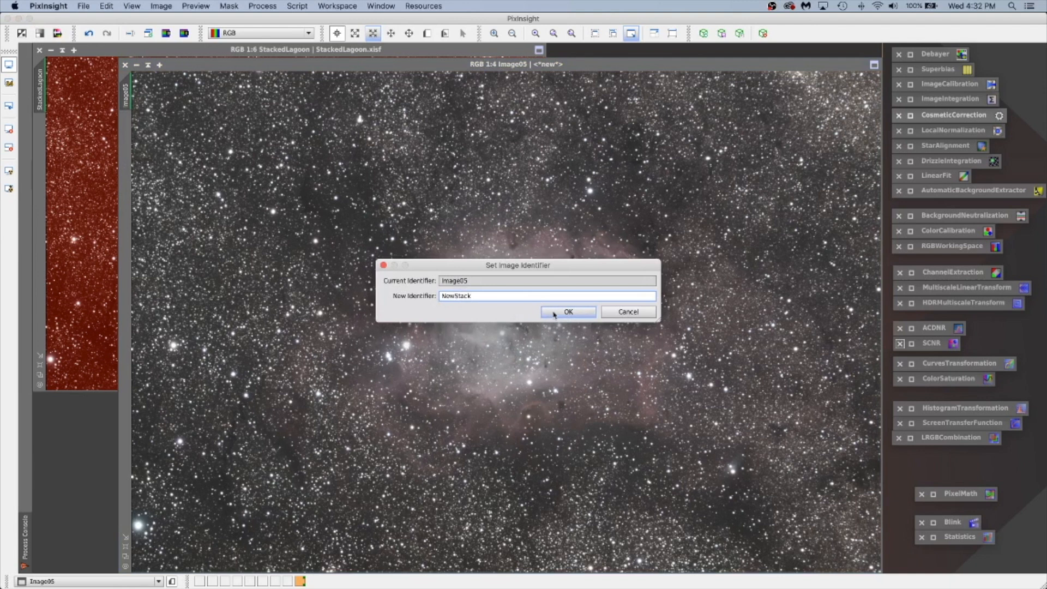
{"action": "left_click", "coordinate": [567, 312]}
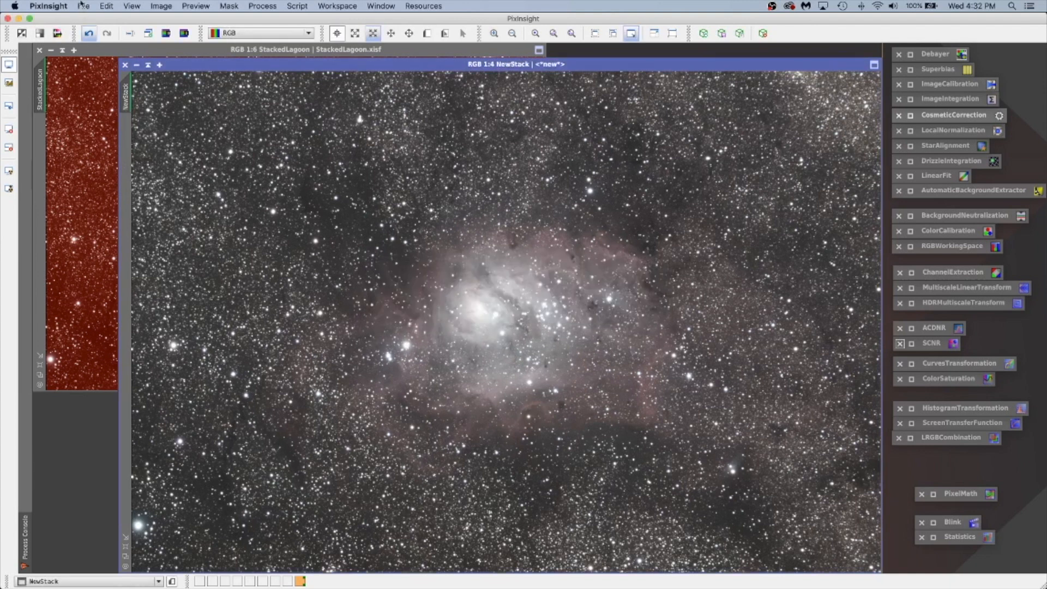
- Save the image as NewStack.xisf in XISF format with default options
{"action": "left_click", "coordinate": [84, 6]}
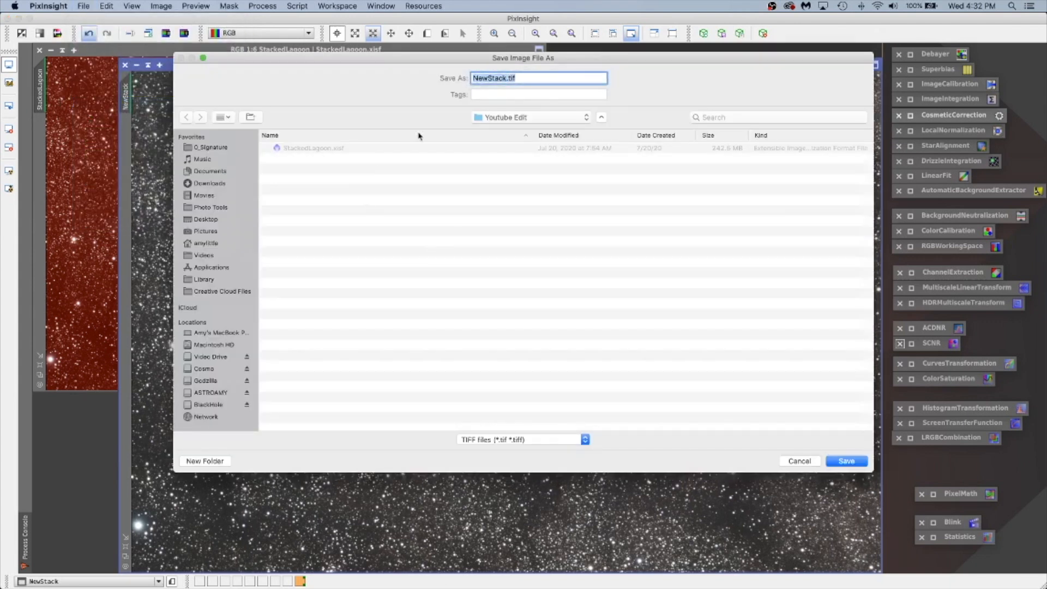
{"action": "mouse_move", "coordinate": [502, 439]}
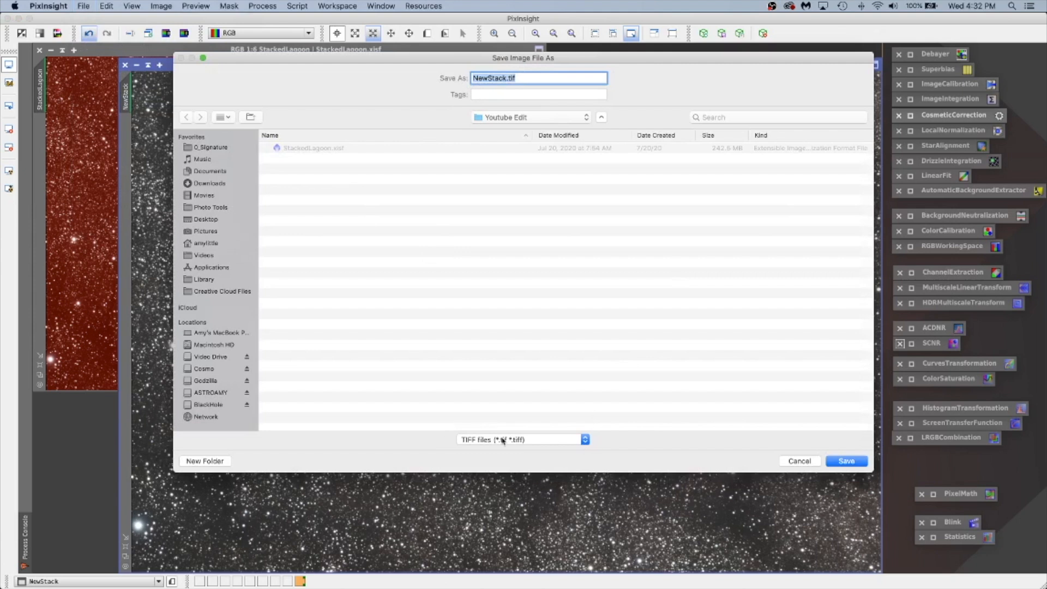
{"action": "left_click", "coordinate": [522, 439]}
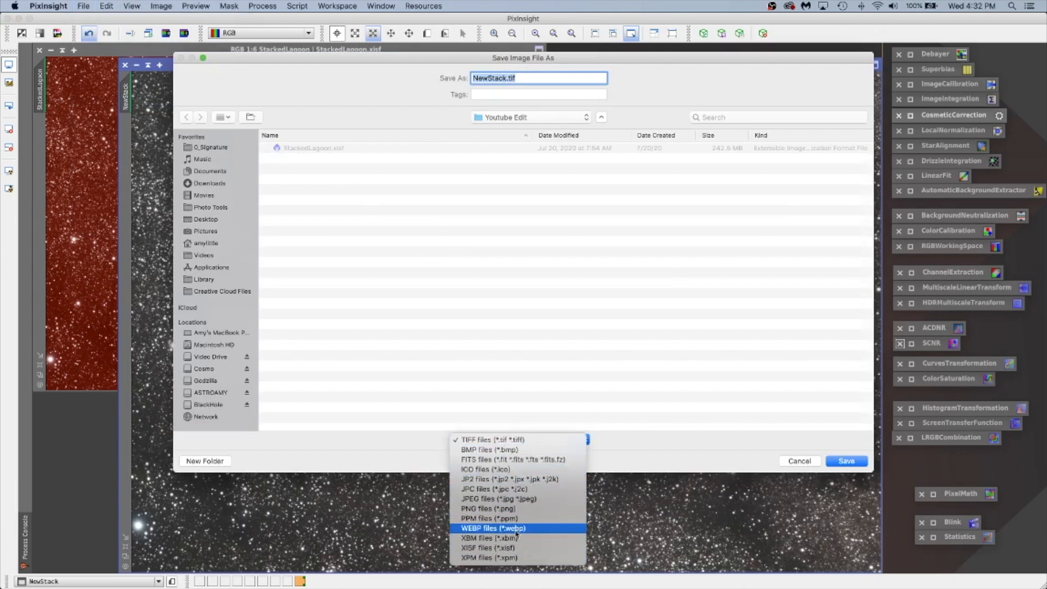
{"action": "mouse_move", "coordinate": [505, 547]}
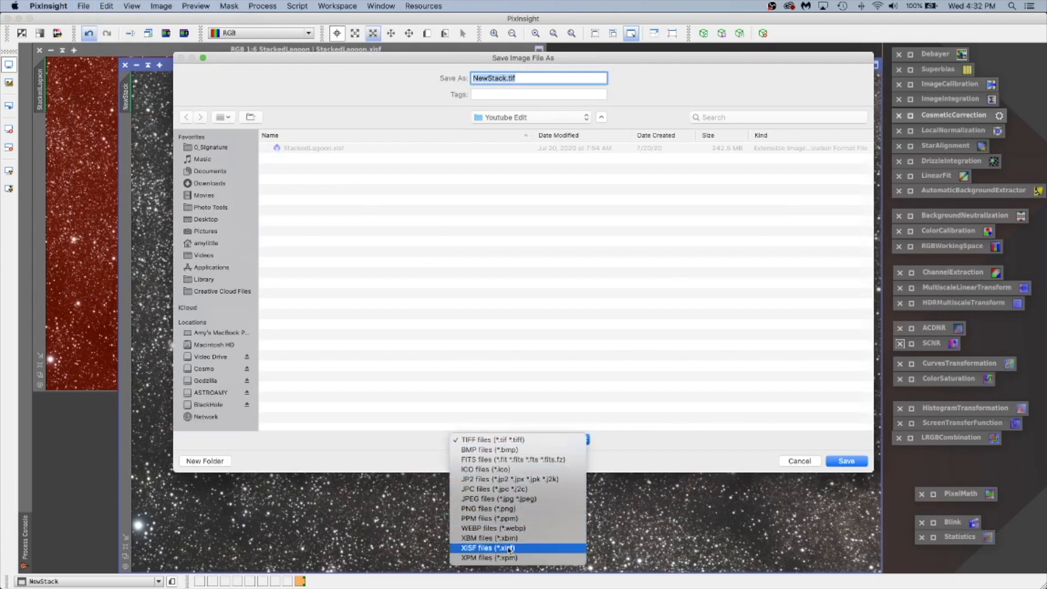
{"action": "left_click", "coordinate": [487, 548]}
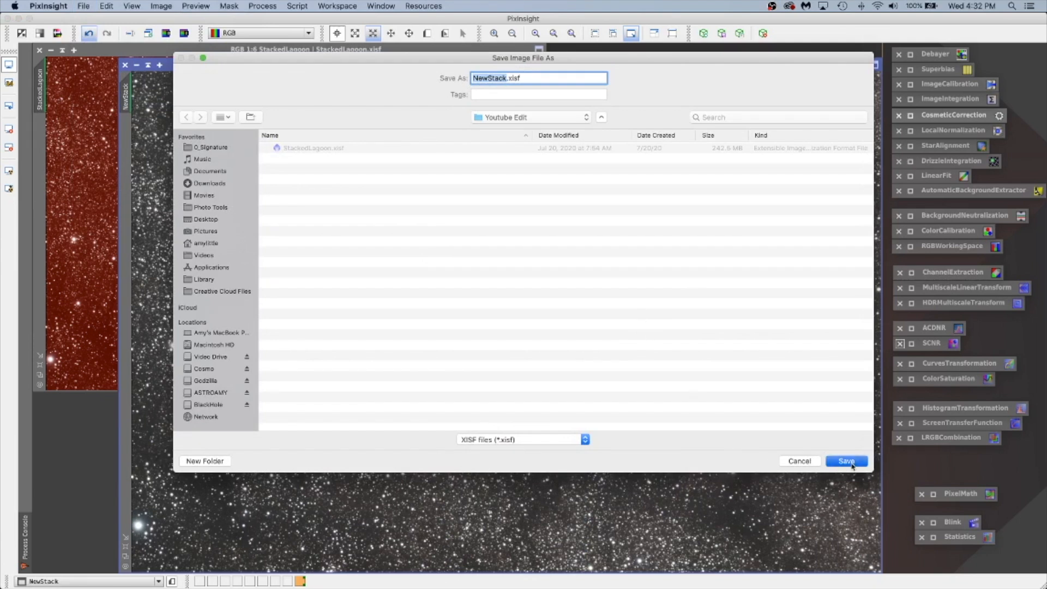
{"action": "left_click", "coordinate": [846, 460]}
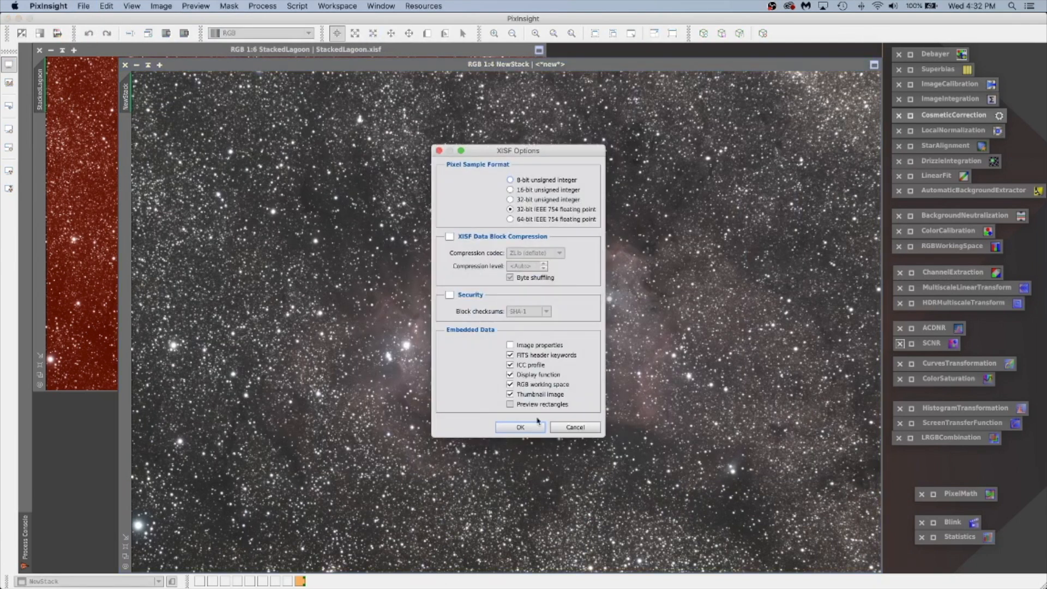
{"action": "left_click", "coordinate": [520, 426]}
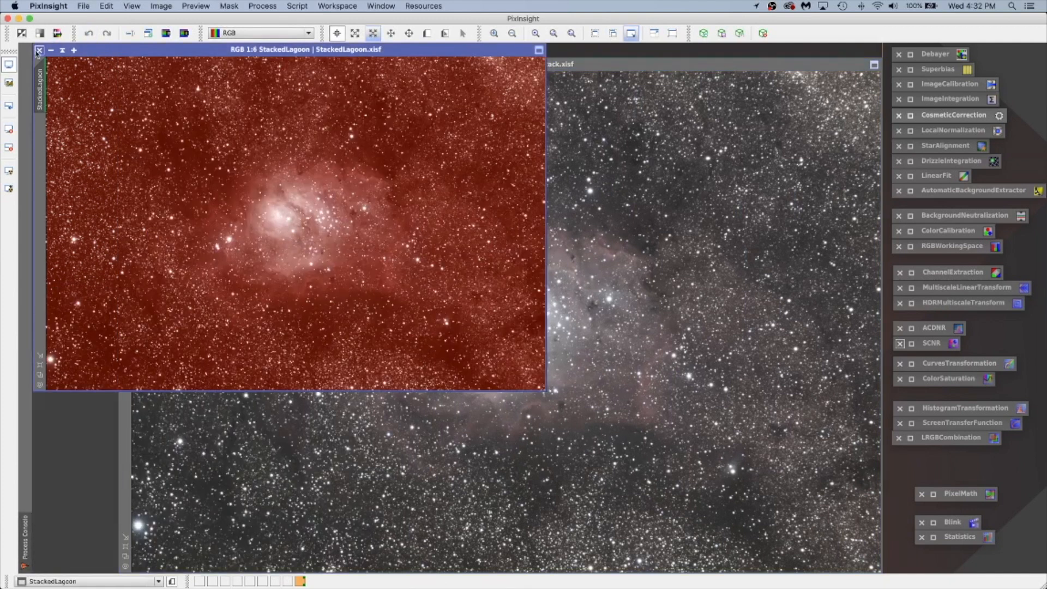
{"action": "mouse_move", "coordinate": [39, 51]}
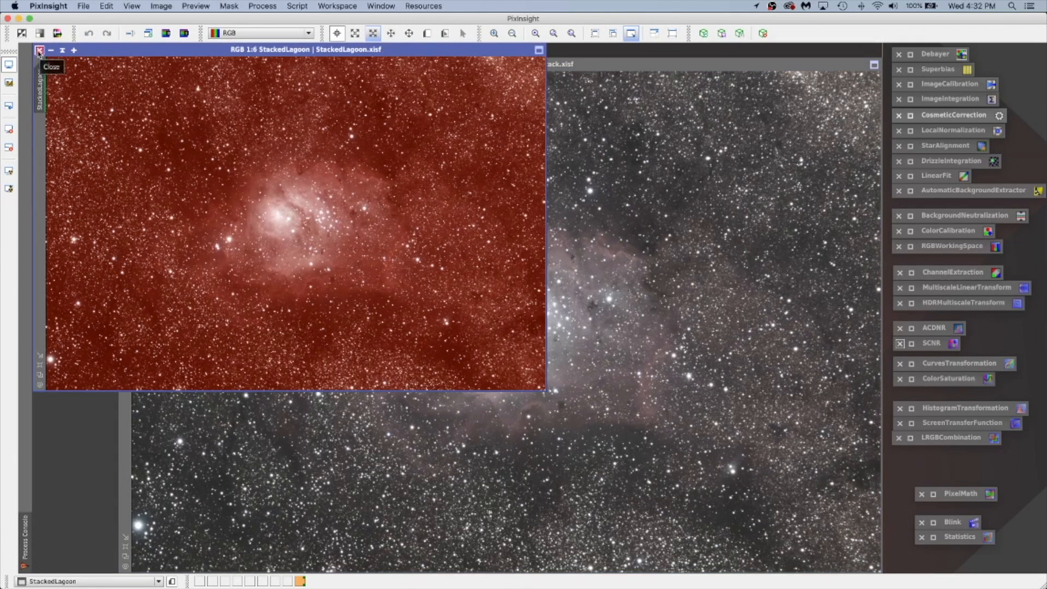
- Close the original StackedLagoon image window
{"action": "left_click", "coordinate": [39, 50]}
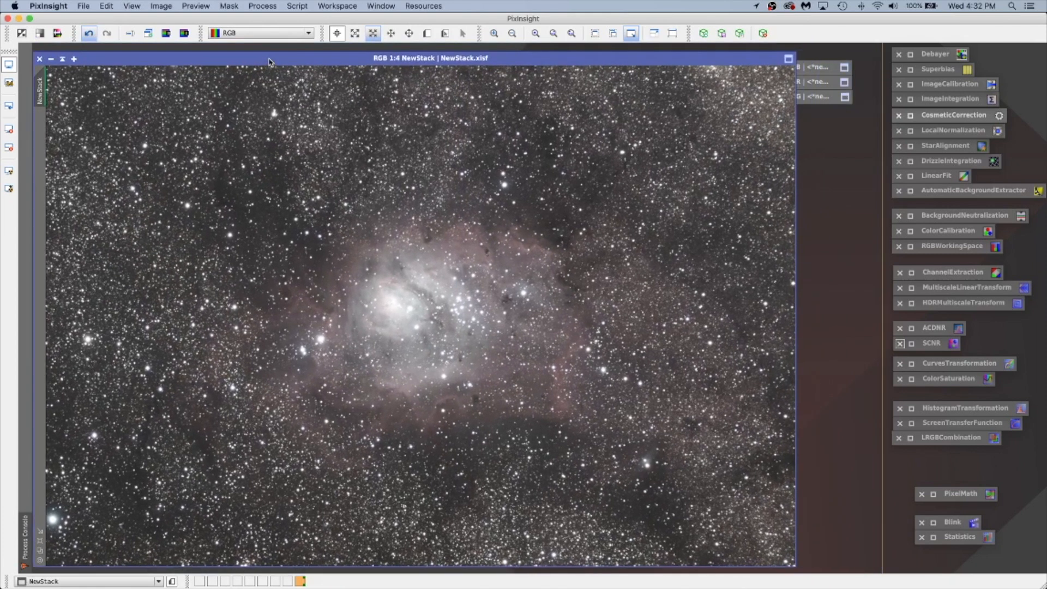
{"action": "mouse_move", "coordinate": [283, 82]}
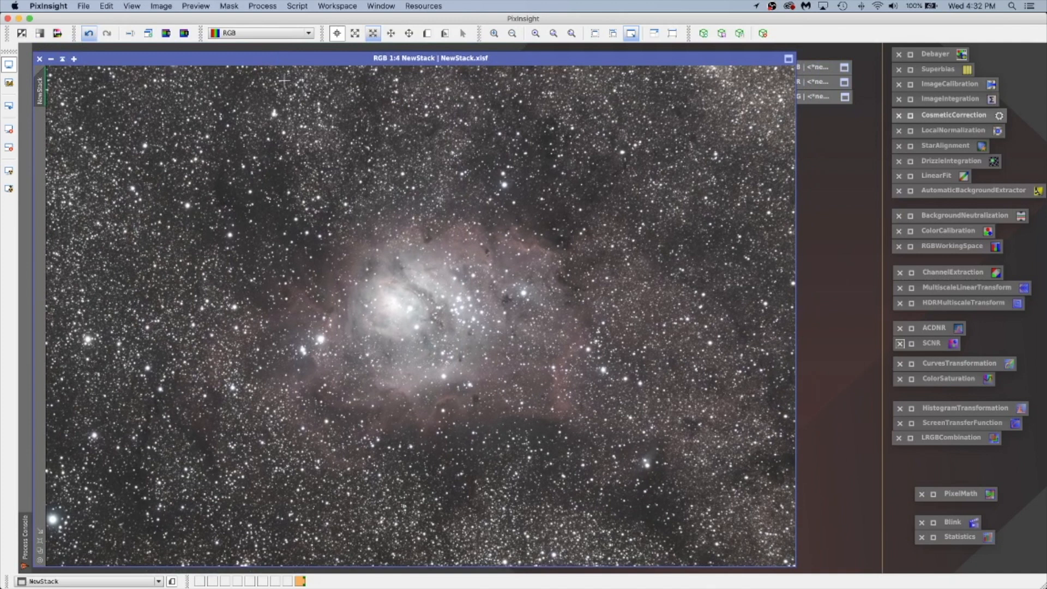
{"action": "mouse_move", "coordinate": [552, 162]}
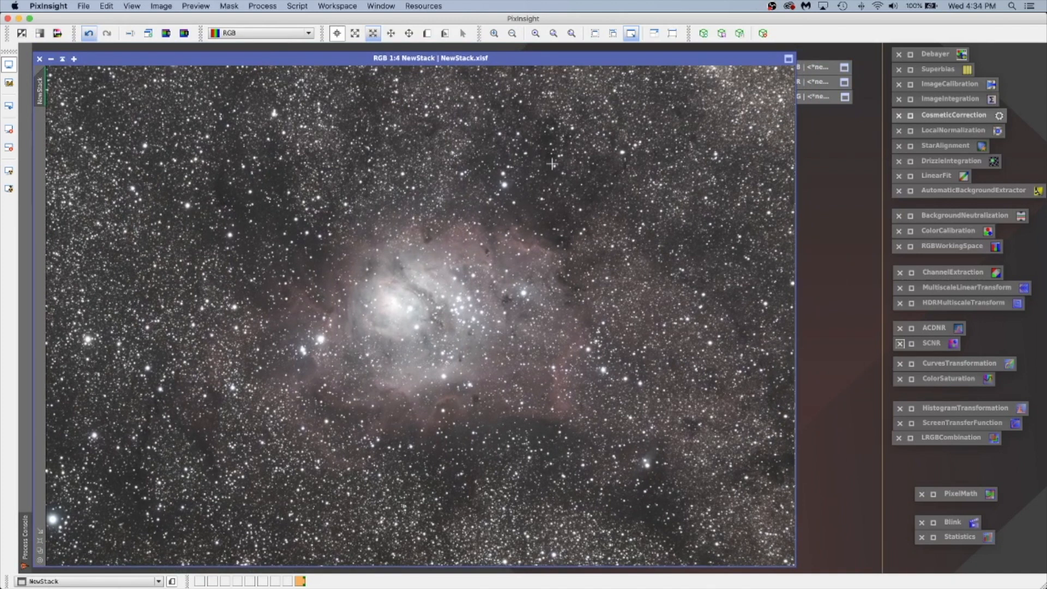
{"action": "mouse_move", "coordinate": [927, 295]}
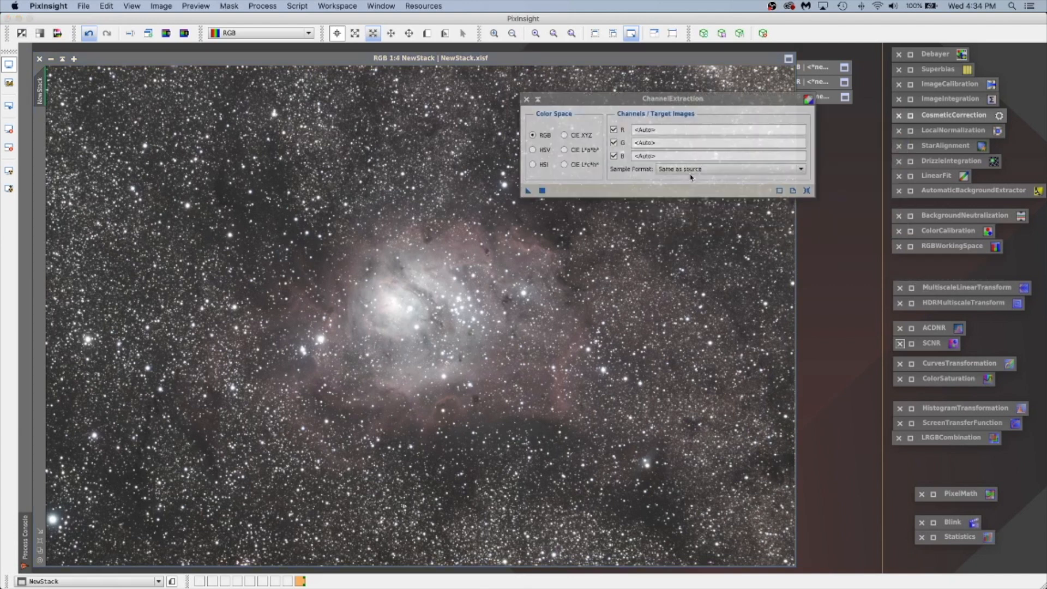
{"action": "mouse_move", "coordinate": [569, 158]}
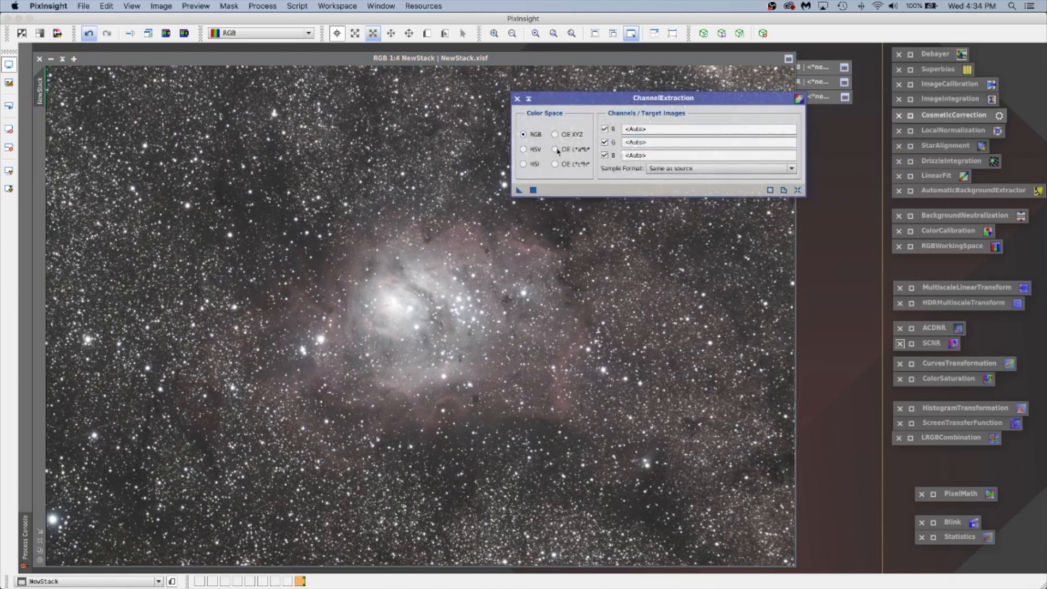
- Extract the CIE L* luminance channel from NewStack as NewStack_L, skipping a and b
{"action": "left_click", "coordinate": [555, 150]}
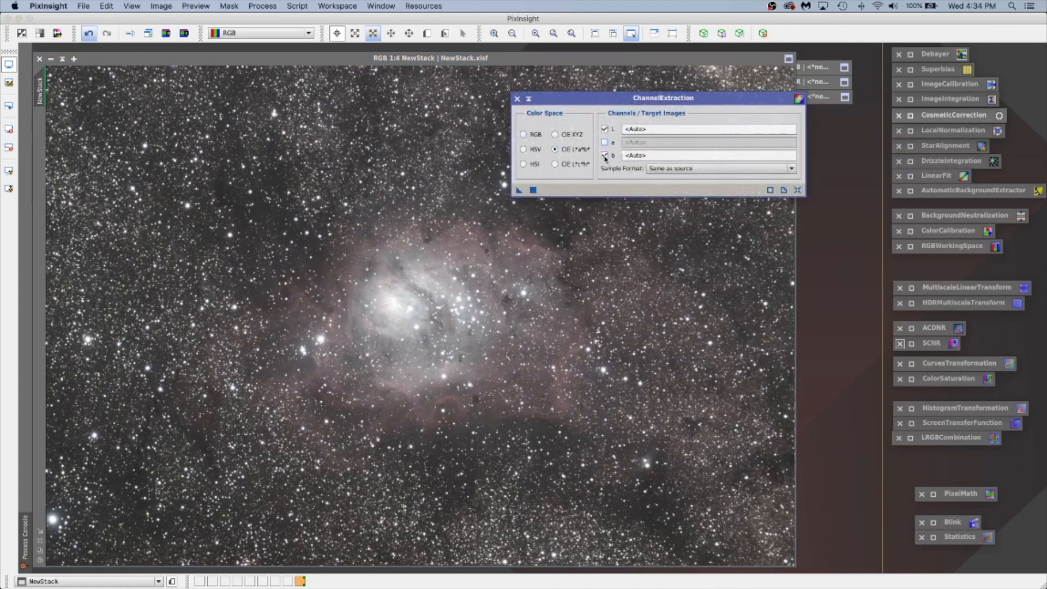
{"action": "left_click", "coordinate": [605, 155]}
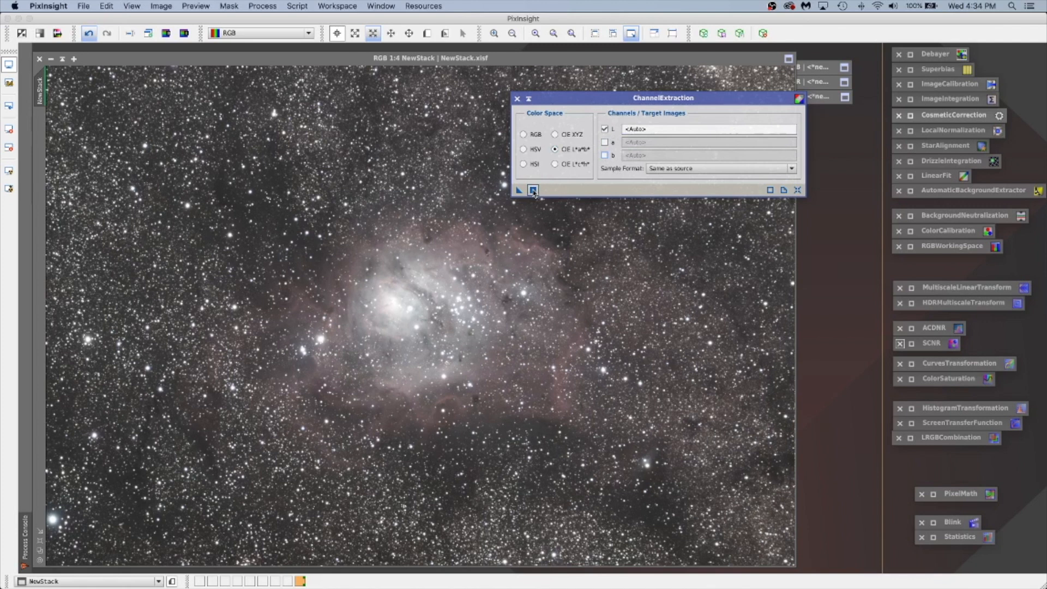
{"action": "left_click", "coordinate": [532, 189]}
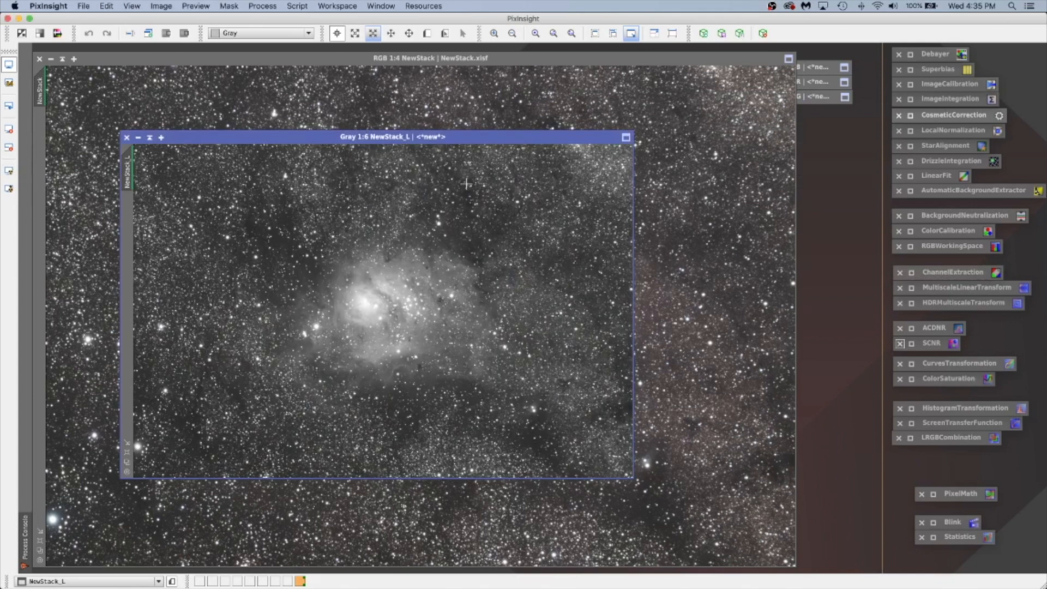
{"action": "mouse_move", "coordinate": [478, 179]}
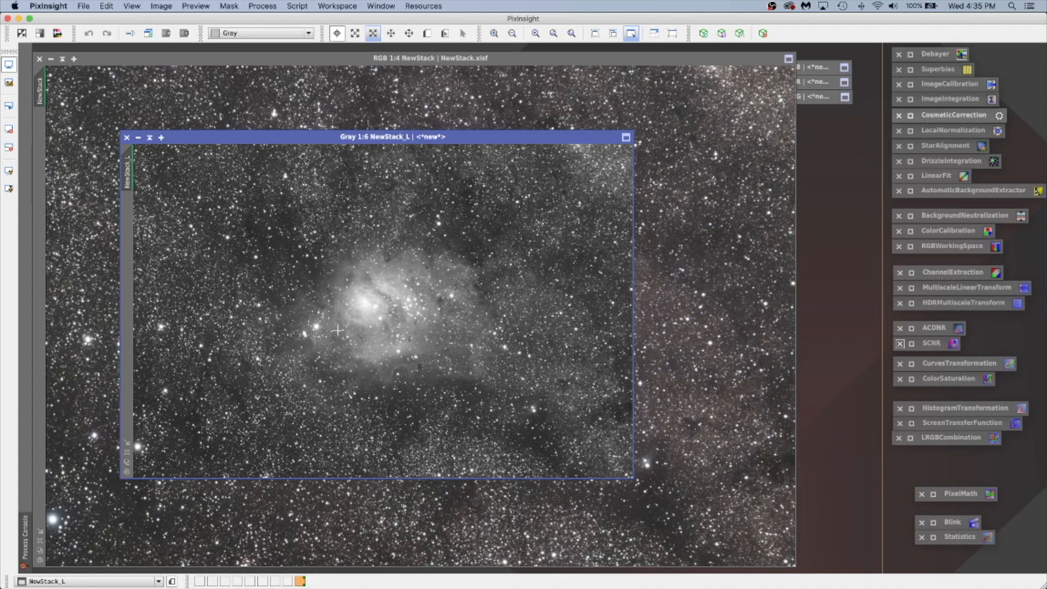
{"action": "mouse_move", "coordinate": [832, 370]}
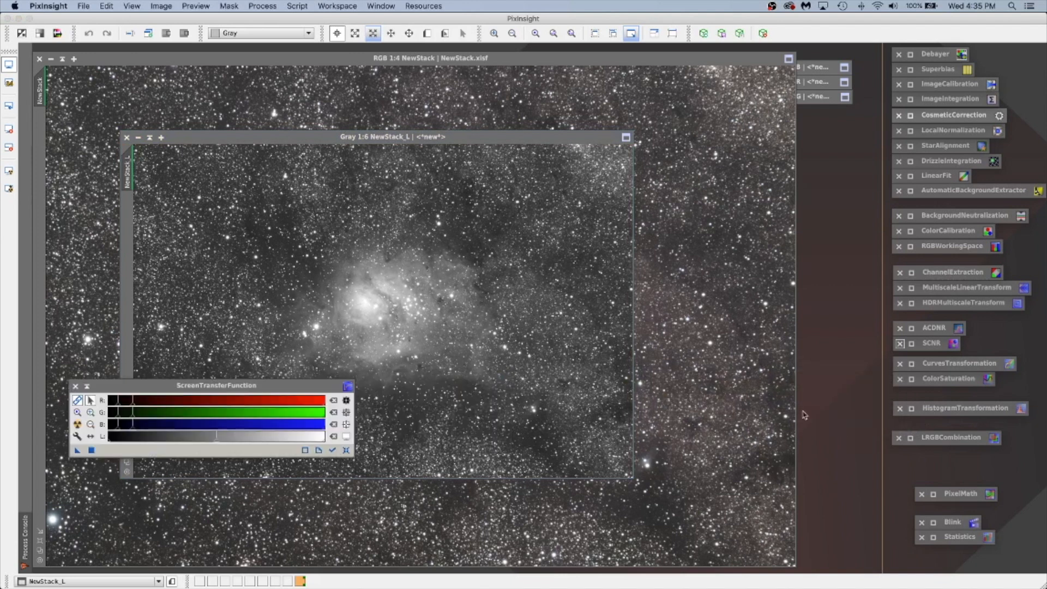
- Stretch NewStack_L in HistogramTransformation with shadows raised to about 0.0485, then close the tool
{"action": "left_click", "coordinate": [912, 409]}
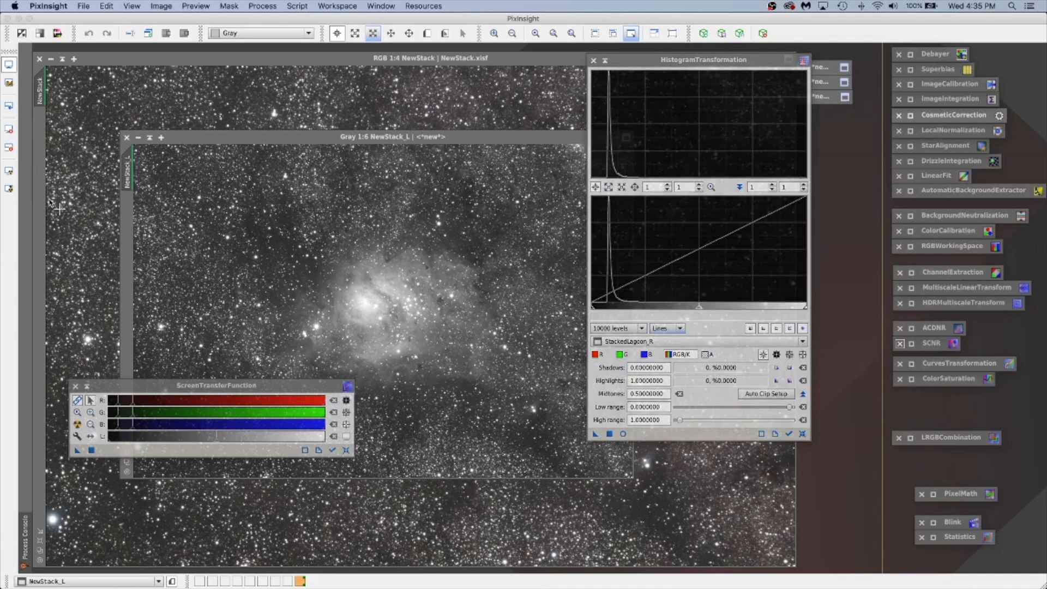
{"action": "mouse_move", "coordinate": [215, 142]}
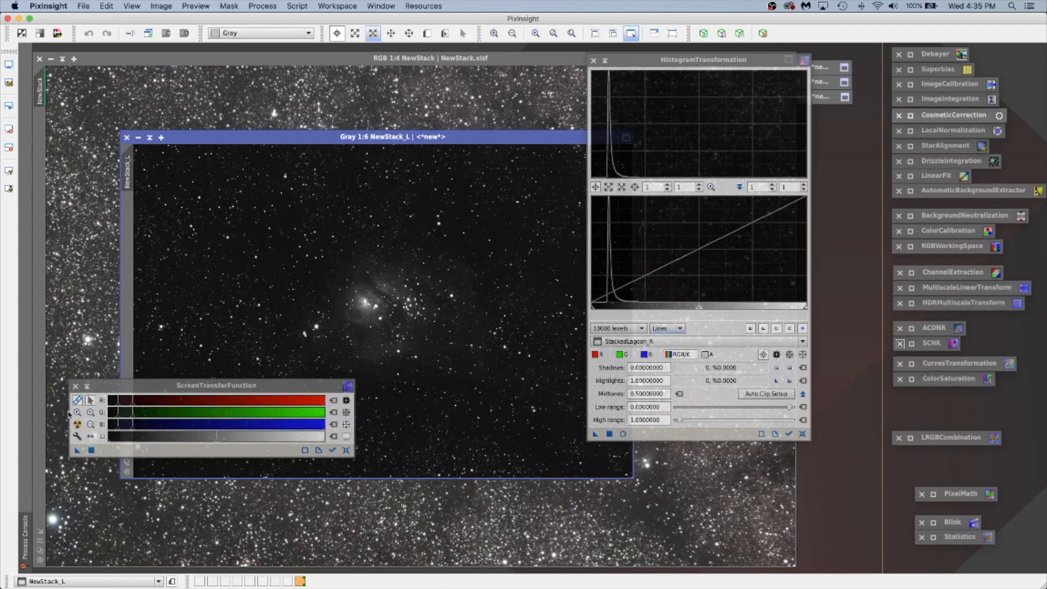
{"action": "mouse_move", "coordinate": [77, 424]}
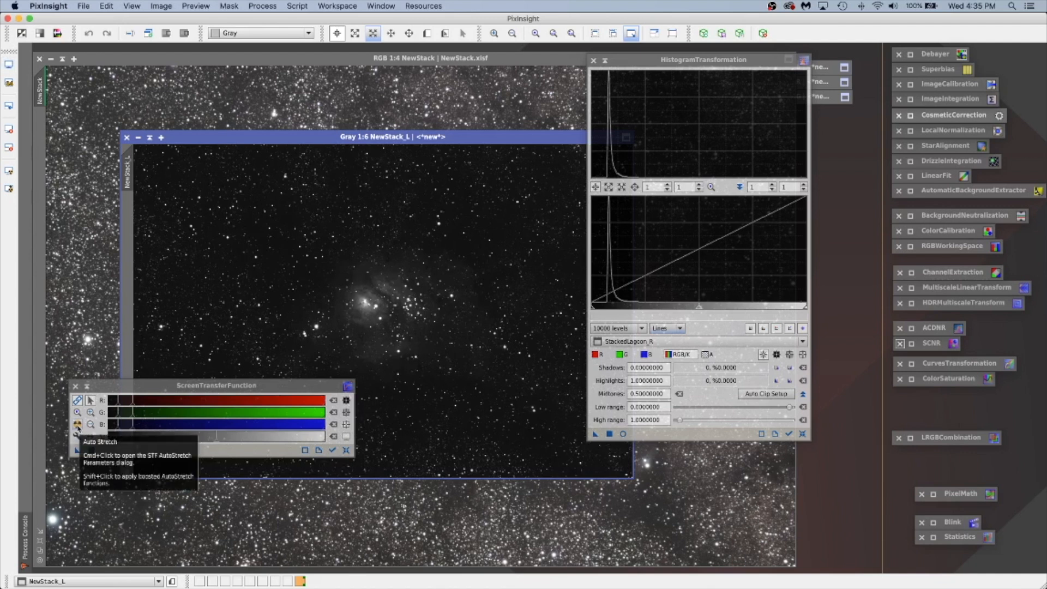
{"action": "left_click", "coordinate": [77, 424]}
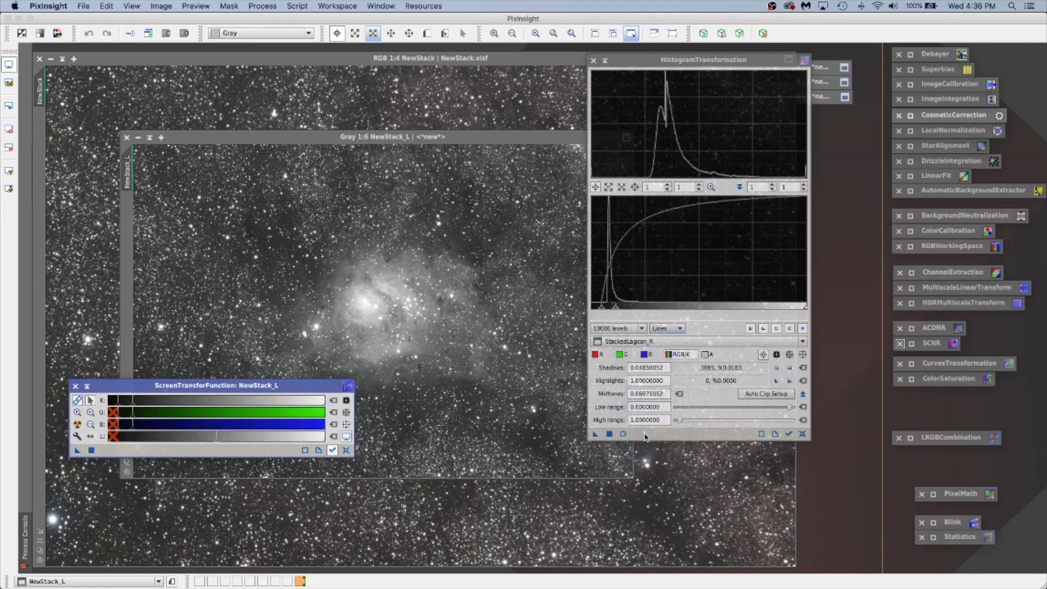
{"action": "mouse_move", "coordinate": [633, 225]}
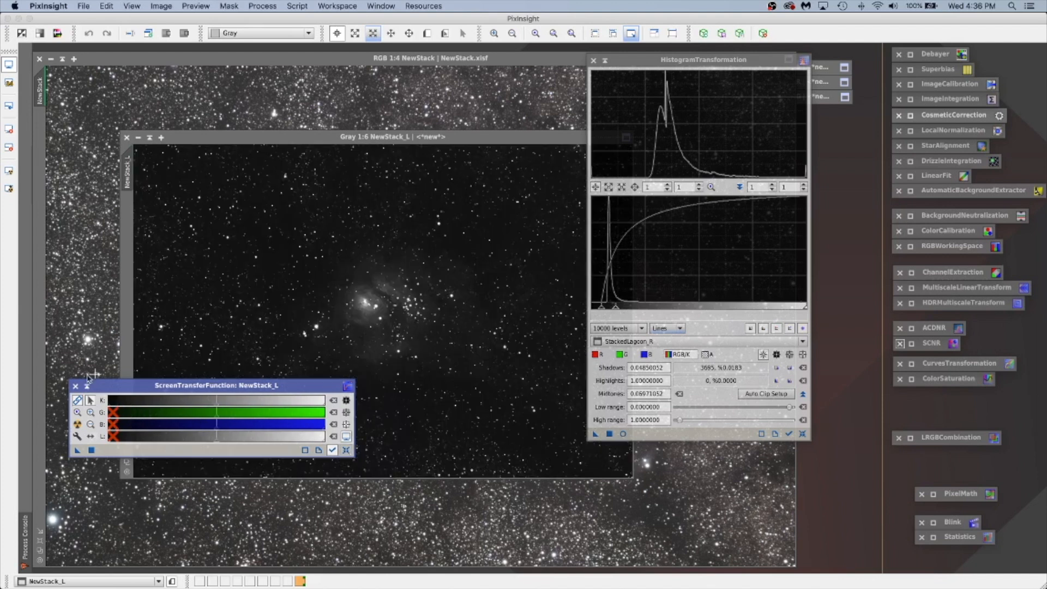
{"action": "left_click", "coordinate": [75, 386]}
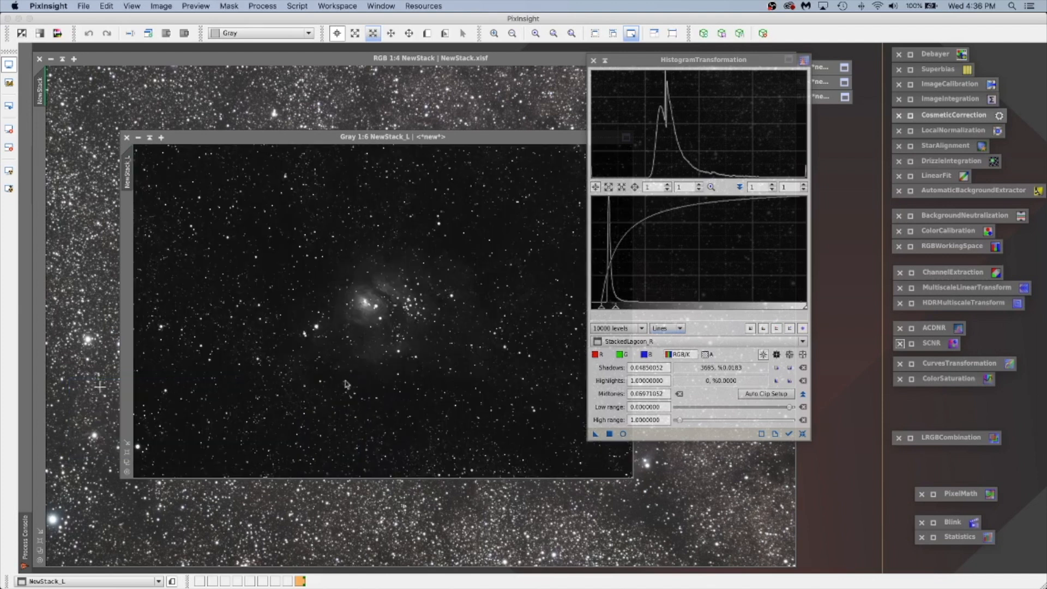
{"action": "left_click", "coordinate": [595, 434]}
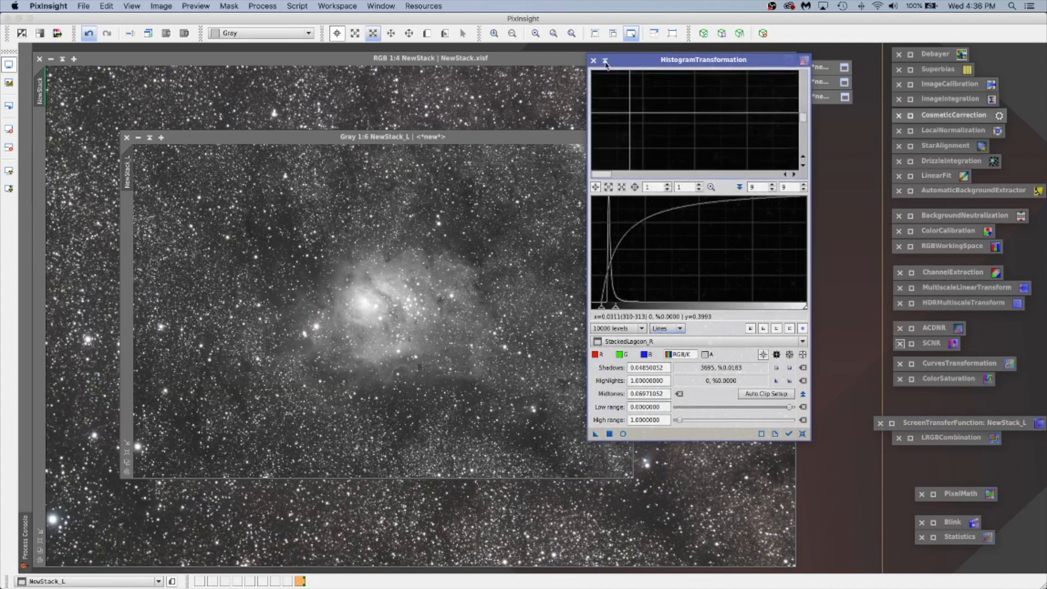
{"action": "left_click", "coordinate": [593, 60]}
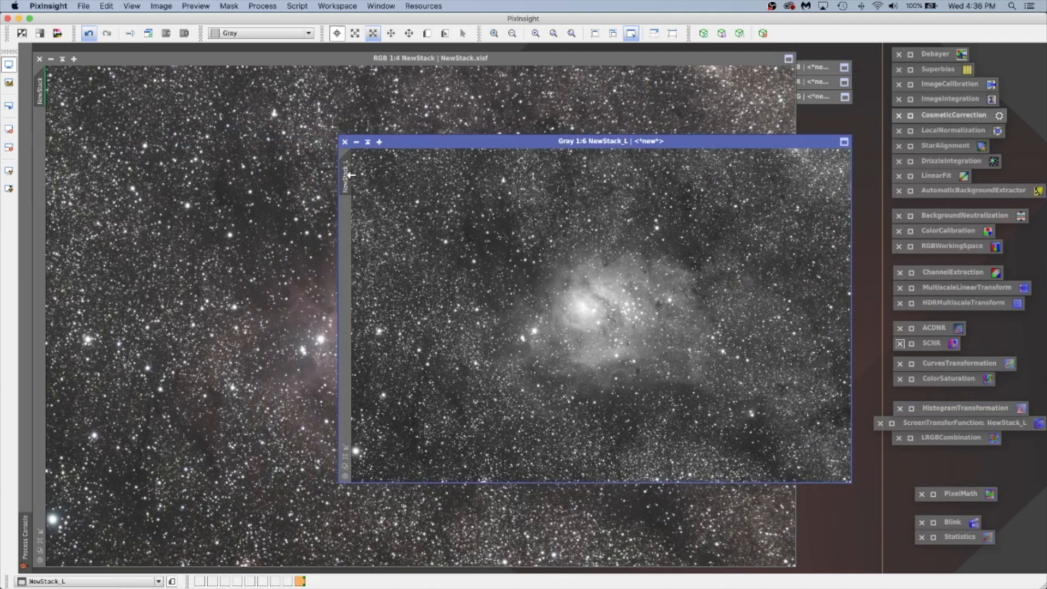
{"action": "mouse_move", "coordinate": [72, 133]}
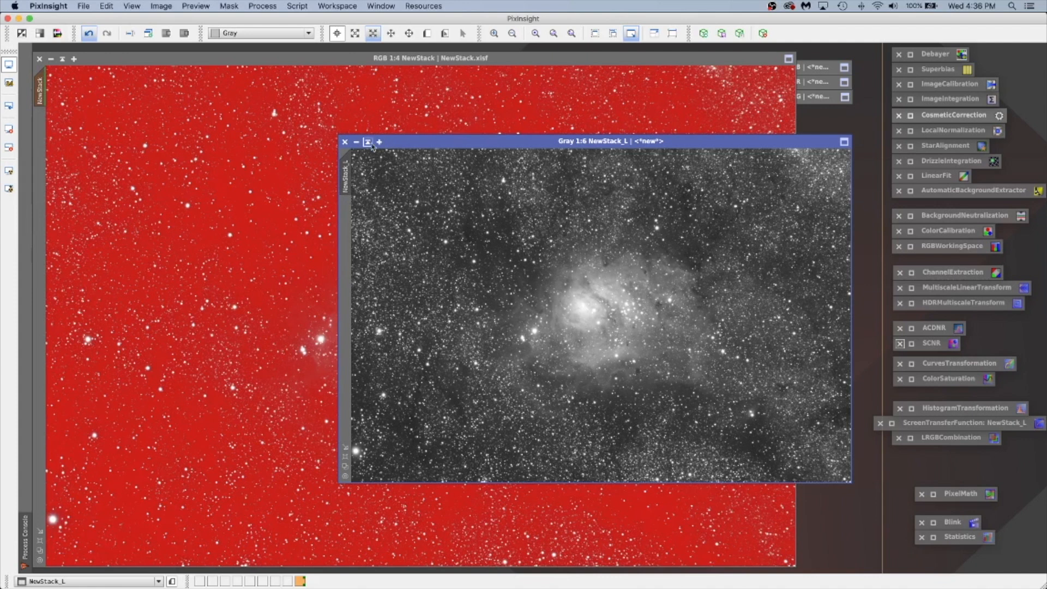
- Minimise NewStack_L and hide the red mask overlay on the masked NewStack image
{"action": "left_click", "coordinate": [367, 140]}
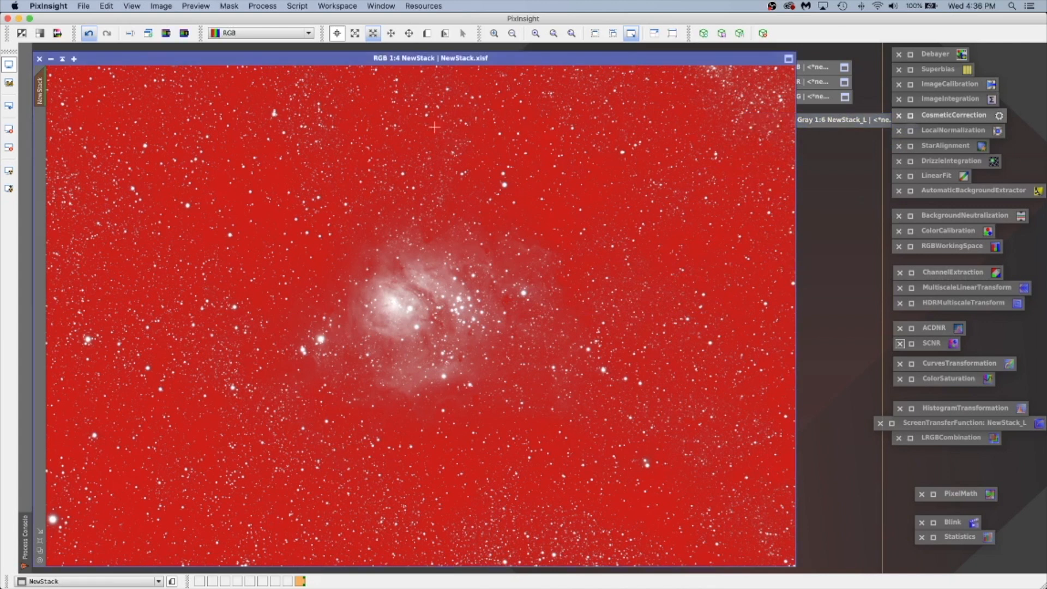
{"action": "mouse_move", "coordinate": [307, 76]}
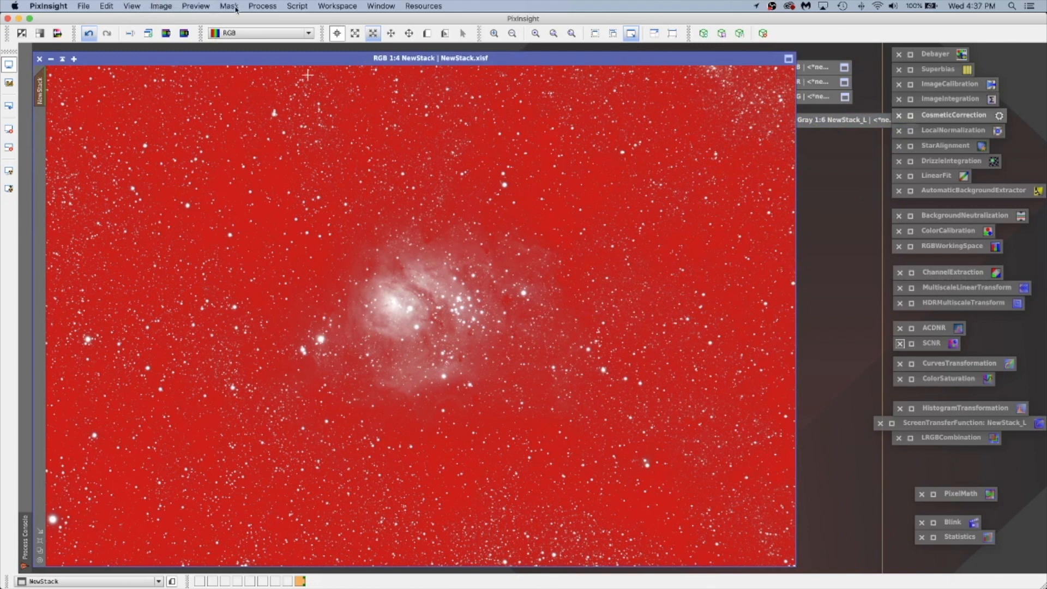
{"action": "left_click", "coordinate": [228, 6]}
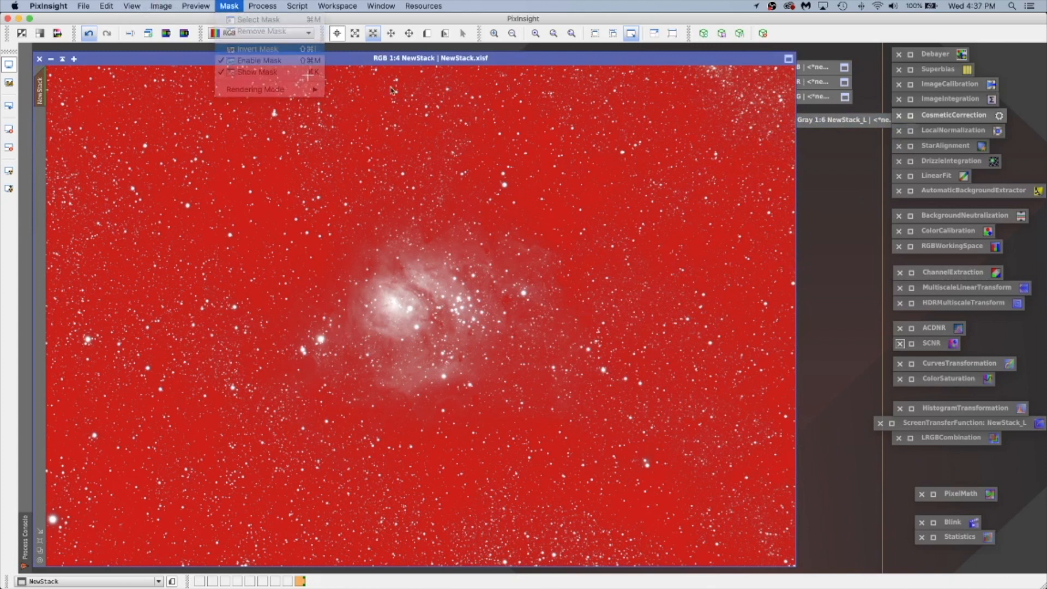
{"action": "left_click", "coordinate": [257, 48]}
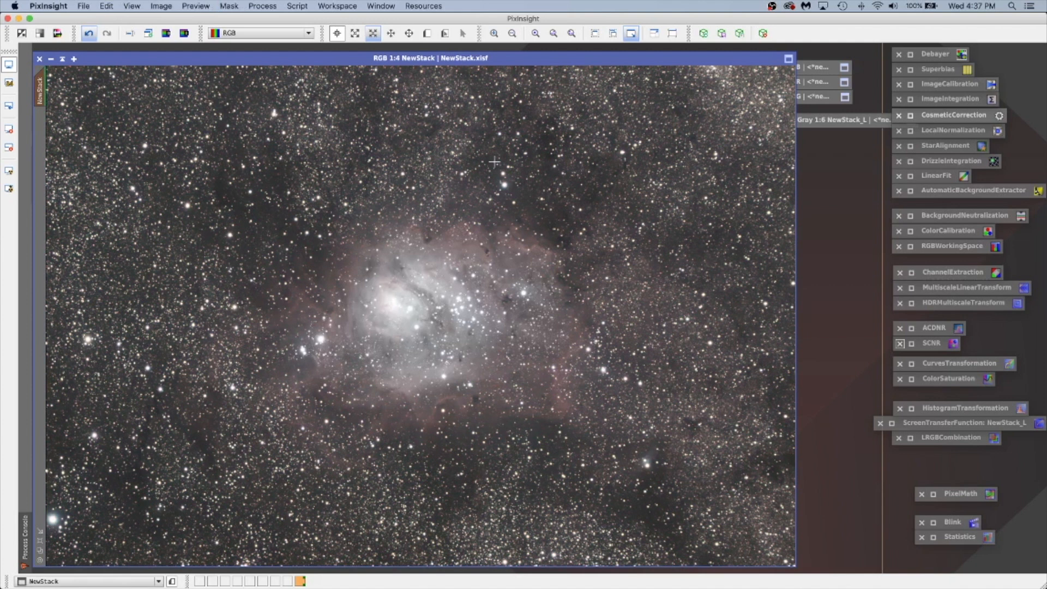
{"action": "mouse_move", "coordinate": [982, 278]}
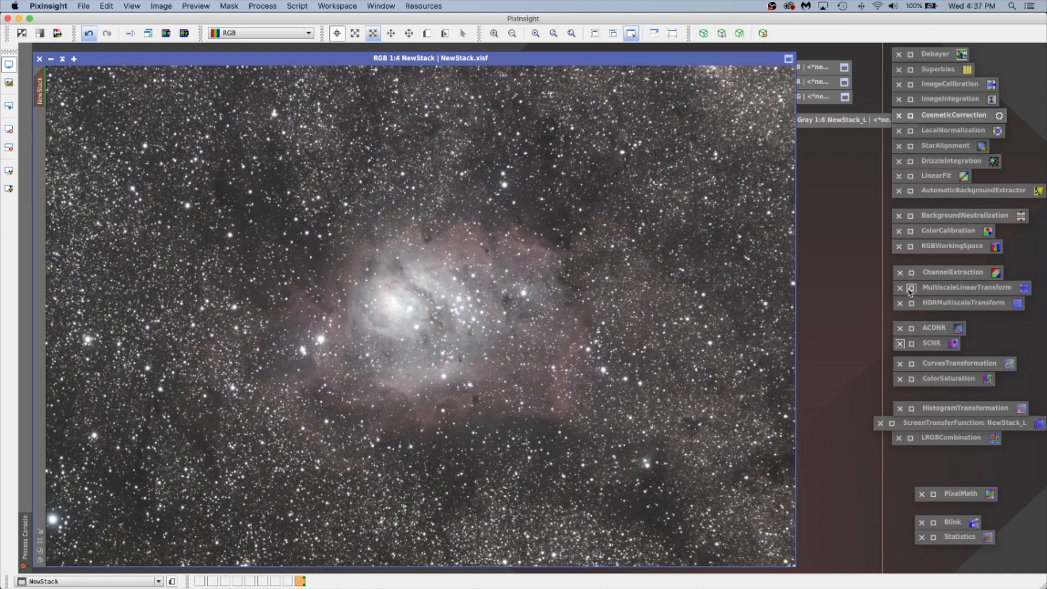
{"action": "mouse_move", "coordinate": [911, 291]}
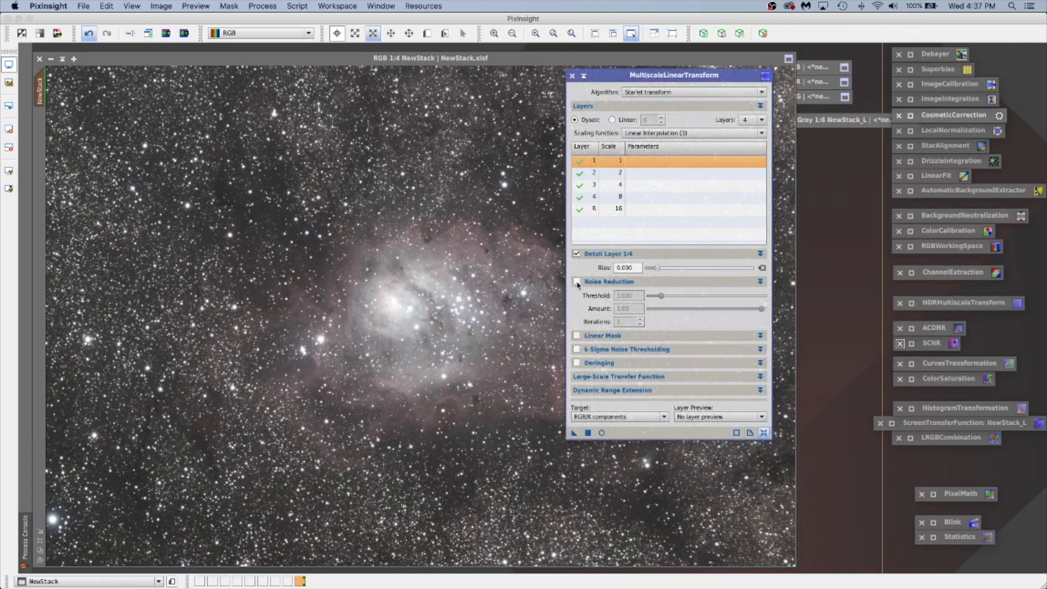
- Enable MultiscaleLinearTransform noise reduction on wavelet layers 1–4 with thresholds 4, 2, 1, 1
{"action": "left_click", "coordinate": [577, 281]}
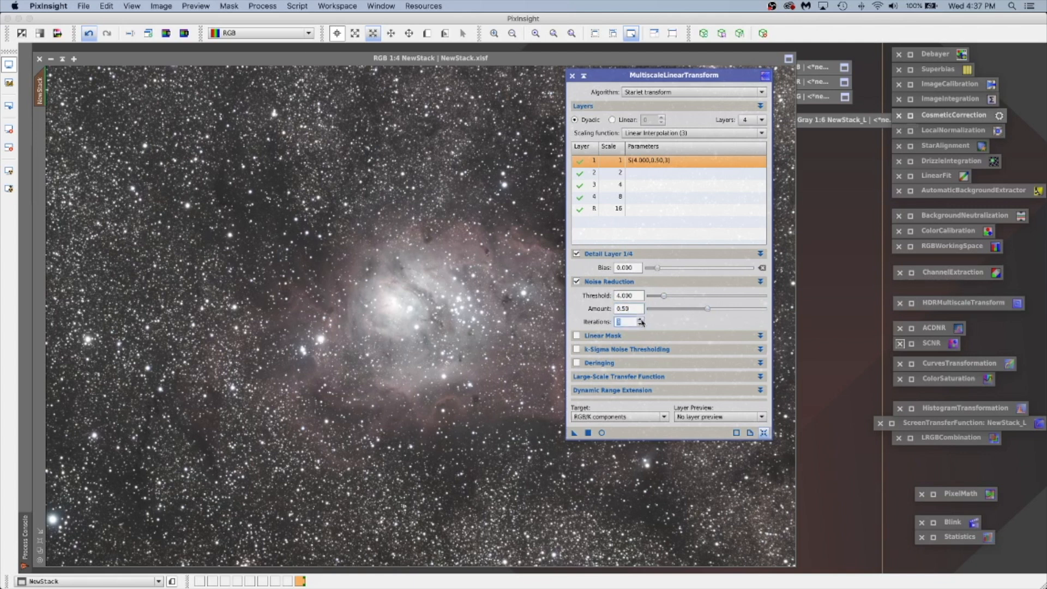
{"action": "mouse_move", "coordinate": [669, 391]}
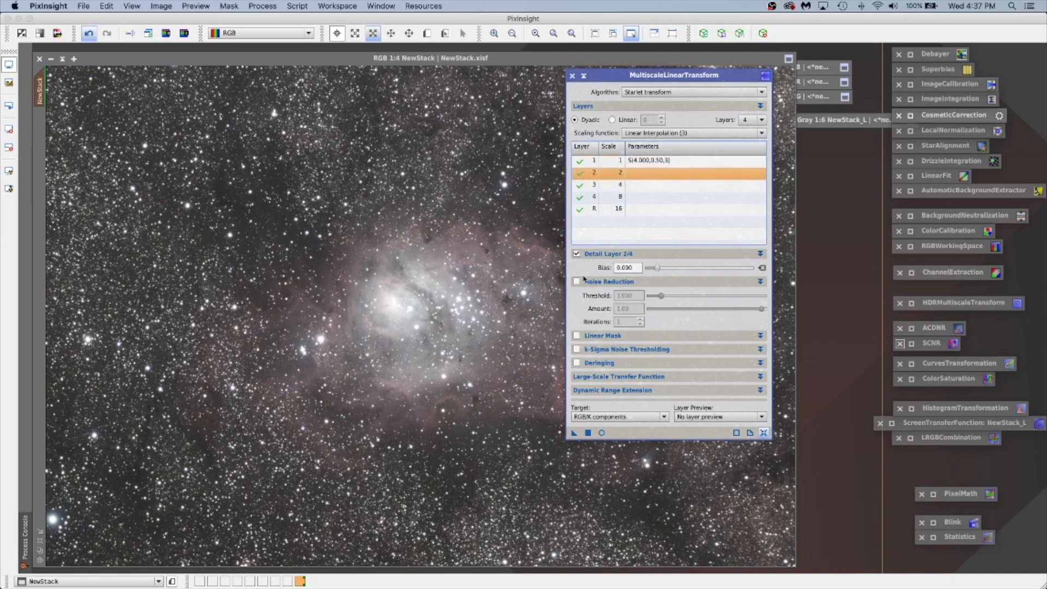
{"action": "left_click", "coordinate": [577, 281]}
{"action": "type", "text": "0.5"}
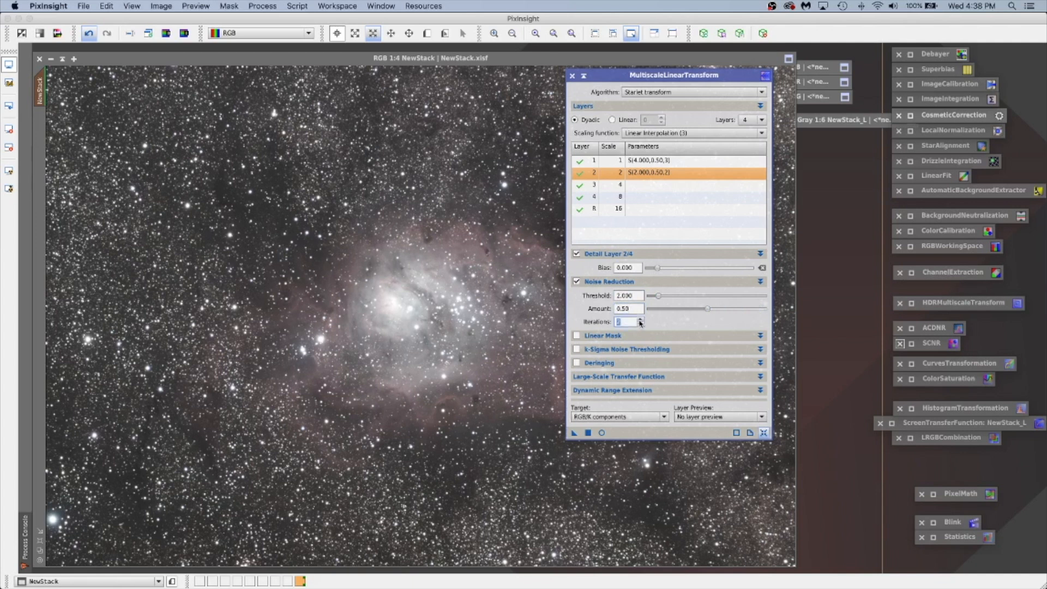
{"action": "left_click", "coordinate": [614, 186]}
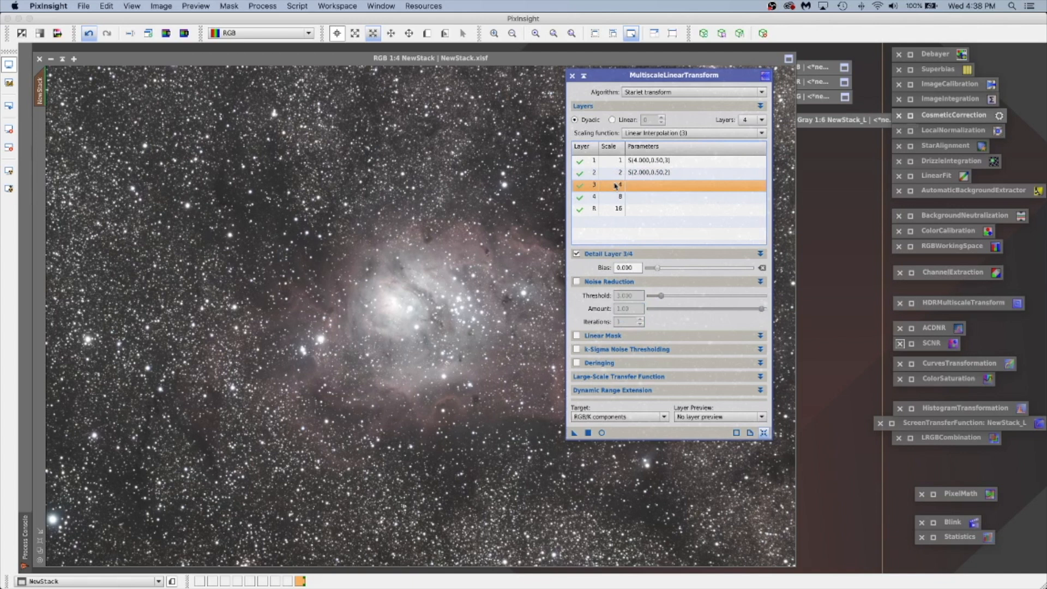
{"action": "left_click", "coordinate": [577, 282]}
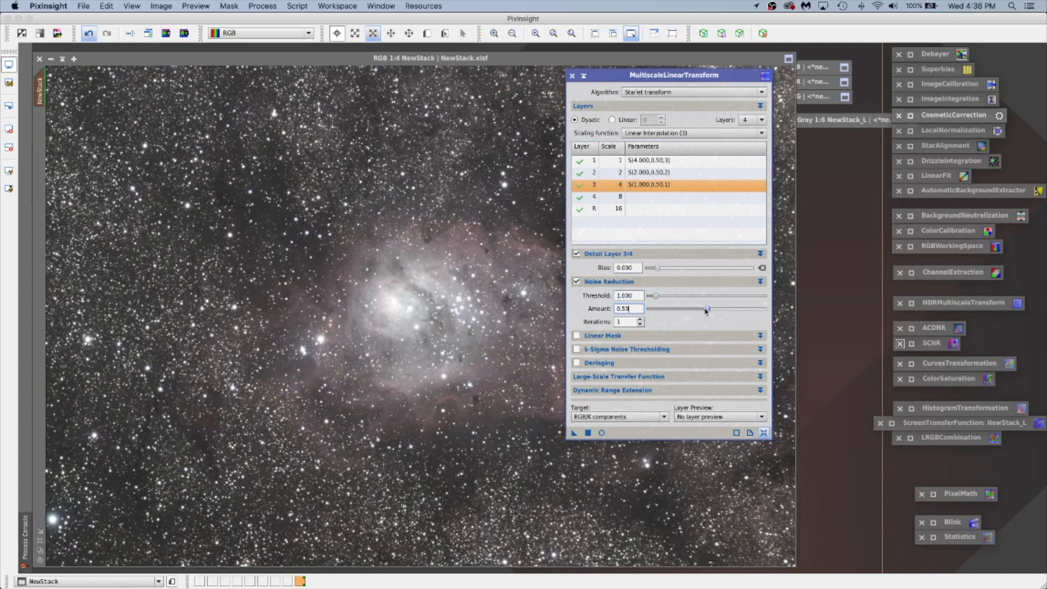
{"action": "mouse_move", "coordinate": [624, 320]}
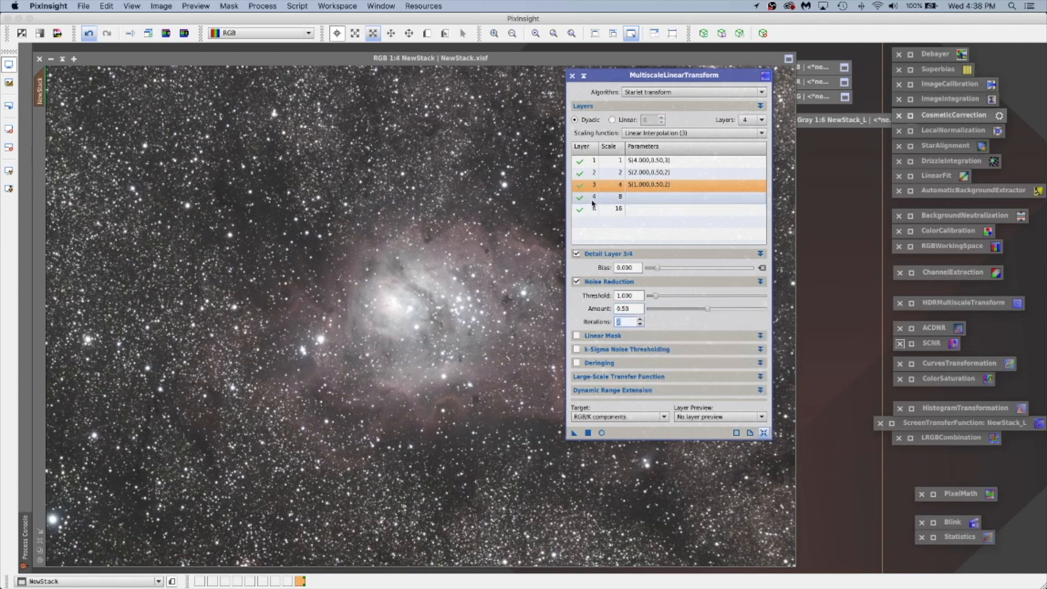
{"action": "left_click", "coordinate": [593, 197]}
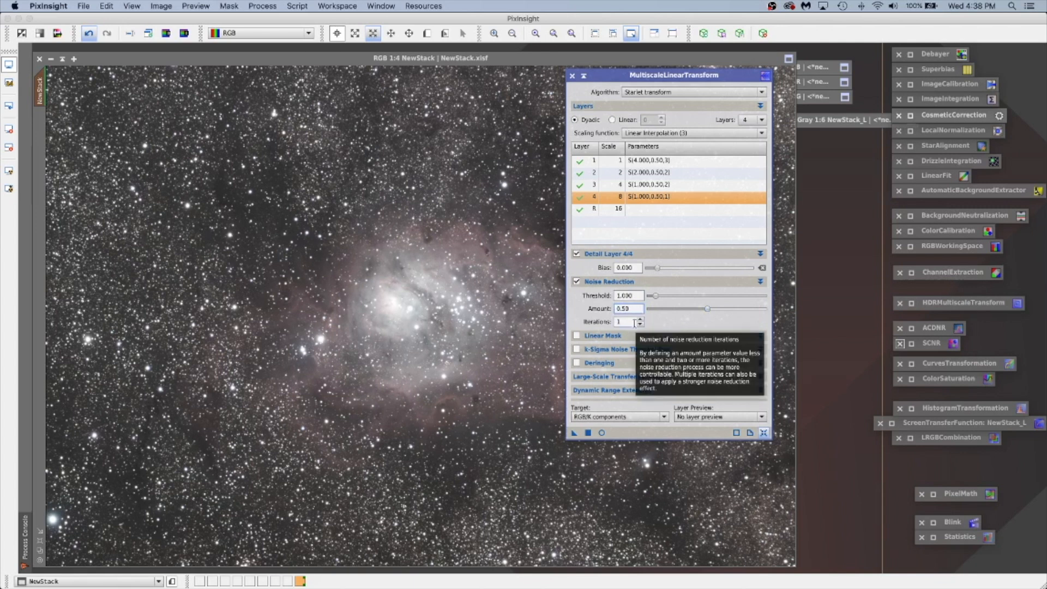
{"action": "mouse_move", "coordinate": [573, 421]}
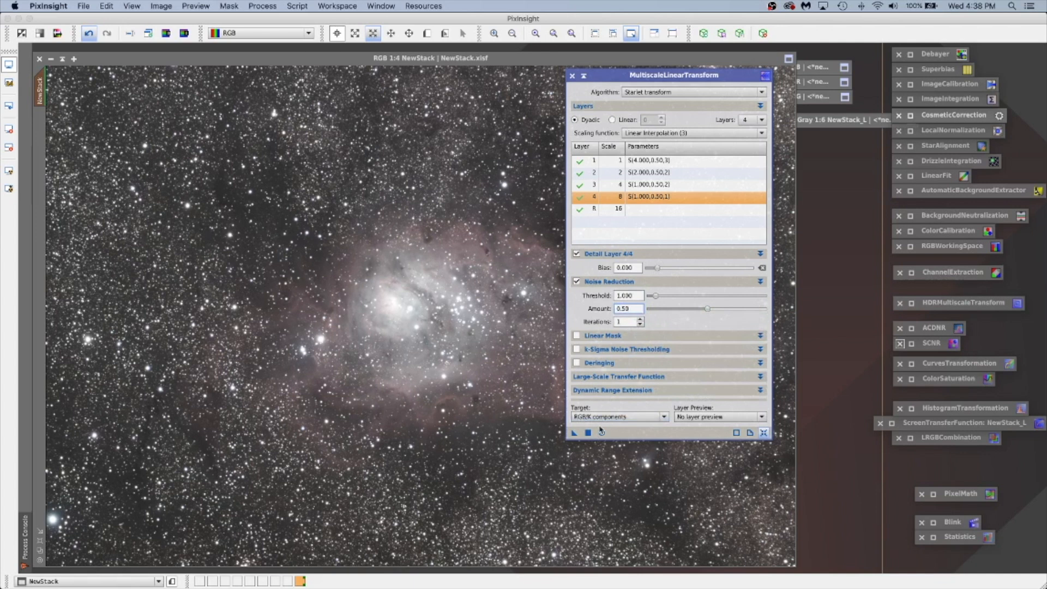
- Apply the noise reduction to the masked NewStack colour image
{"action": "left_click", "coordinate": [587, 433]}
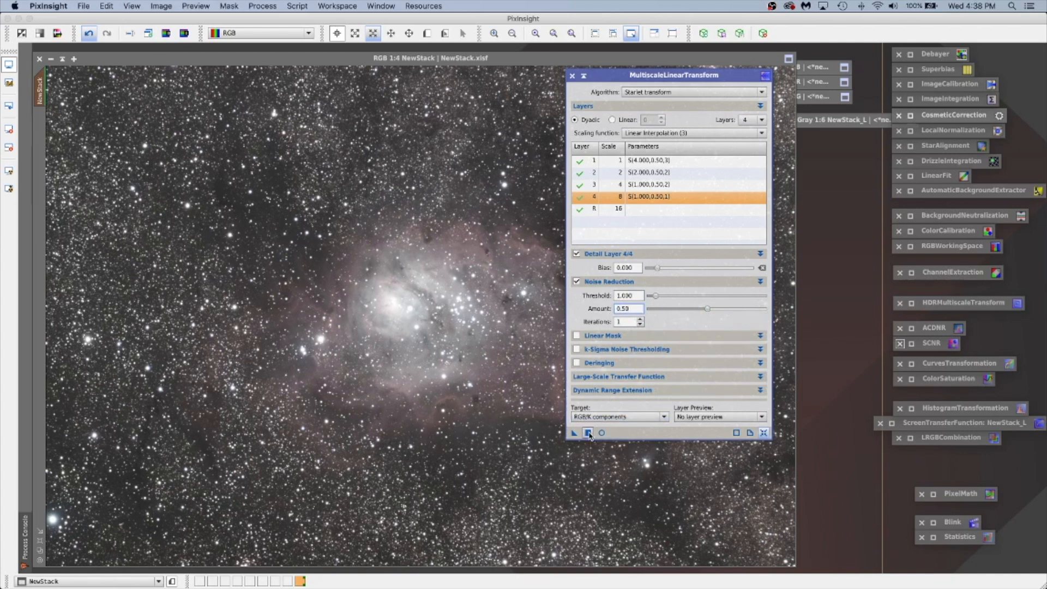
{"action": "left_click", "coordinate": [589, 433]}
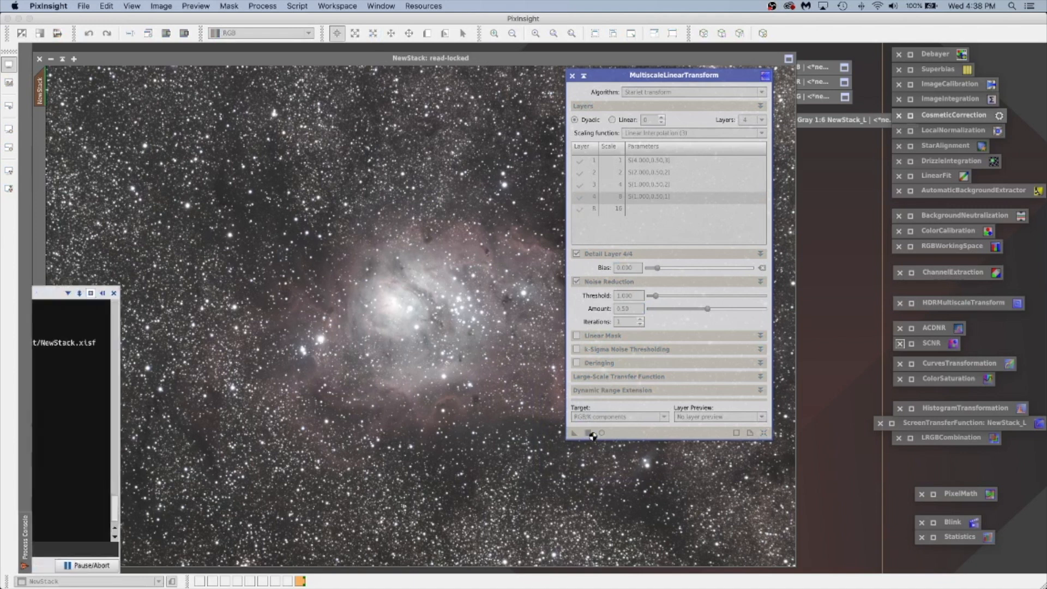
{"action": "left_click", "coordinate": [591, 435]}
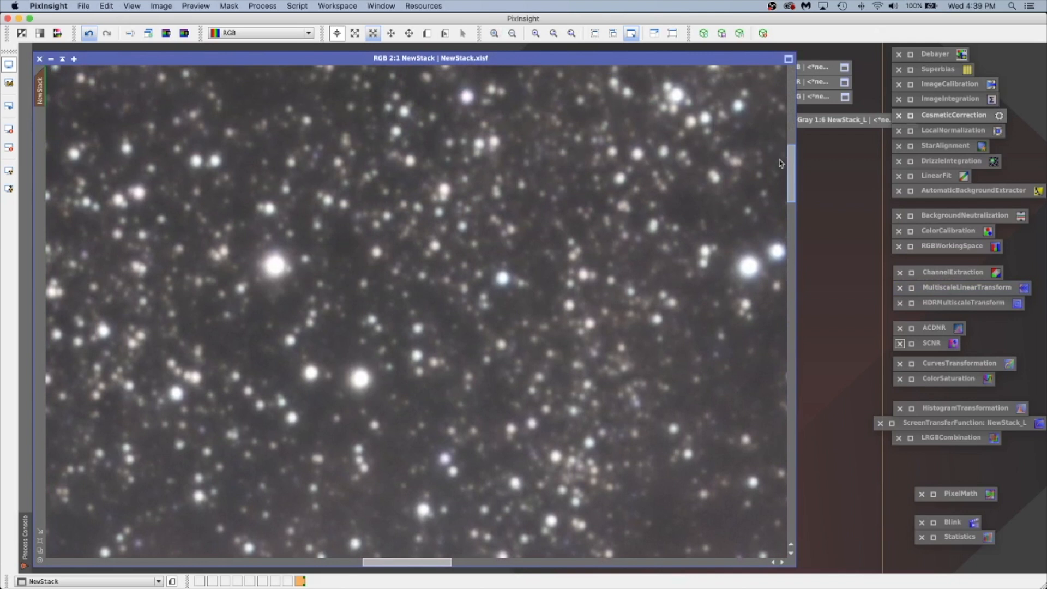
{"action": "left_click", "coordinate": [493, 33]}
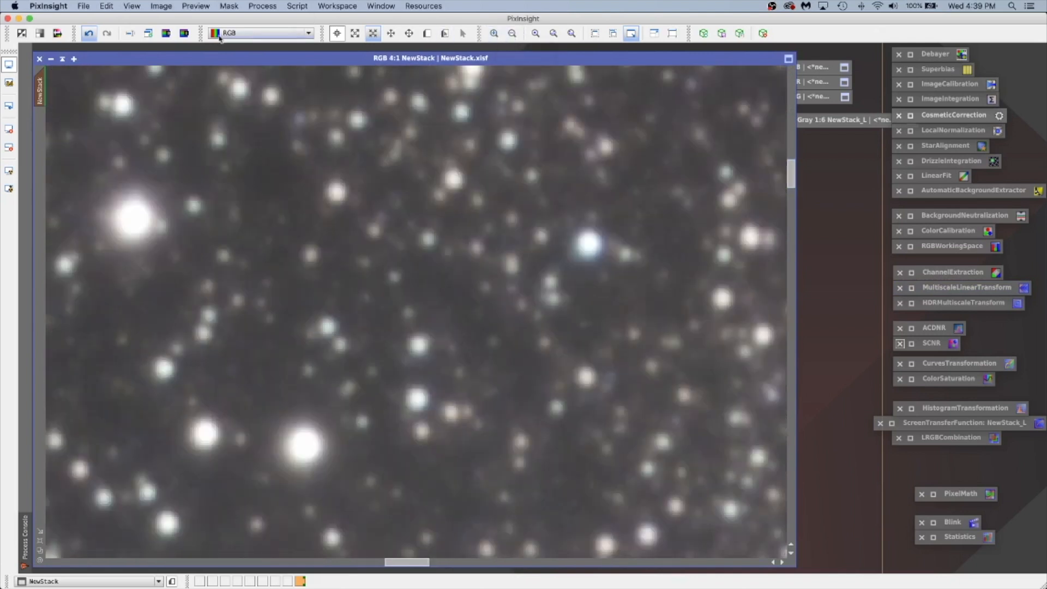
{"action": "left_click", "coordinate": [89, 34]}
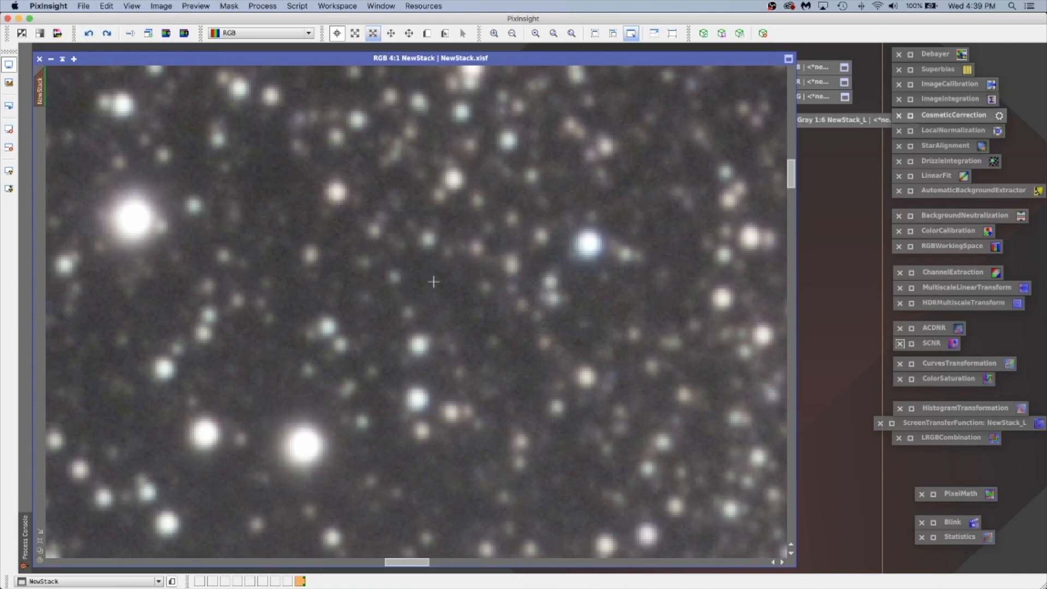
{"action": "mouse_move", "coordinate": [420, 221]}
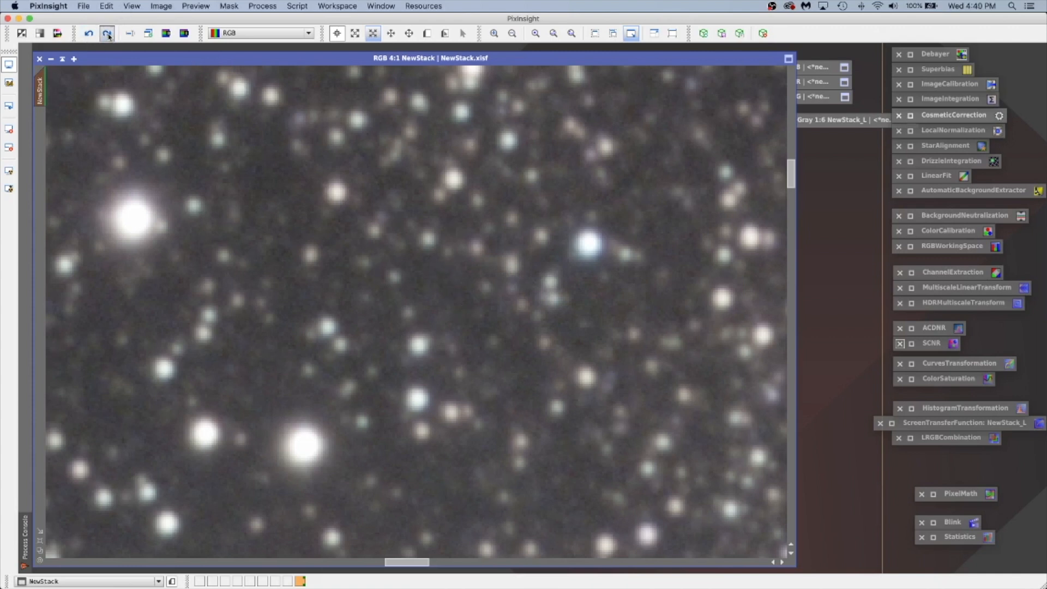
{"action": "left_click", "coordinate": [107, 34]}
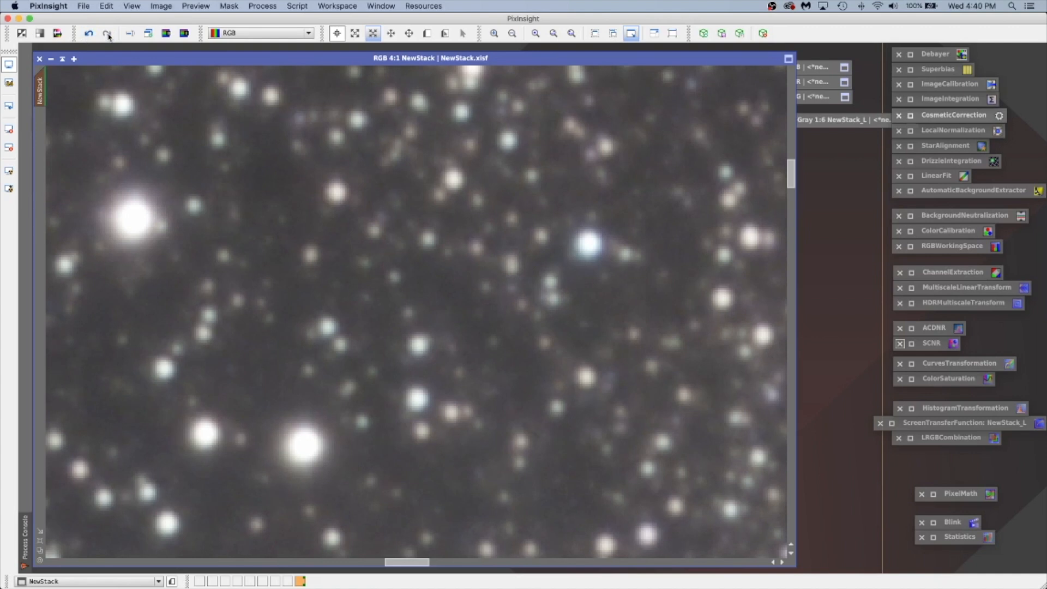
{"action": "mouse_move", "coordinate": [142, 102]}
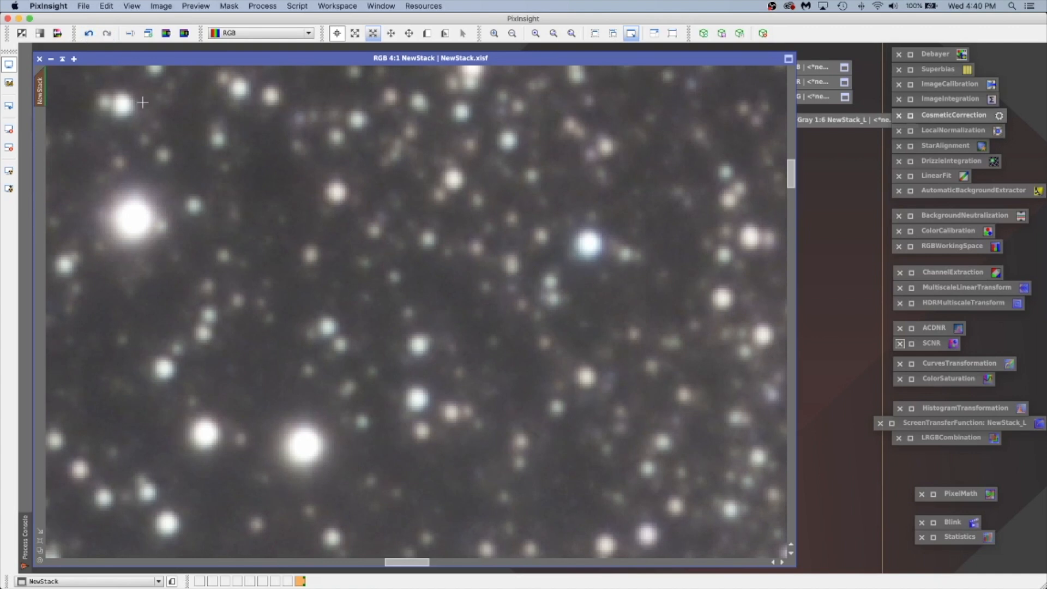
{"action": "mouse_move", "coordinate": [593, 228]}
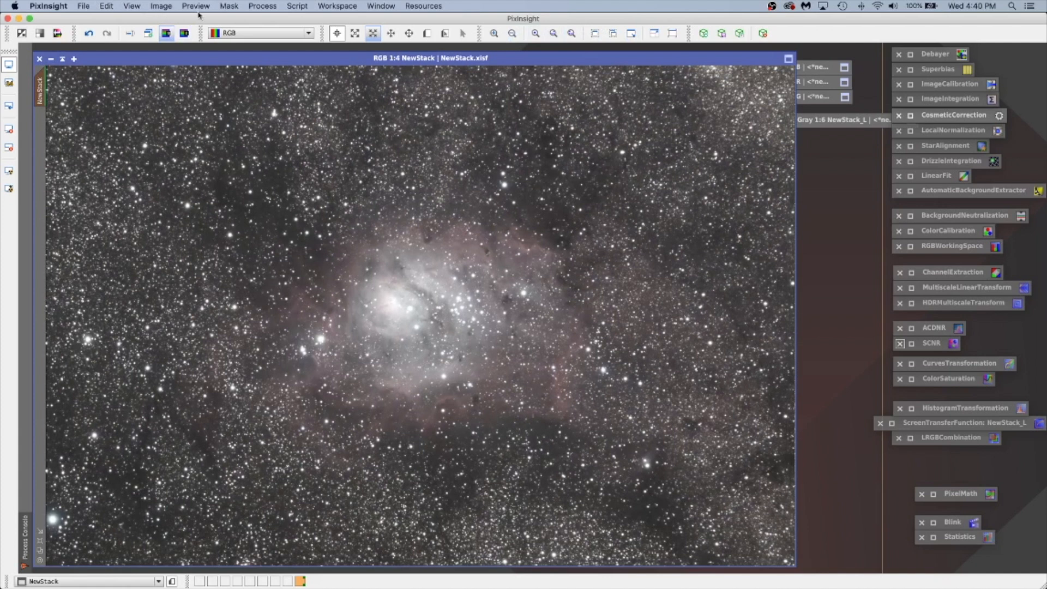
- Remove the luminance mask from NewStack and close NewStack_L without saving, accepting both warnings
{"action": "left_click", "coordinate": [228, 5]}
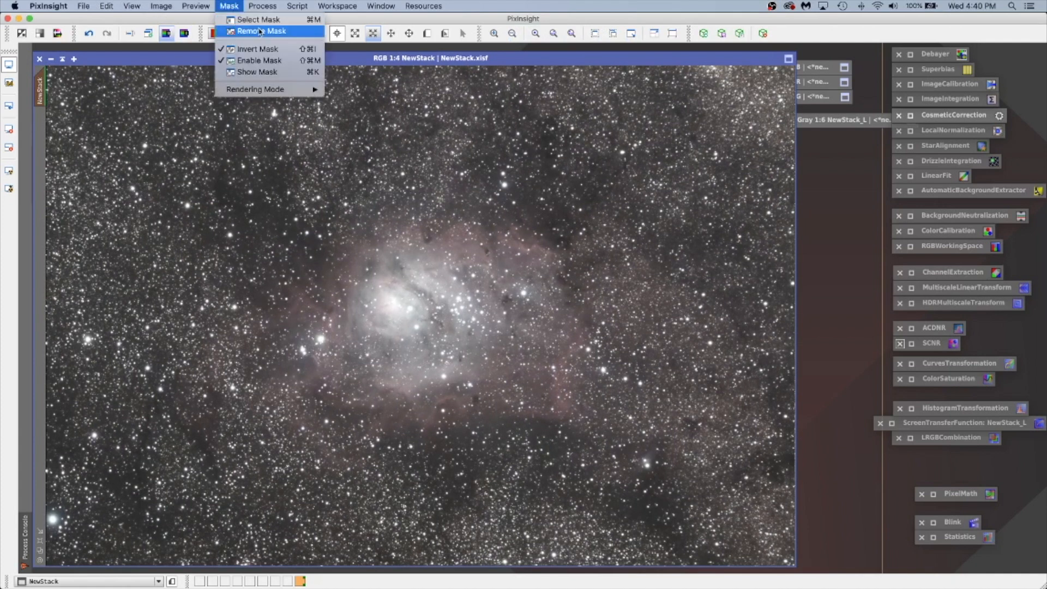
{"action": "left_click", "coordinate": [261, 32]}
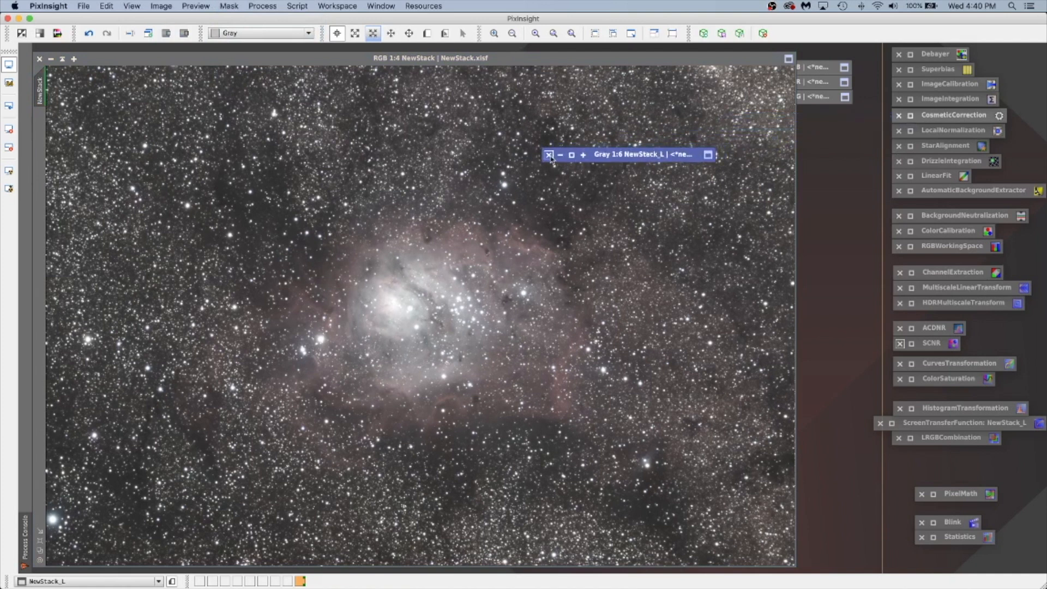
{"action": "left_click", "coordinate": [548, 153]}
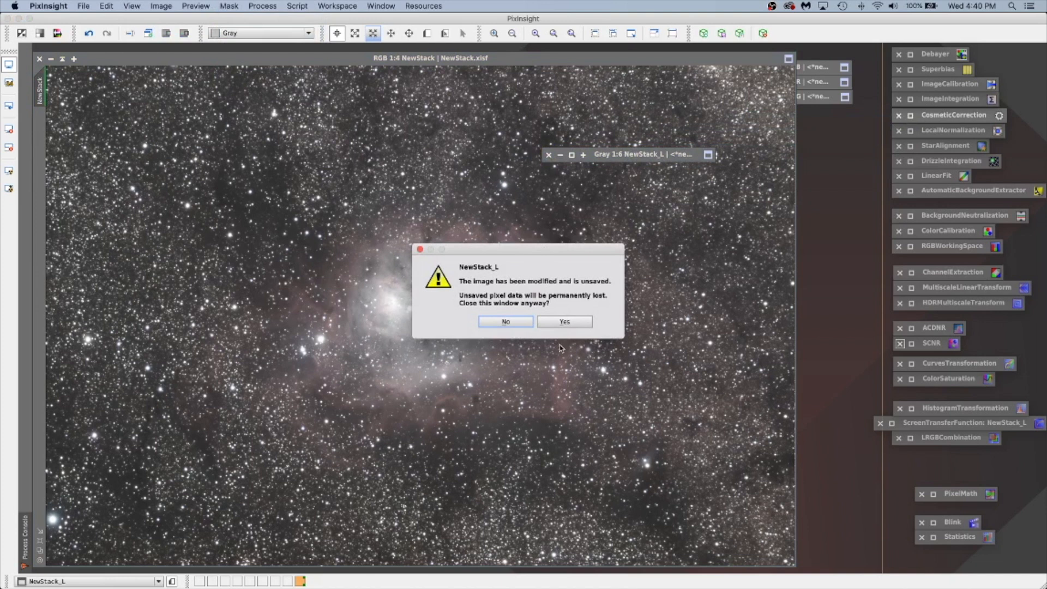
{"action": "left_click", "coordinate": [564, 321]}
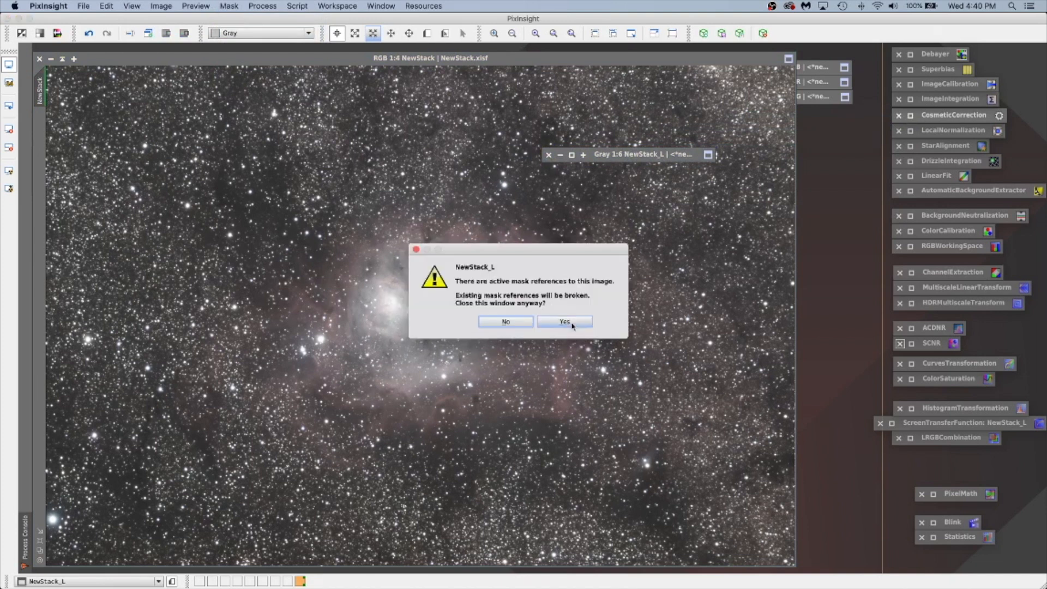
{"action": "left_click", "coordinate": [564, 321]}
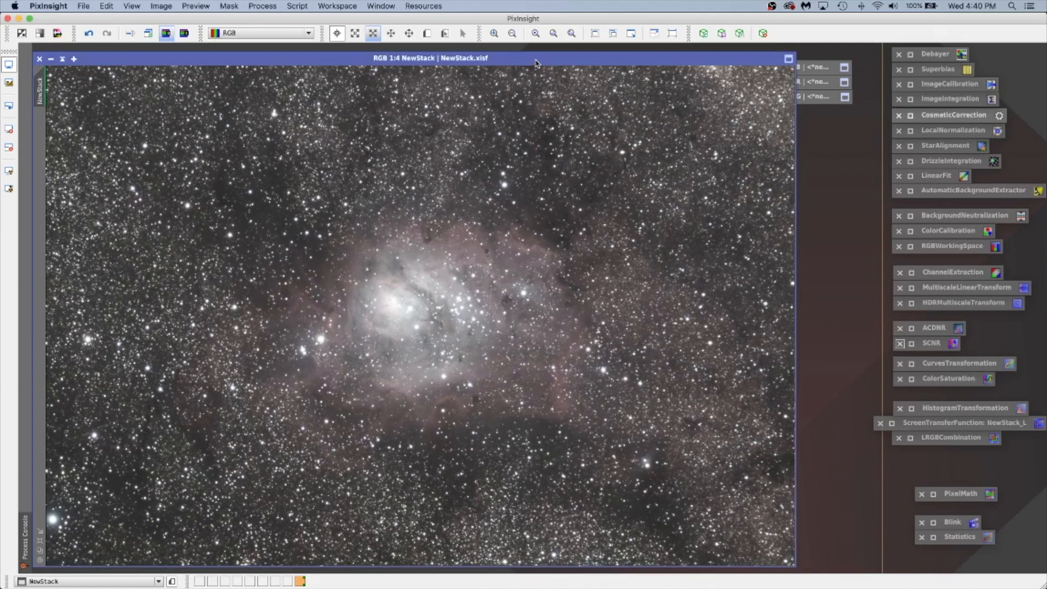
{"action": "mouse_move", "coordinate": [763, 419]}
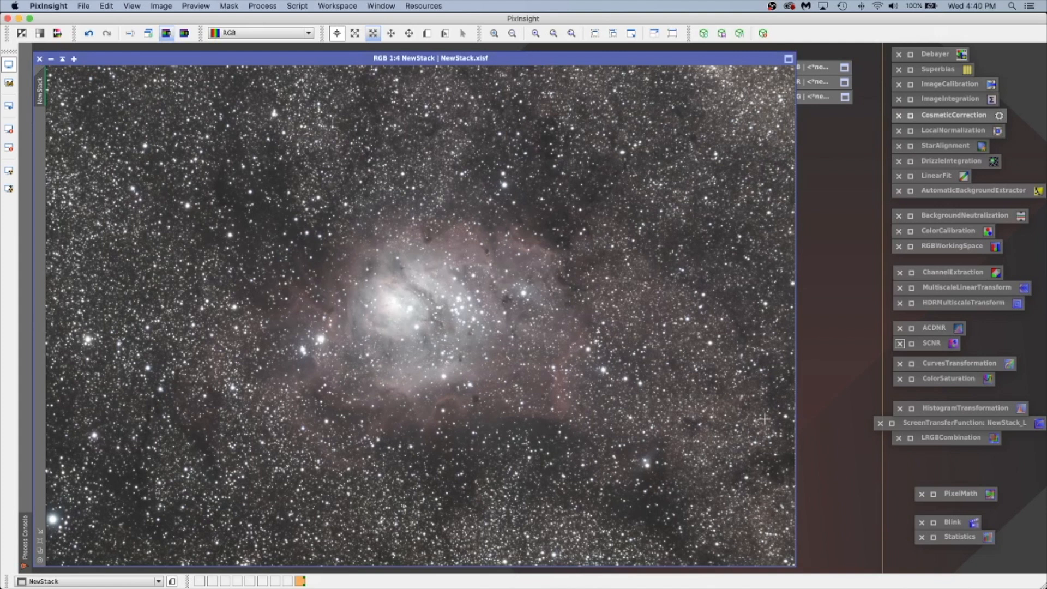
{"action": "mouse_move", "coordinate": [522, 306]}
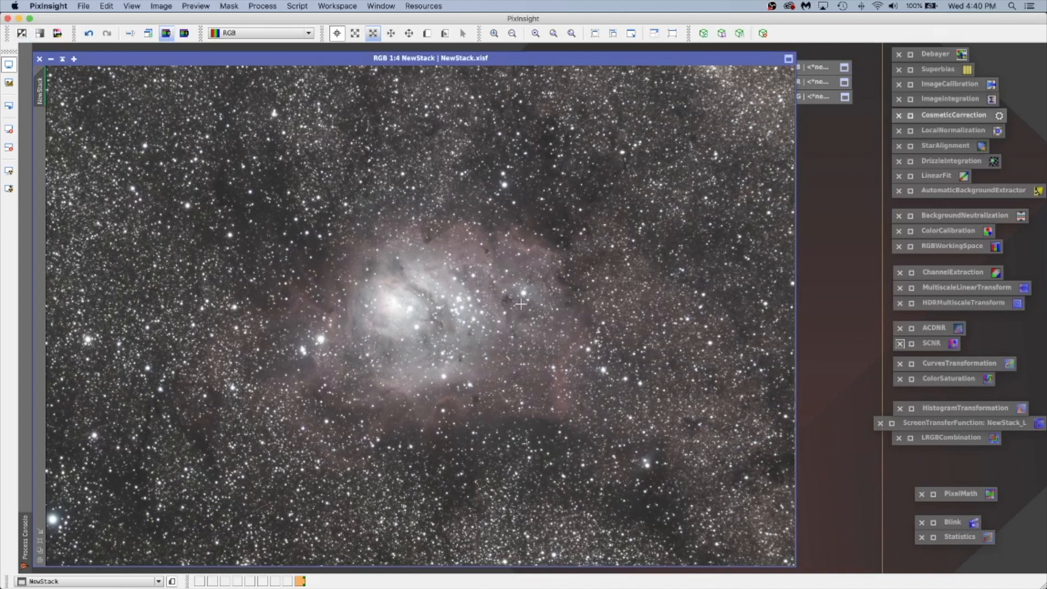
{"action": "mouse_move", "coordinate": [31, 63]}
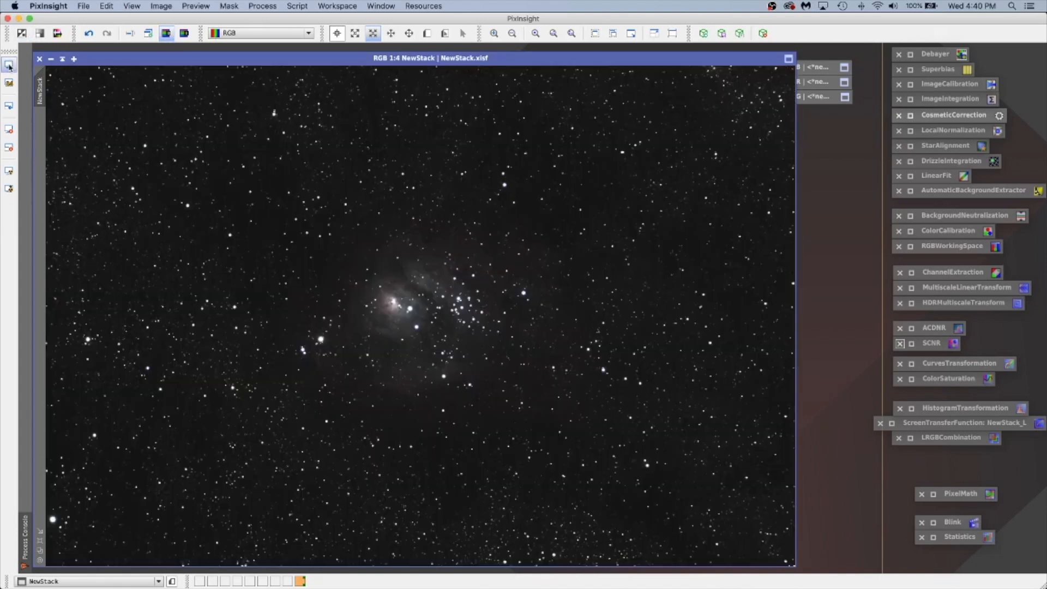
{"action": "mouse_move", "coordinate": [936, 304]}
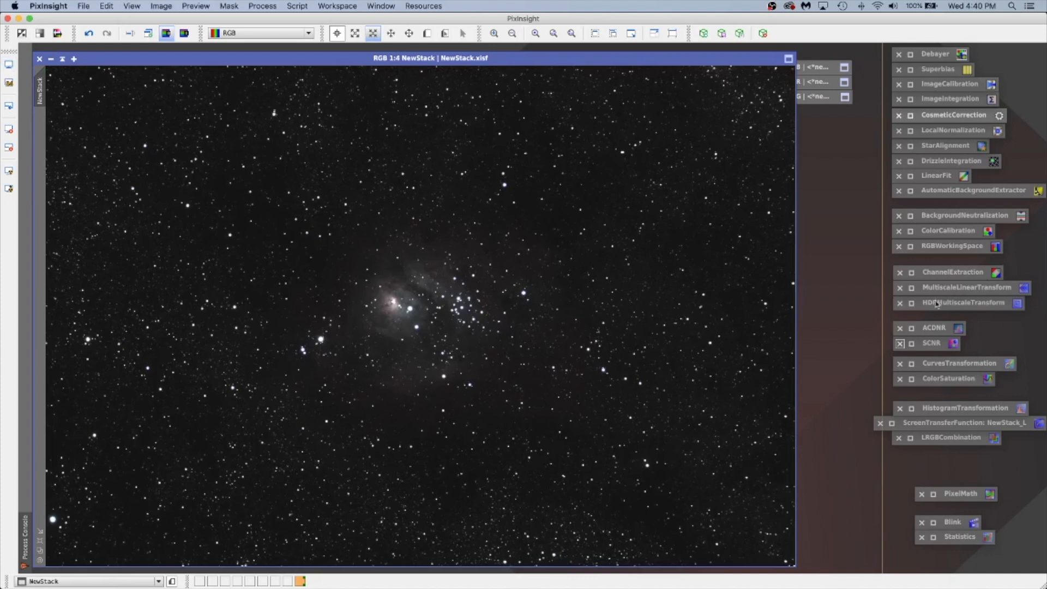
- Start HistogramTransformation with a real-time preview and target the NewStack image
{"action": "left_click", "coordinate": [900, 407]}
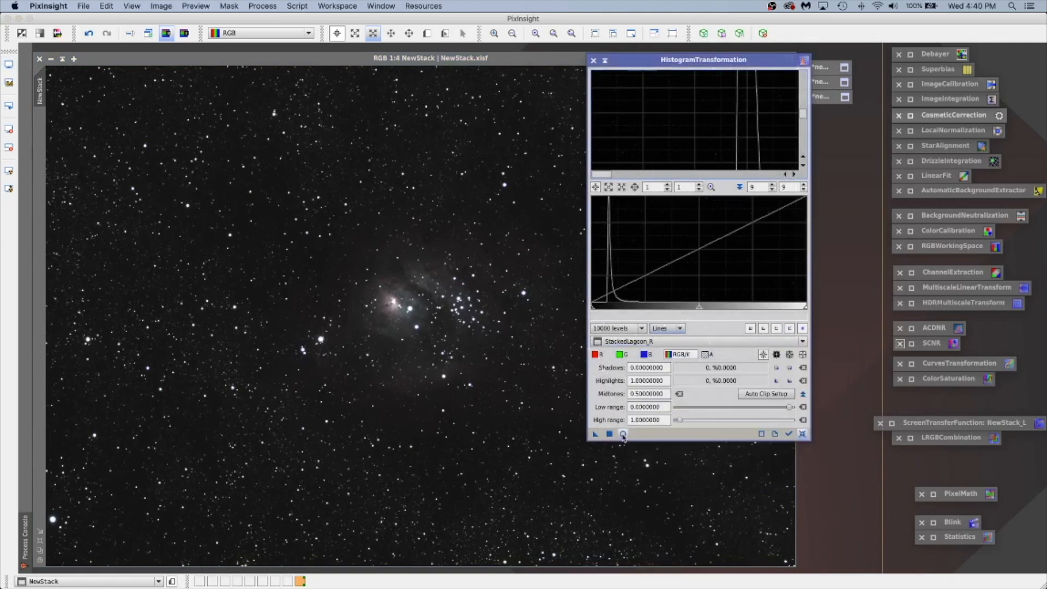
{"action": "left_click", "coordinate": [623, 434]}
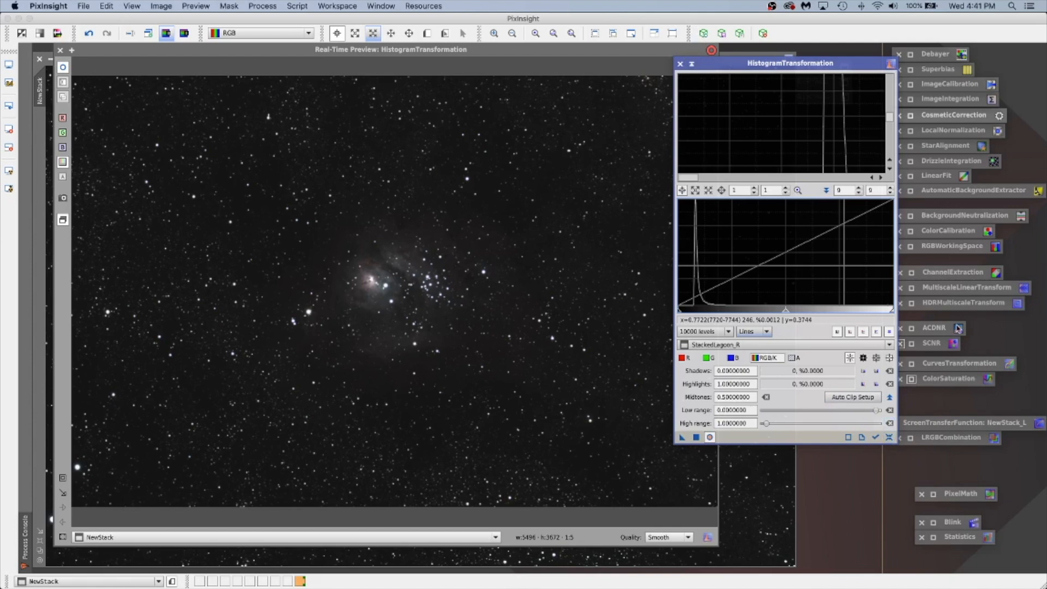
{"action": "mouse_move", "coordinate": [974, 468]}
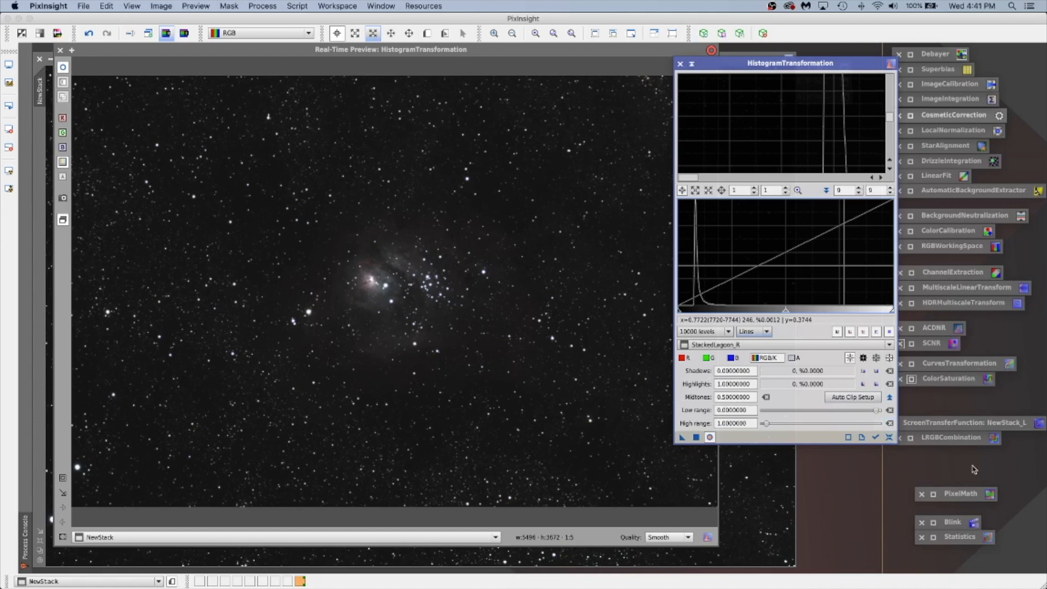
{"action": "mouse_move", "coordinate": [961, 428]}
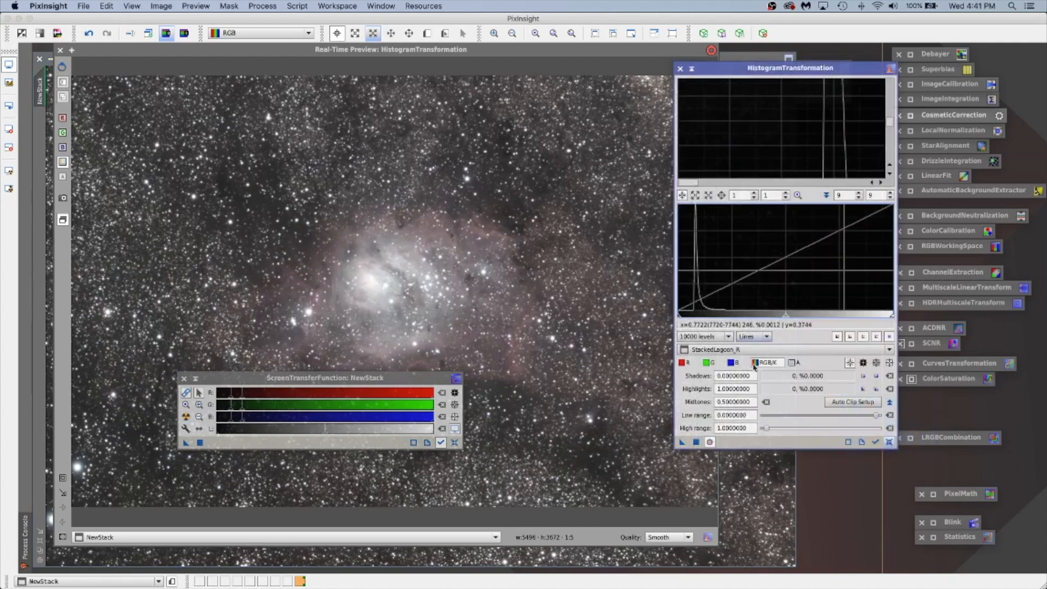
{"action": "left_click", "coordinate": [888, 349]}
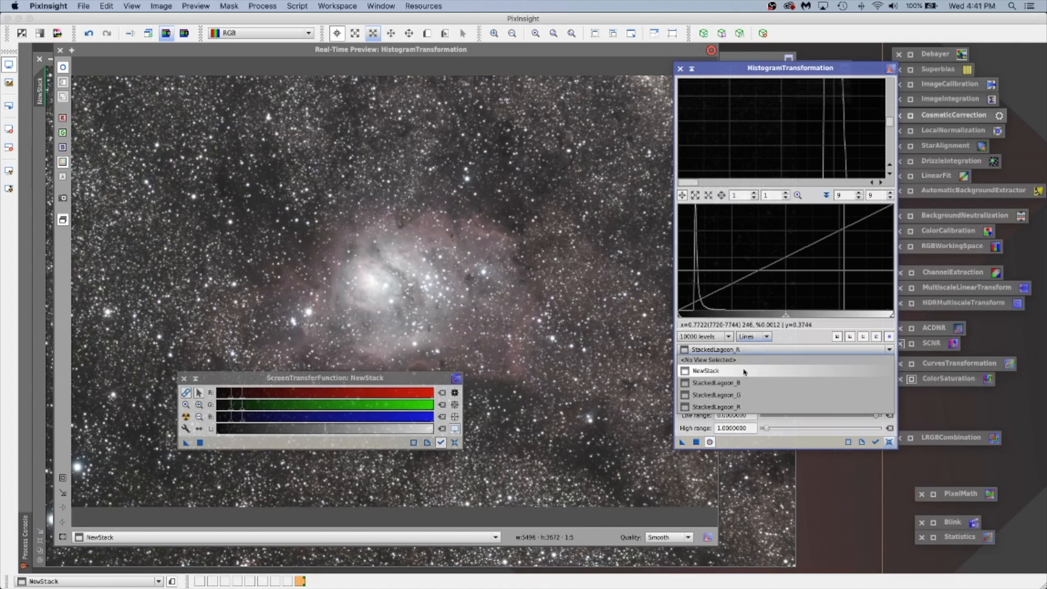
{"action": "mouse_move", "coordinate": [707, 370]}
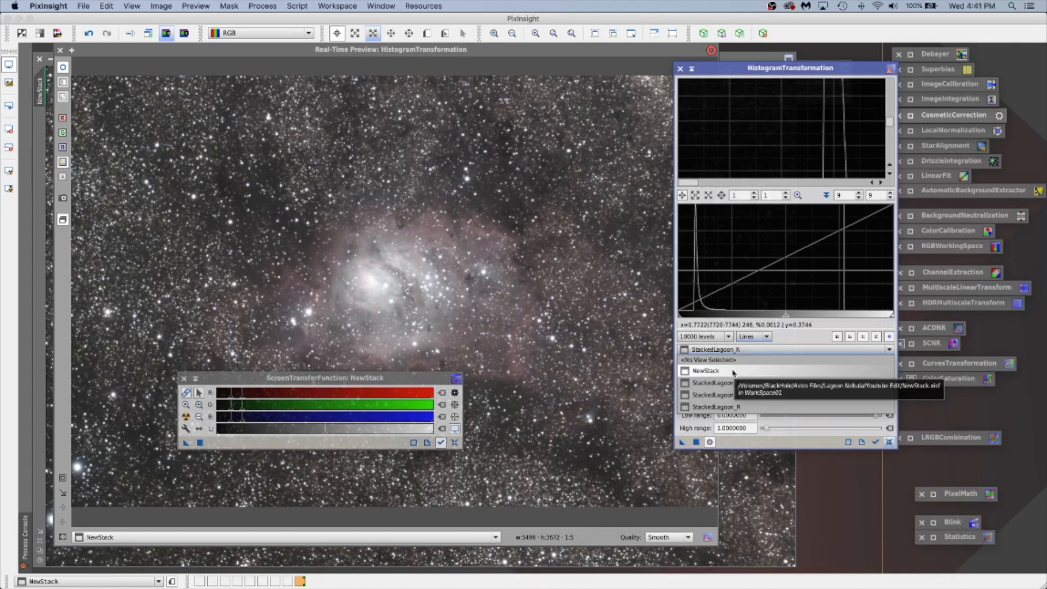
{"action": "left_click", "coordinate": [707, 371]}
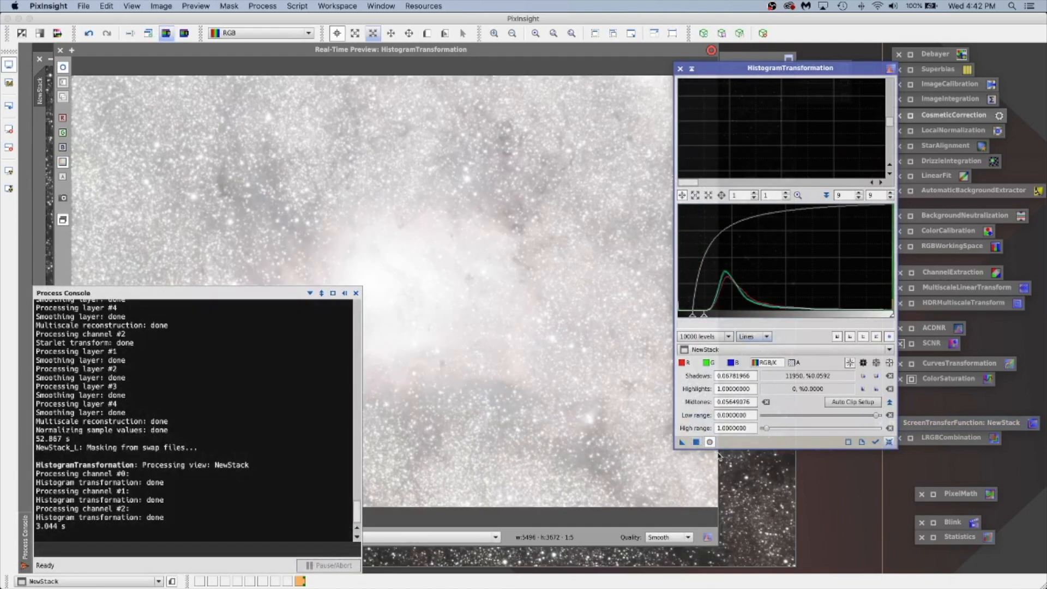
- Apply the shadow-darkening stretch to NewStack, then dismiss the tool and its live preview
{"action": "left_click", "coordinate": [355, 293]}
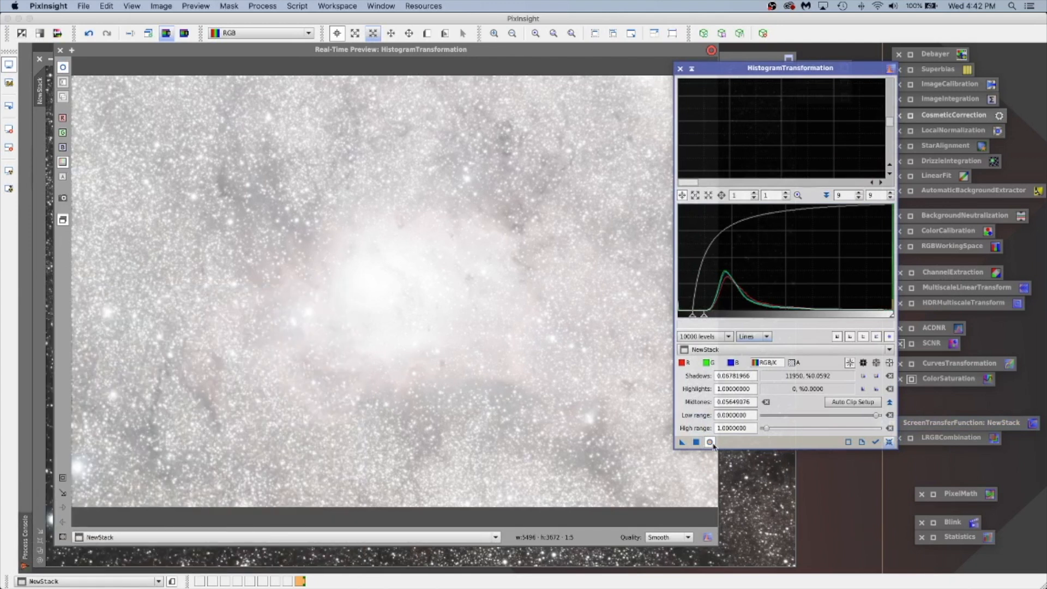
{"action": "left_click", "coordinate": [709, 441]}
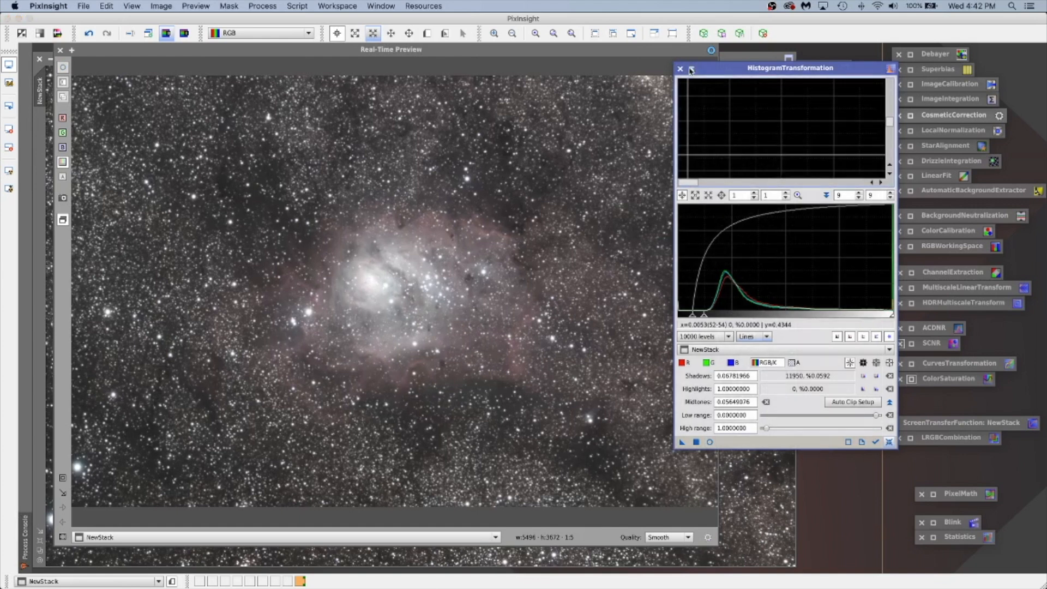
{"action": "left_click", "coordinate": [679, 68]}
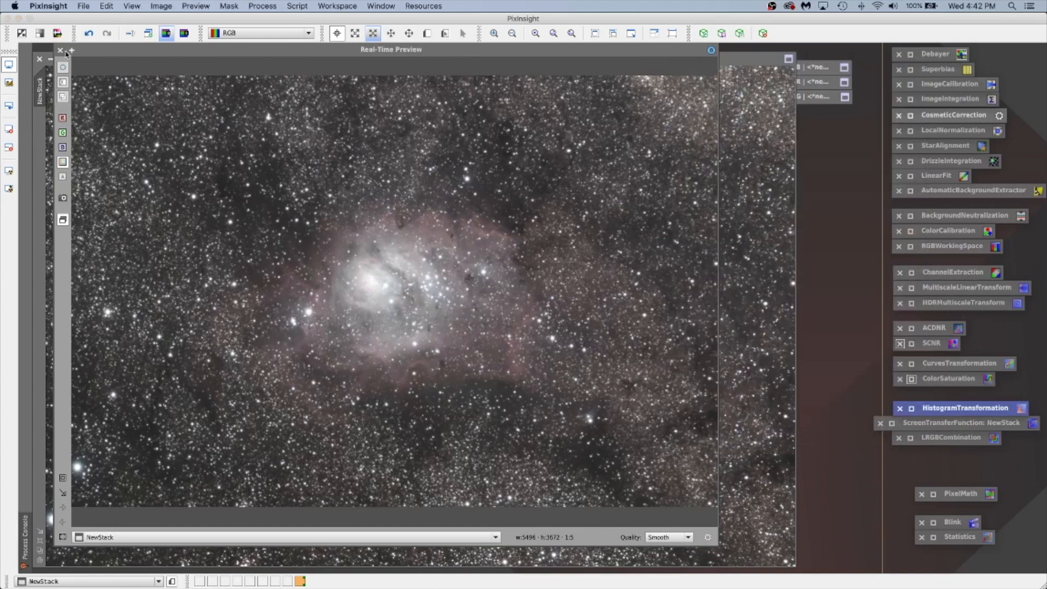
{"action": "left_click", "coordinate": [59, 51]}
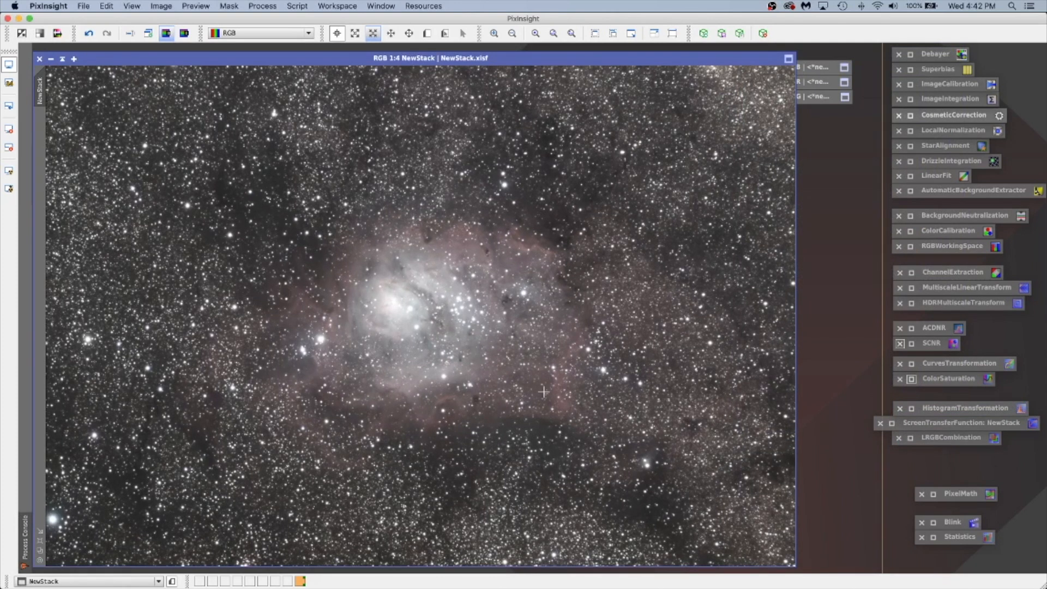
{"action": "mouse_move", "coordinate": [96, 13]}
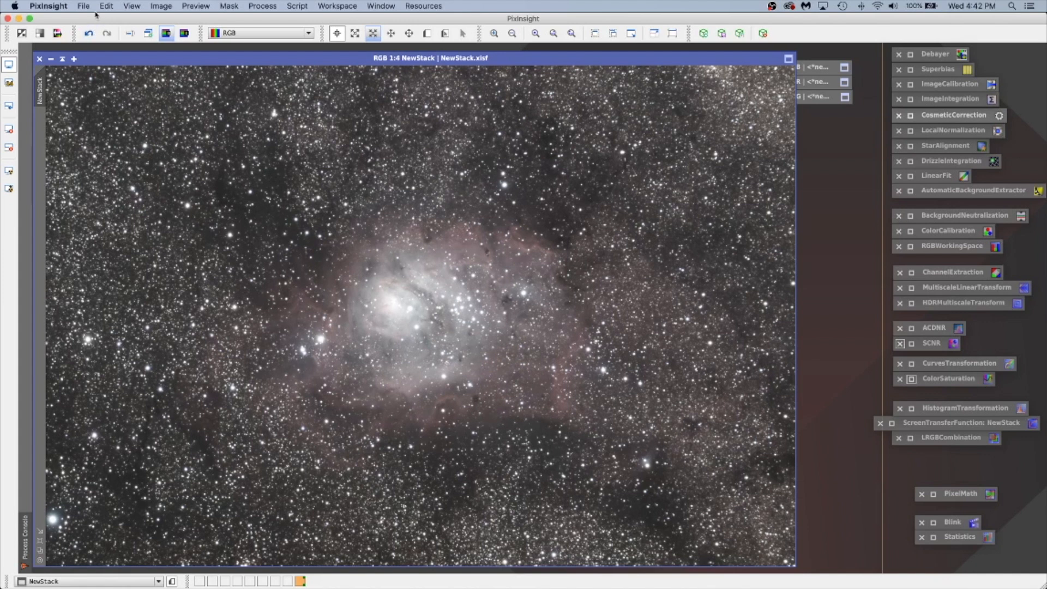
- Save the stretched image as NewStack_NonLinear.xisf in 32-bit floating point format
{"action": "left_click", "coordinate": [83, 7]}
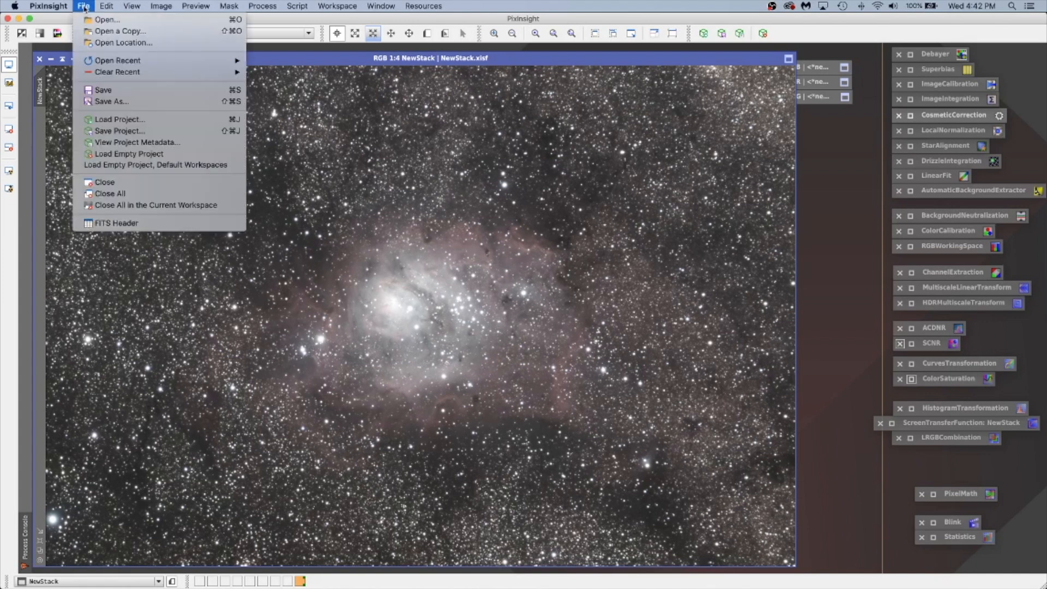
{"action": "mouse_move", "coordinate": [107, 111]}
{"action": "type", "text": "NewStack_NonLinear.xisf"}
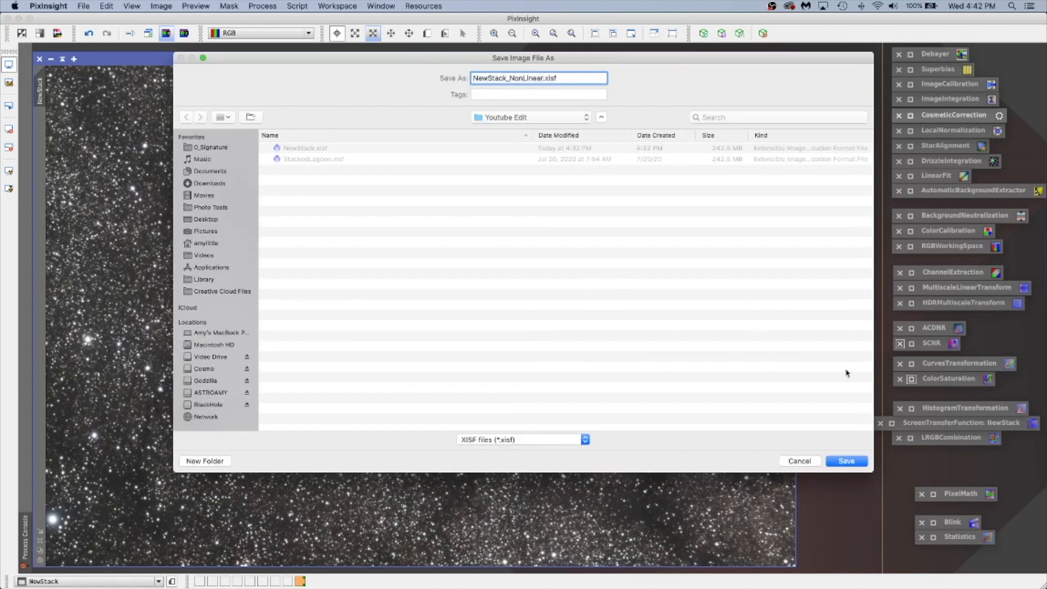
{"action": "left_click", "coordinate": [845, 460]}
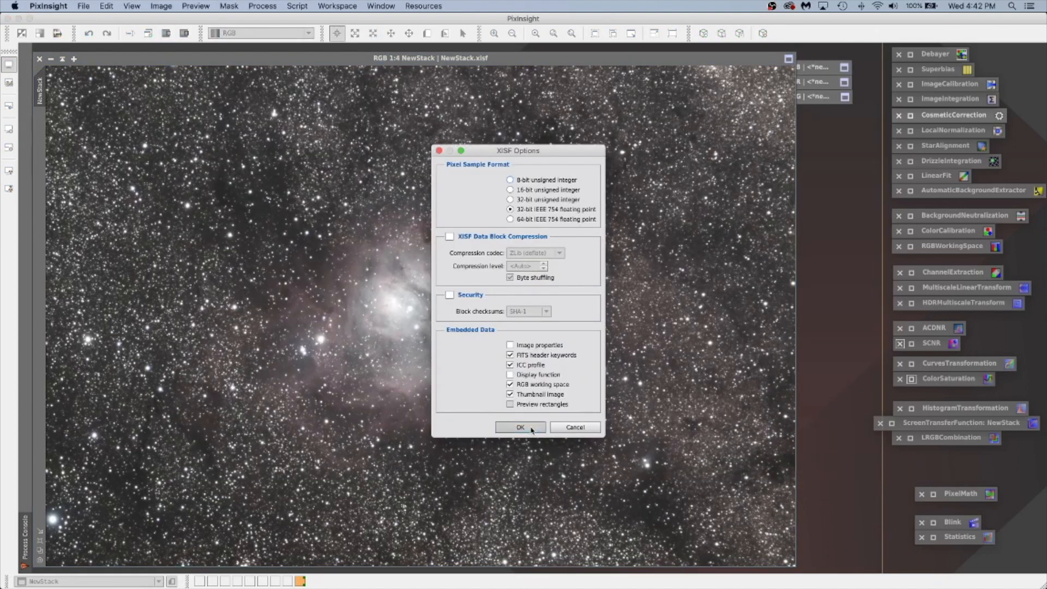
{"action": "left_click", "coordinate": [521, 428]}
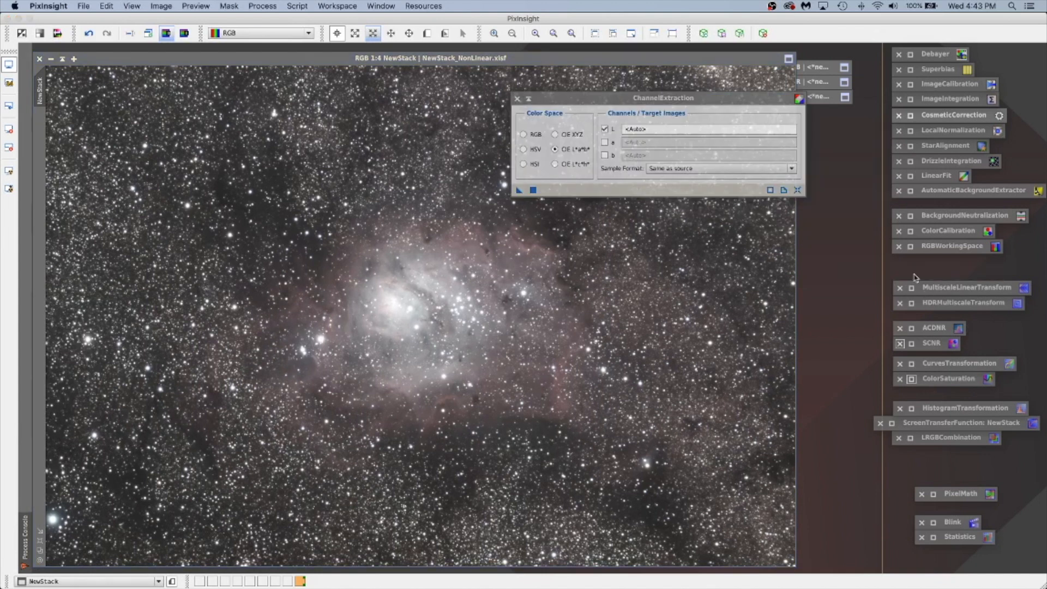
{"action": "mouse_move", "coordinate": [569, 157]}
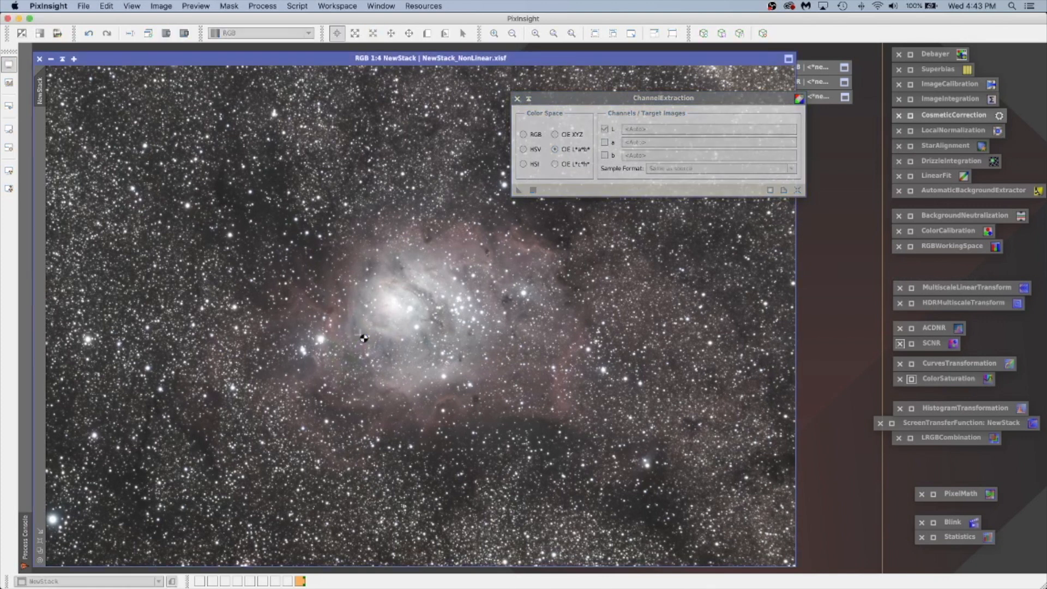
- Extract the CIE L*a*b* lightness channel from NewStack into a new NewStack_L image
{"action": "left_click", "coordinate": [517, 190]}
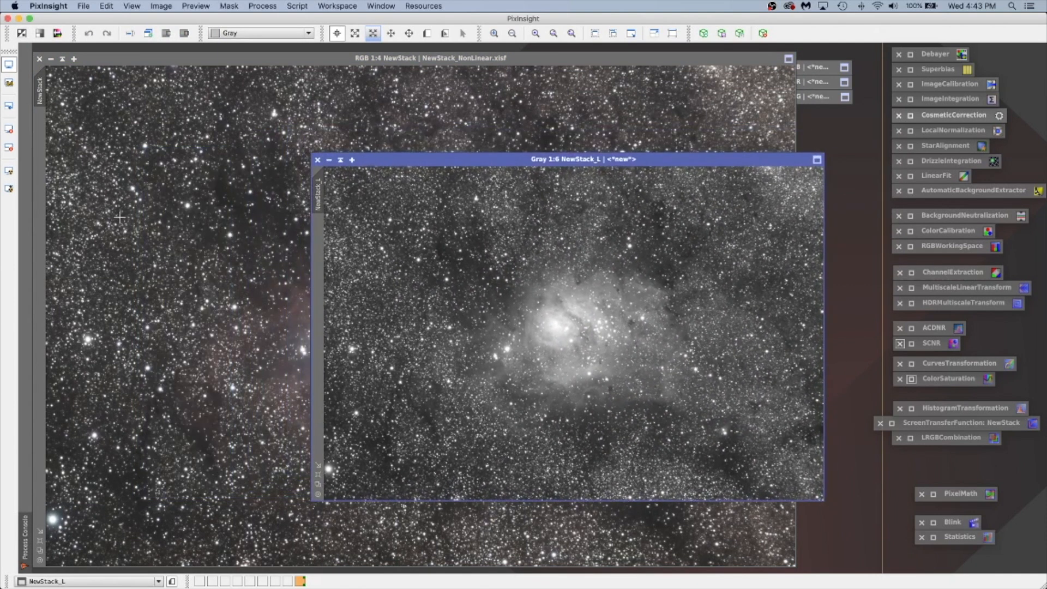
{"action": "mouse_move", "coordinate": [349, 267]}
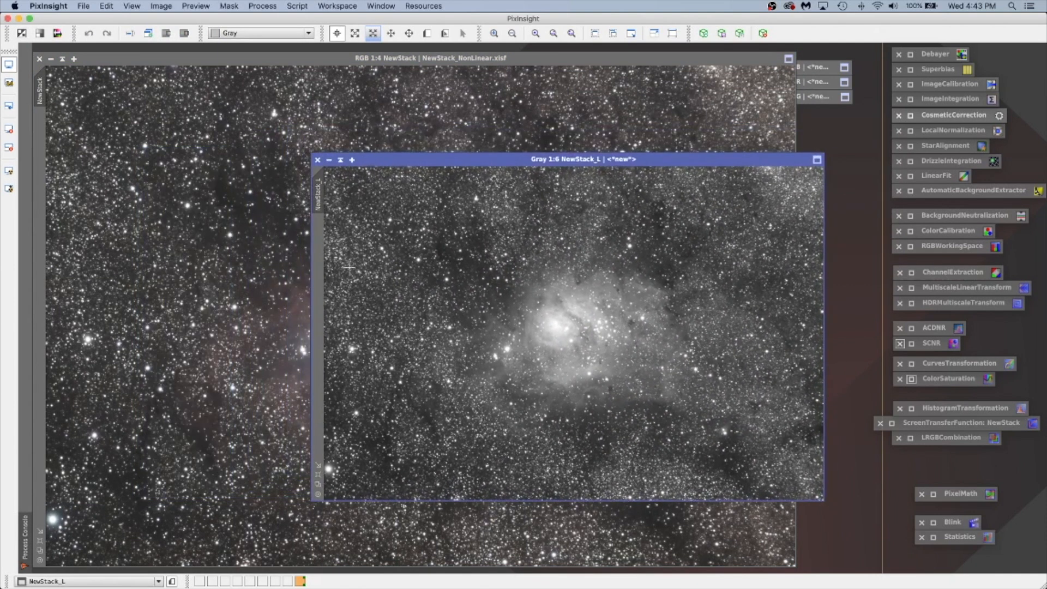
{"action": "mouse_move", "coordinate": [245, 288]}
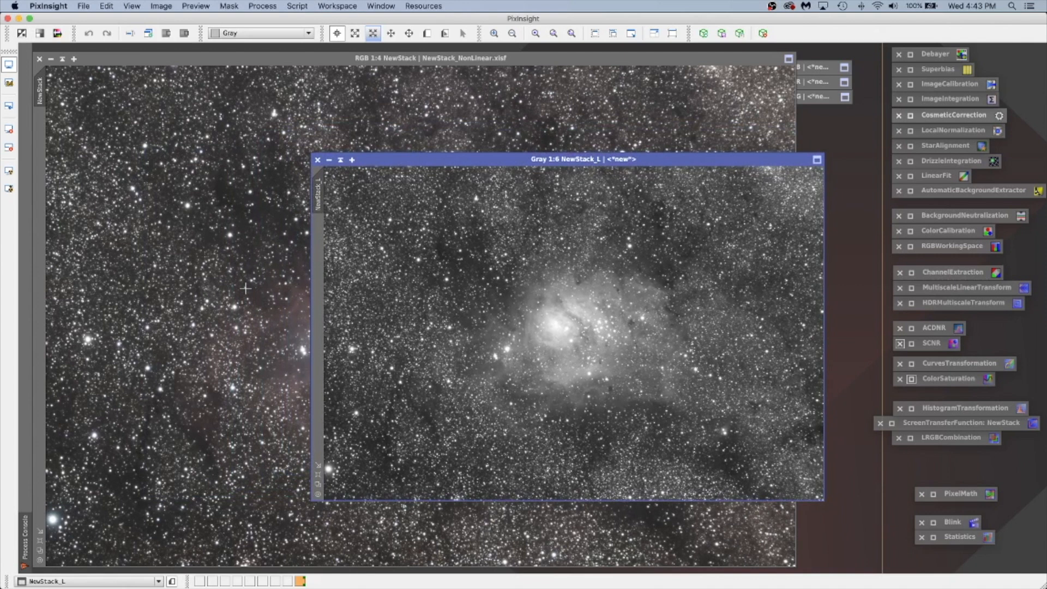
{"action": "mouse_move", "coordinate": [531, 308]}
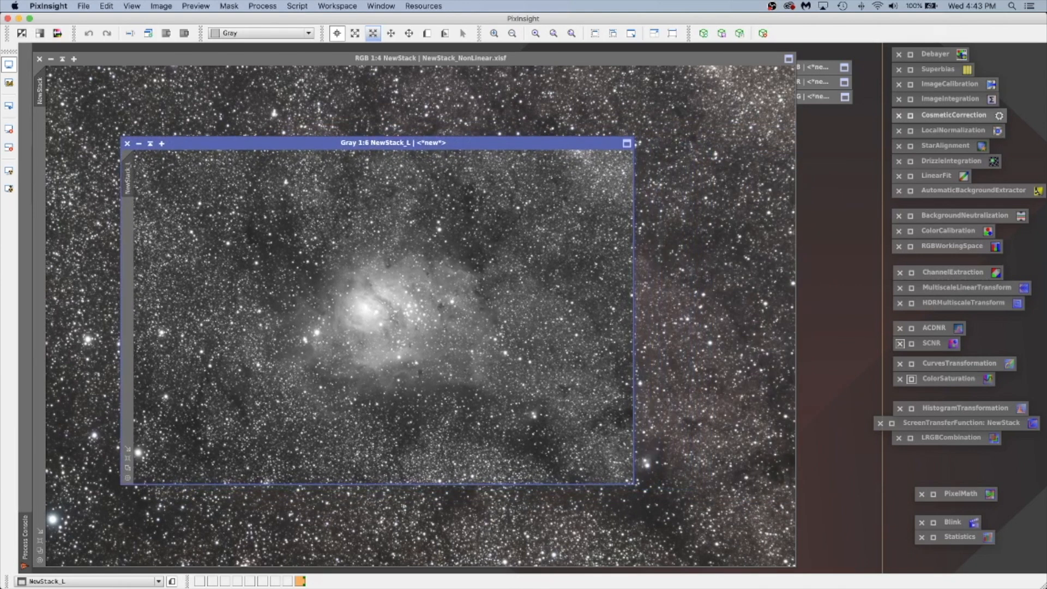
{"action": "mouse_move", "coordinate": [458, 324]}
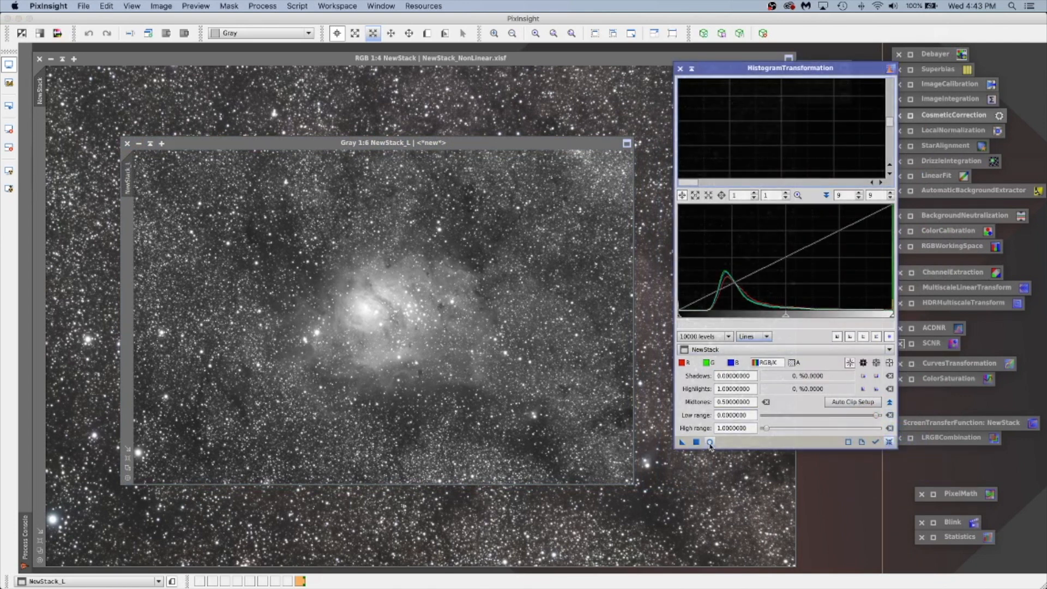
- Auto-clip shadows and apply a harder HistogramTransformation stretch to NewStack_L, then dismiss tool and preview
{"action": "left_click", "coordinate": [709, 443]}
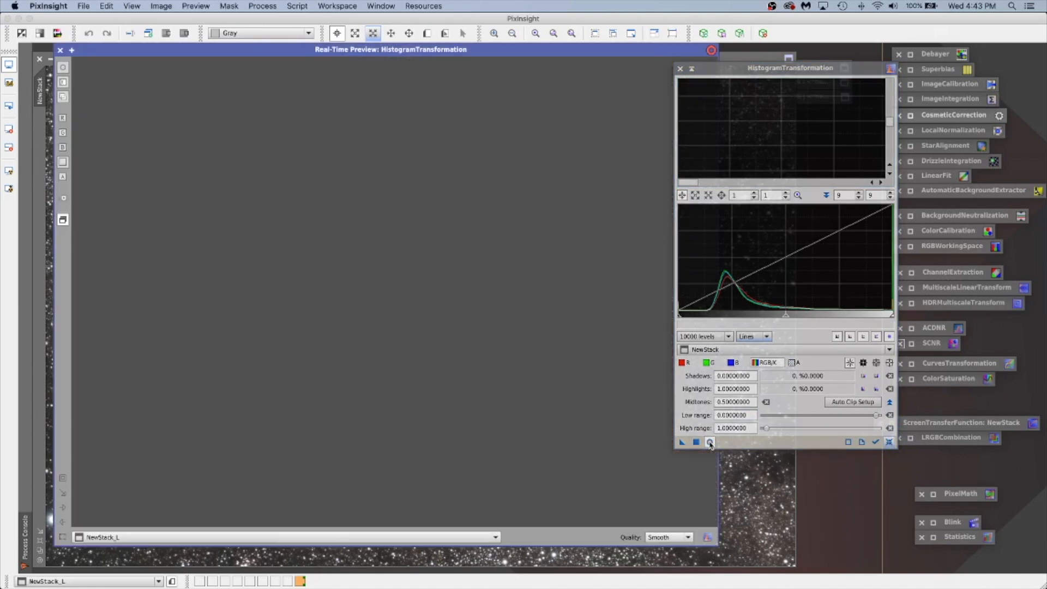
{"action": "left_click", "coordinate": [709, 442]}
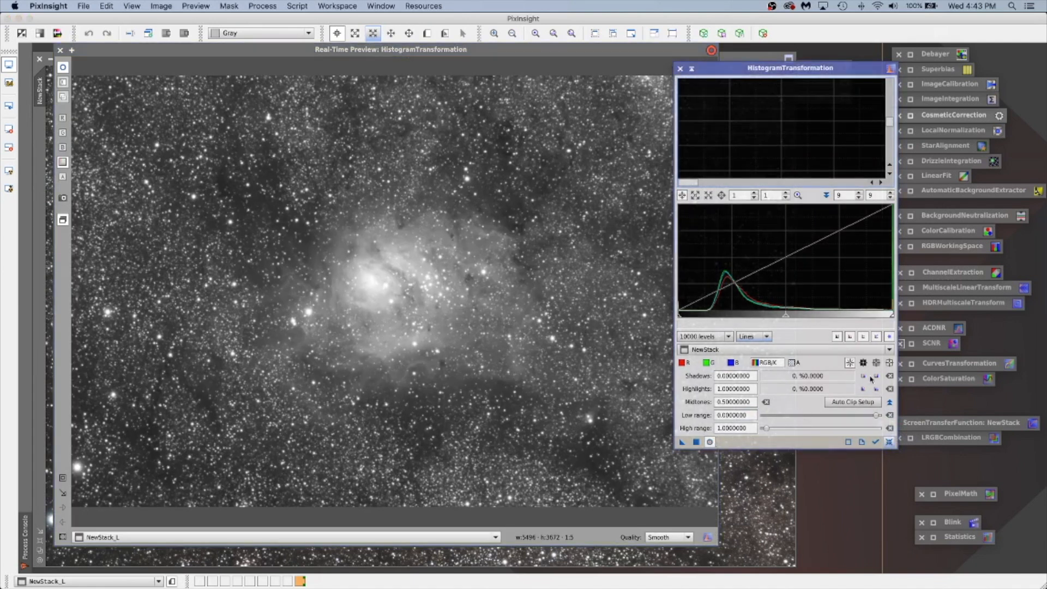
{"action": "mouse_move", "coordinate": [877, 376]}
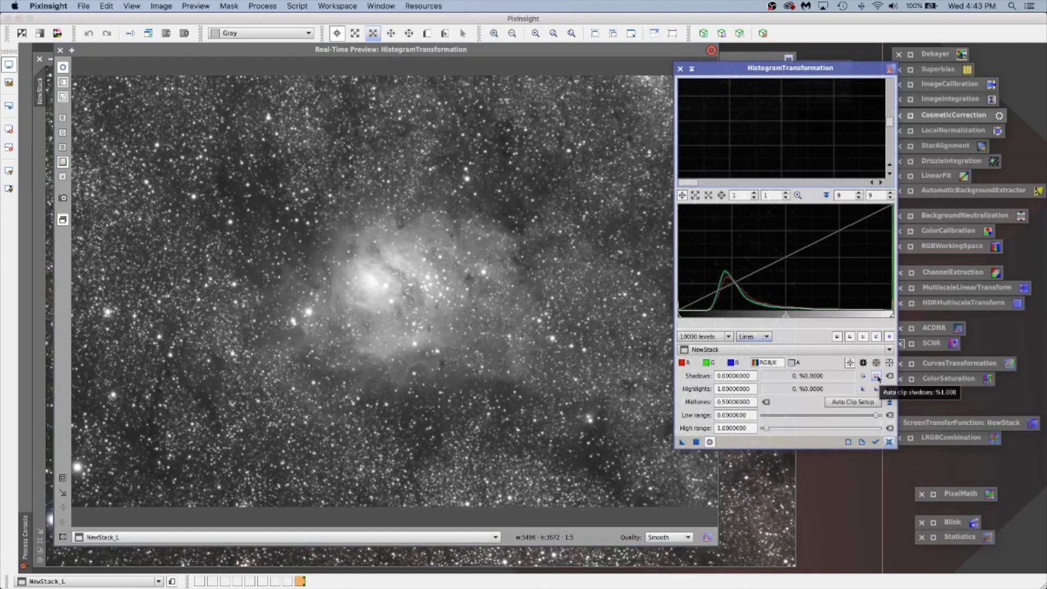
{"action": "left_click", "coordinate": [877, 376]}
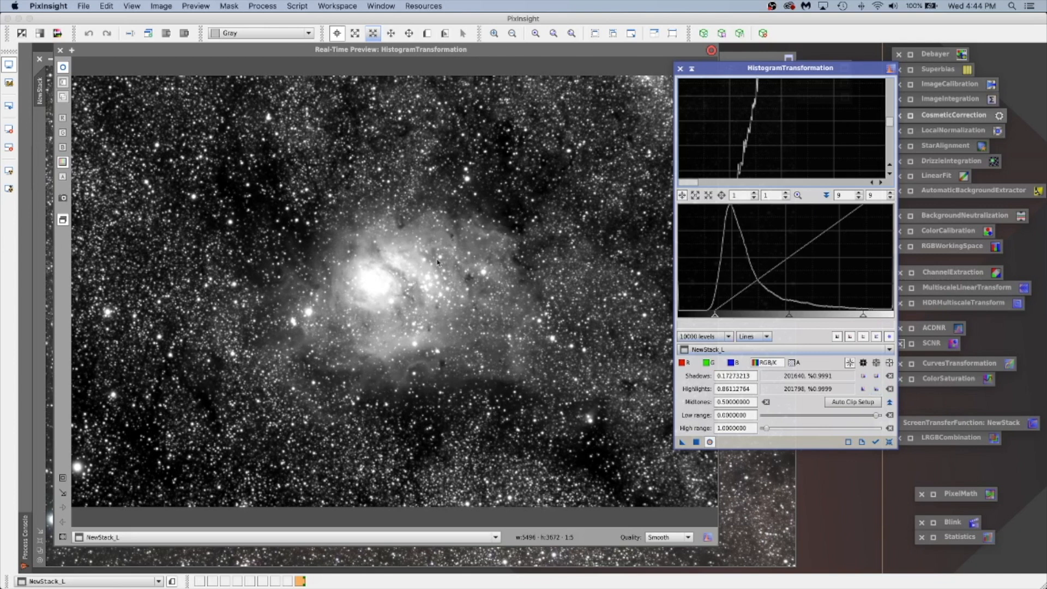
{"action": "mouse_move", "coordinate": [730, 355]}
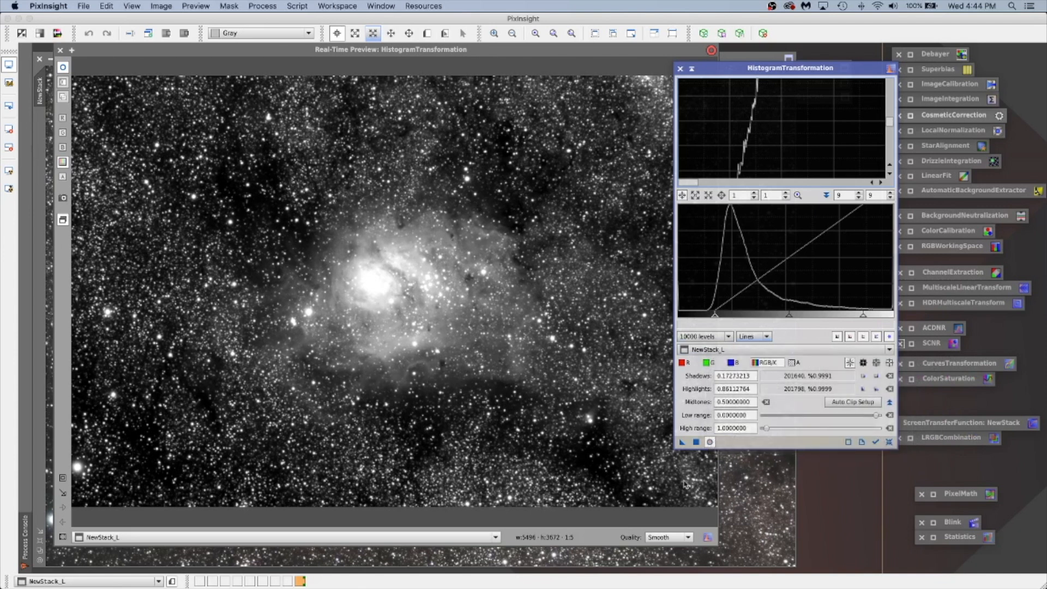
{"action": "mouse_move", "coordinate": [695, 442]}
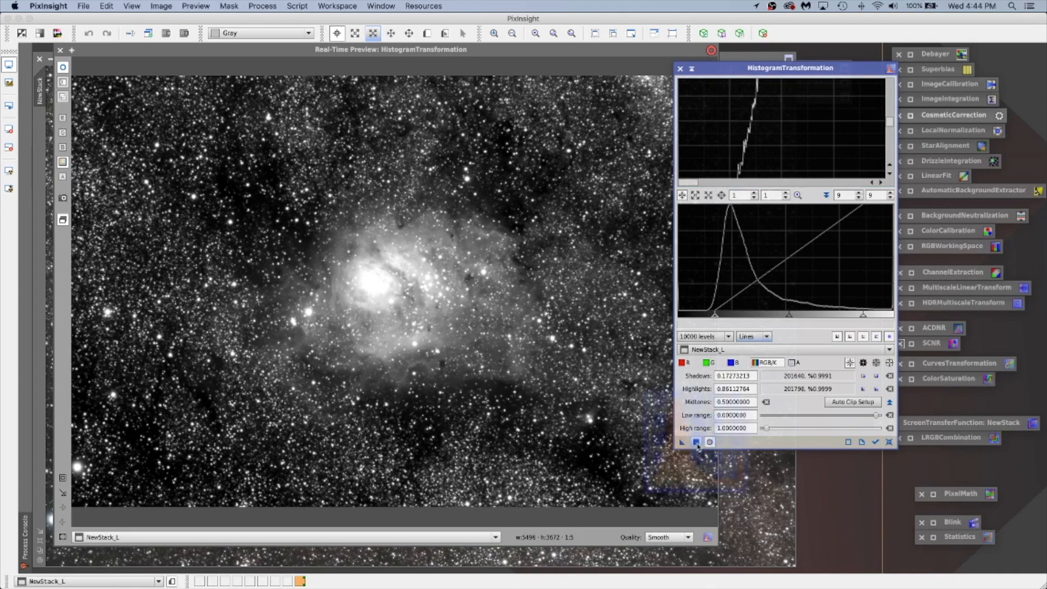
{"action": "left_click", "coordinate": [696, 443]}
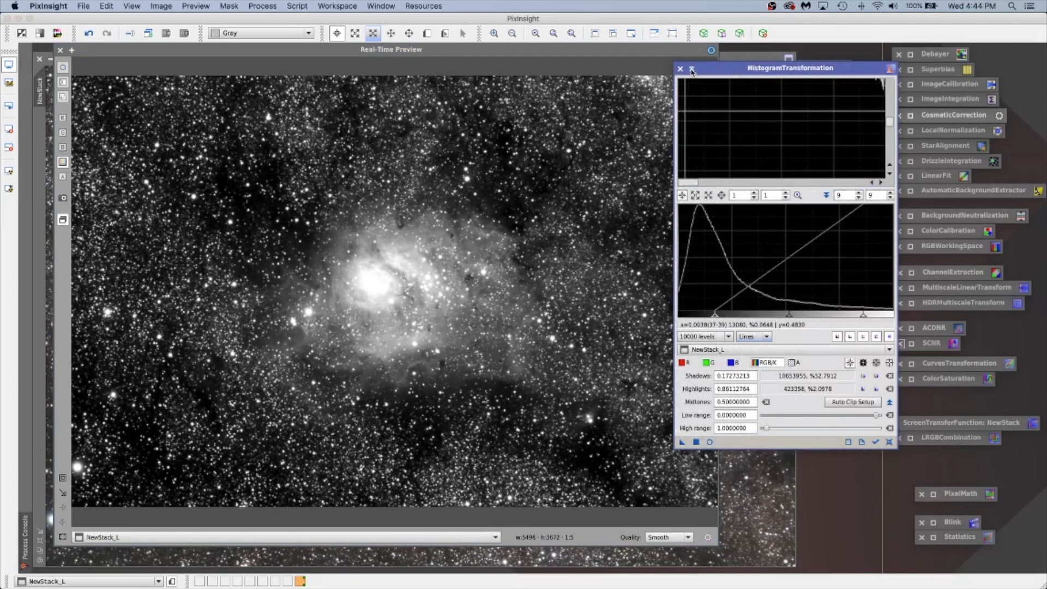
{"action": "left_click", "coordinate": [691, 69]}
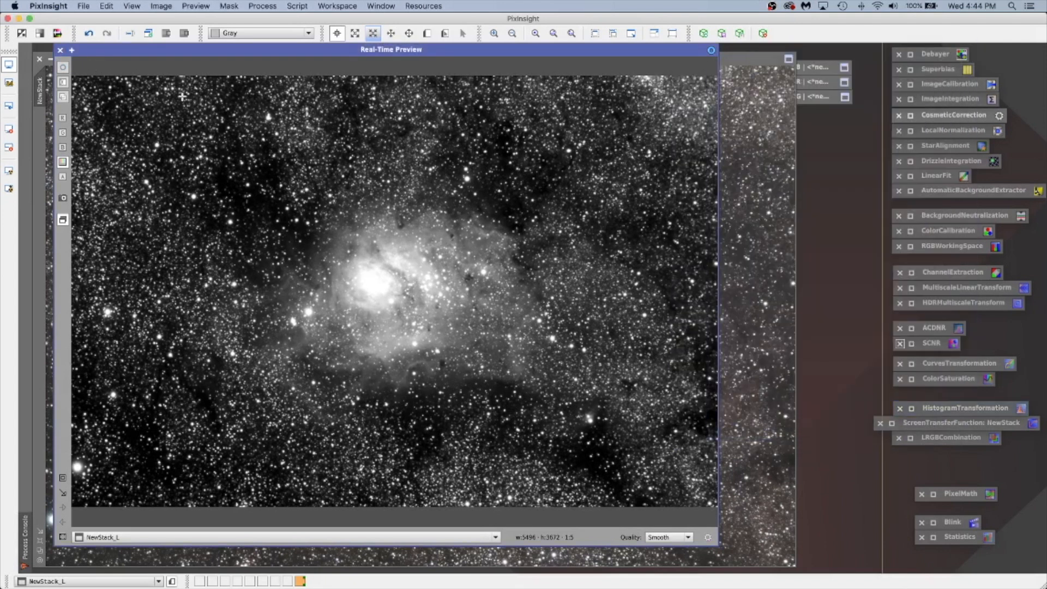
{"action": "mouse_move", "coordinate": [60, 52]}
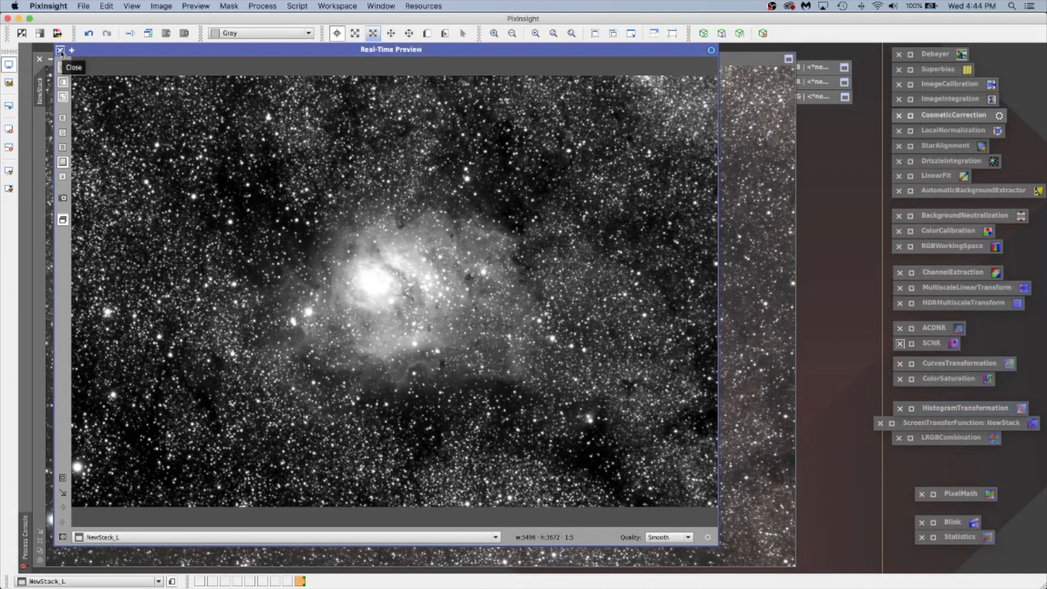
{"action": "left_click", "coordinate": [60, 50]}
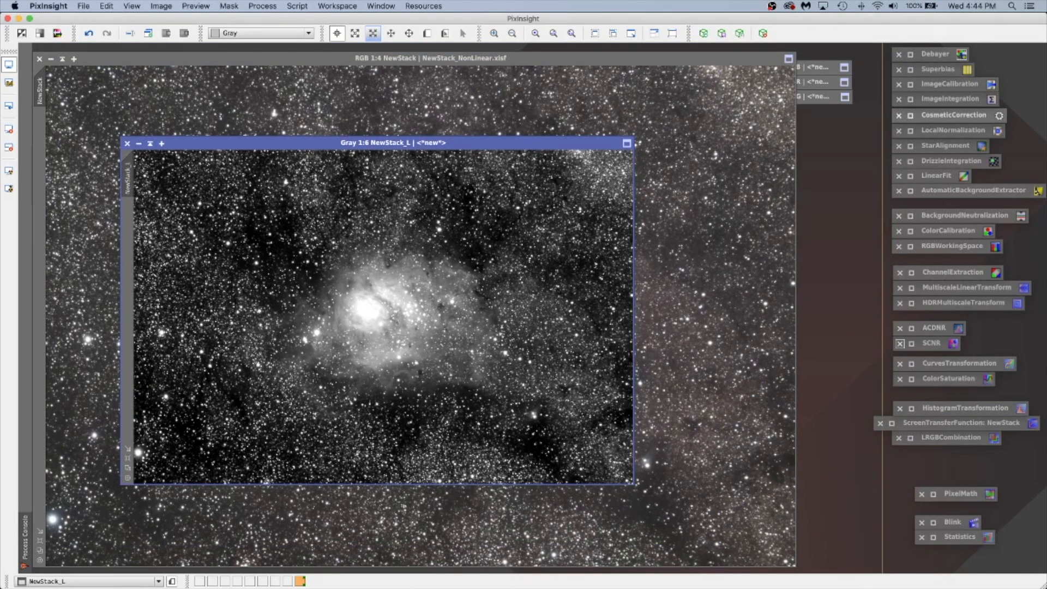
- Set NewStack_L as the mask of the colour NewStack image via the Mask menu
{"action": "left_click_drag", "start_coordinate": [394, 142], "coordinate": [594, 96]}
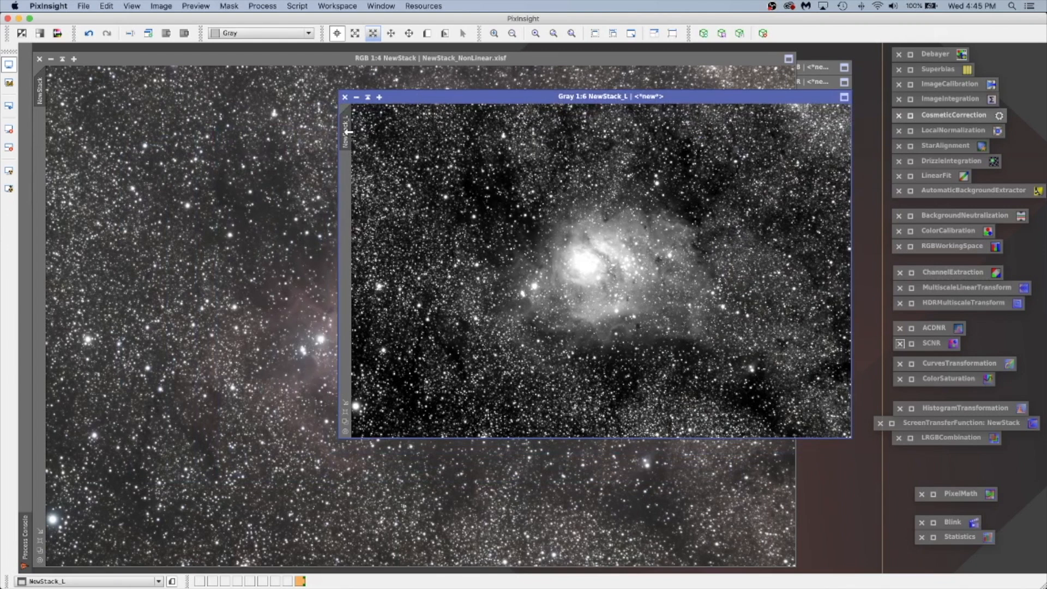
{"action": "mouse_move", "coordinate": [50, 123]}
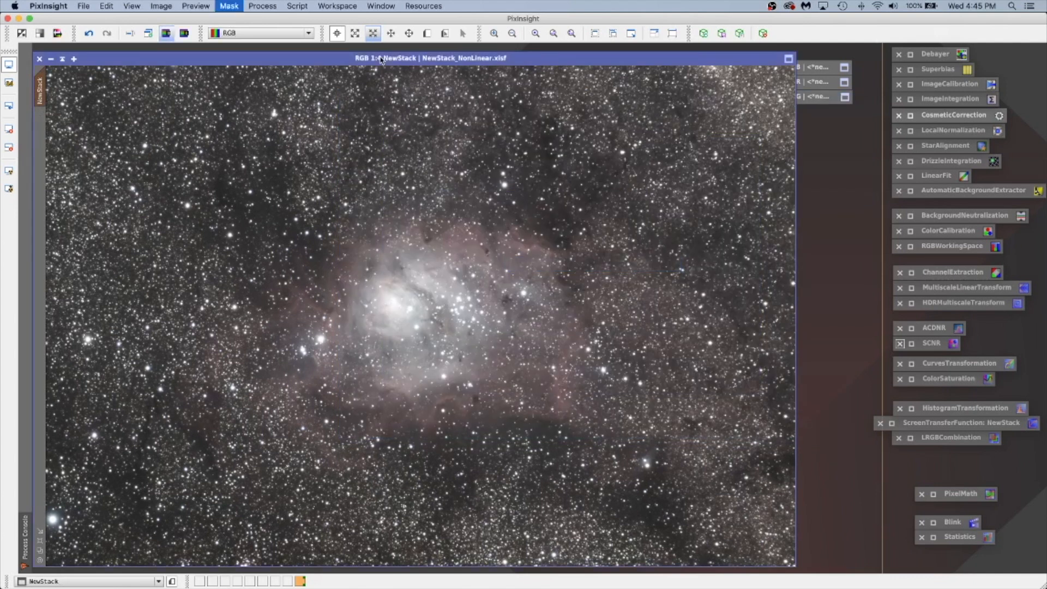
{"action": "left_click", "coordinate": [227, 6]}
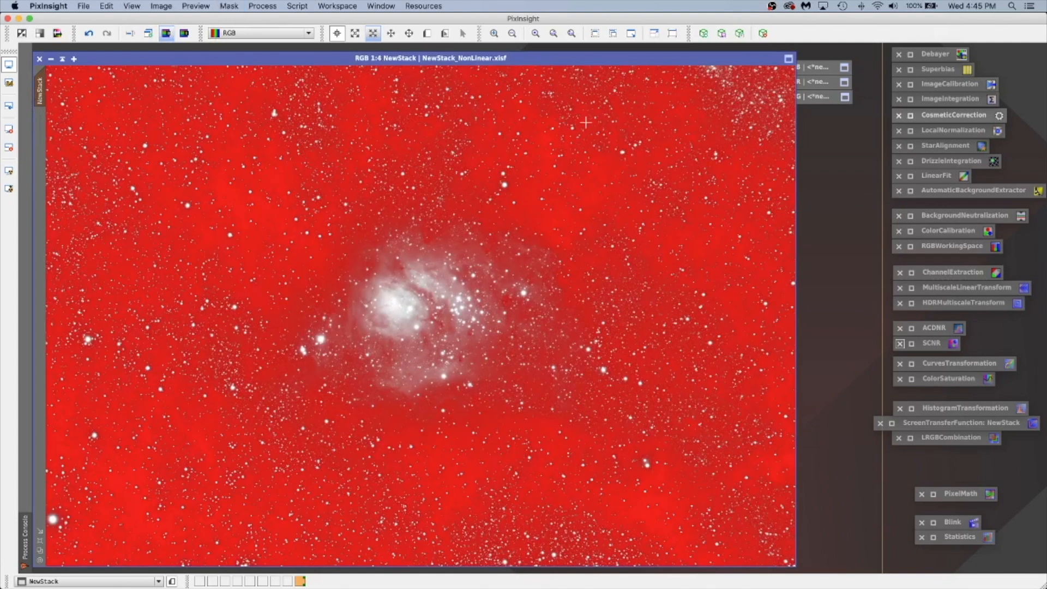
{"action": "left_click", "coordinate": [229, 6]}
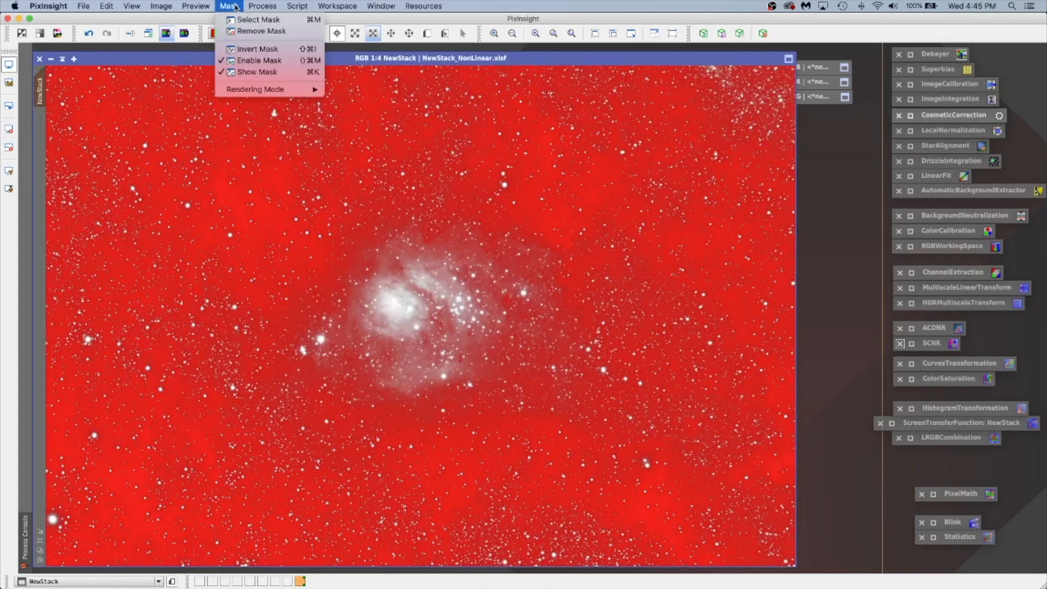
{"action": "mouse_move", "coordinate": [257, 49]}
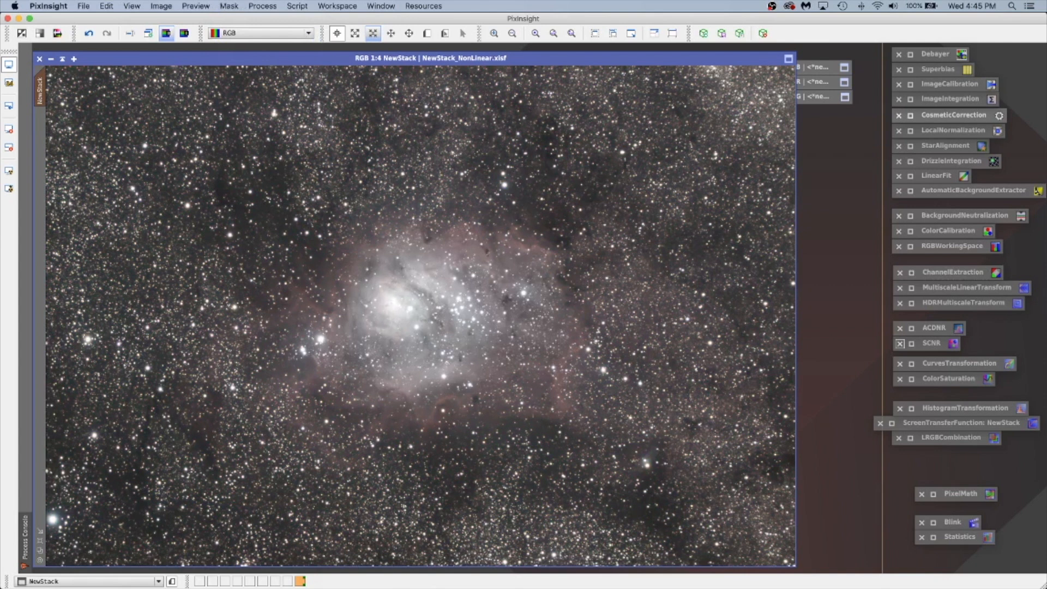
{"action": "double_click", "coordinate": [966, 287]}
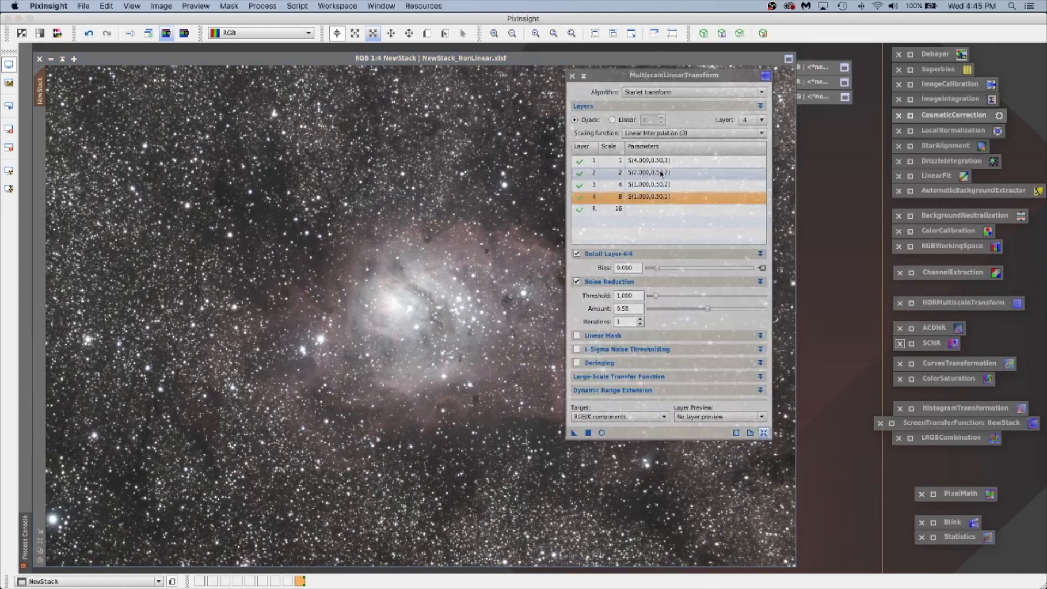
{"action": "left_click", "coordinate": [648, 160]}
{"action": "type", "text": "3.000"}
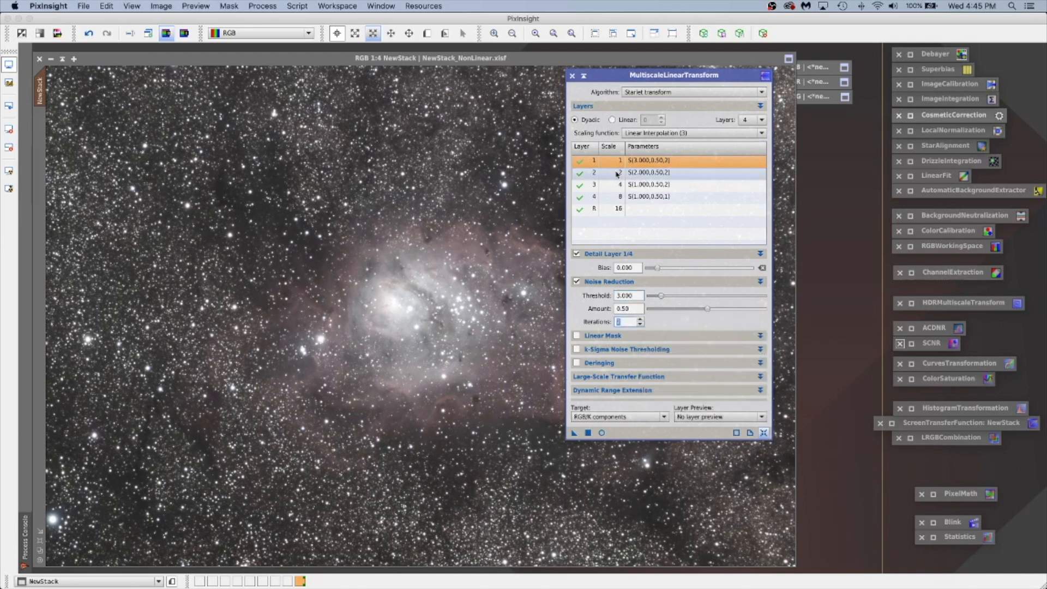
{"action": "left_click", "coordinate": [641, 172]}
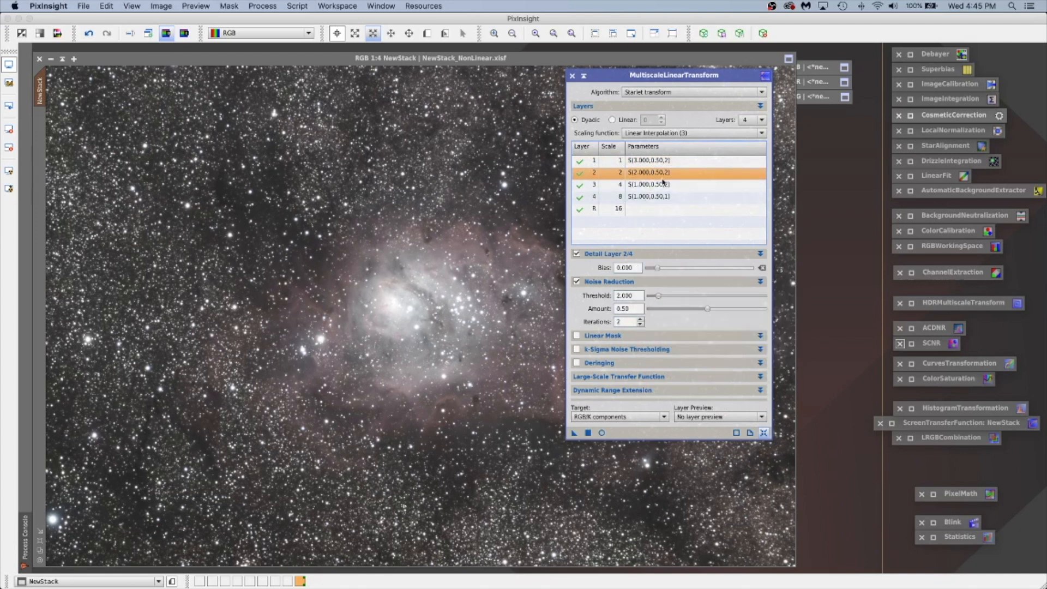
{"action": "left_click", "coordinate": [661, 184]}
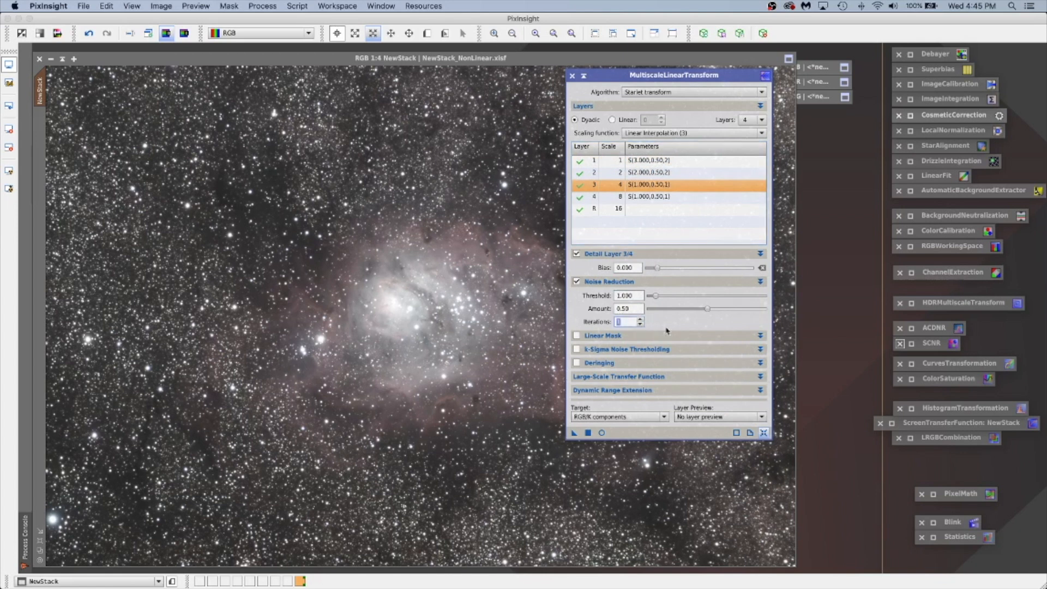
{"action": "left_click", "coordinate": [648, 197]}
{"action": "type", "text": "0.500"}
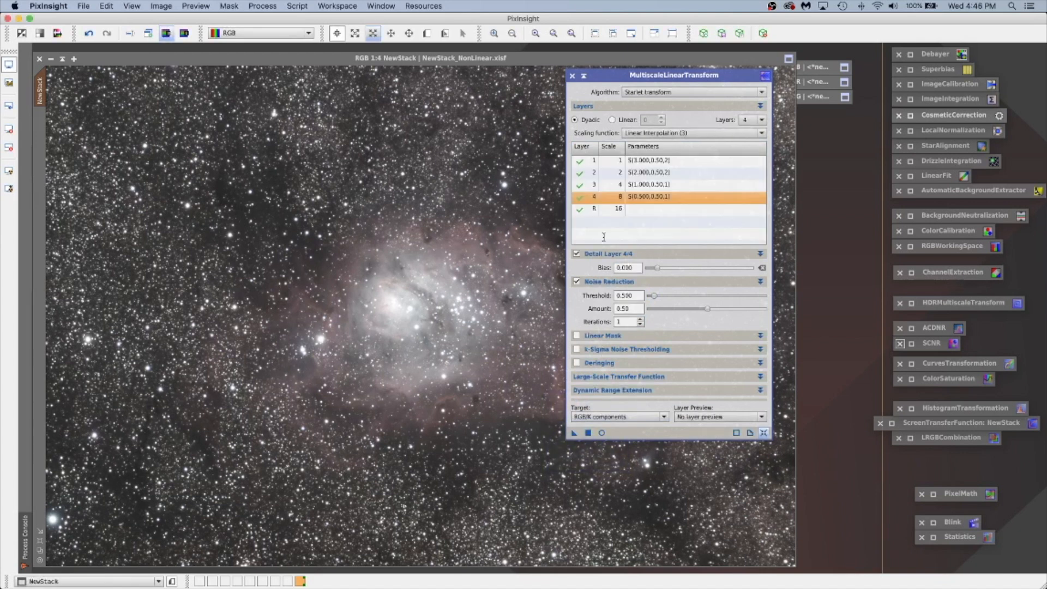
{"action": "left_click", "coordinate": [573, 75]}
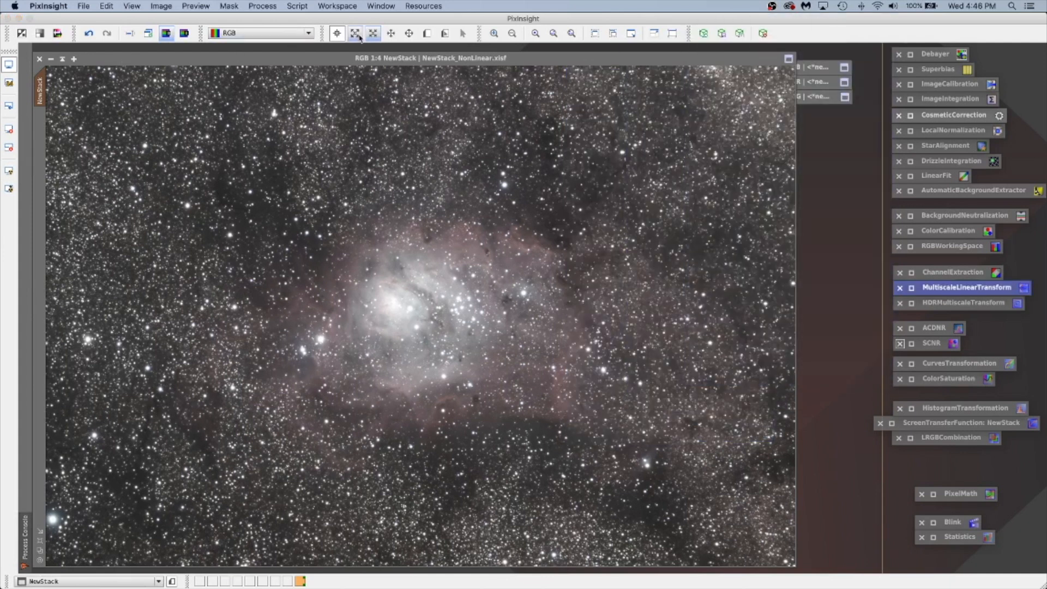
- Close the multiscale transform tool and bring up the ACDNR noise-reduction process
{"action": "left_click", "coordinate": [493, 33]}
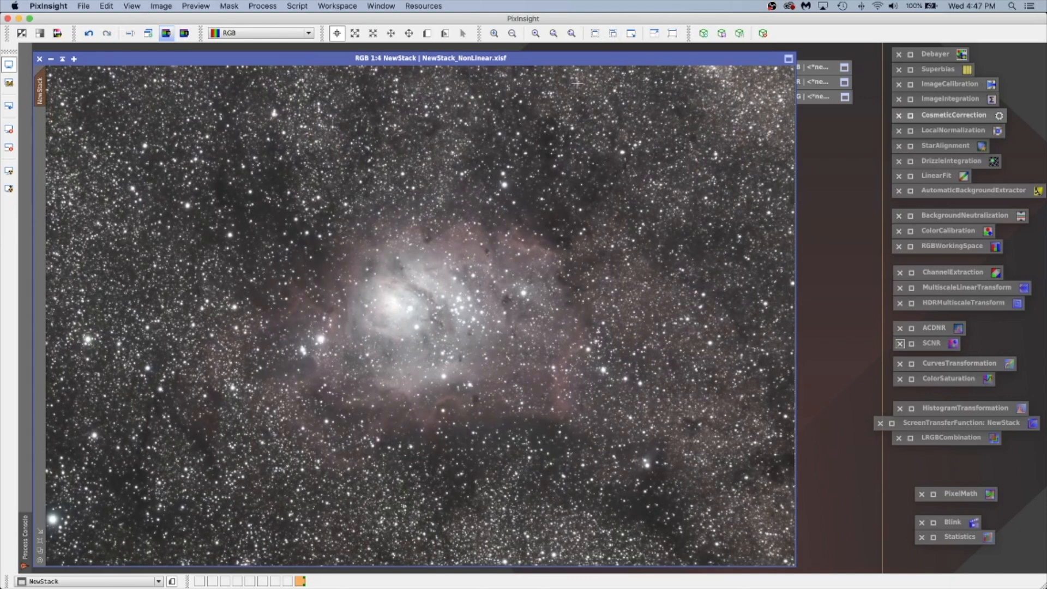
{"action": "mouse_move", "coordinate": [552, 108]}
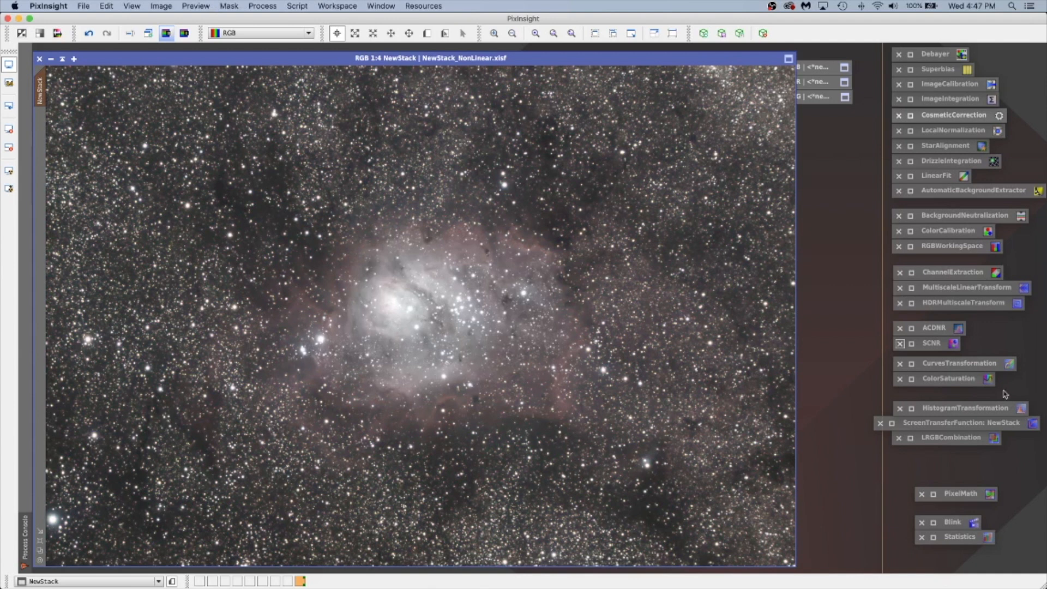
{"action": "mouse_move", "coordinate": [933, 335]}
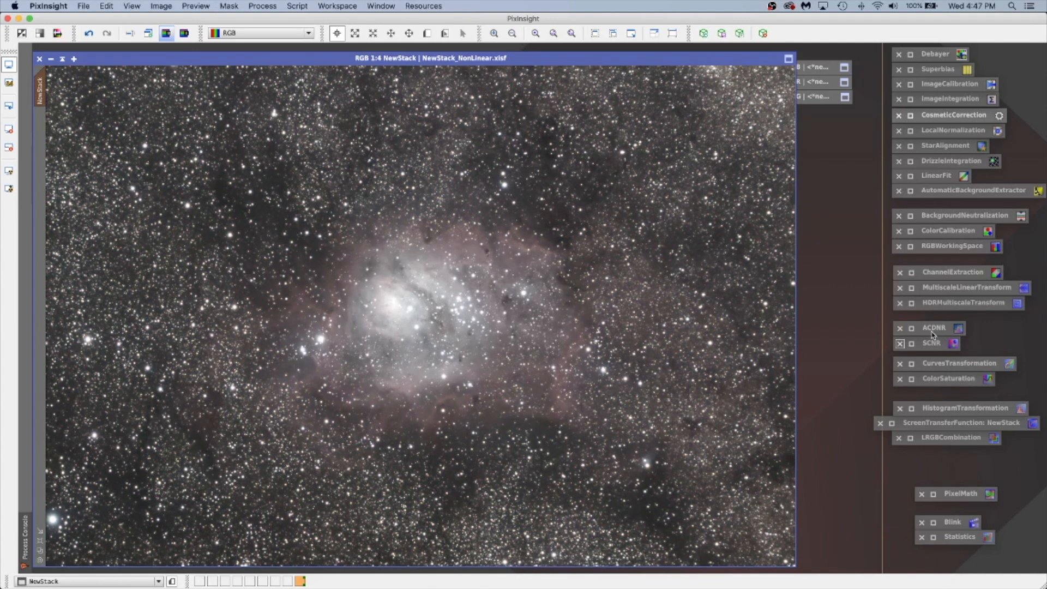
{"action": "double_click", "coordinate": [935, 327]}
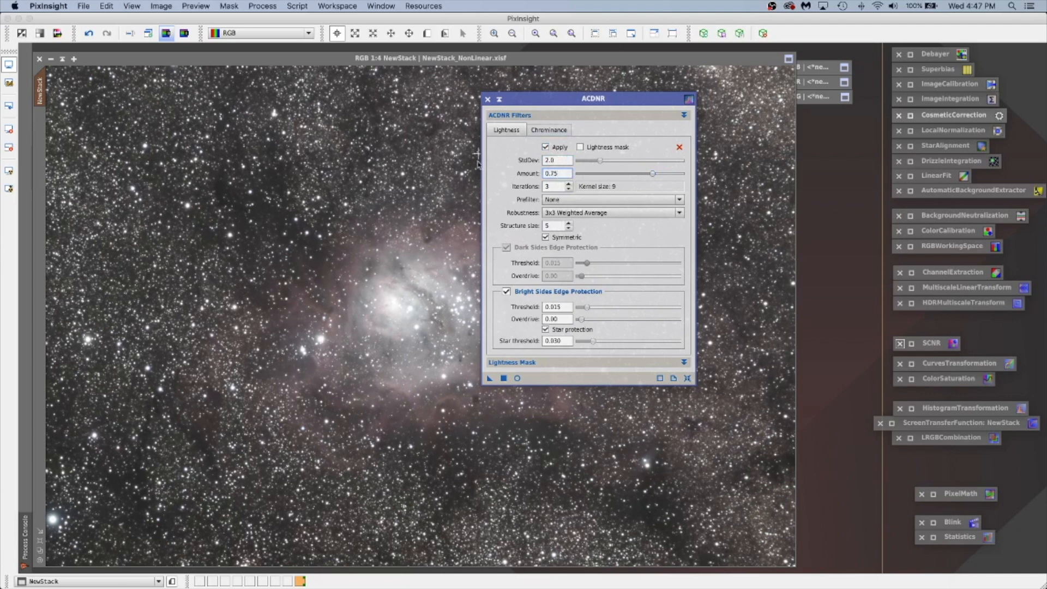
{"action": "mouse_move", "coordinate": [620, 205]}
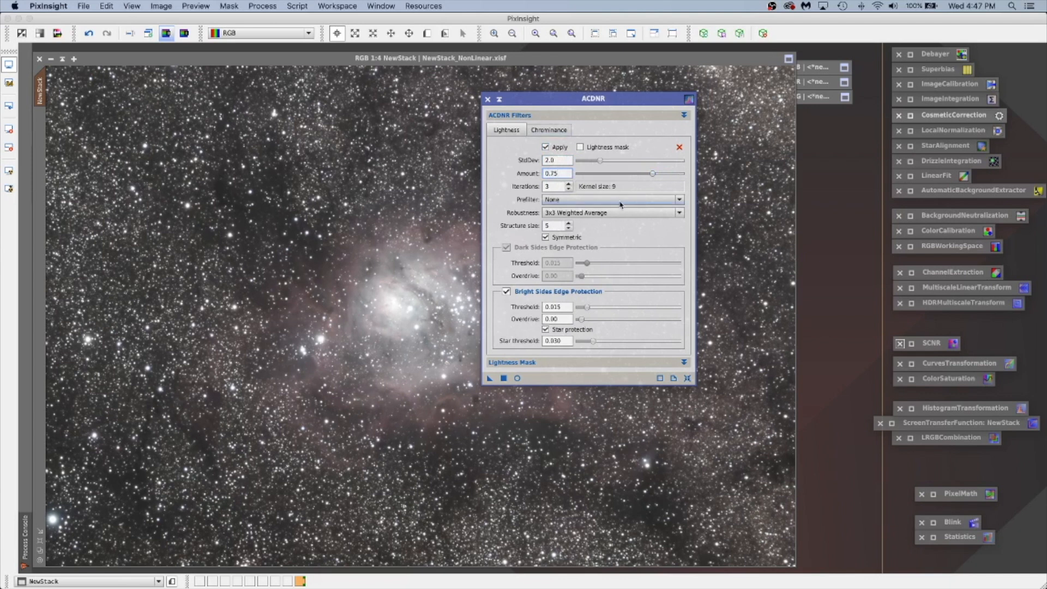
{"action": "mouse_move", "coordinate": [619, 203]}
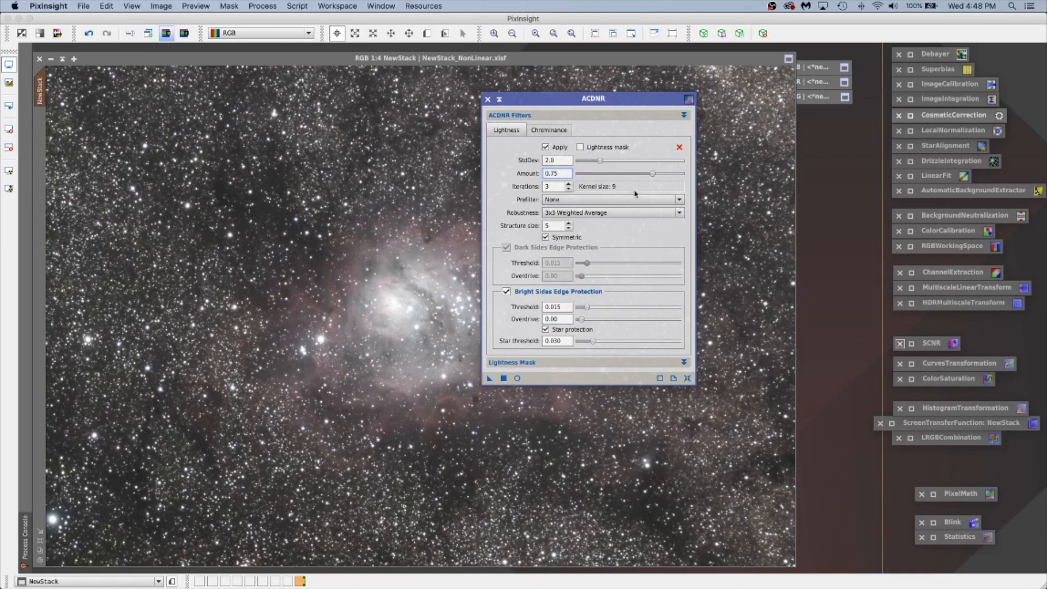
{"action": "mouse_move", "coordinate": [494, 158]}
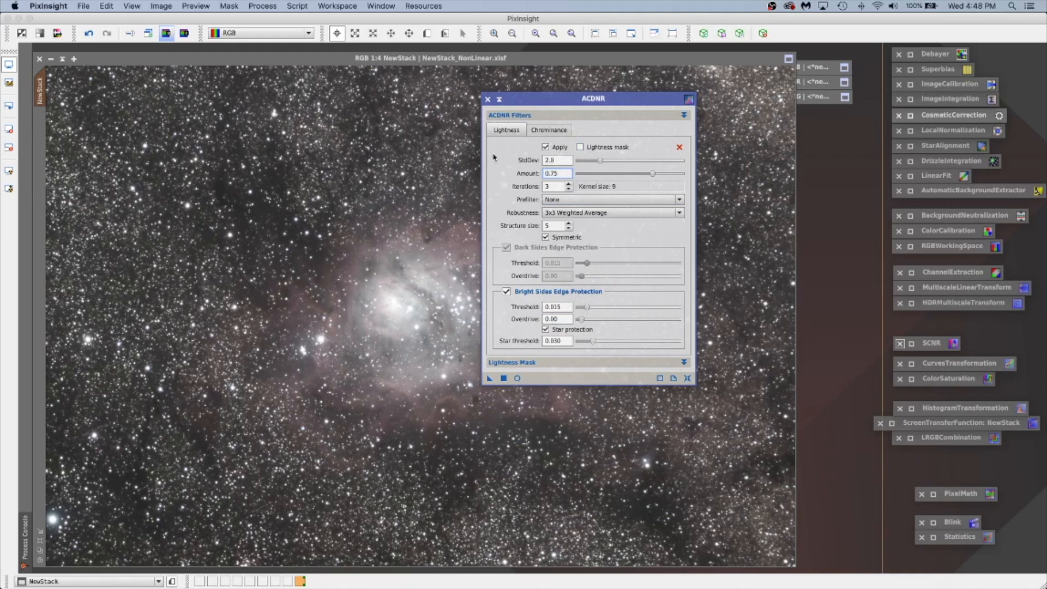
{"action": "mouse_move", "coordinate": [552, 173]}
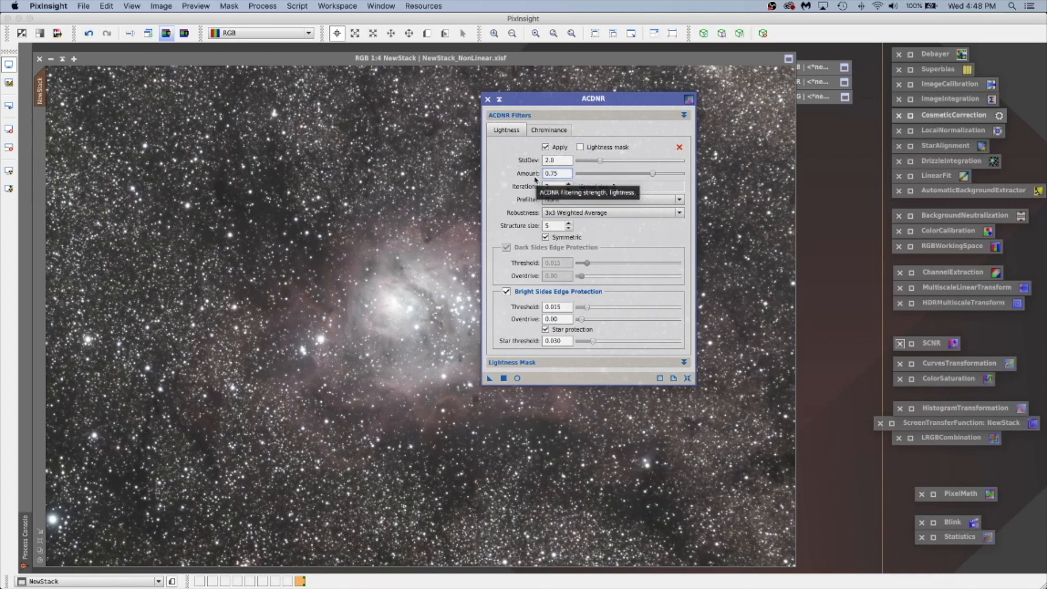
{"action": "mouse_move", "coordinate": [502, 379]}
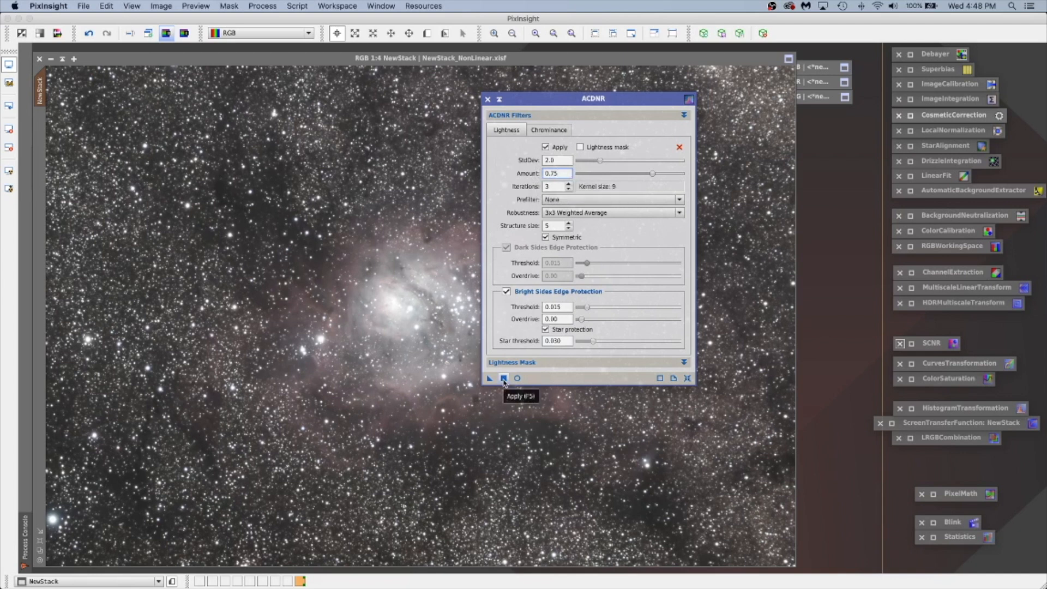
- Run ACDNR lightness noise reduction (StdDev 2.0, amount 0.75, 3 iterations) on masked NewStack
{"action": "left_click", "coordinate": [503, 378]}
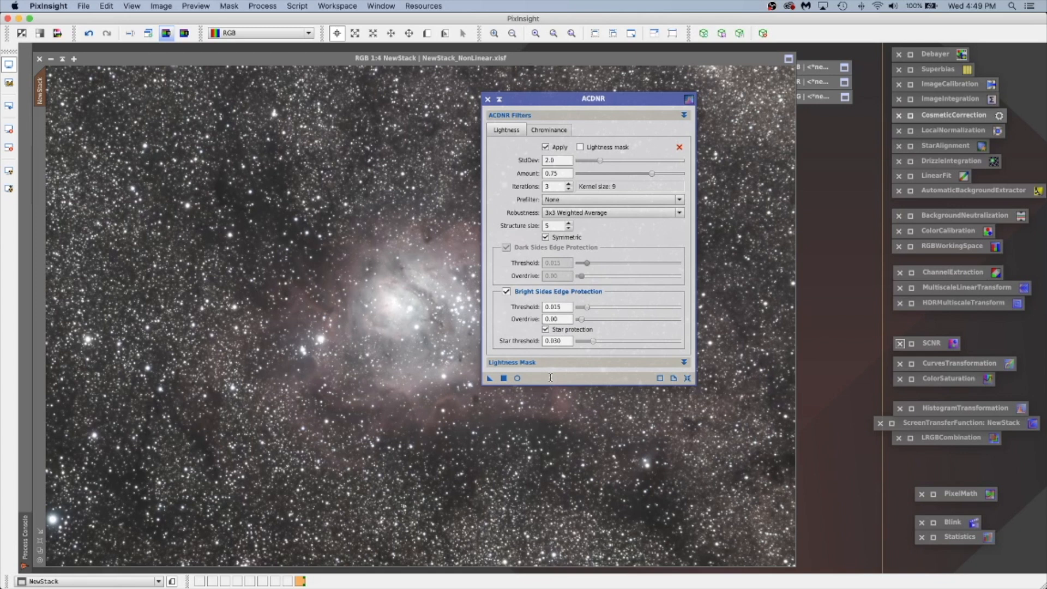
{"action": "mouse_move", "coordinate": [531, 87]}
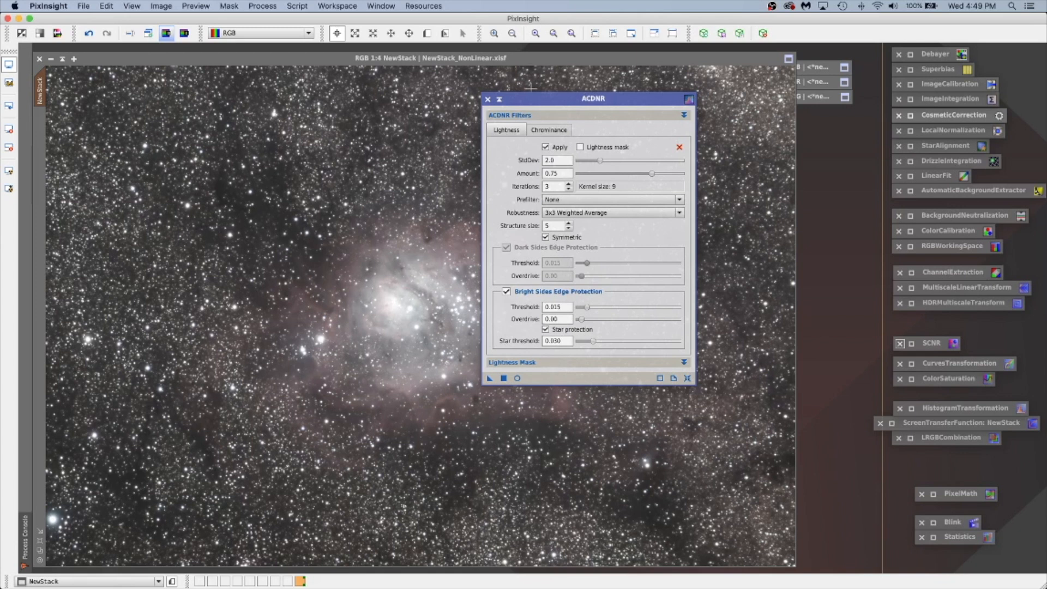
- Compare zoomed-in stars before and after ACDNR via undo/redo, then zoom to fit the whole nebula
{"action": "left_click", "coordinate": [488, 99]}
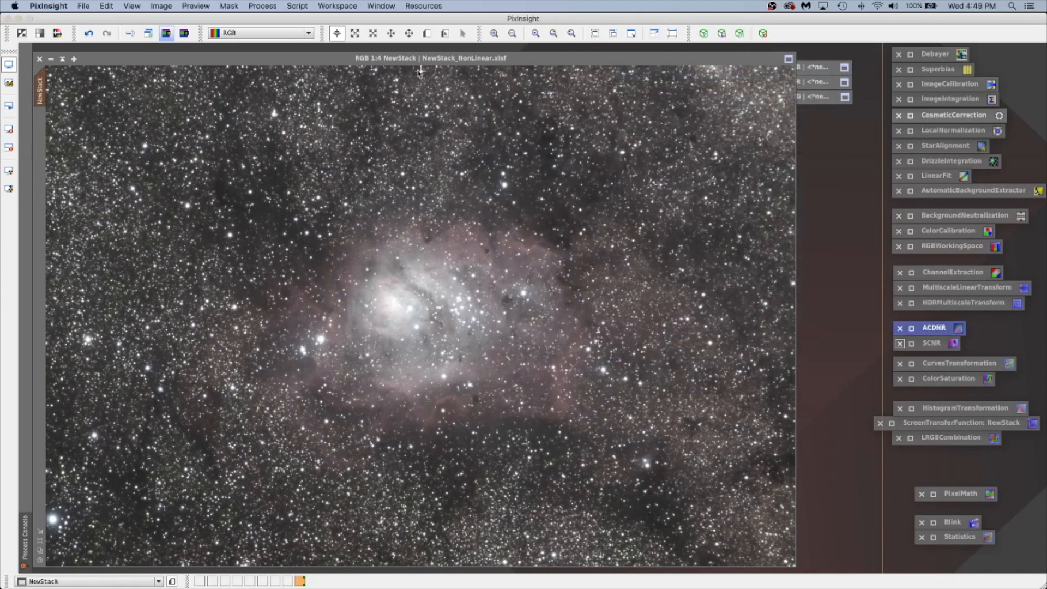
{"action": "mouse_move", "coordinate": [327, 22]}
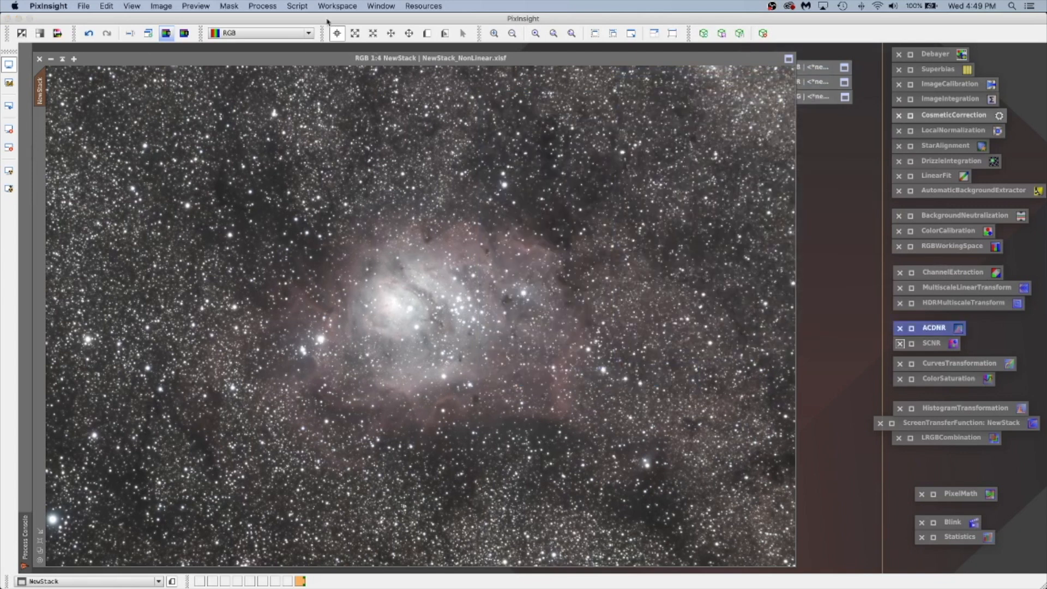
{"action": "left_click", "coordinate": [493, 33]}
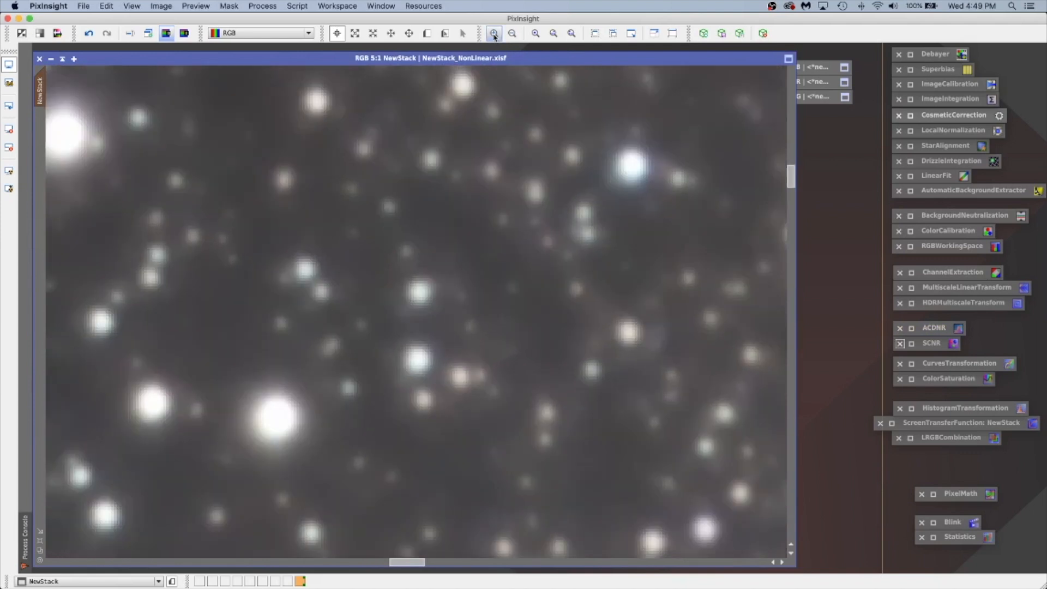
{"action": "mouse_move", "coordinate": [95, 45]}
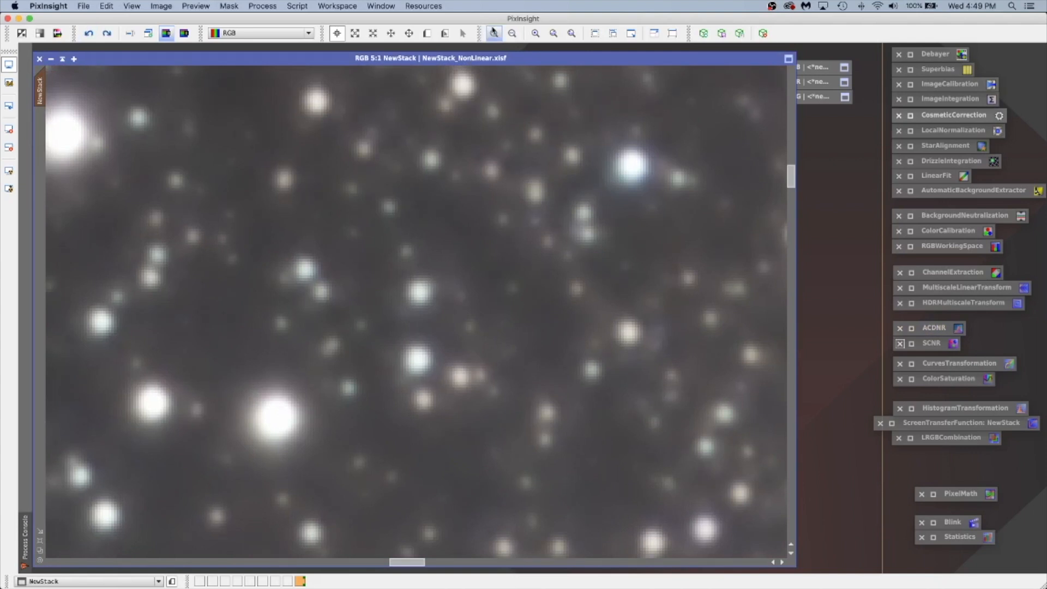
{"action": "left_click", "coordinate": [493, 33]}
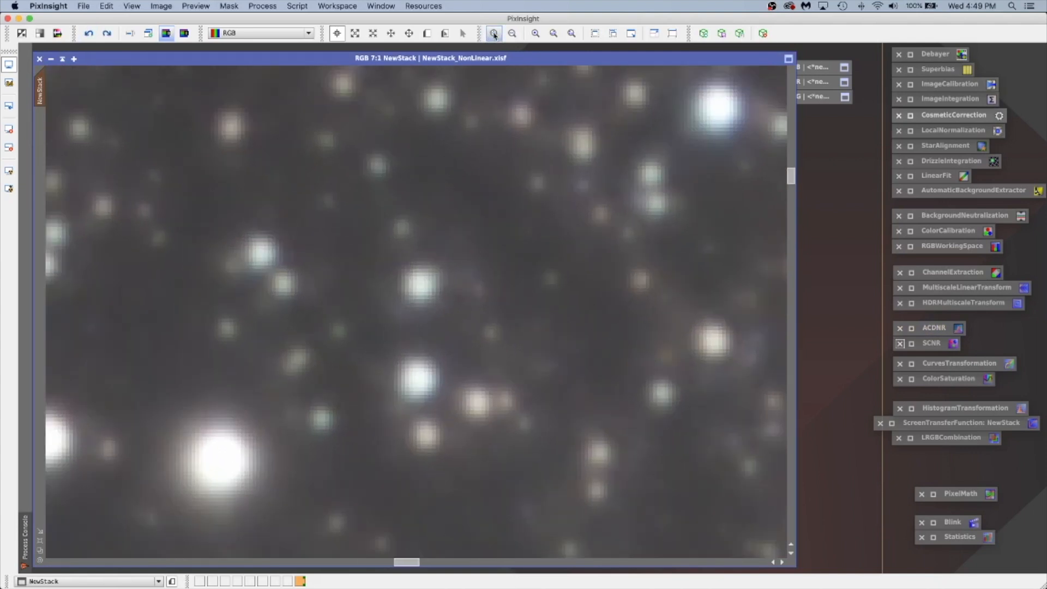
{"action": "left_click", "coordinate": [493, 33]}
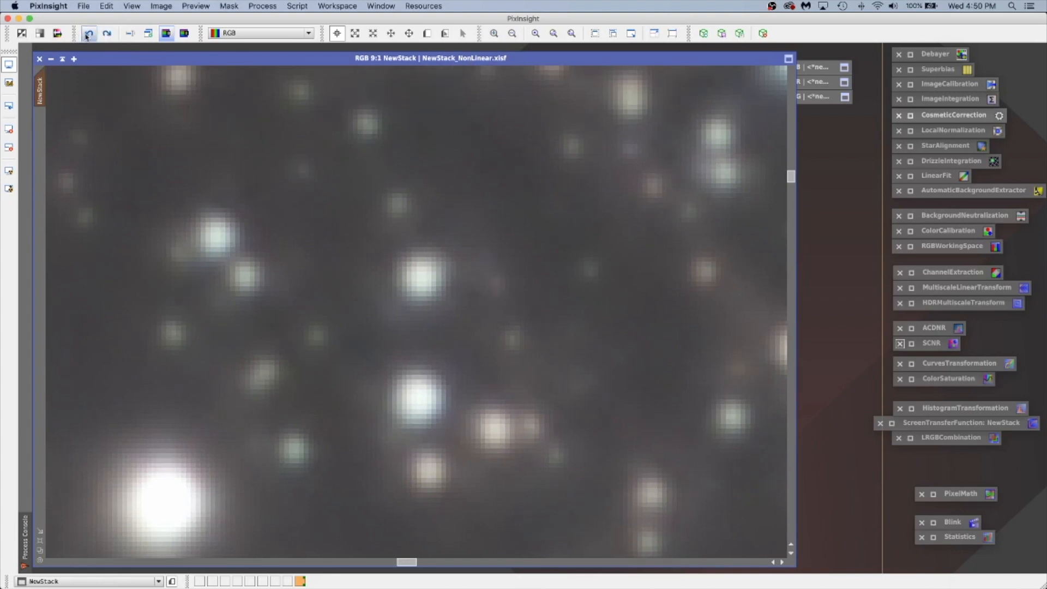
{"action": "left_click", "coordinate": [88, 34]}
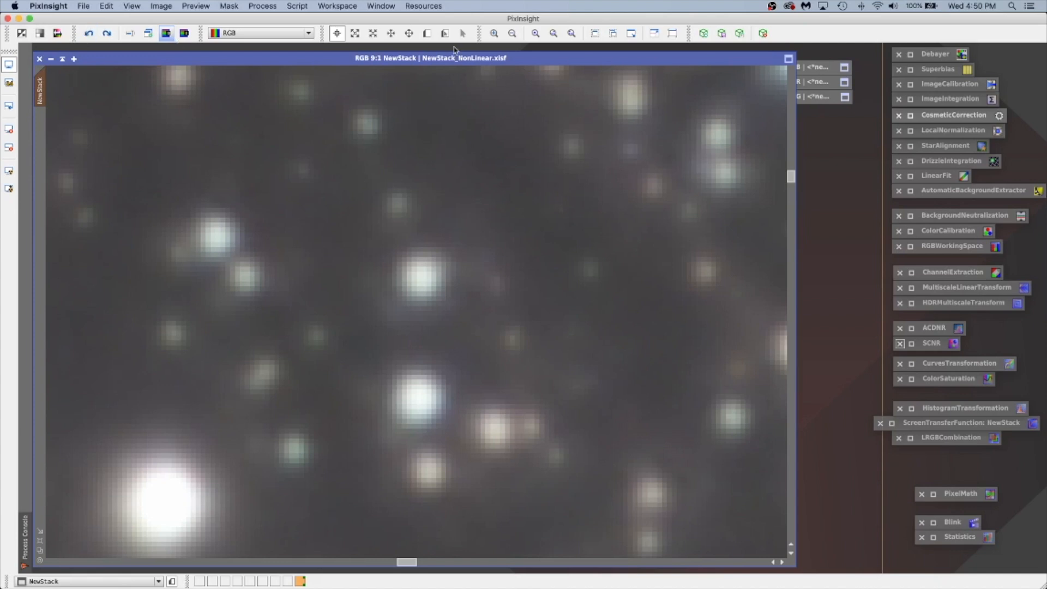
{"action": "left_click", "coordinate": [593, 34]}
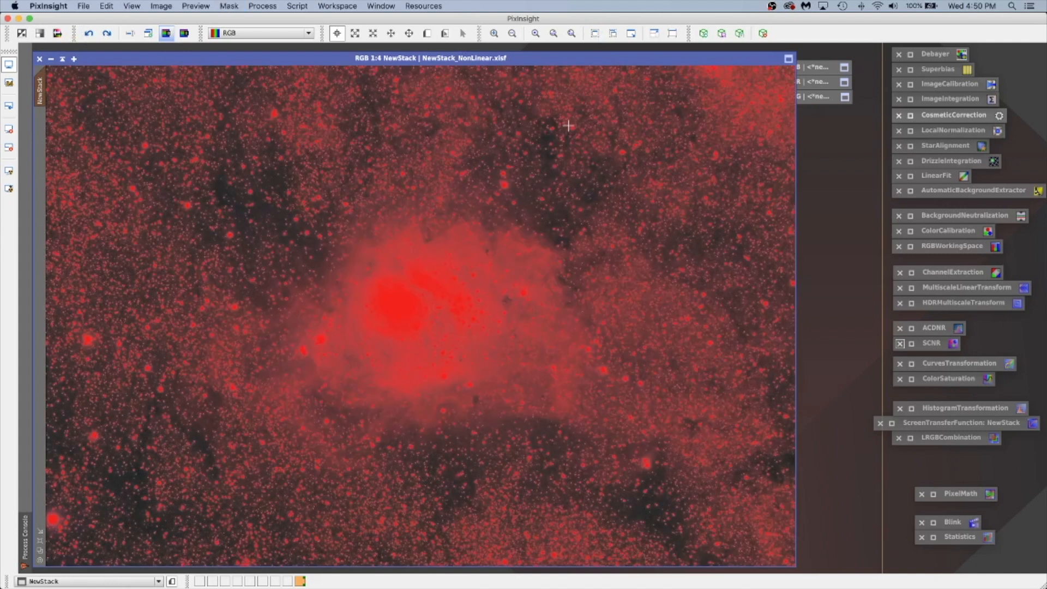
- Remove the mask from NewStack and close NewStack_L unsaved, confirming both warning dialogs
{"action": "left_click", "coordinate": [228, 6]}
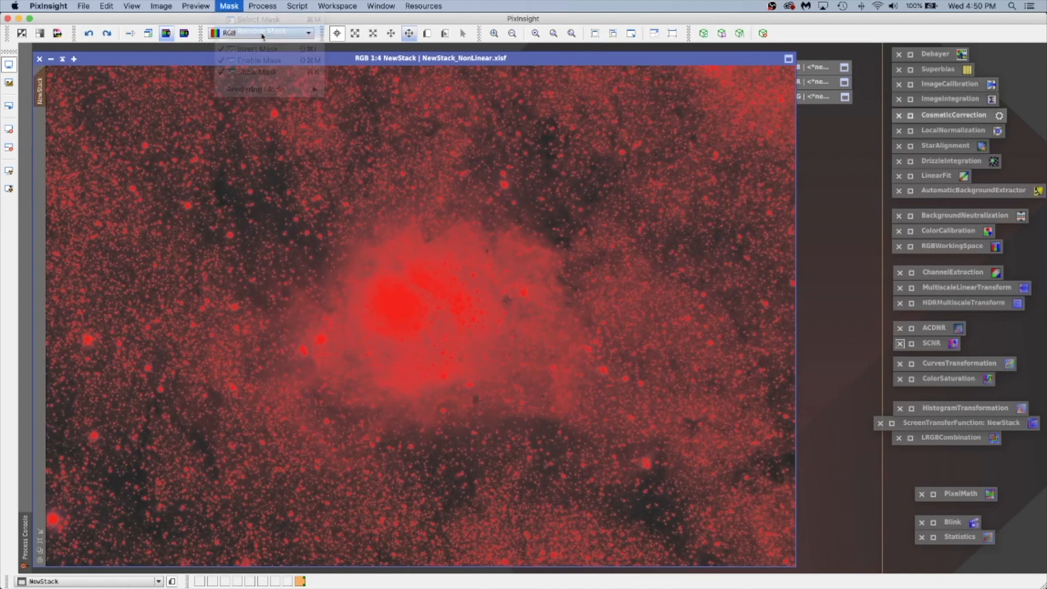
{"action": "left_click", "coordinate": [258, 34]}
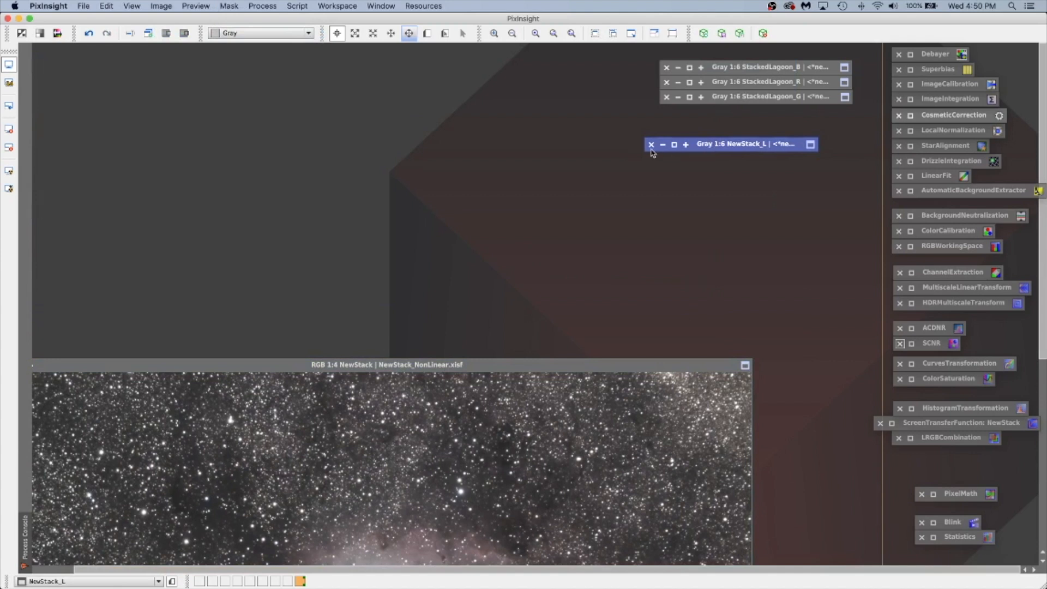
{"action": "left_click", "coordinate": [650, 144]}
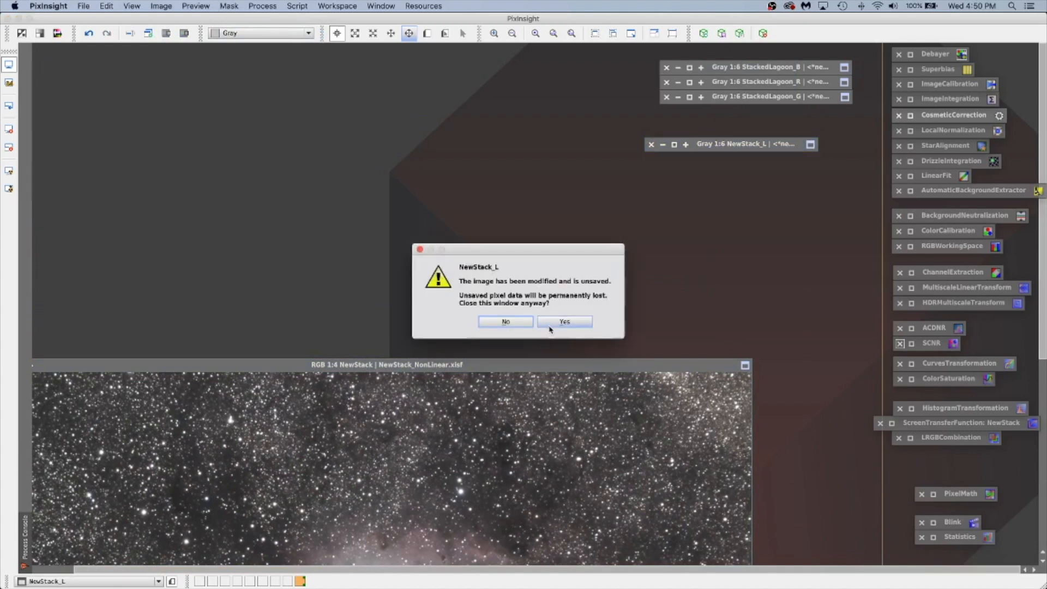
{"action": "left_click", "coordinate": [564, 321]}
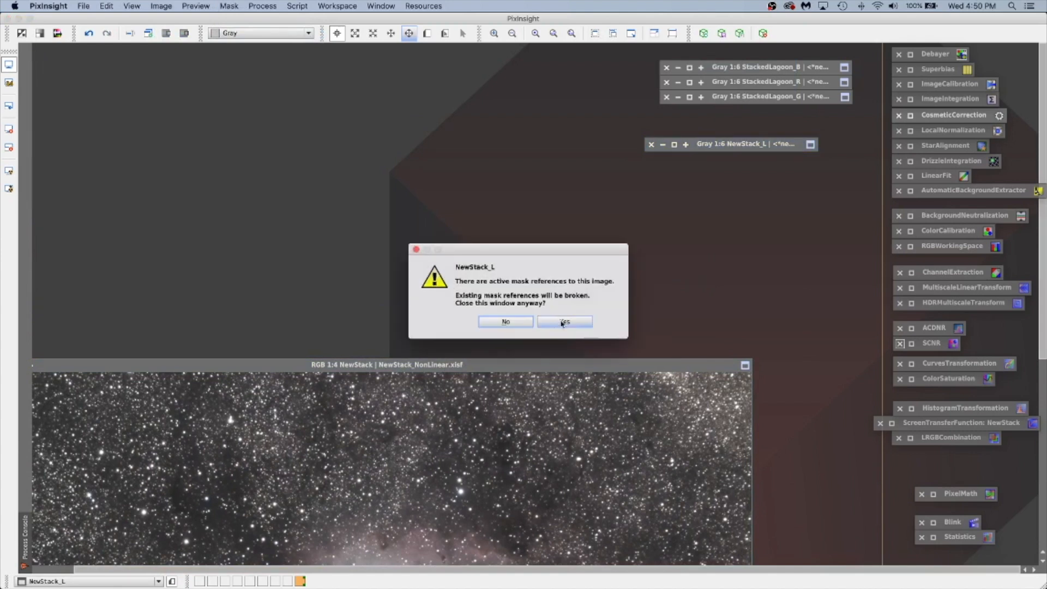
{"action": "left_click", "coordinate": [564, 321]}
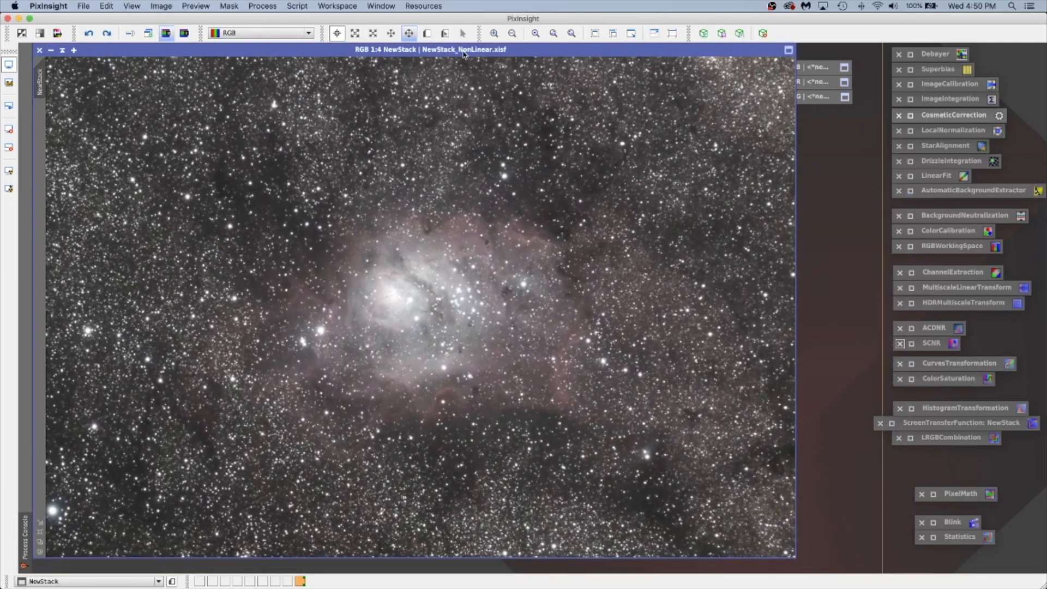
{"action": "mouse_move", "coordinate": [541, 314]}
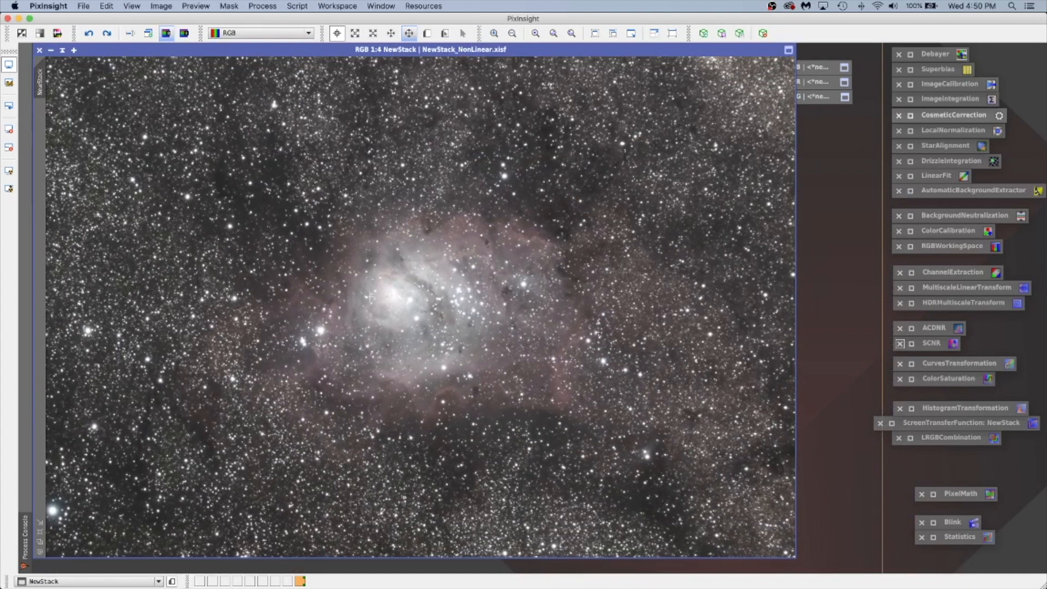
{"action": "mouse_move", "coordinate": [837, 321]}
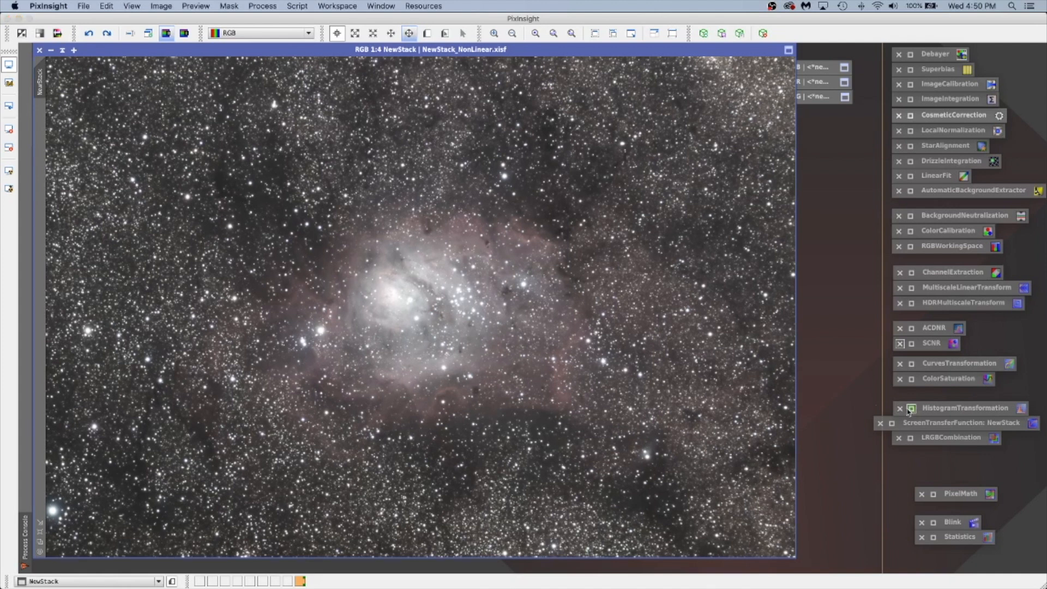
- Reset HistogramTransformation to defaults and select NewStack as the target image
{"action": "left_click", "coordinate": [900, 408]}
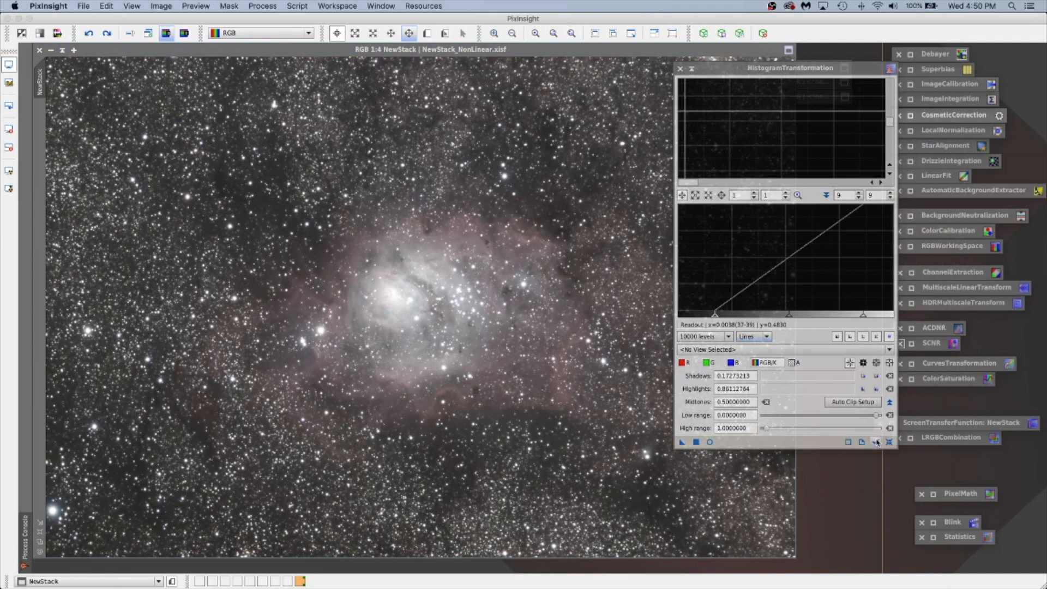
{"action": "left_click", "coordinate": [889, 441]}
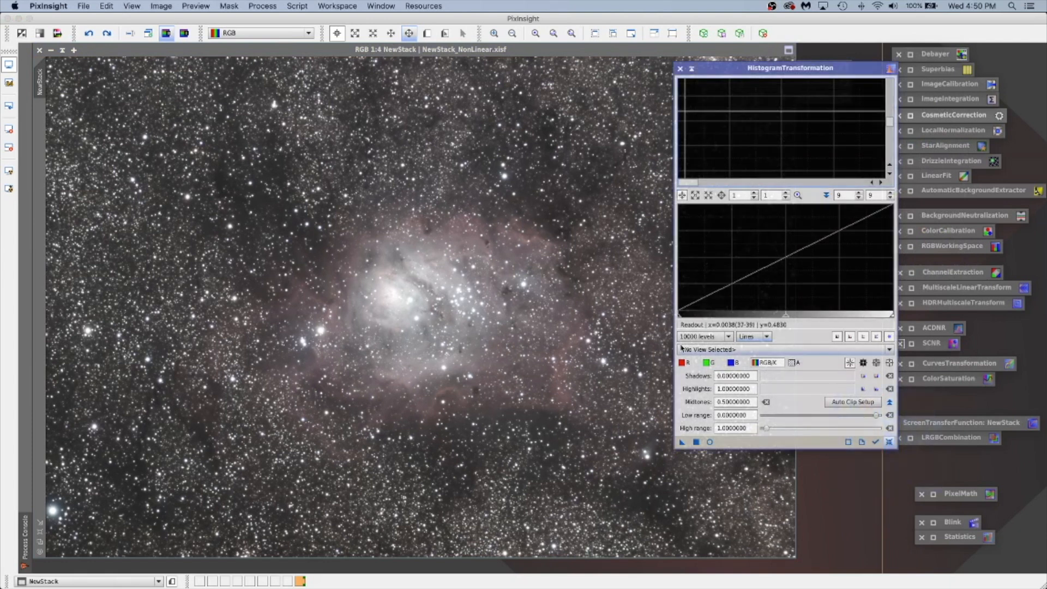
{"action": "left_click", "coordinate": [785, 349]}
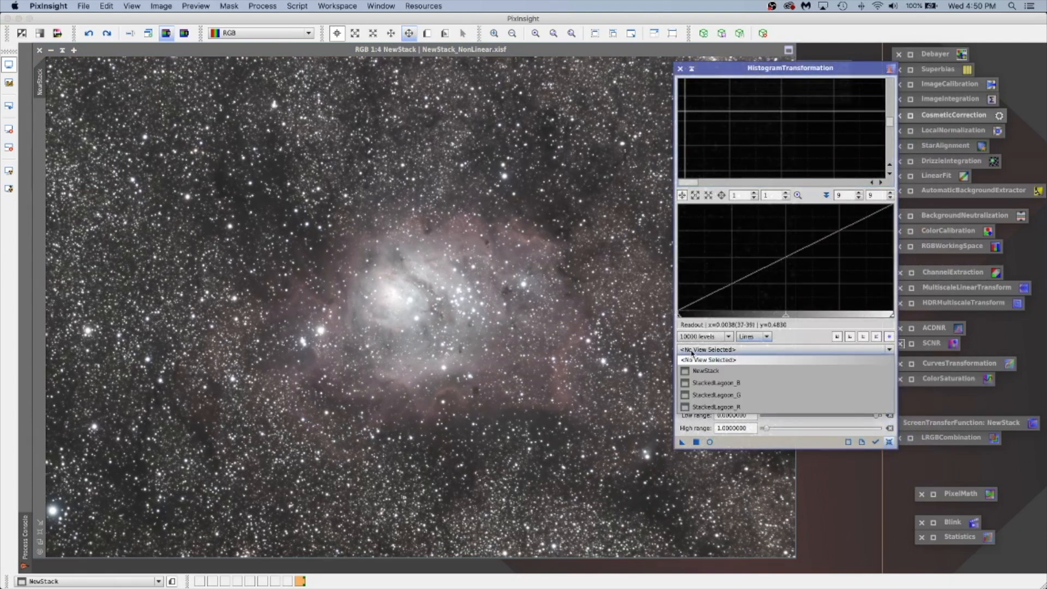
{"action": "left_click", "coordinate": [707, 370]}
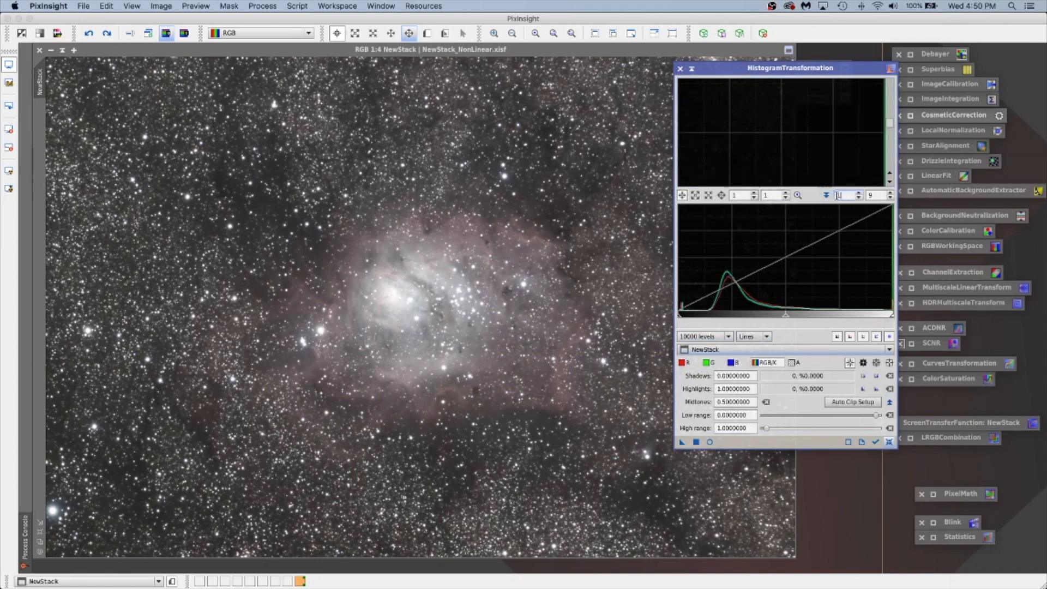
- Zoom into the histogram graph, then return it to normal scale
{"action": "left_click", "coordinate": [828, 194]}
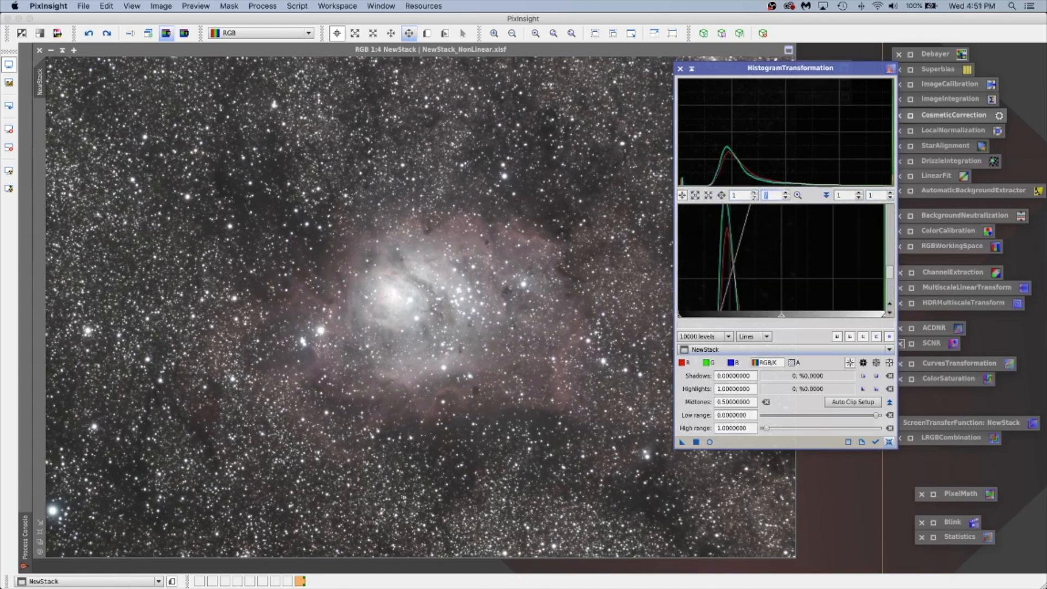
{"action": "left_click", "coordinate": [796, 196]}
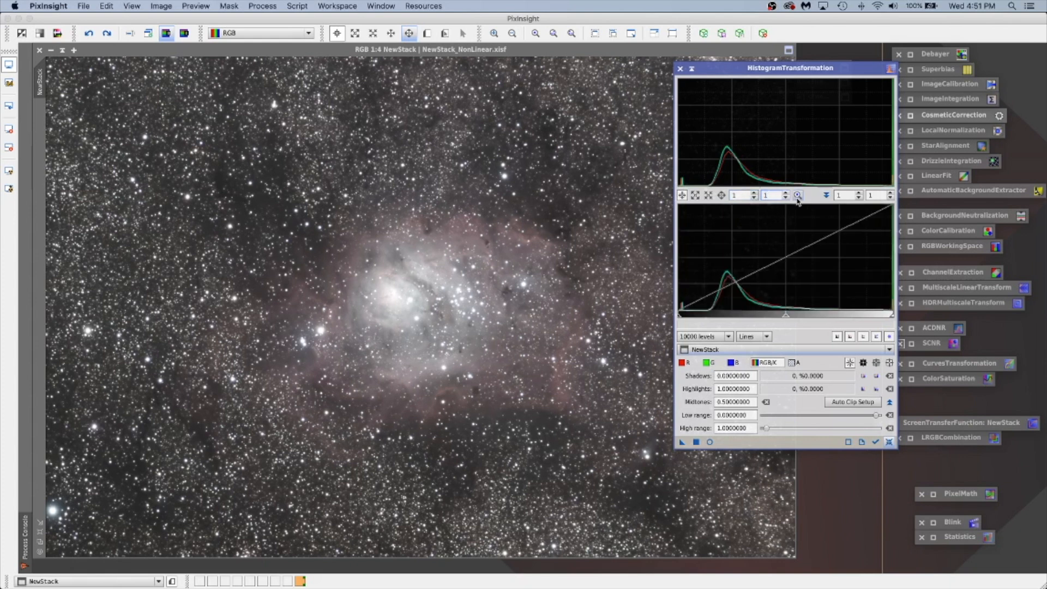
{"action": "mouse_move", "coordinate": [787, 341]}
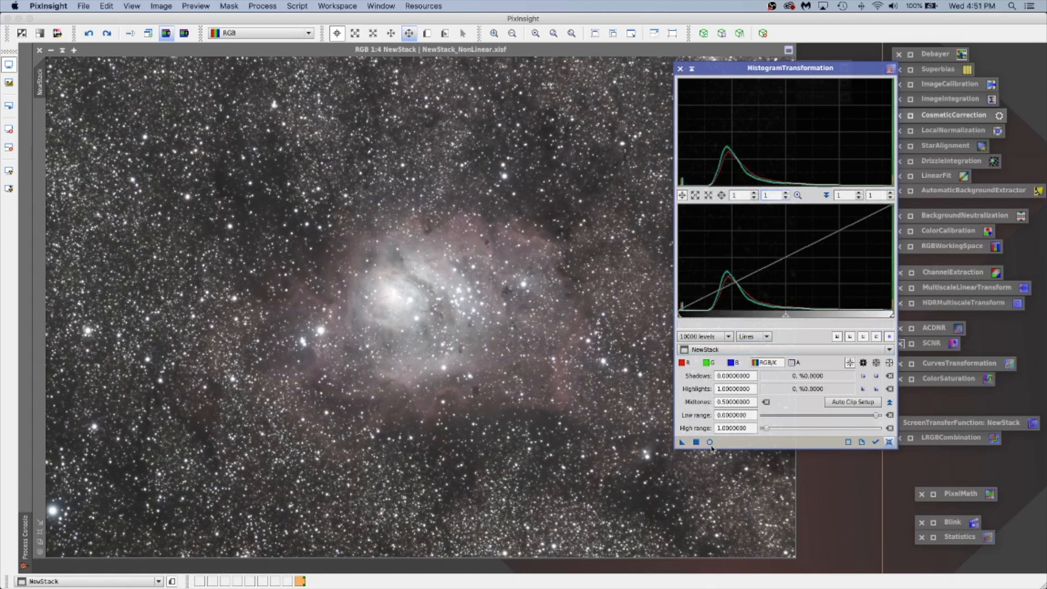
- Raise the shadows point to about 0.0508 with Real-Time Preview comparison, then apply to NewStack
{"action": "left_click", "coordinate": [710, 443]}
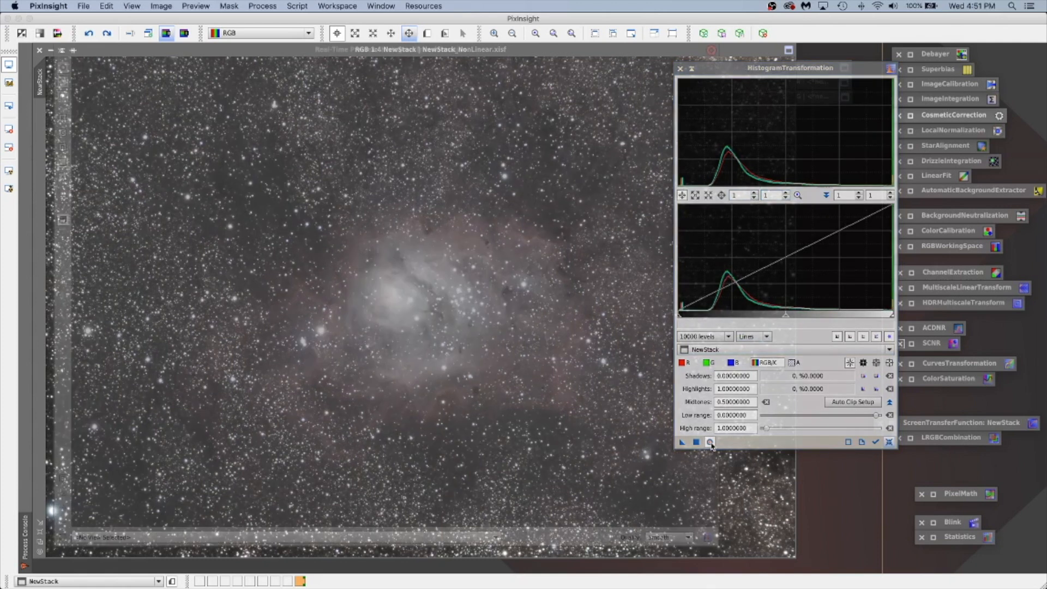
{"action": "left_click", "coordinate": [682, 442]}
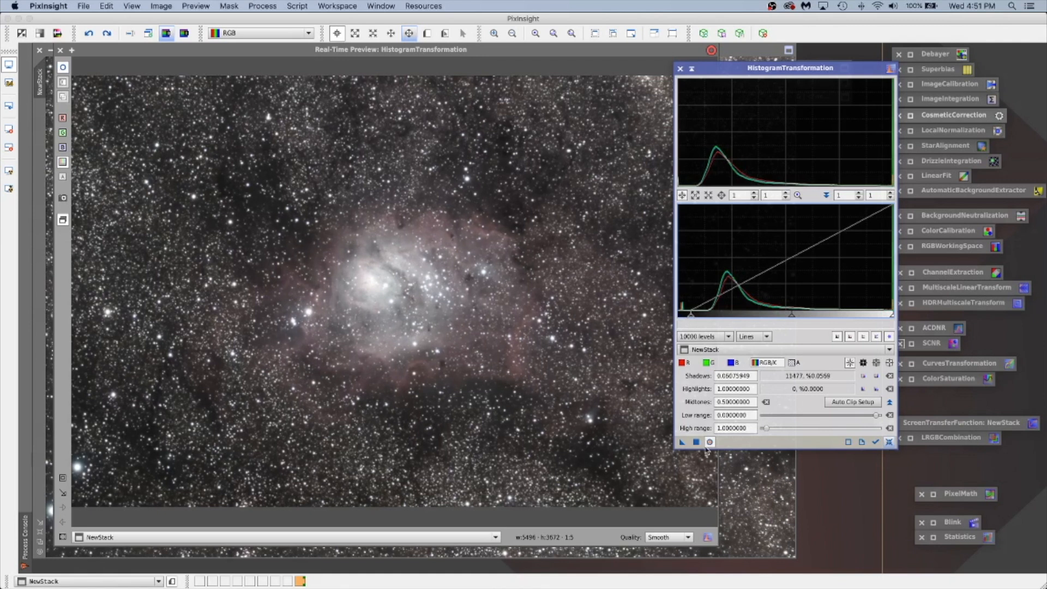
{"action": "left_click", "coordinate": [709, 443]}
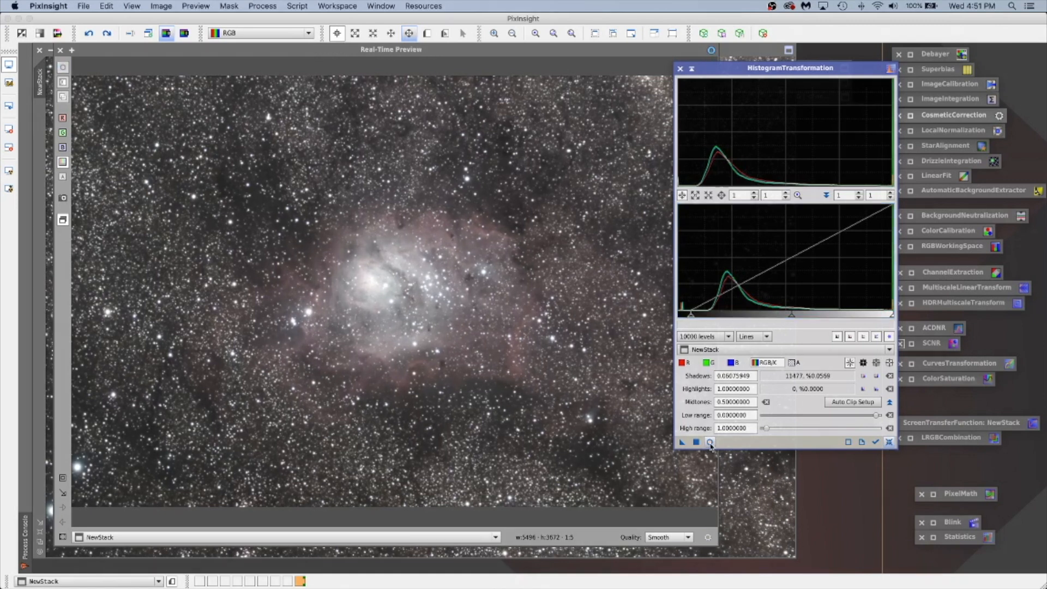
{"action": "left_click", "coordinate": [709, 443]}
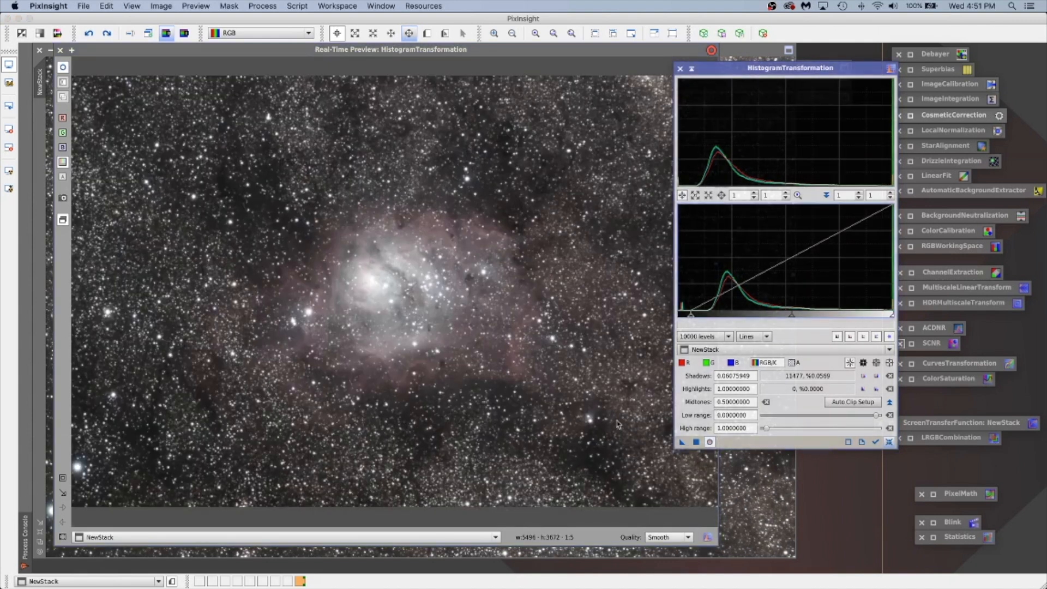
{"action": "mouse_move", "coordinate": [664, 371]}
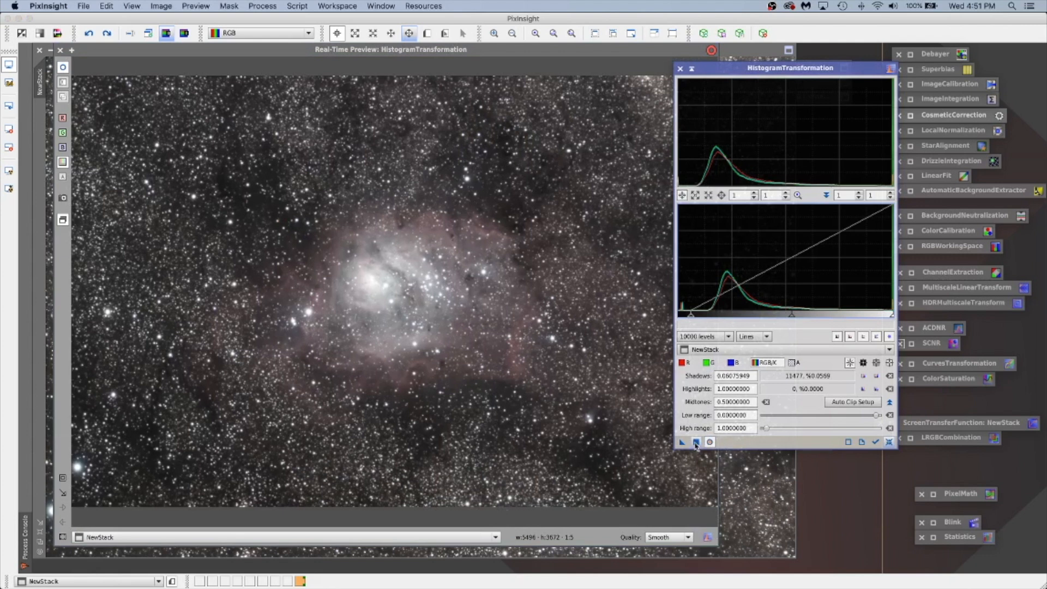
{"action": "left_click", "coordinate": [695, 442]}
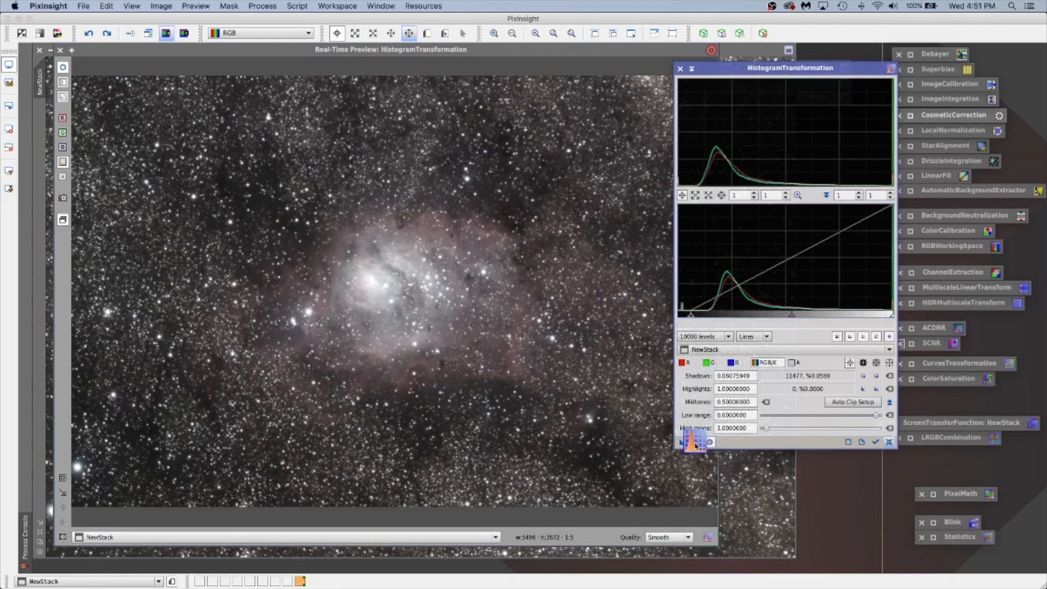